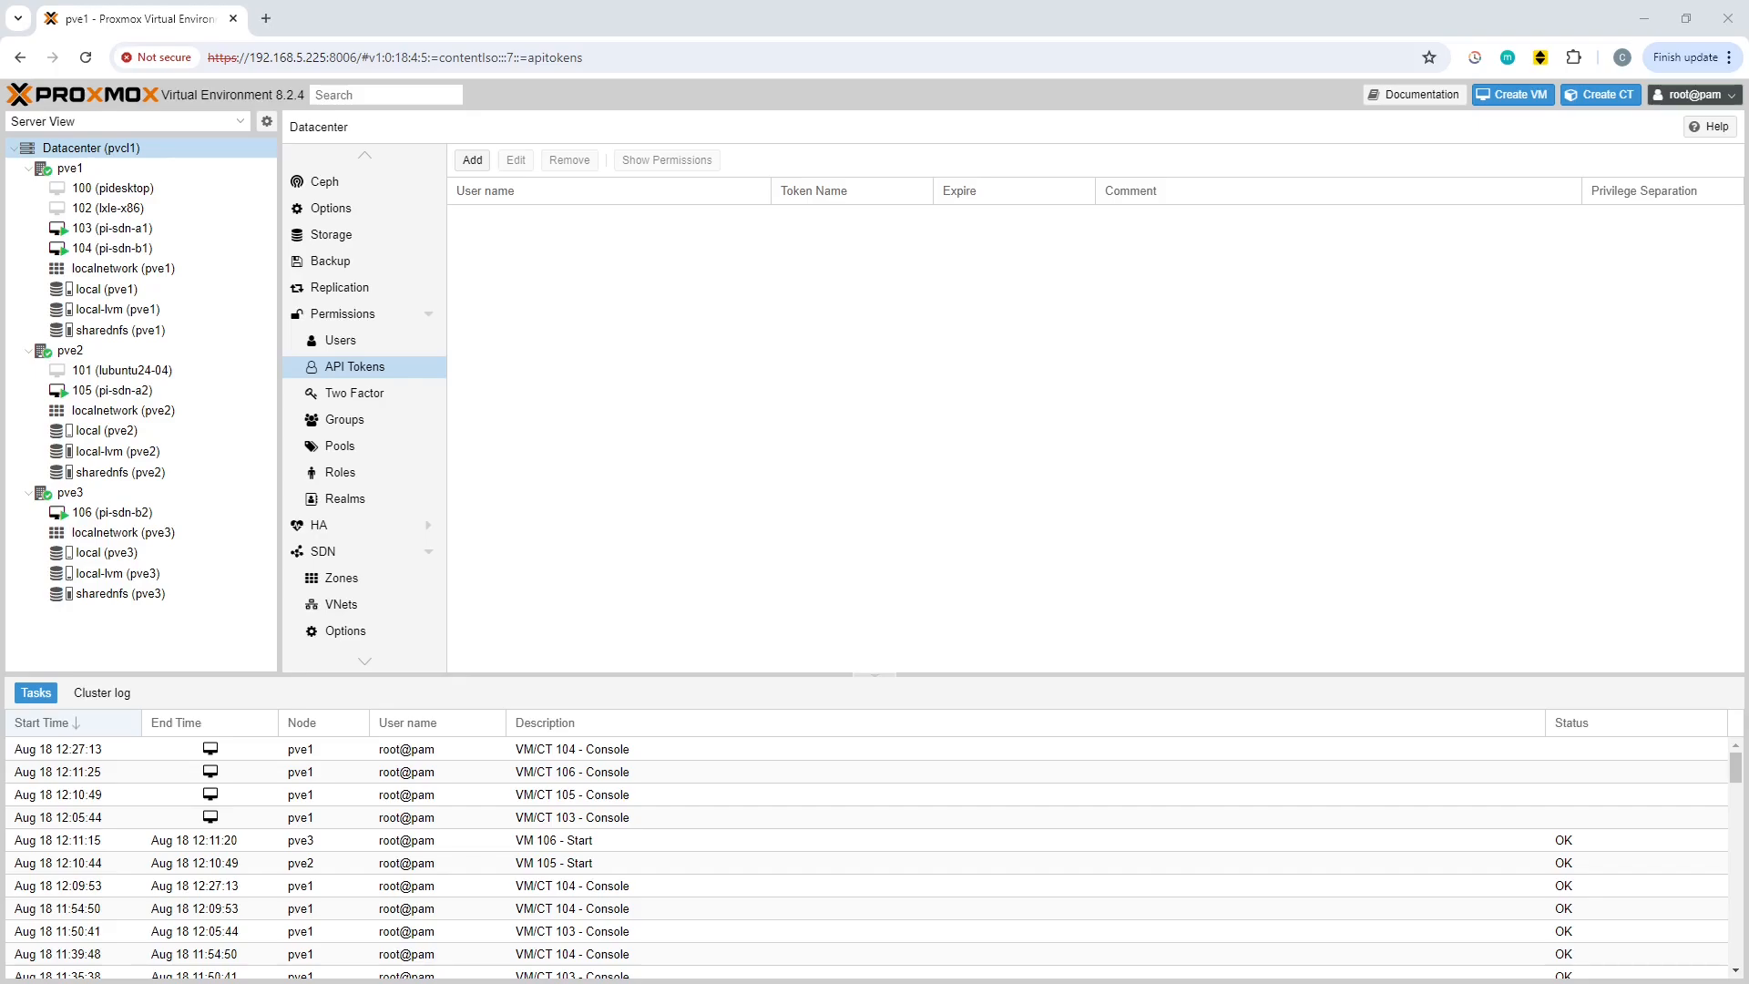
mouse_move(1568, 543)
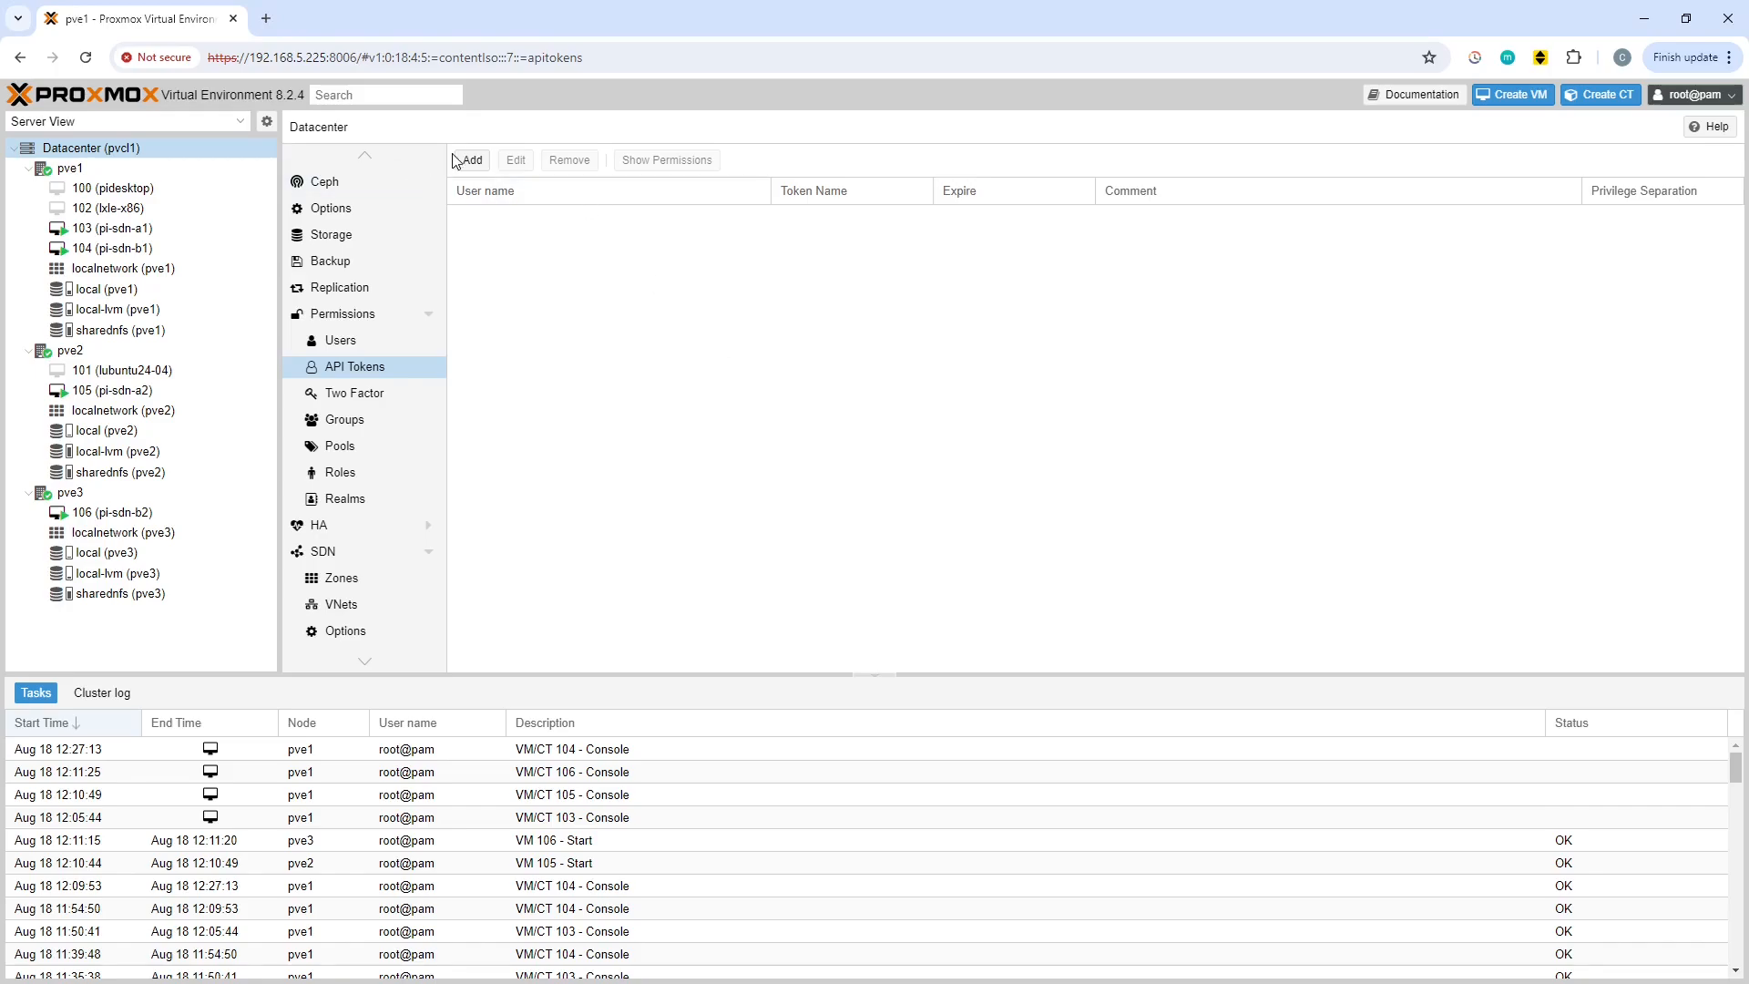
mouse_move(469, 167)
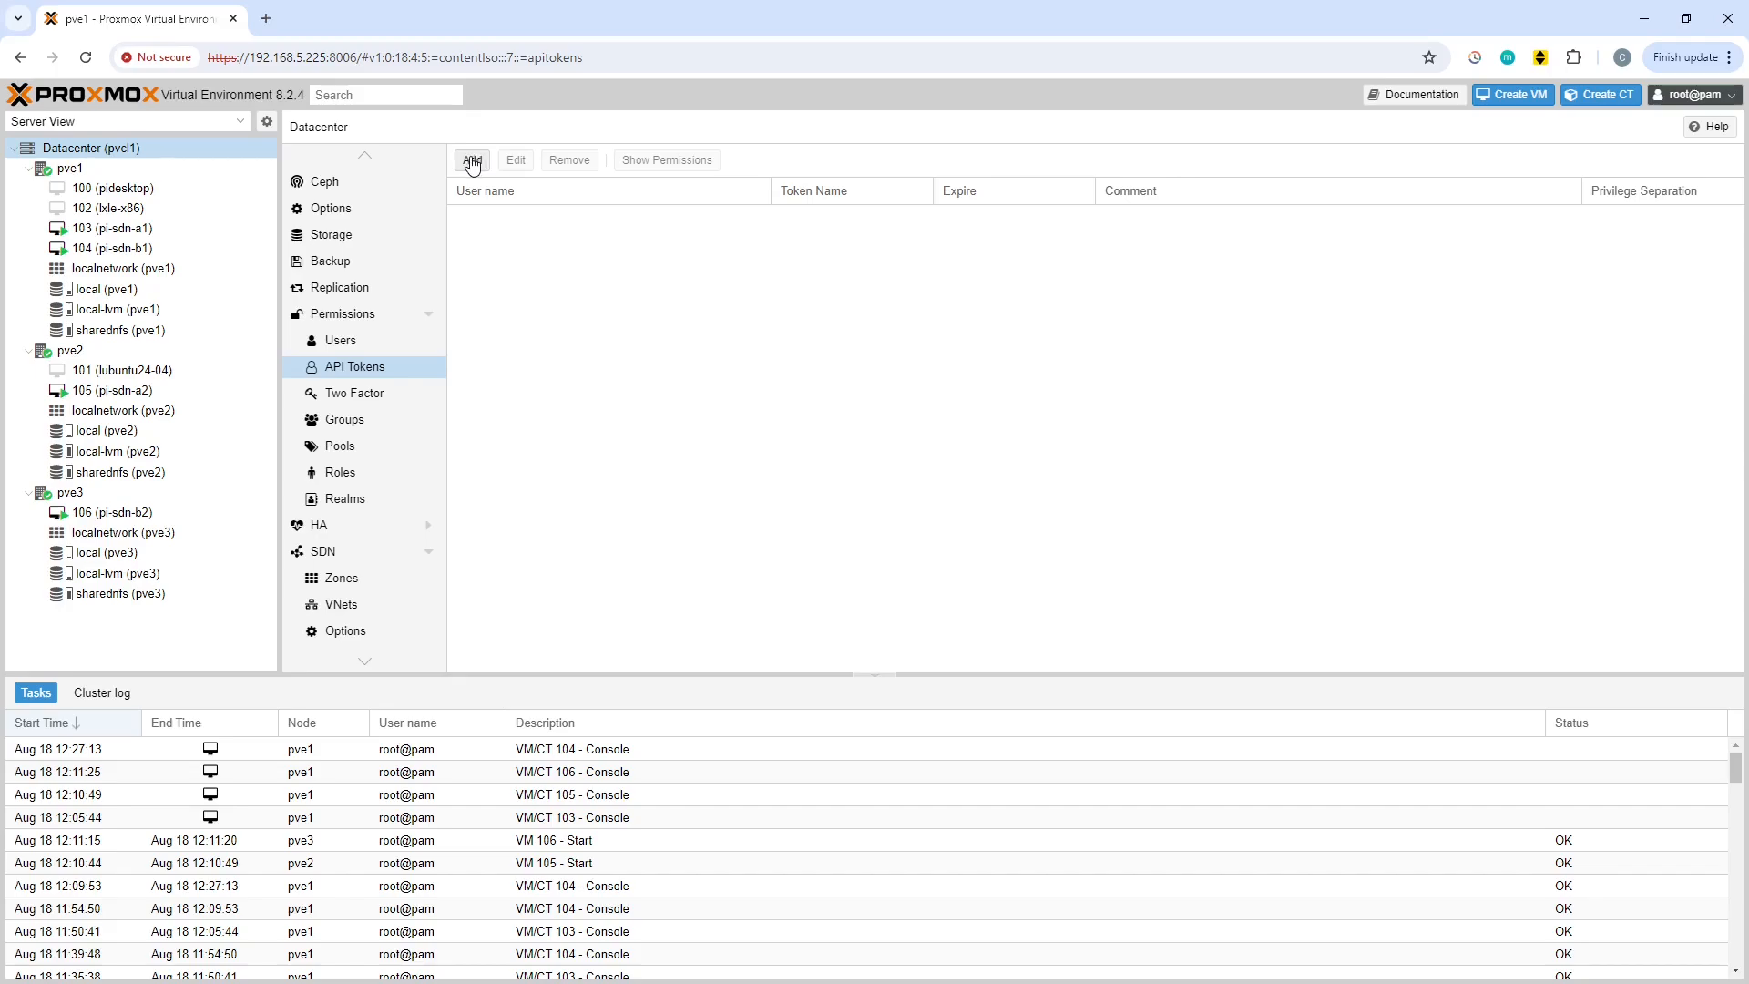
mouse_move(472, 163)
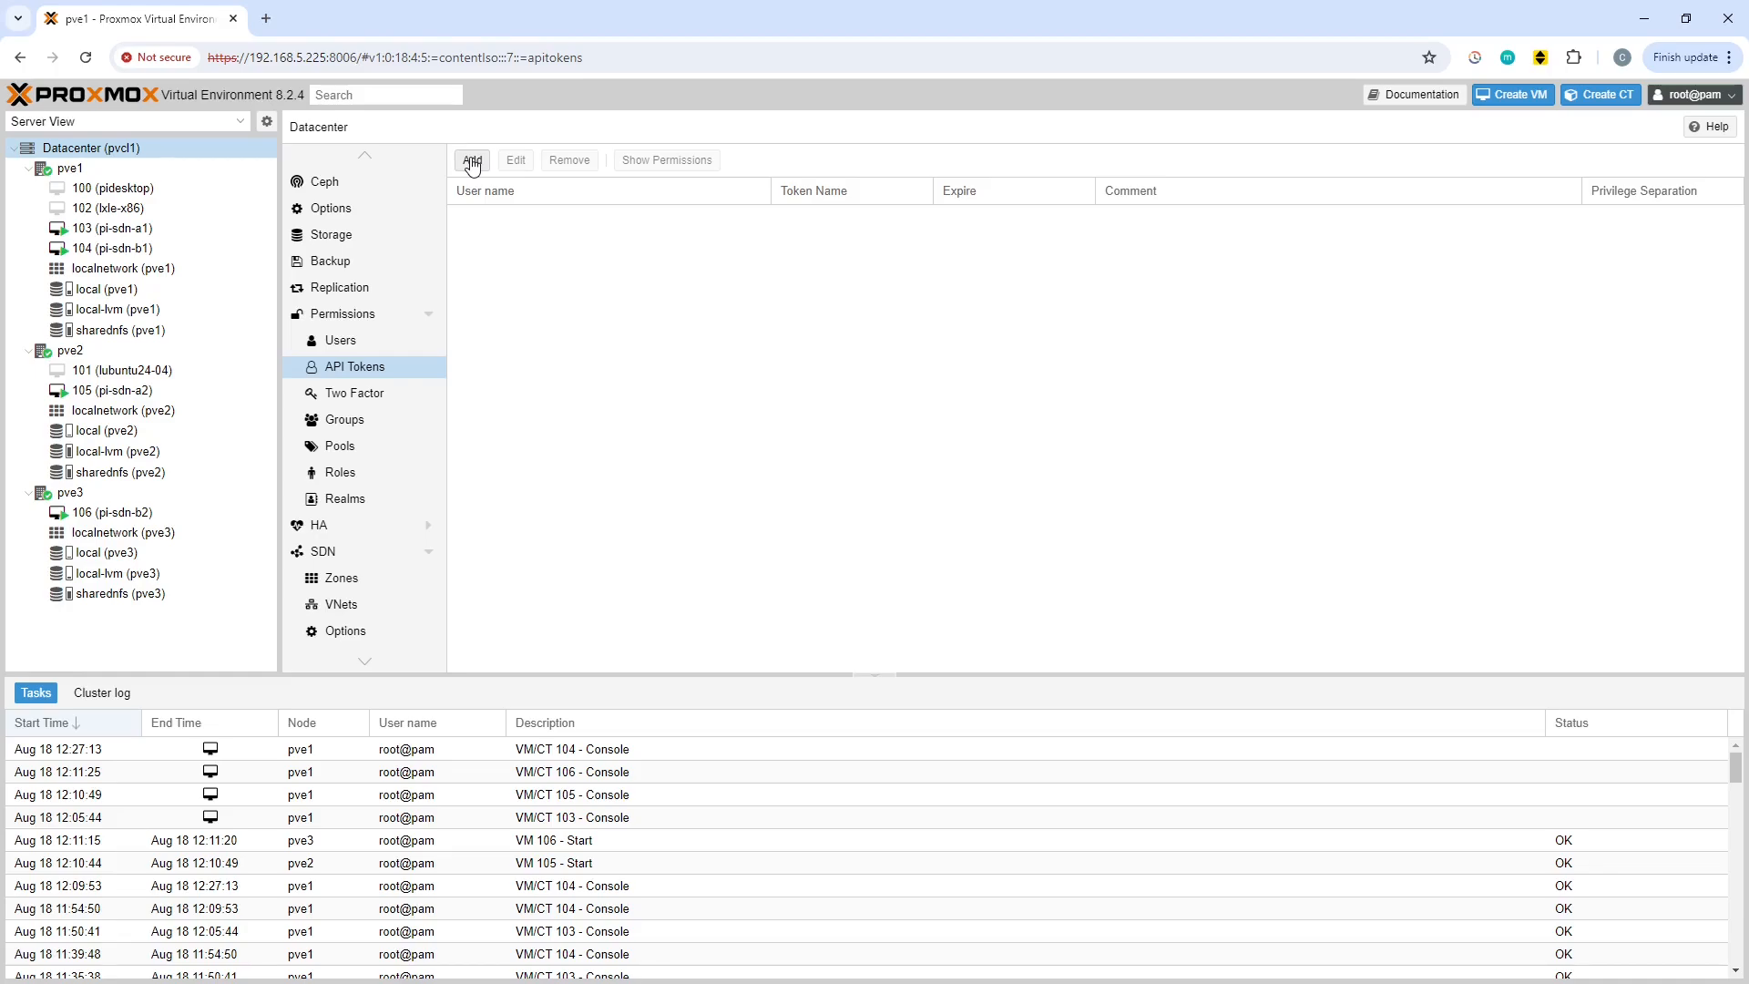
left_click(472, 160)
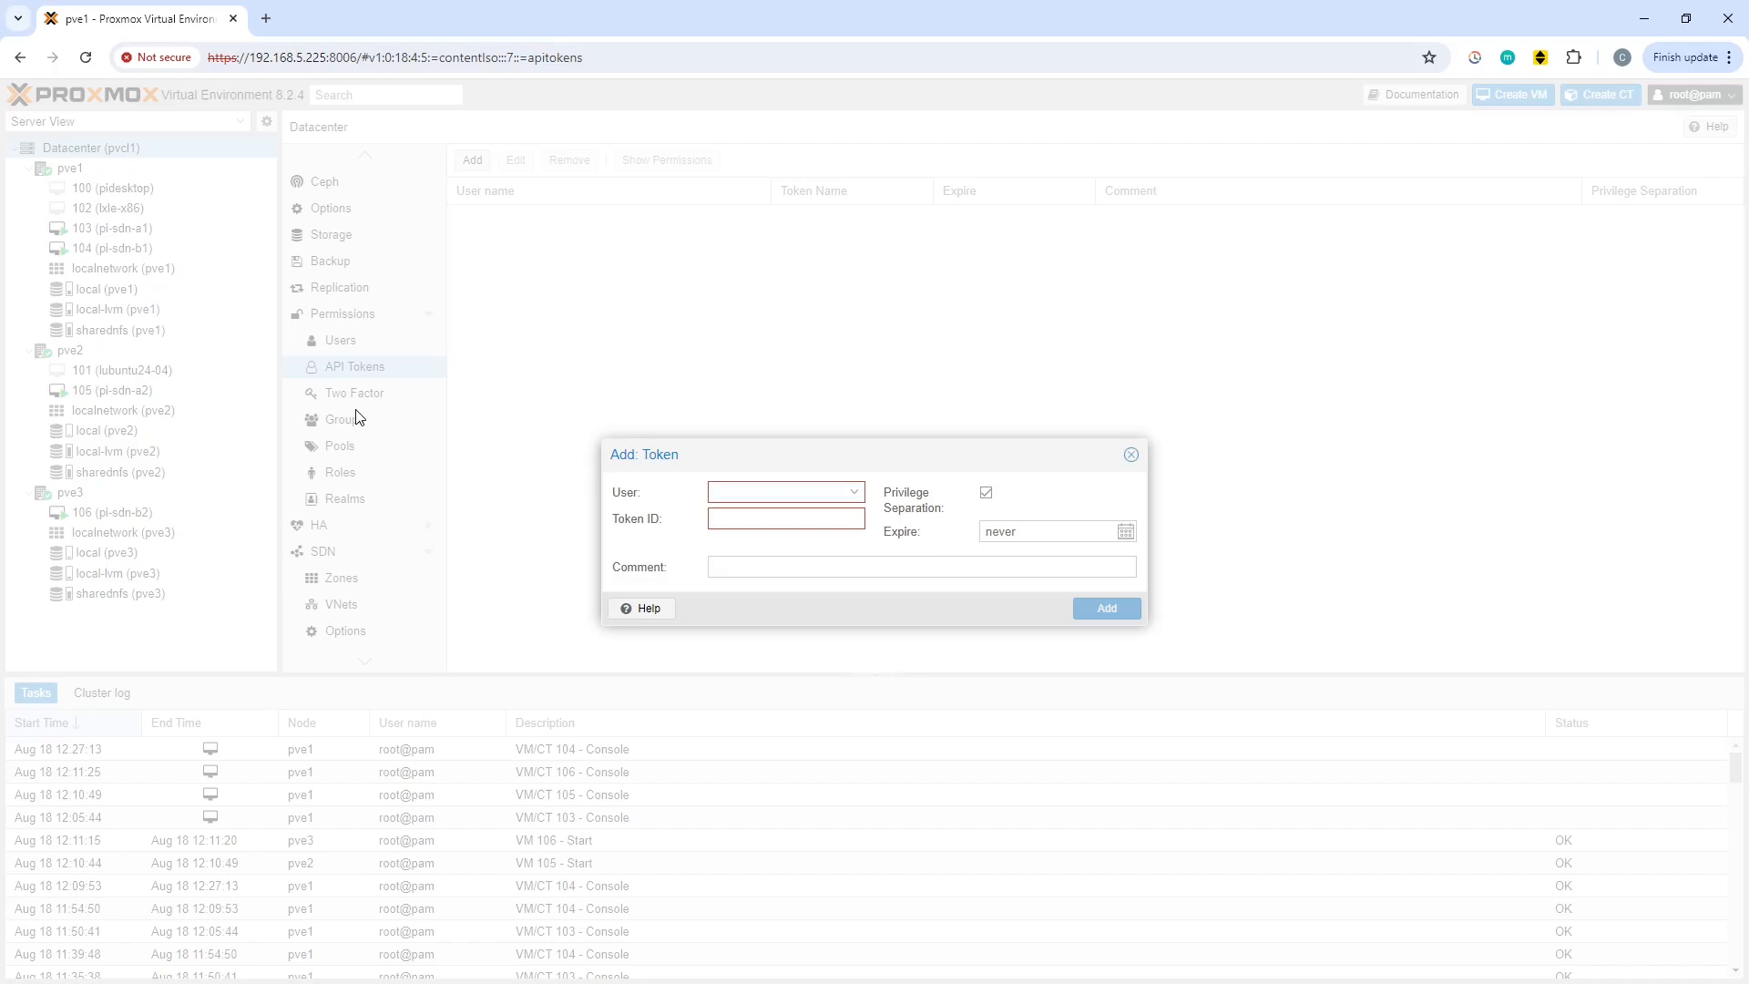
mouse_move(660, 377)
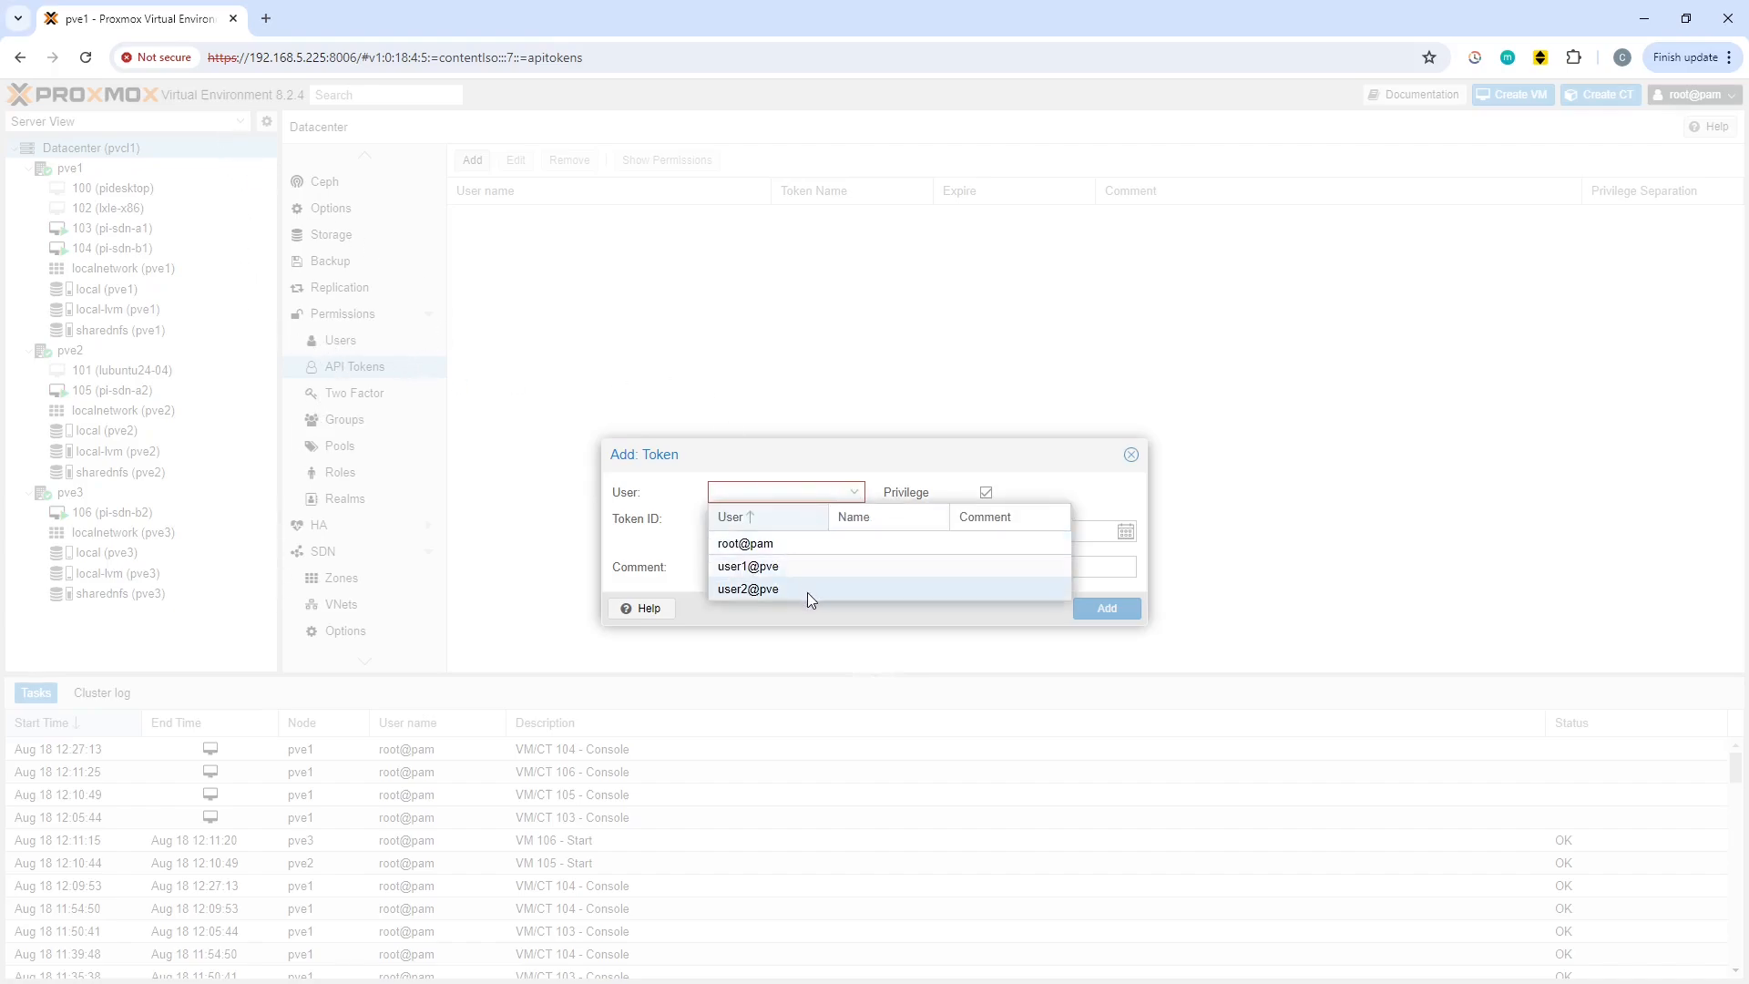
left_click(748, 588)
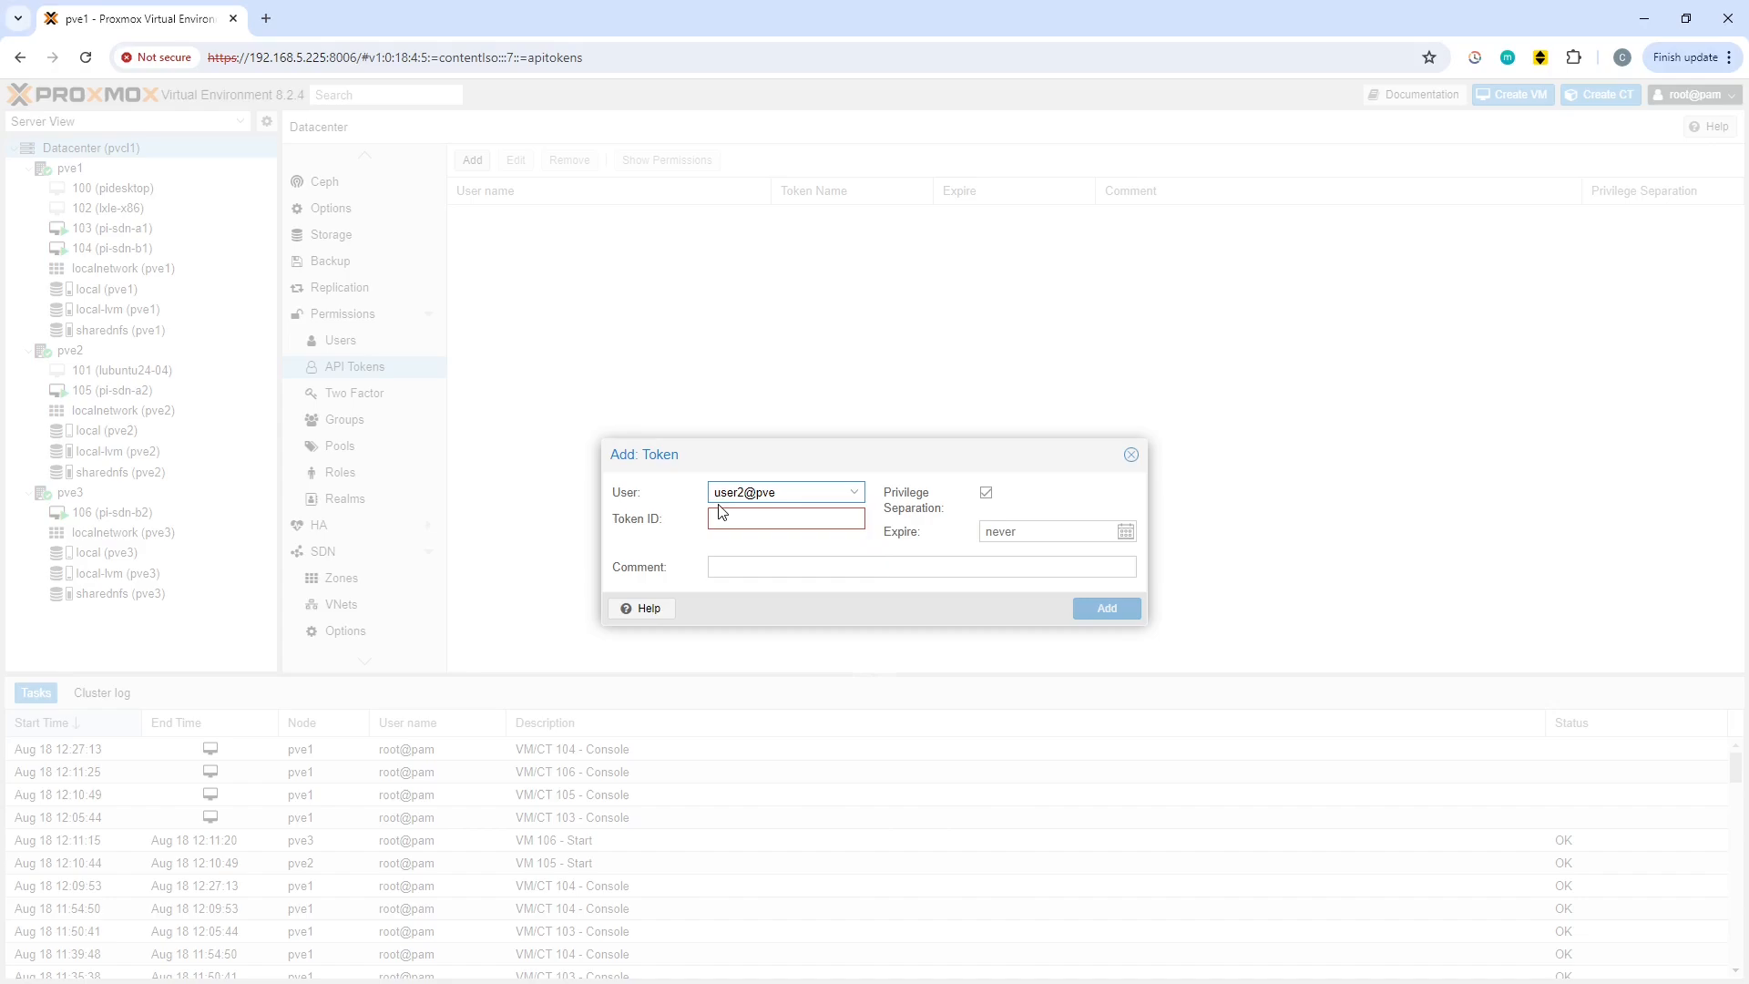
left_click(786, 518)
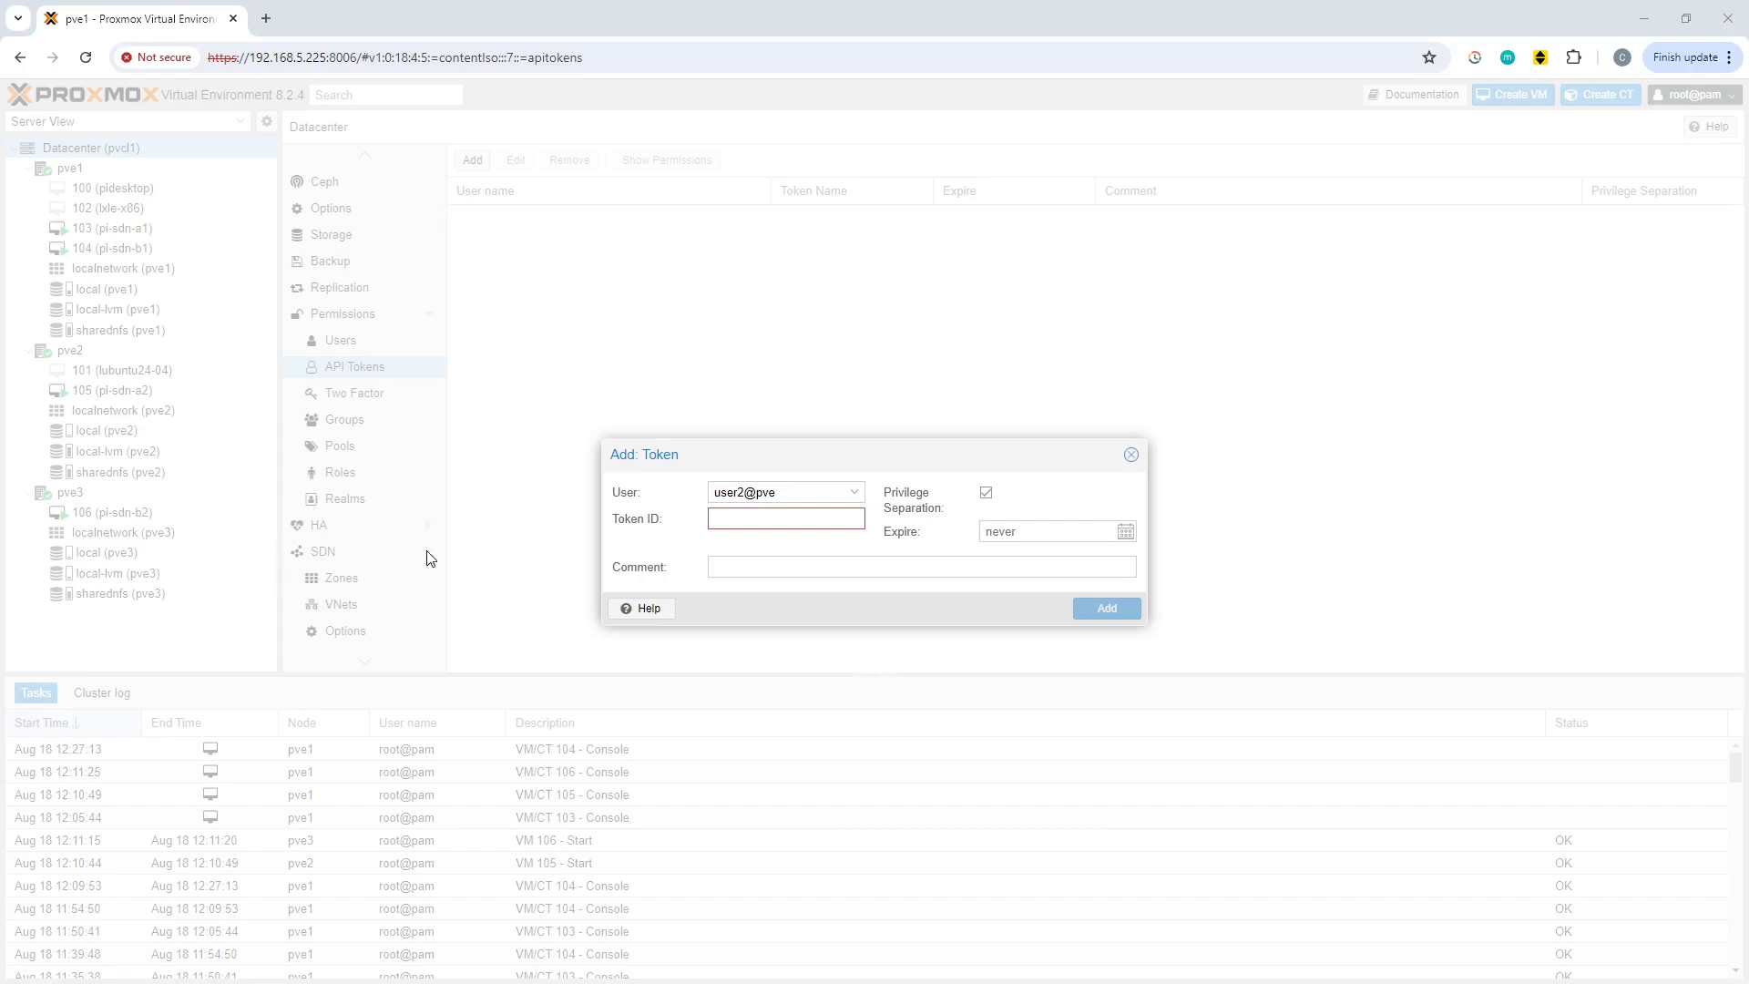
left_click(786, 519)
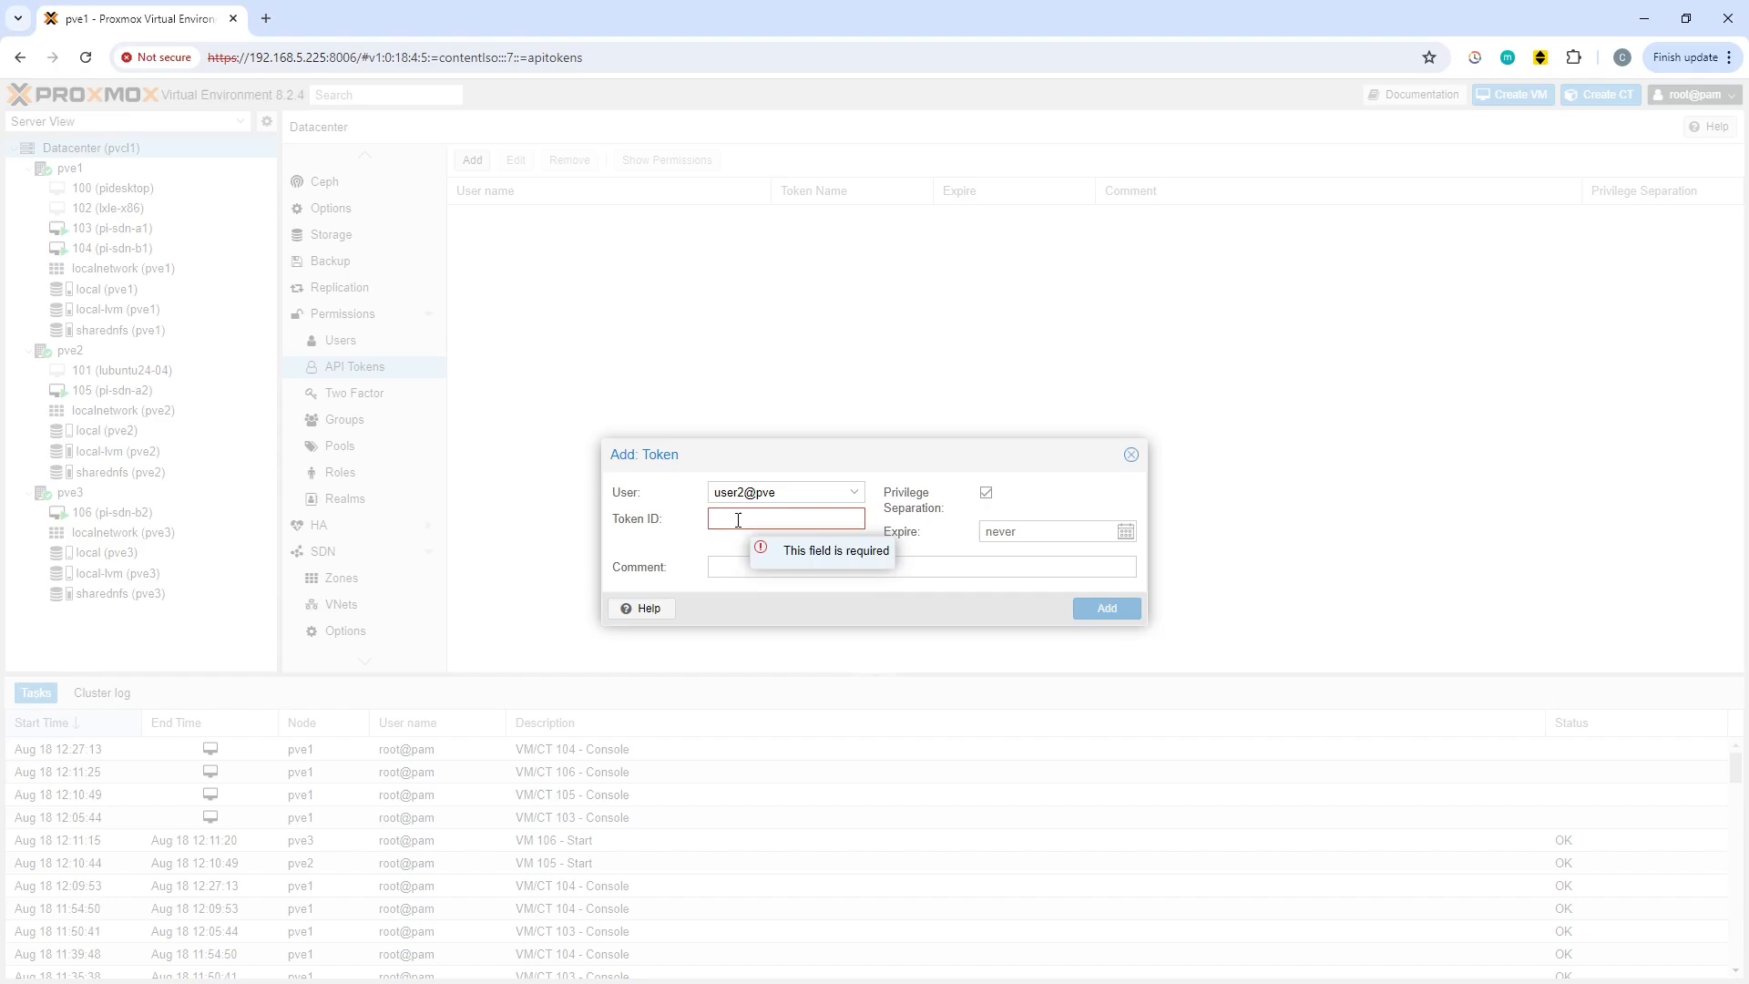
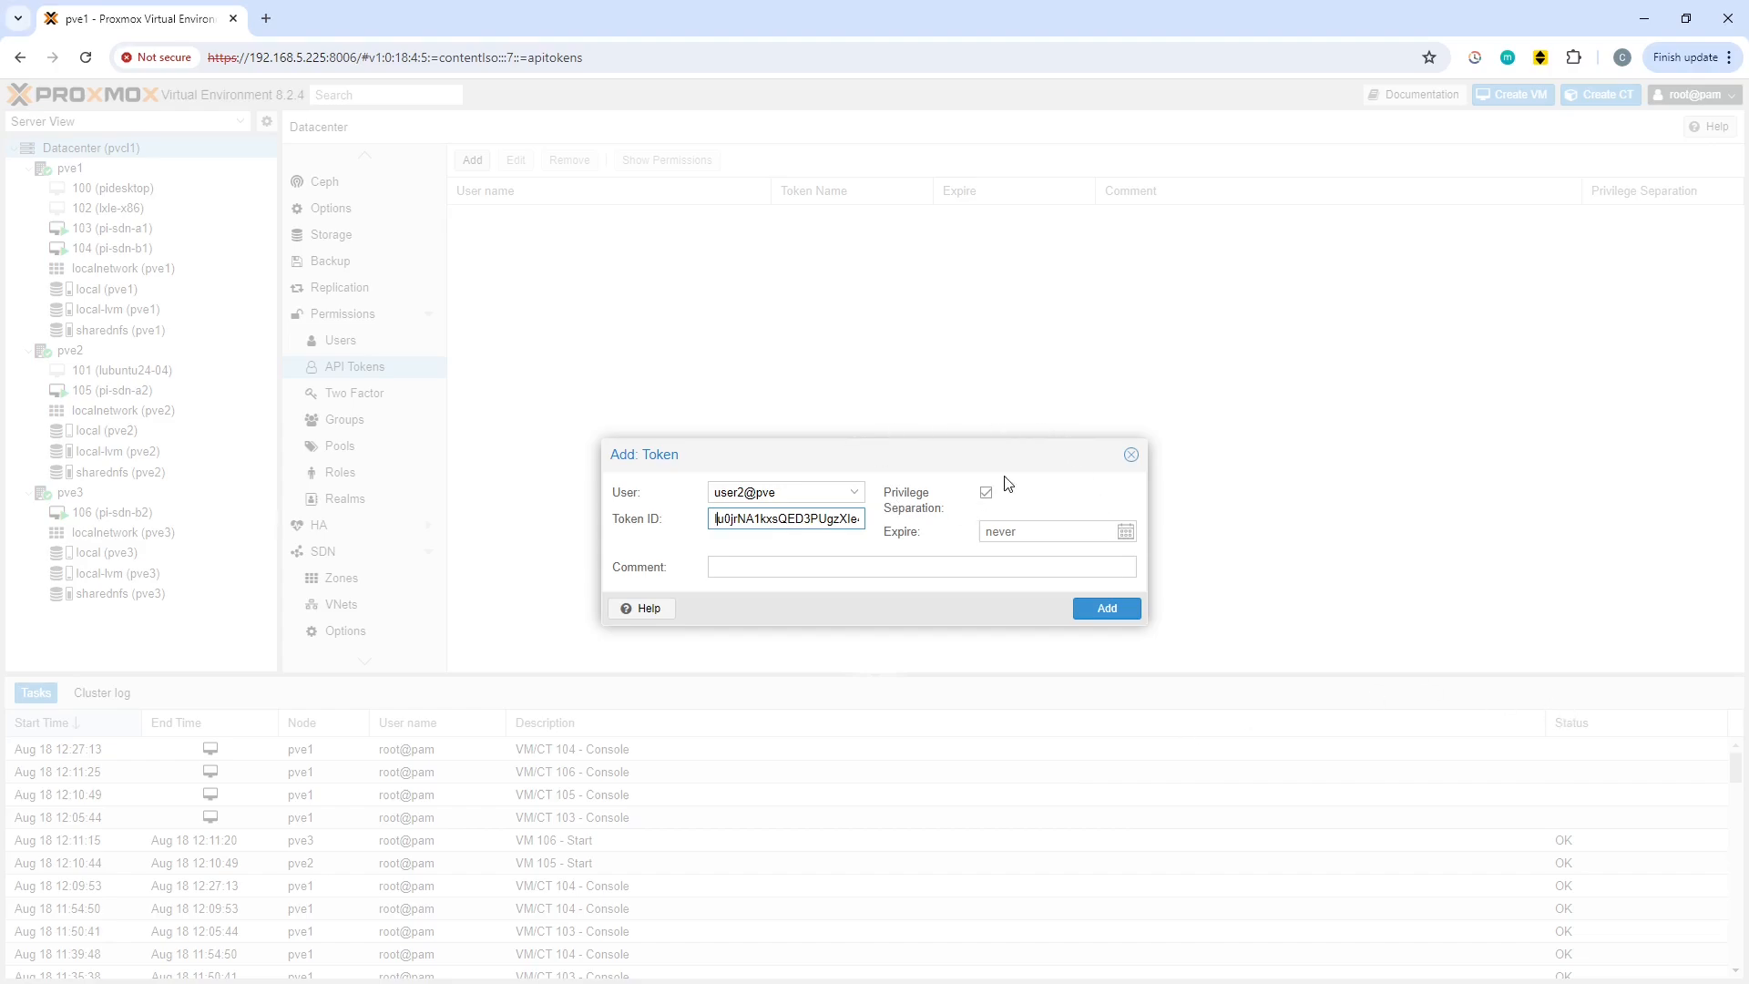
mouse_move(932, 510)
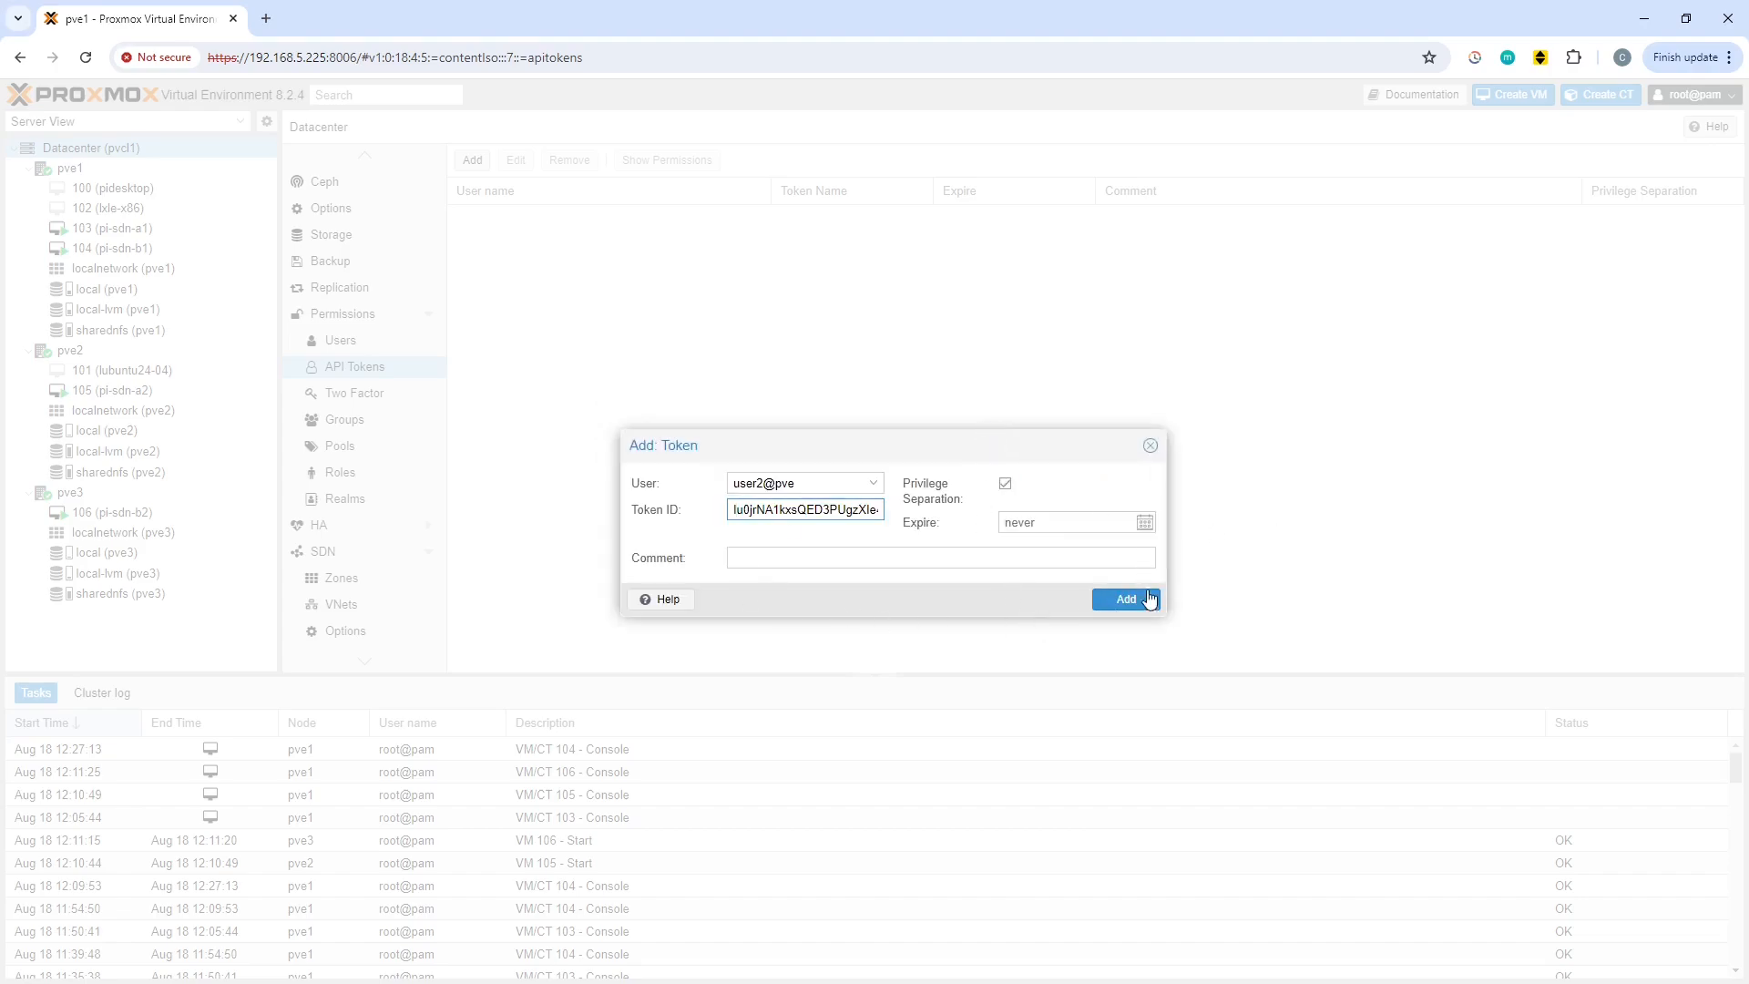
mouse_move(1128, 579)
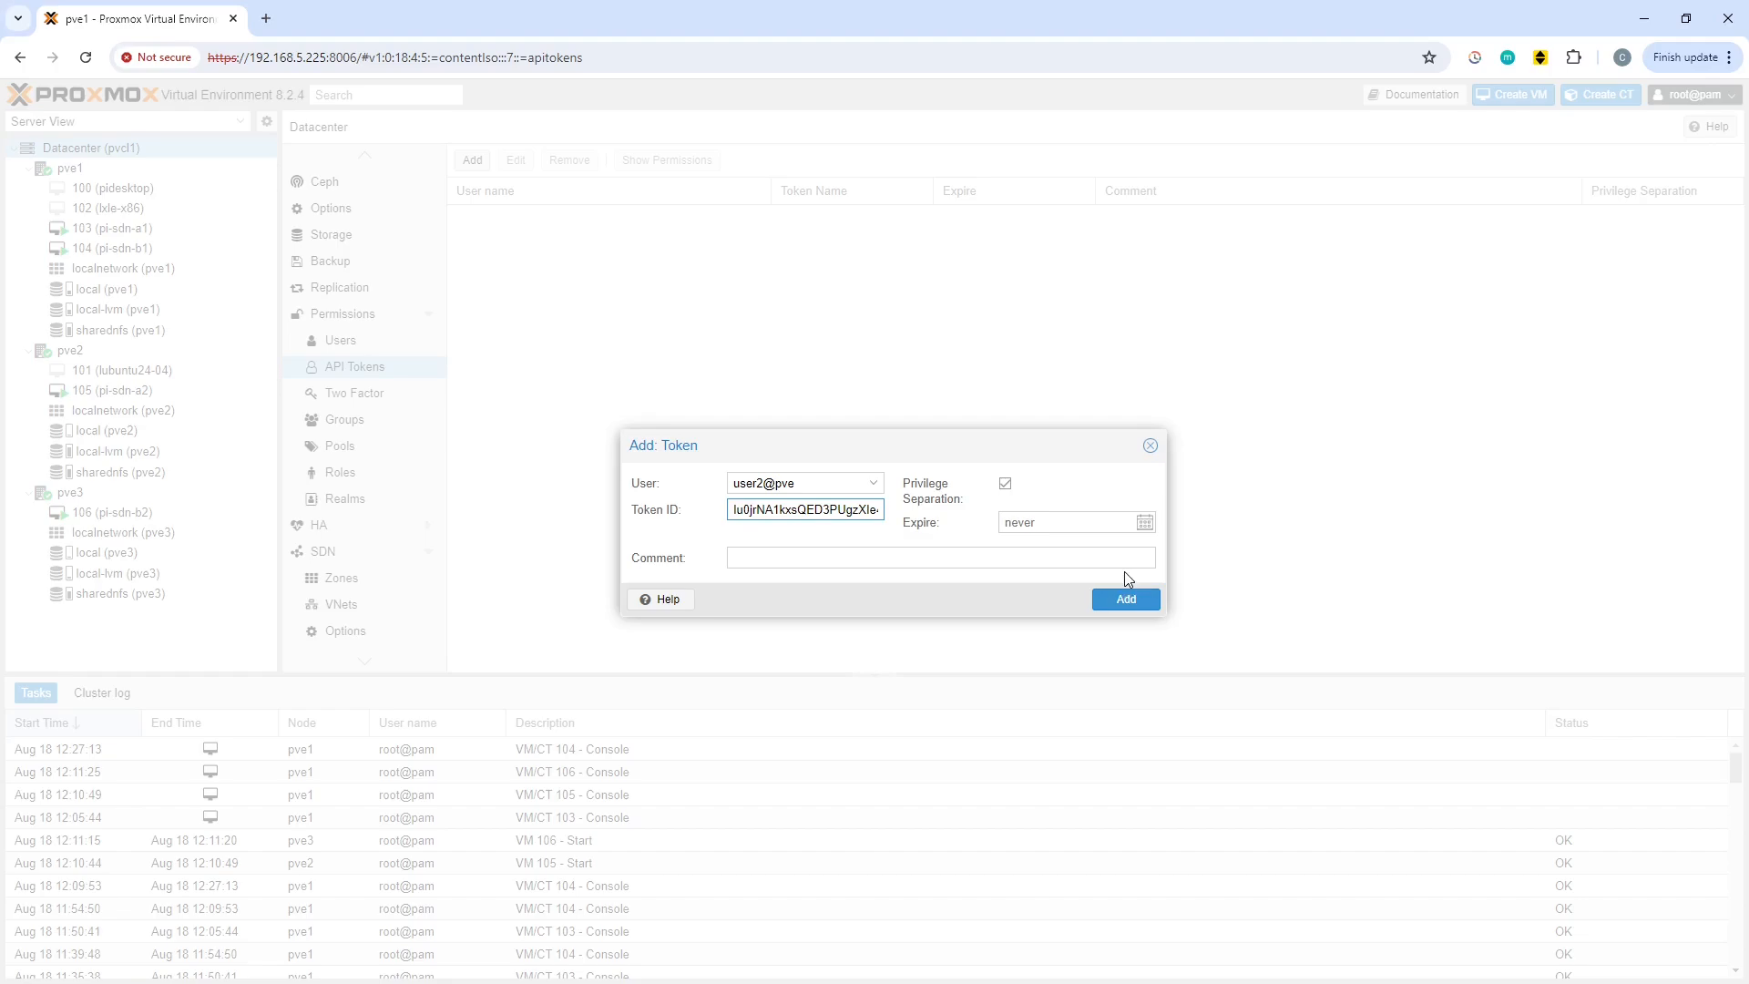
Add the token and copy its secret value from the Token Secret dialog.
left_click(1125, 600)
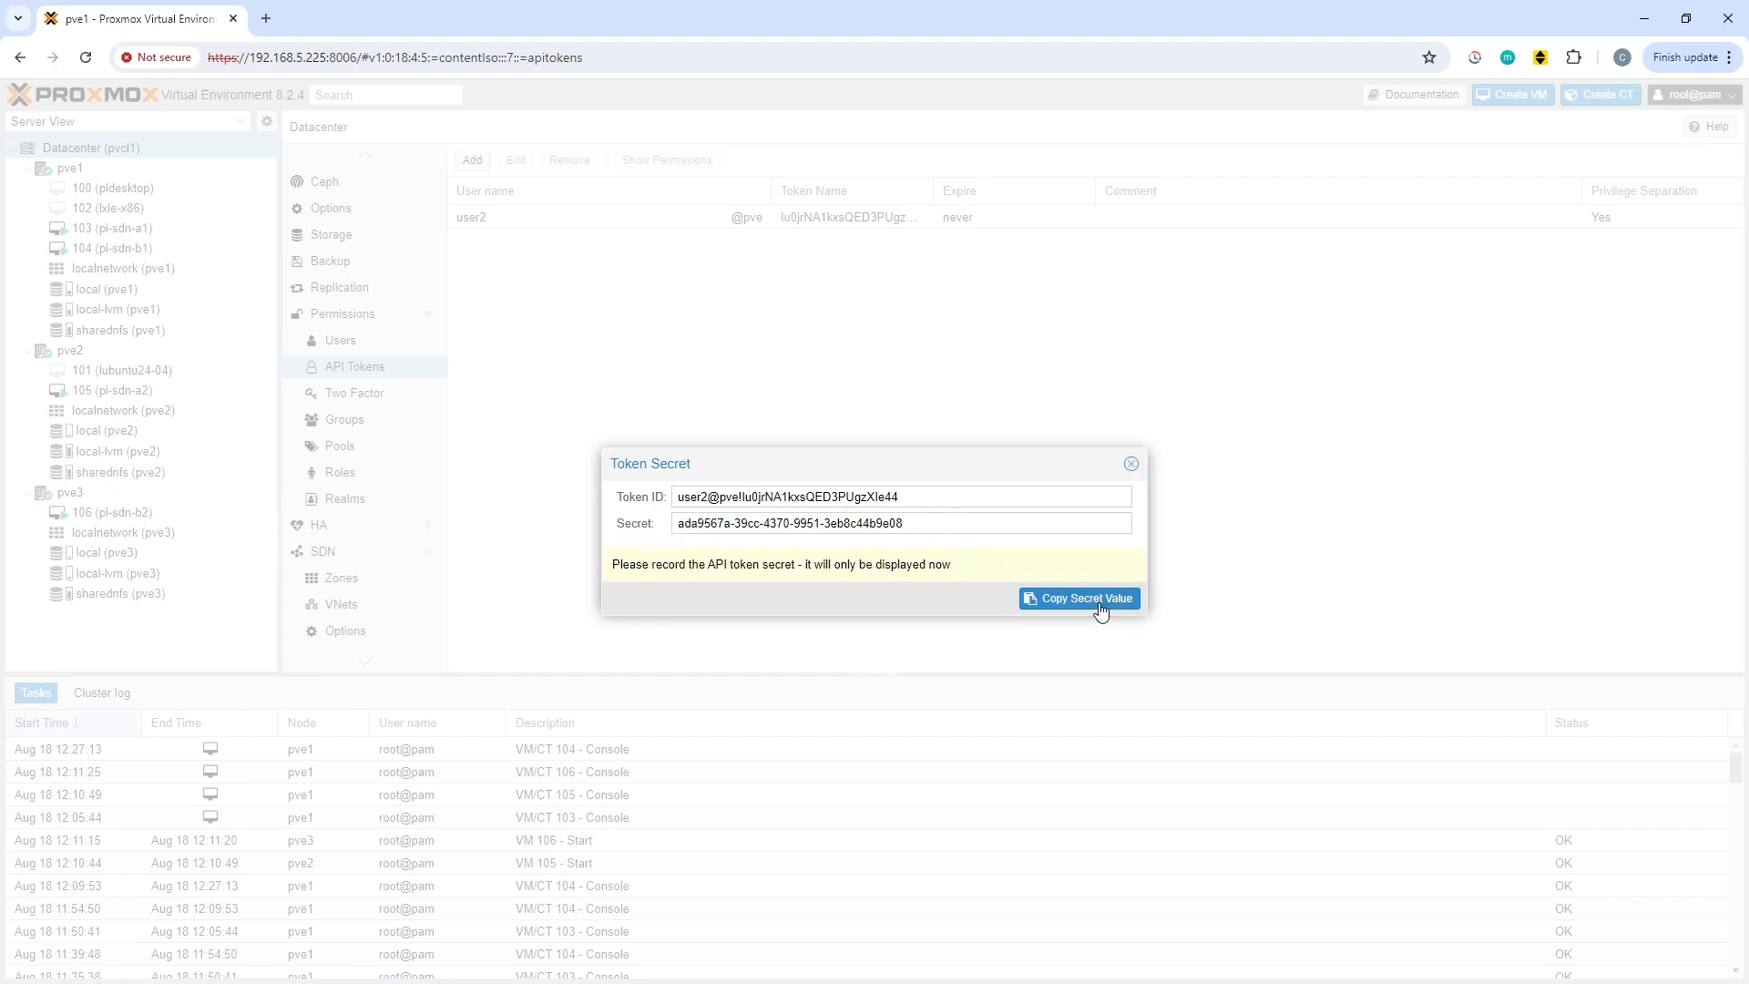
left_click(1079, 598)
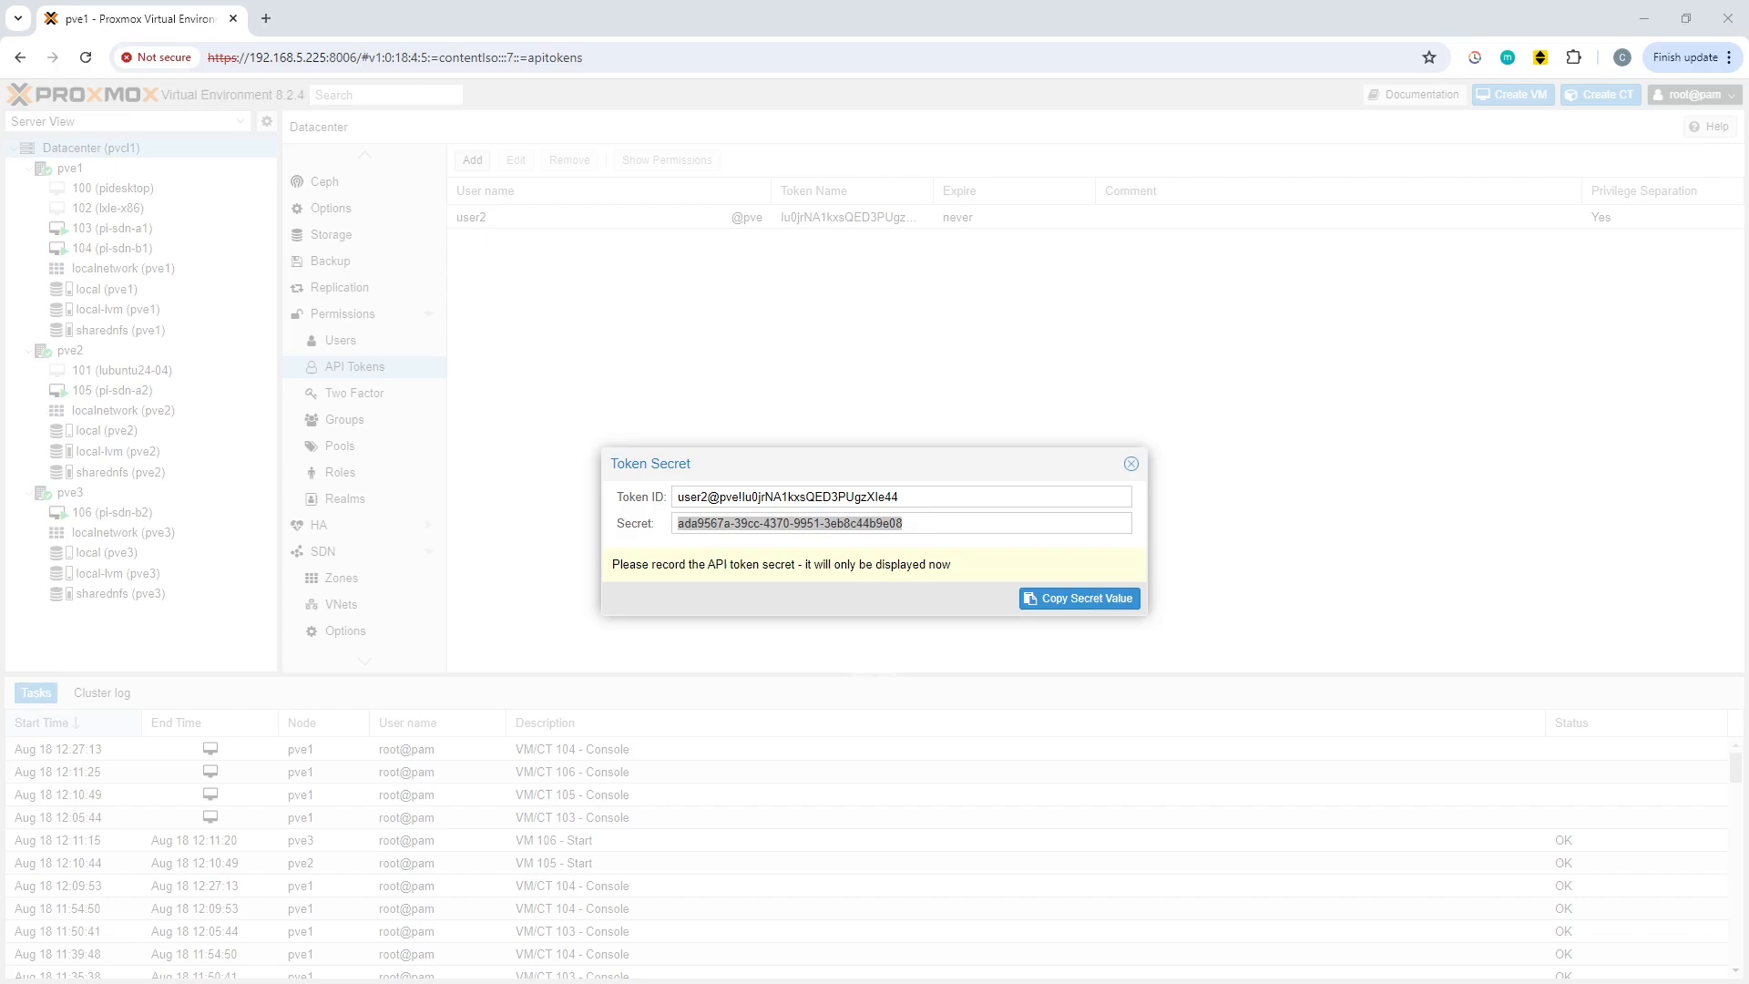
mouse_move(1299, 611)
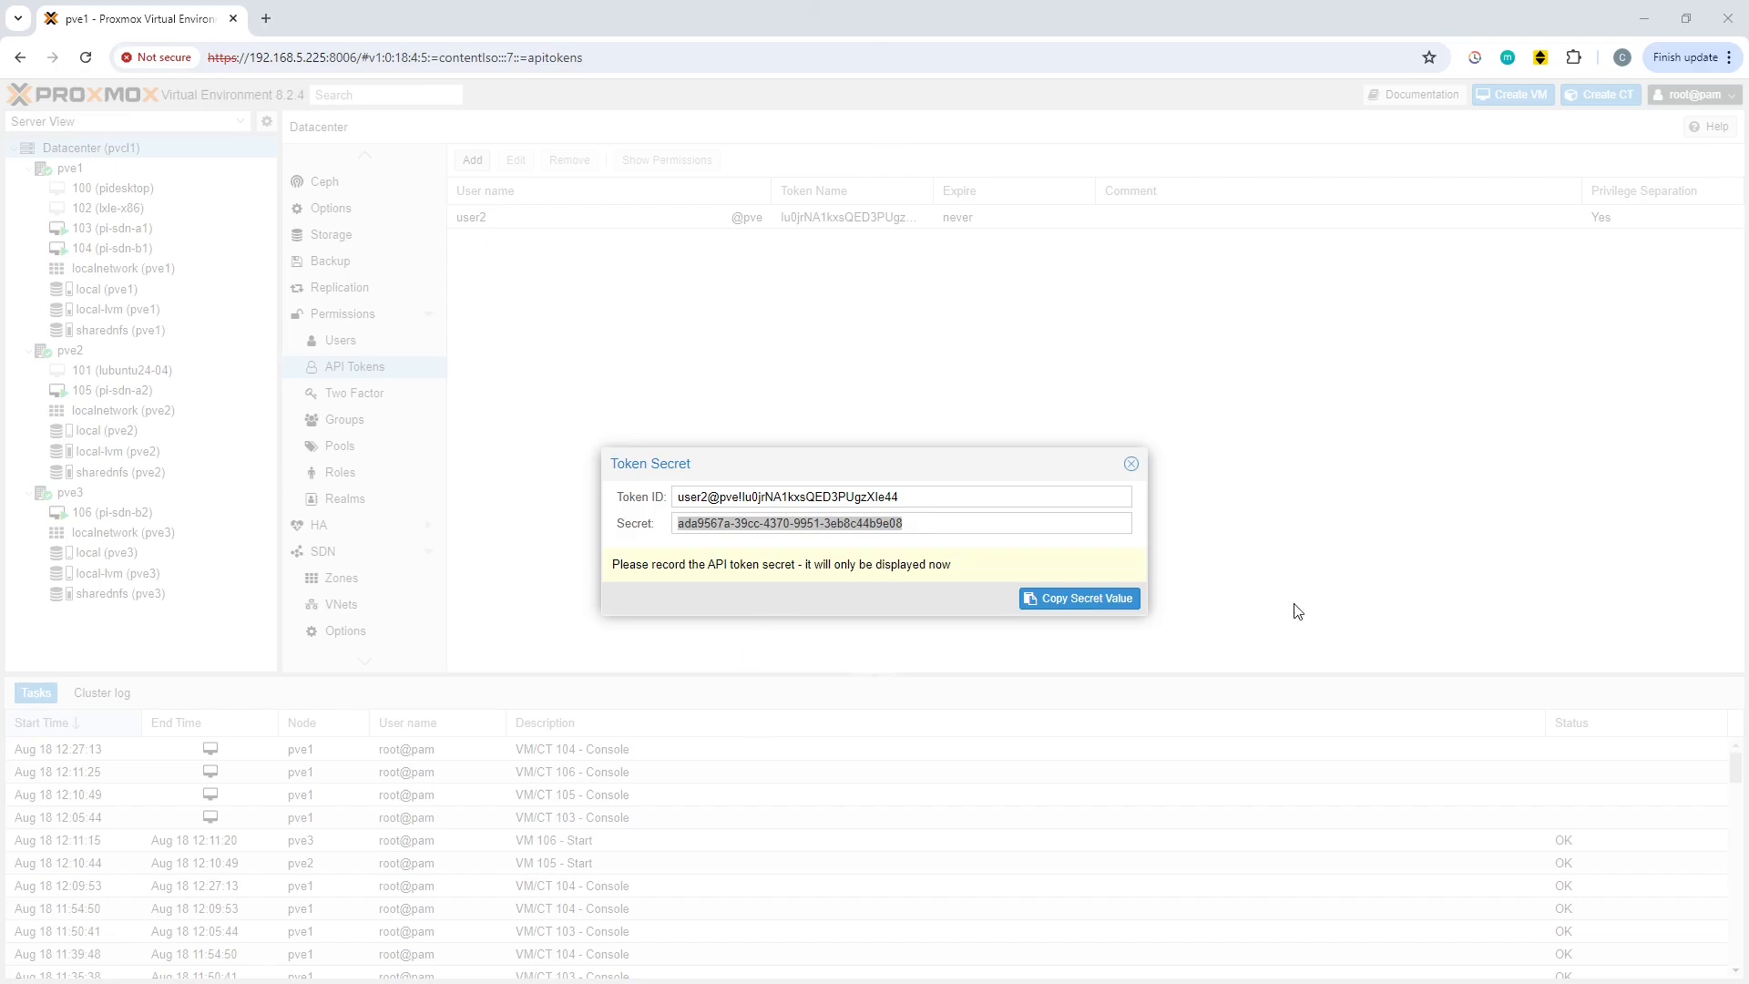
left_click(1131, 463)
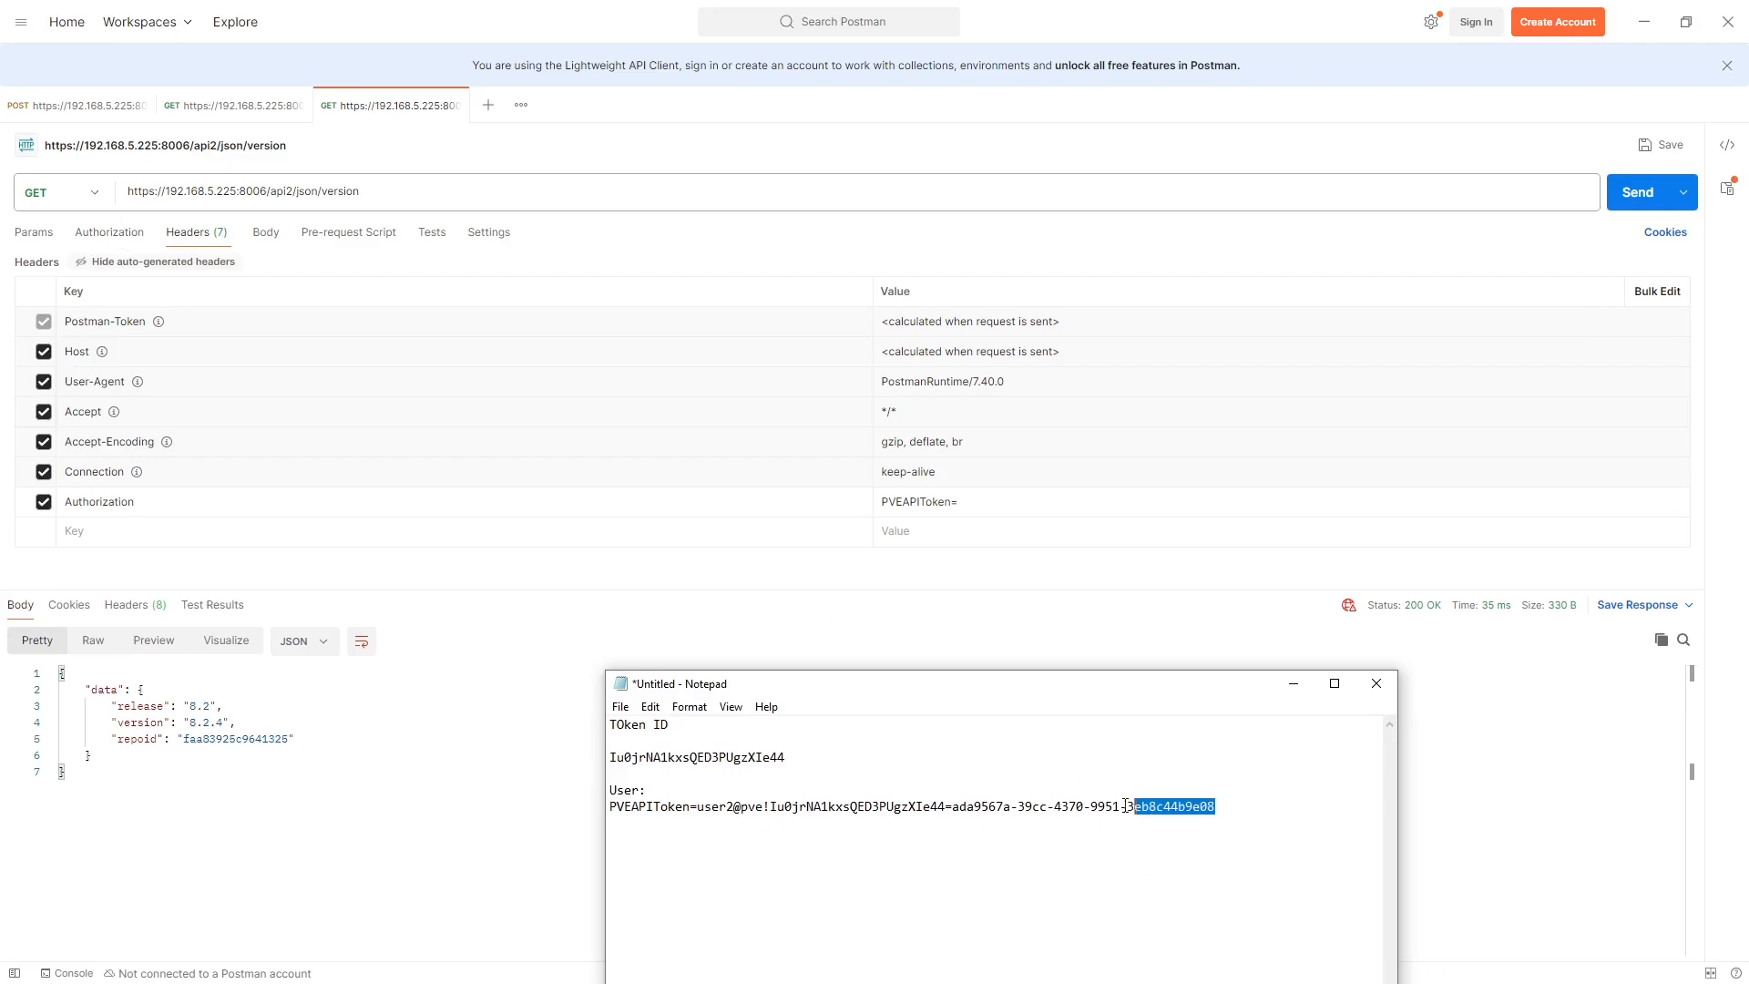
Select the full assembled PVEAPIToken=user2@pve!<id>=<secret> string in Notepad.
triple_click(903, 806)
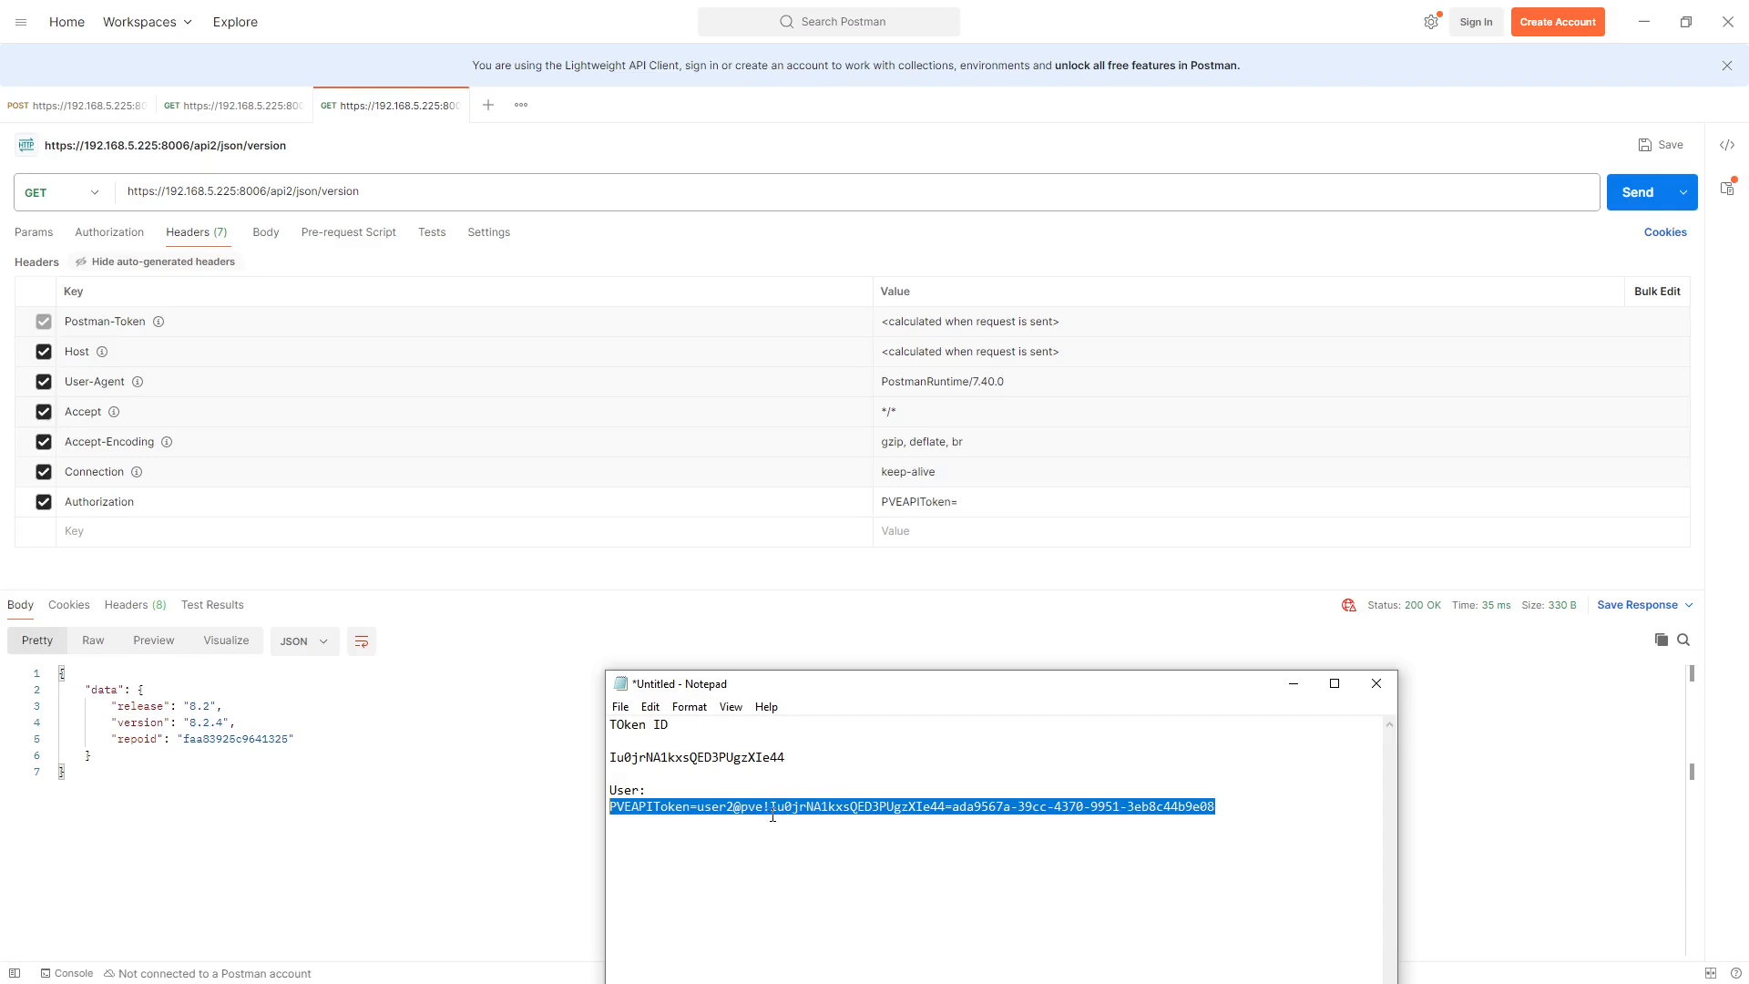
mouse_move(955, 823)
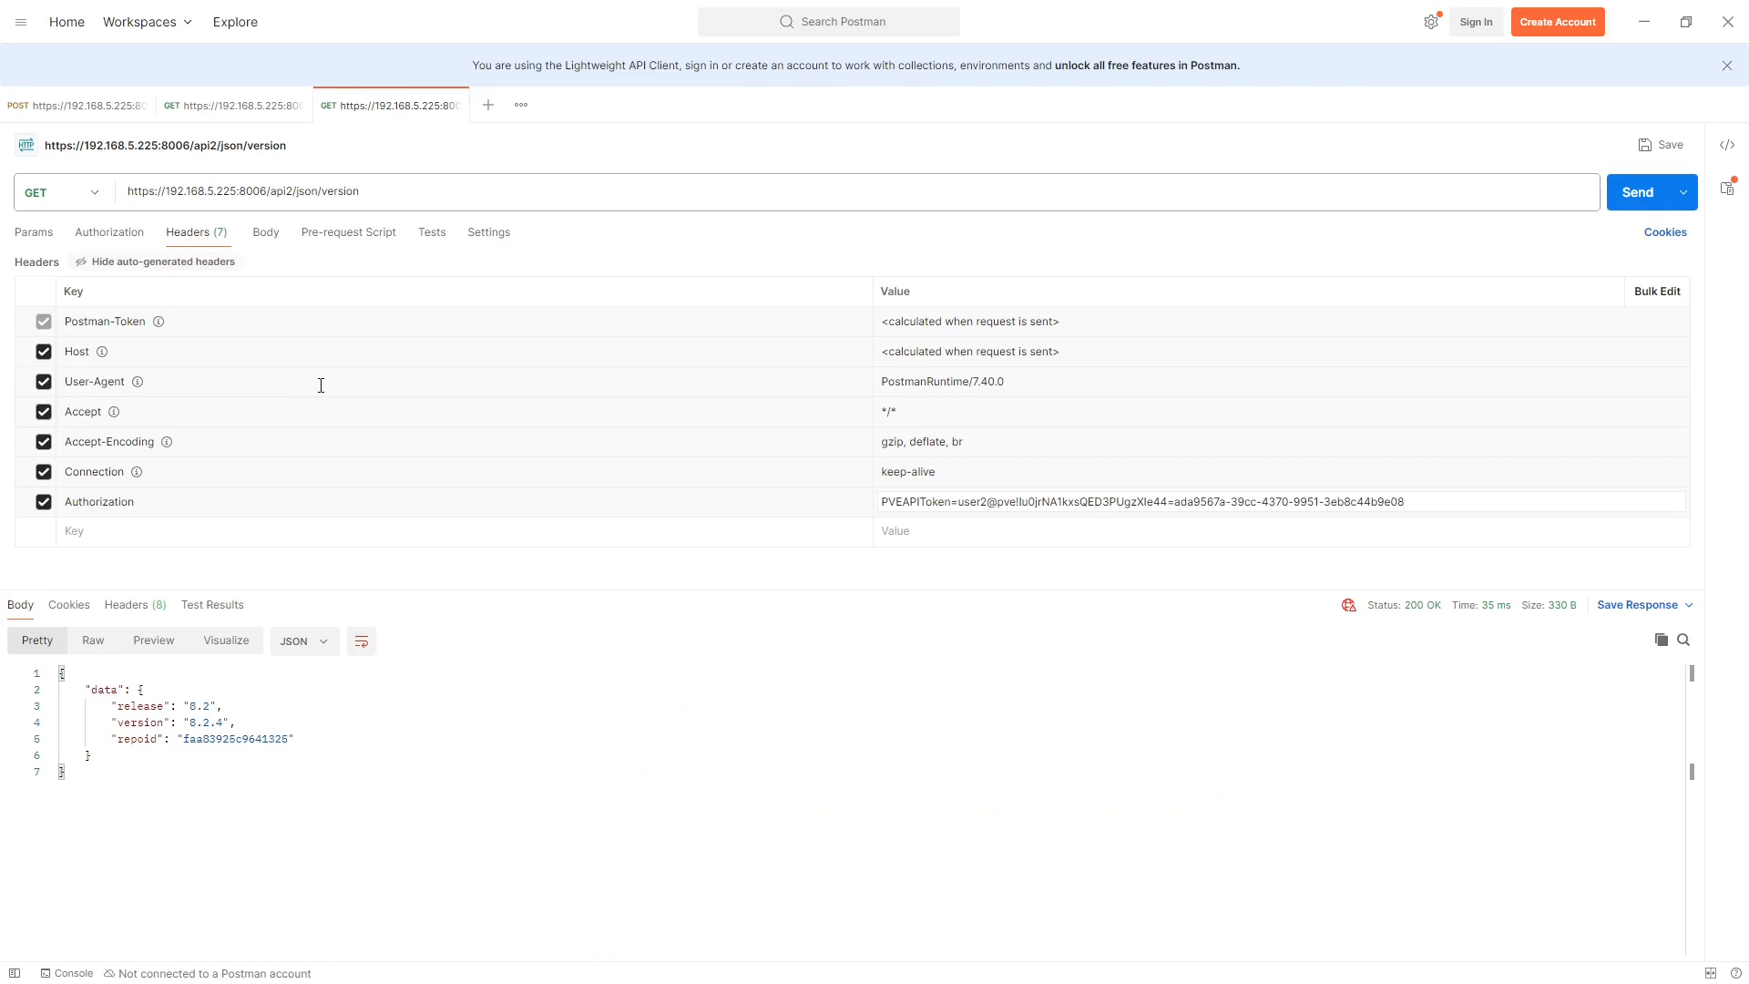
mouse_move(258, 384)
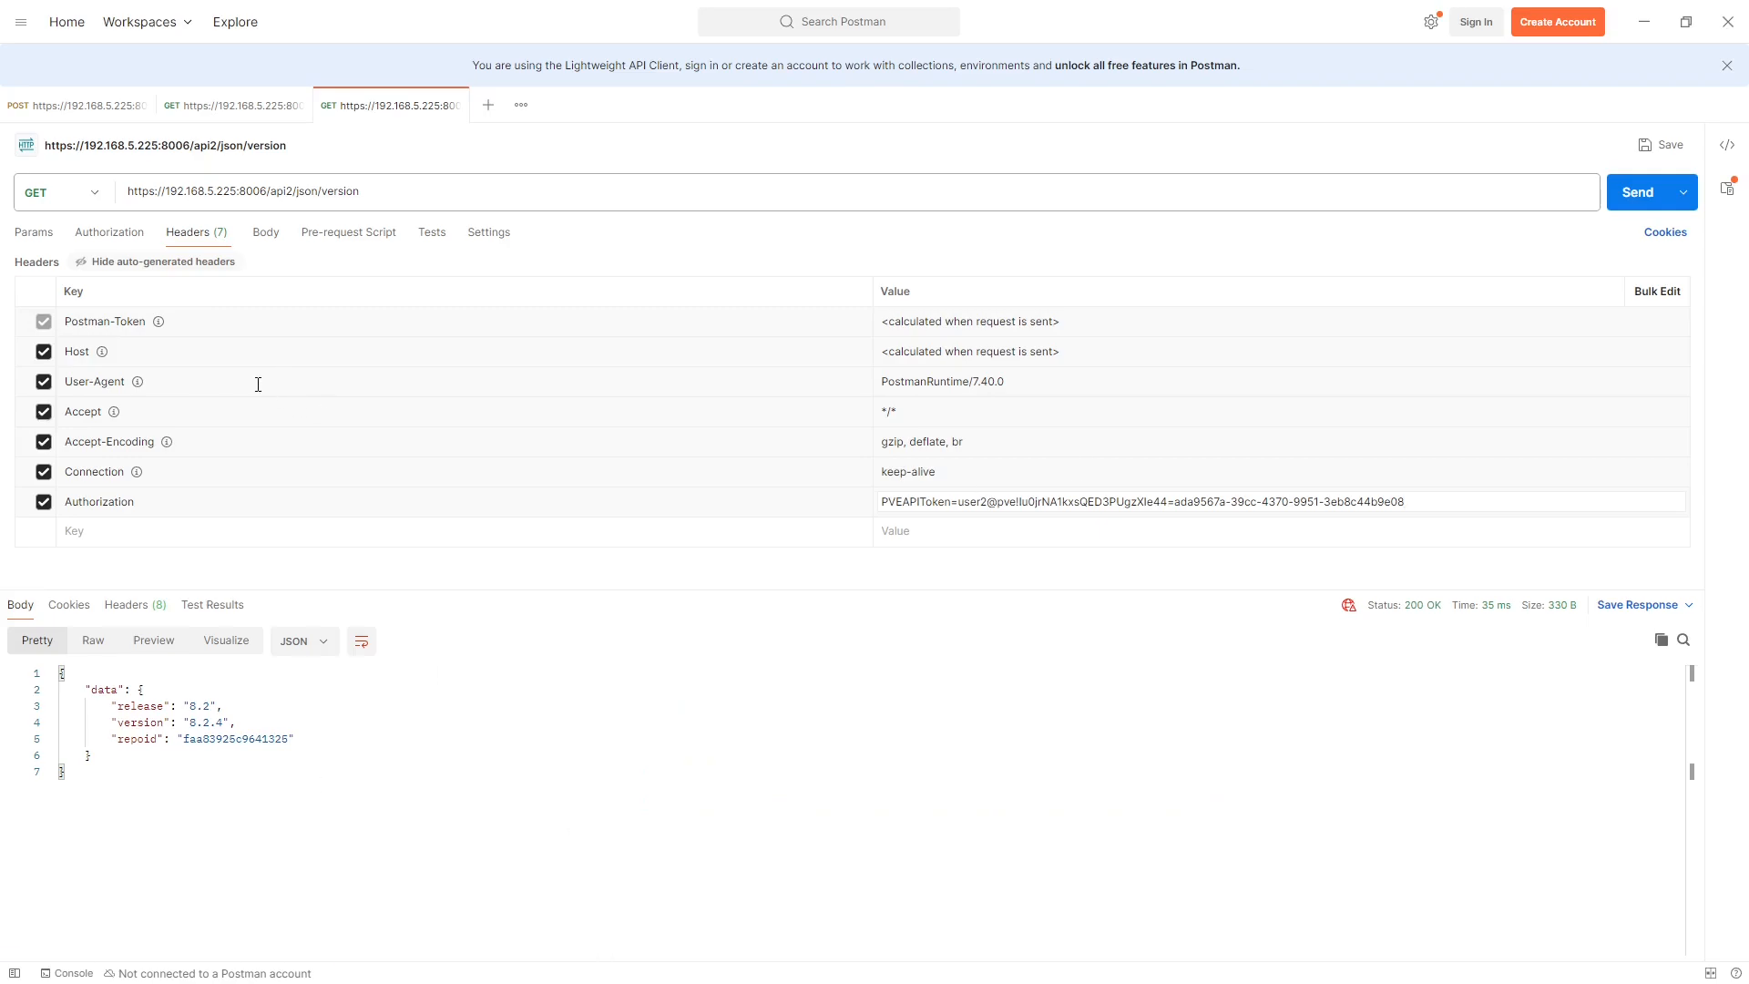
mouse_move(1281, 527)
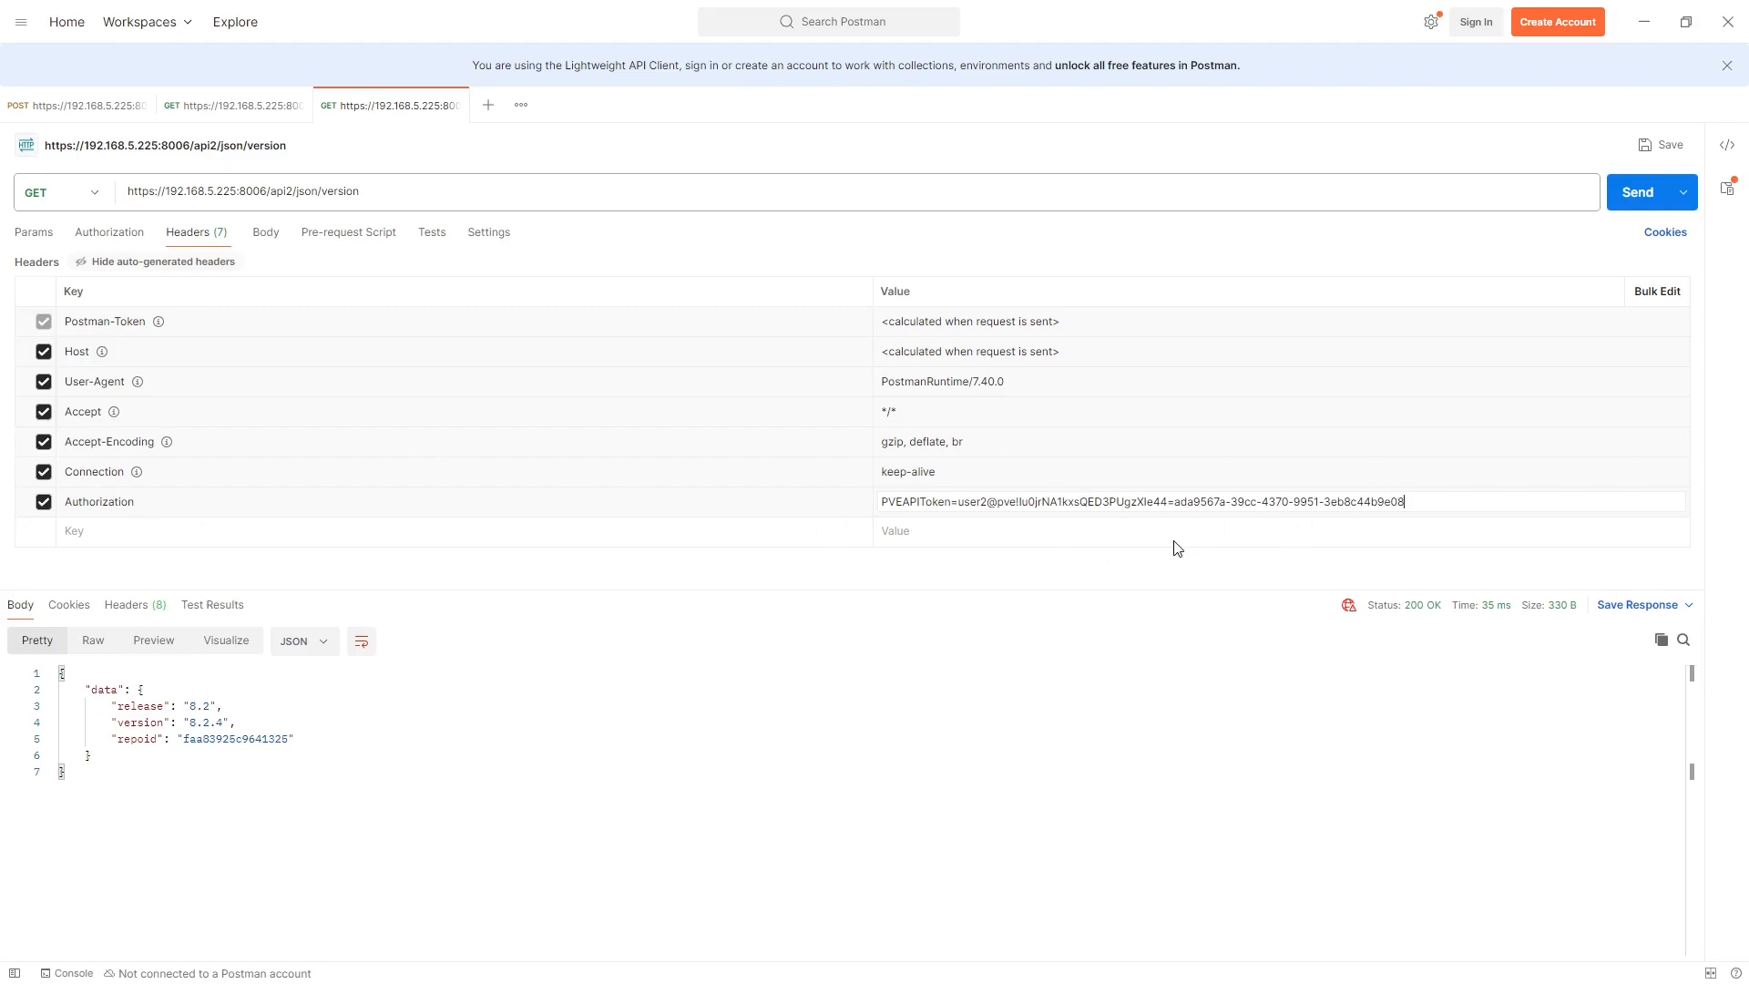
mouse_move(1208, 625)
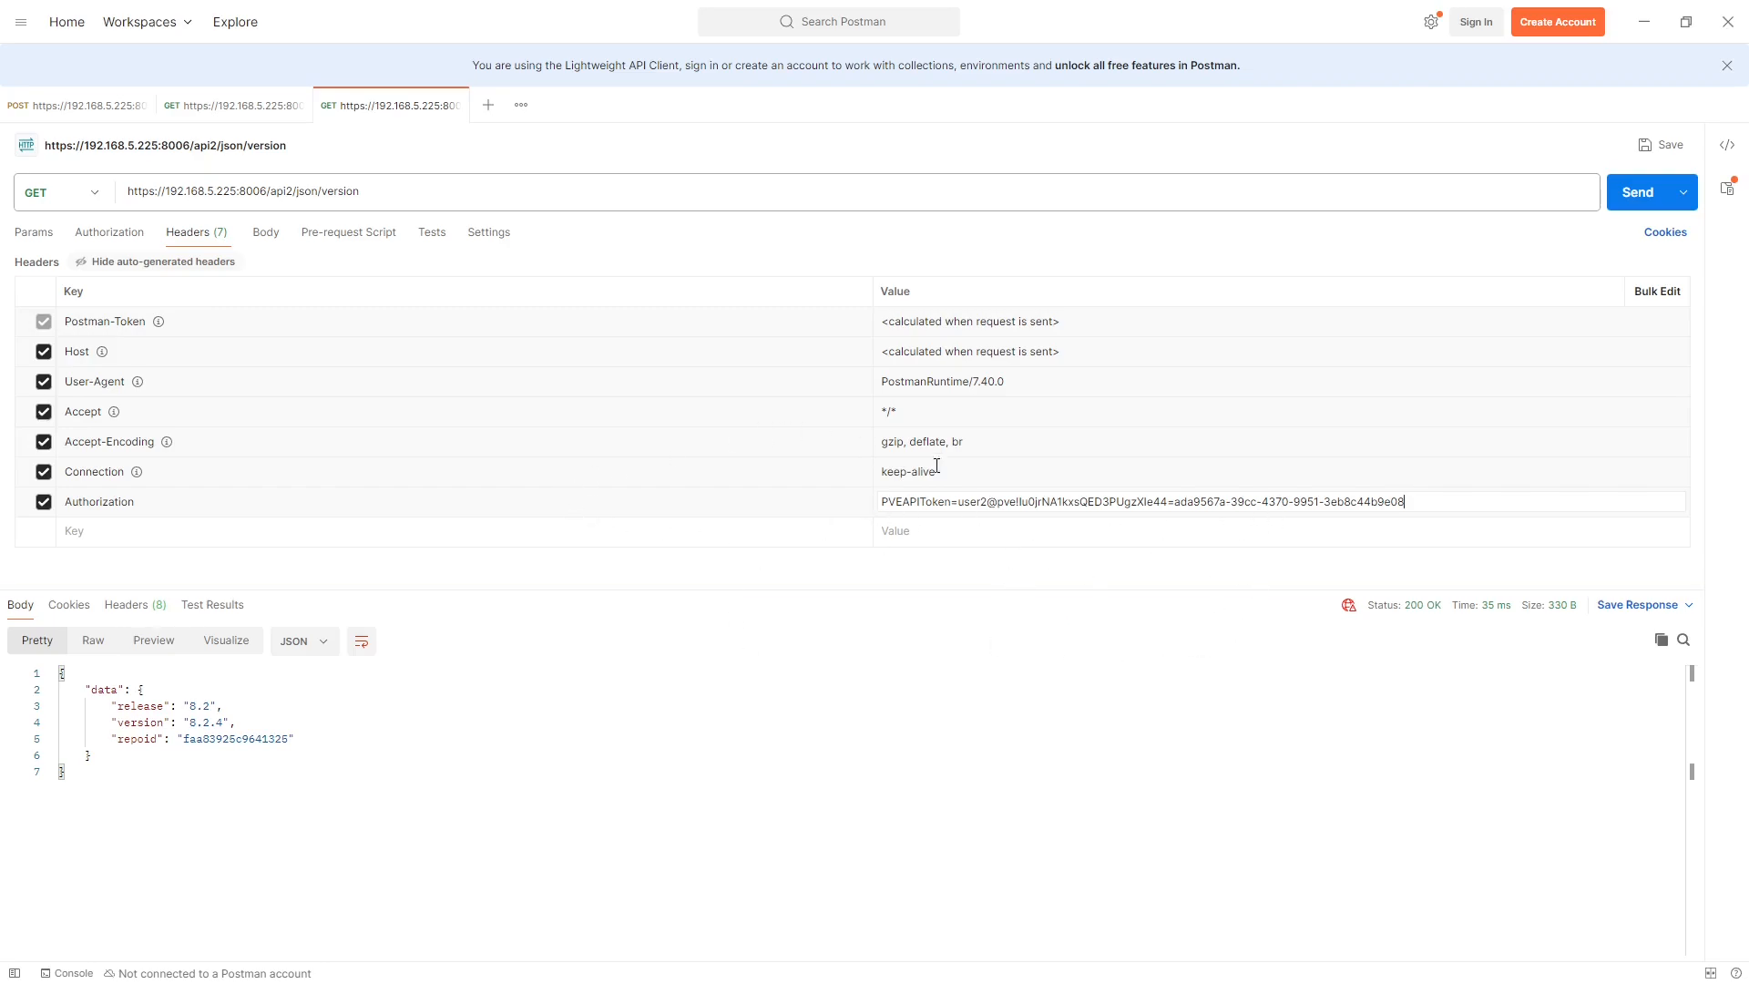
mouse_move(458, 486)
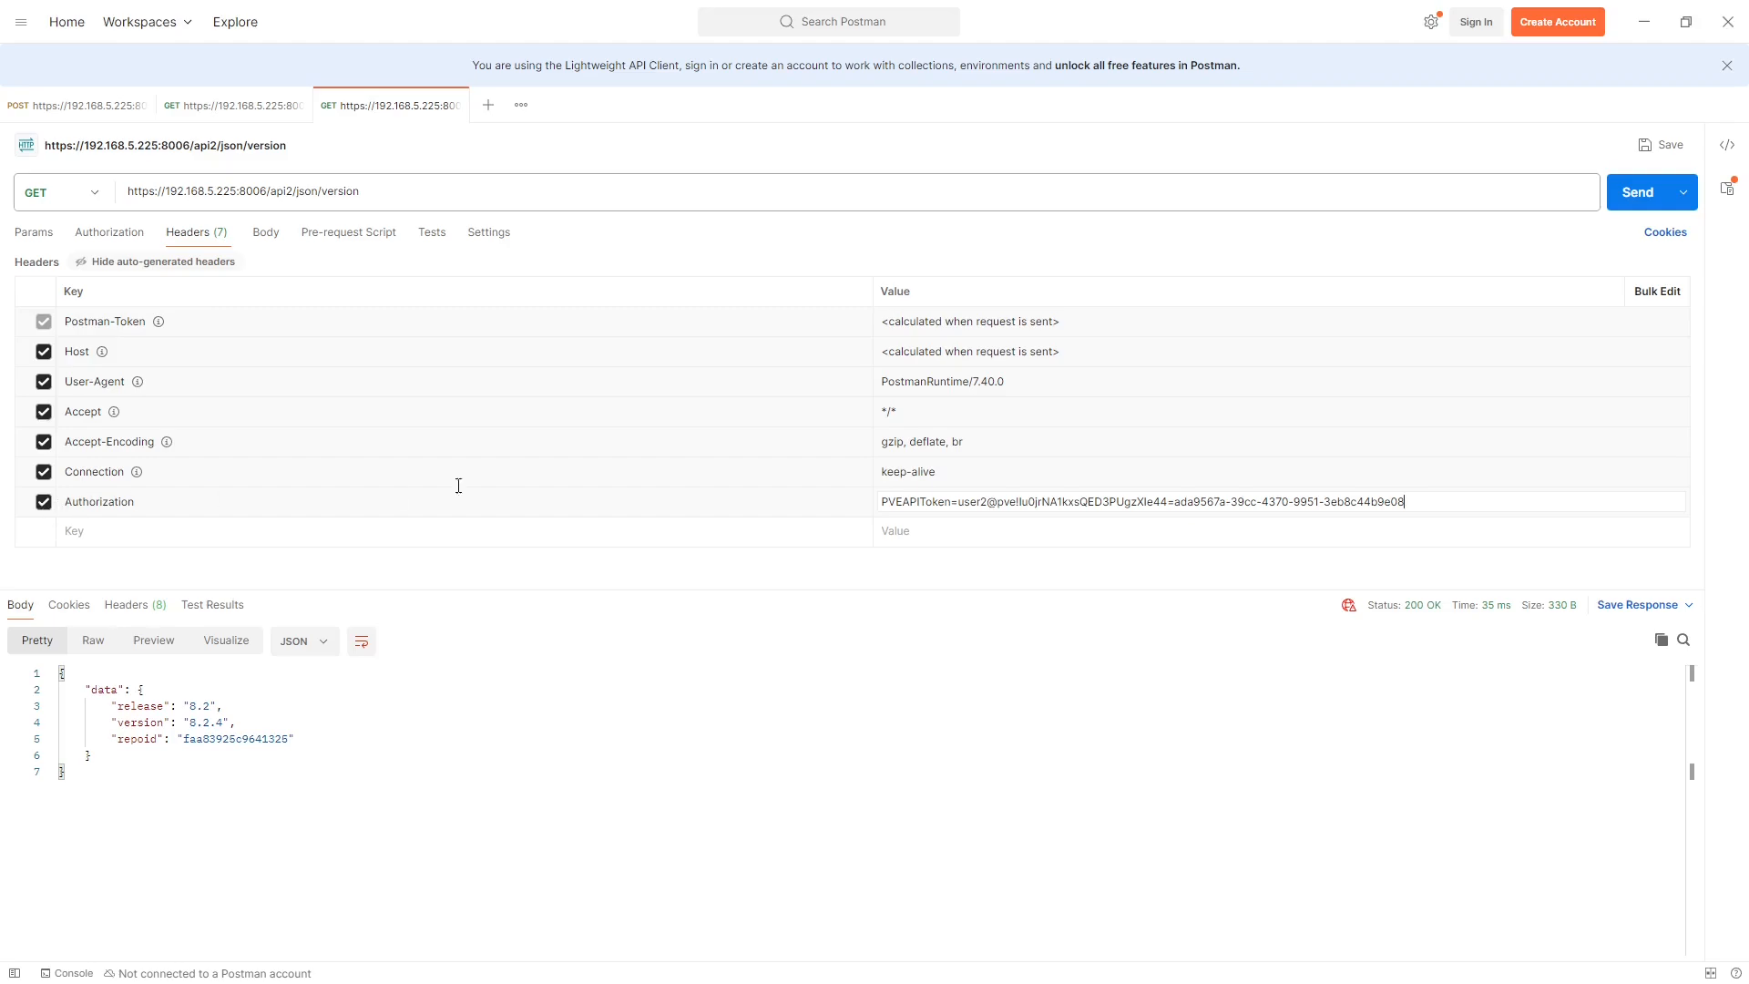
mouse_move(1490, 456)
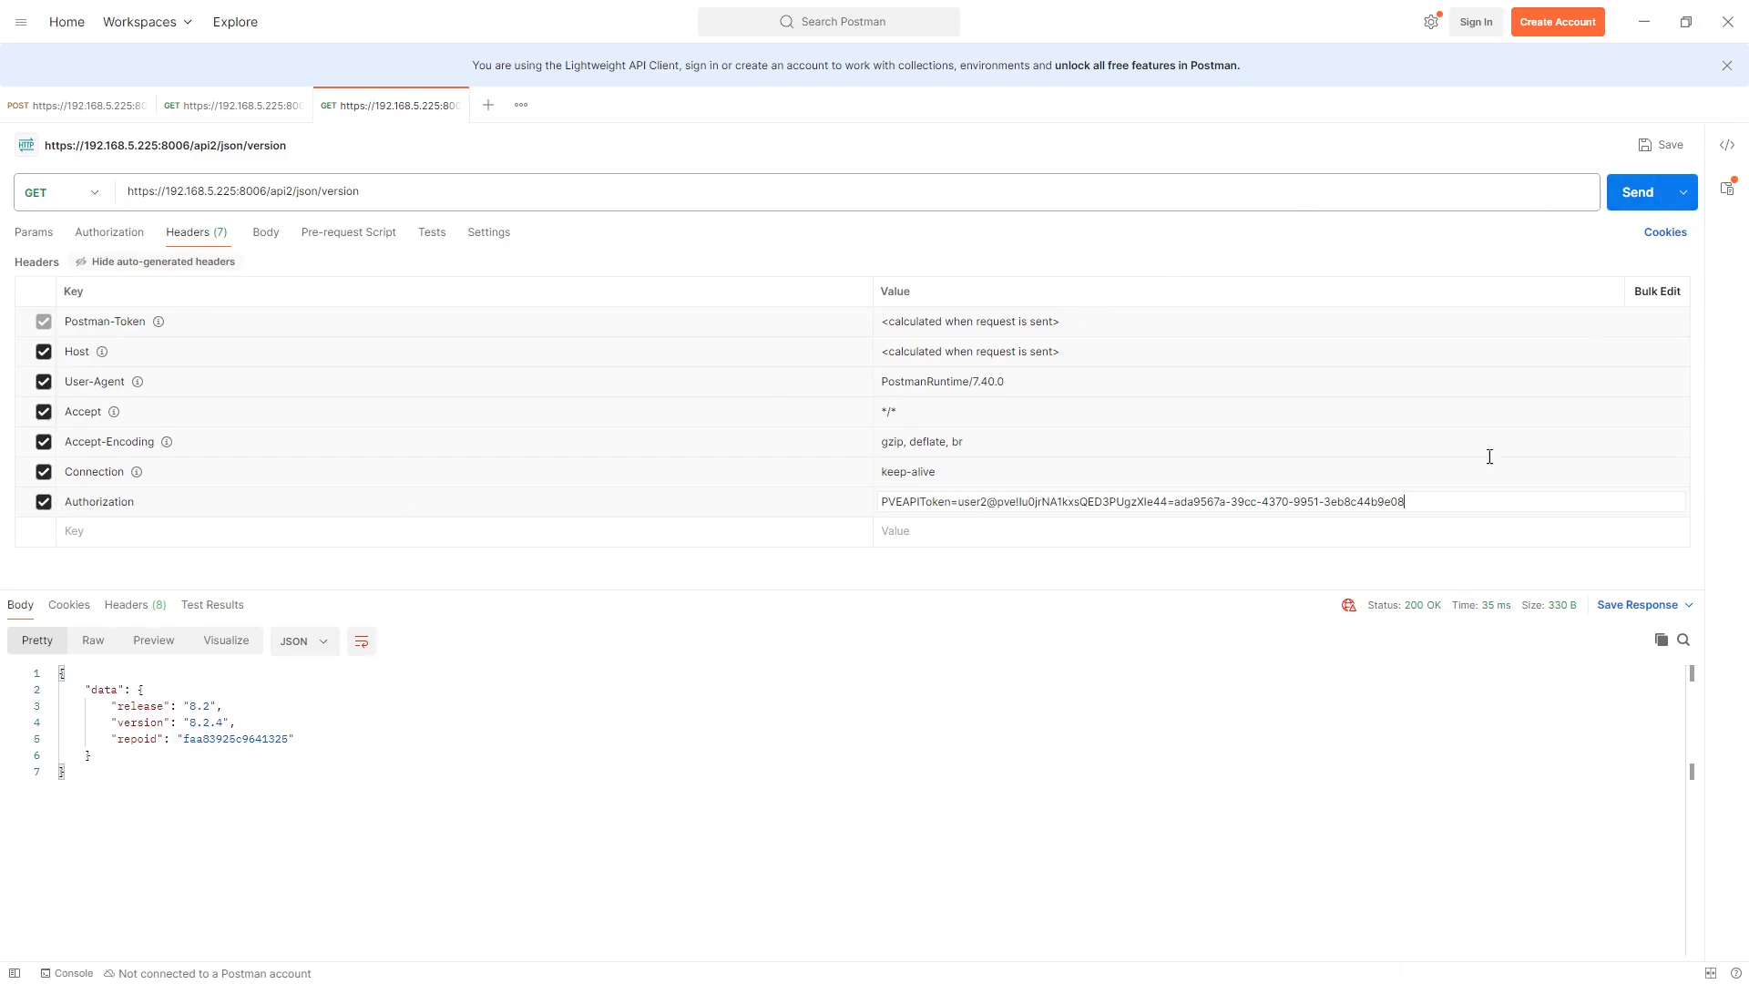
Resend GET /api2/json/version using the token header and get 200 OK.
left_click(1637, 192)
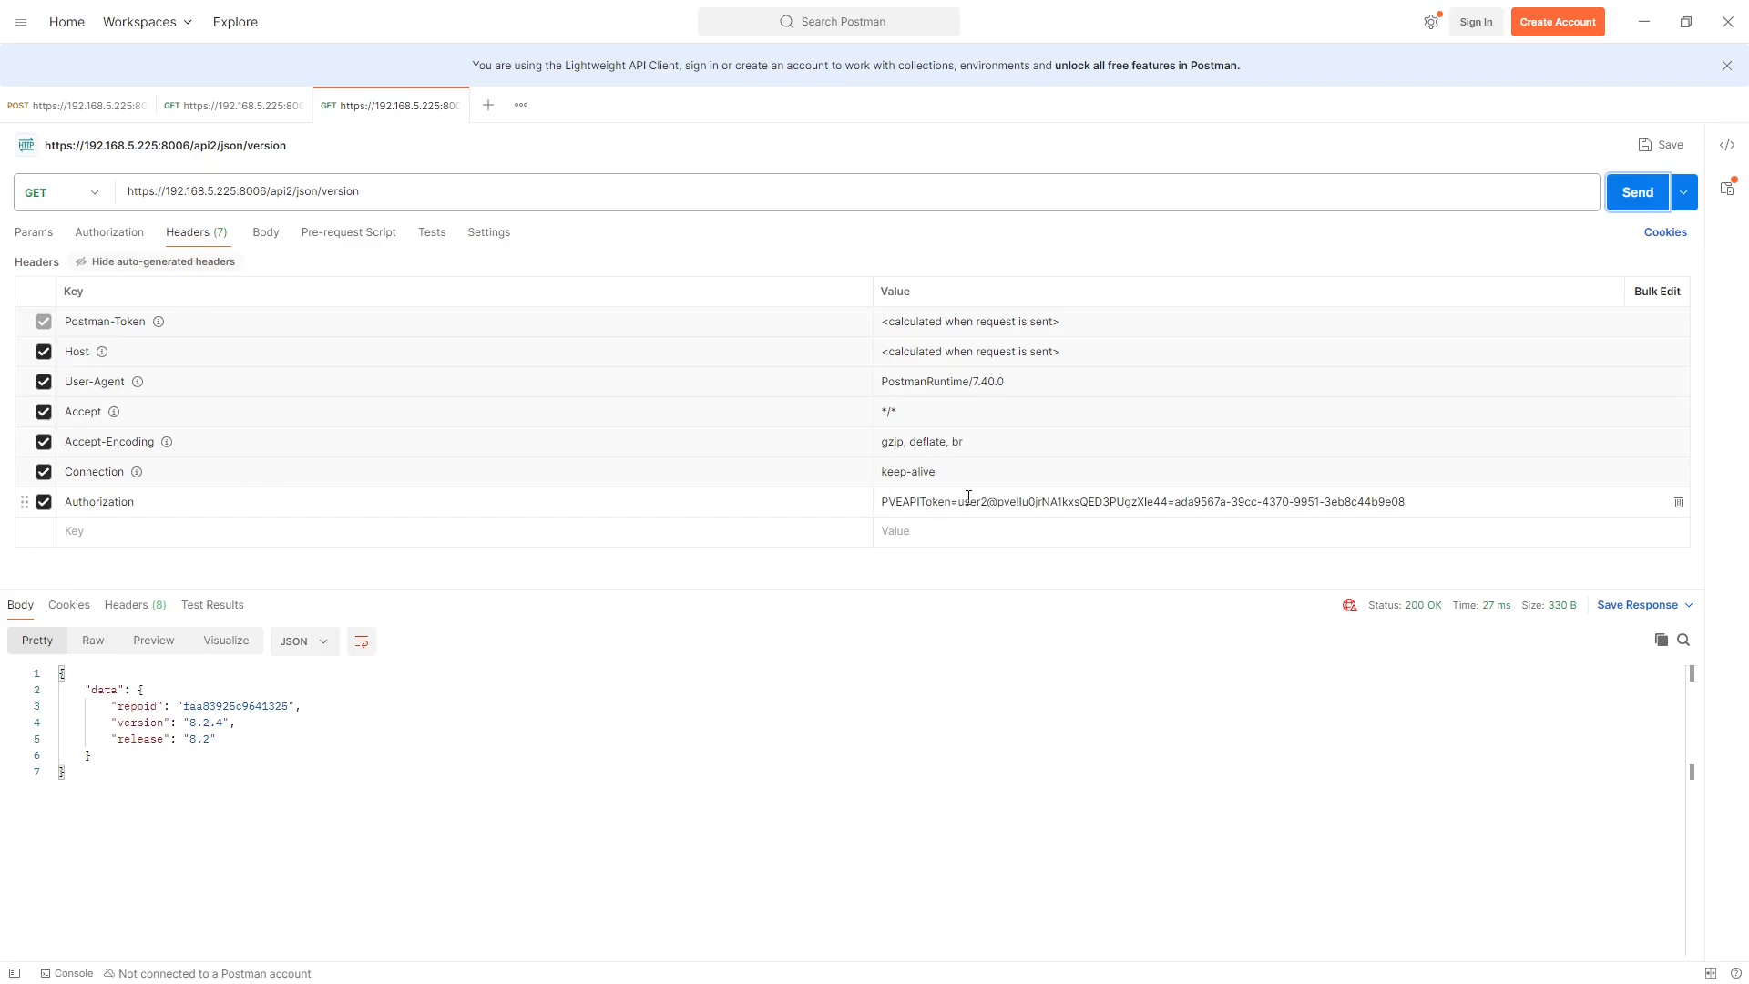
mouse_move(1436, 528)
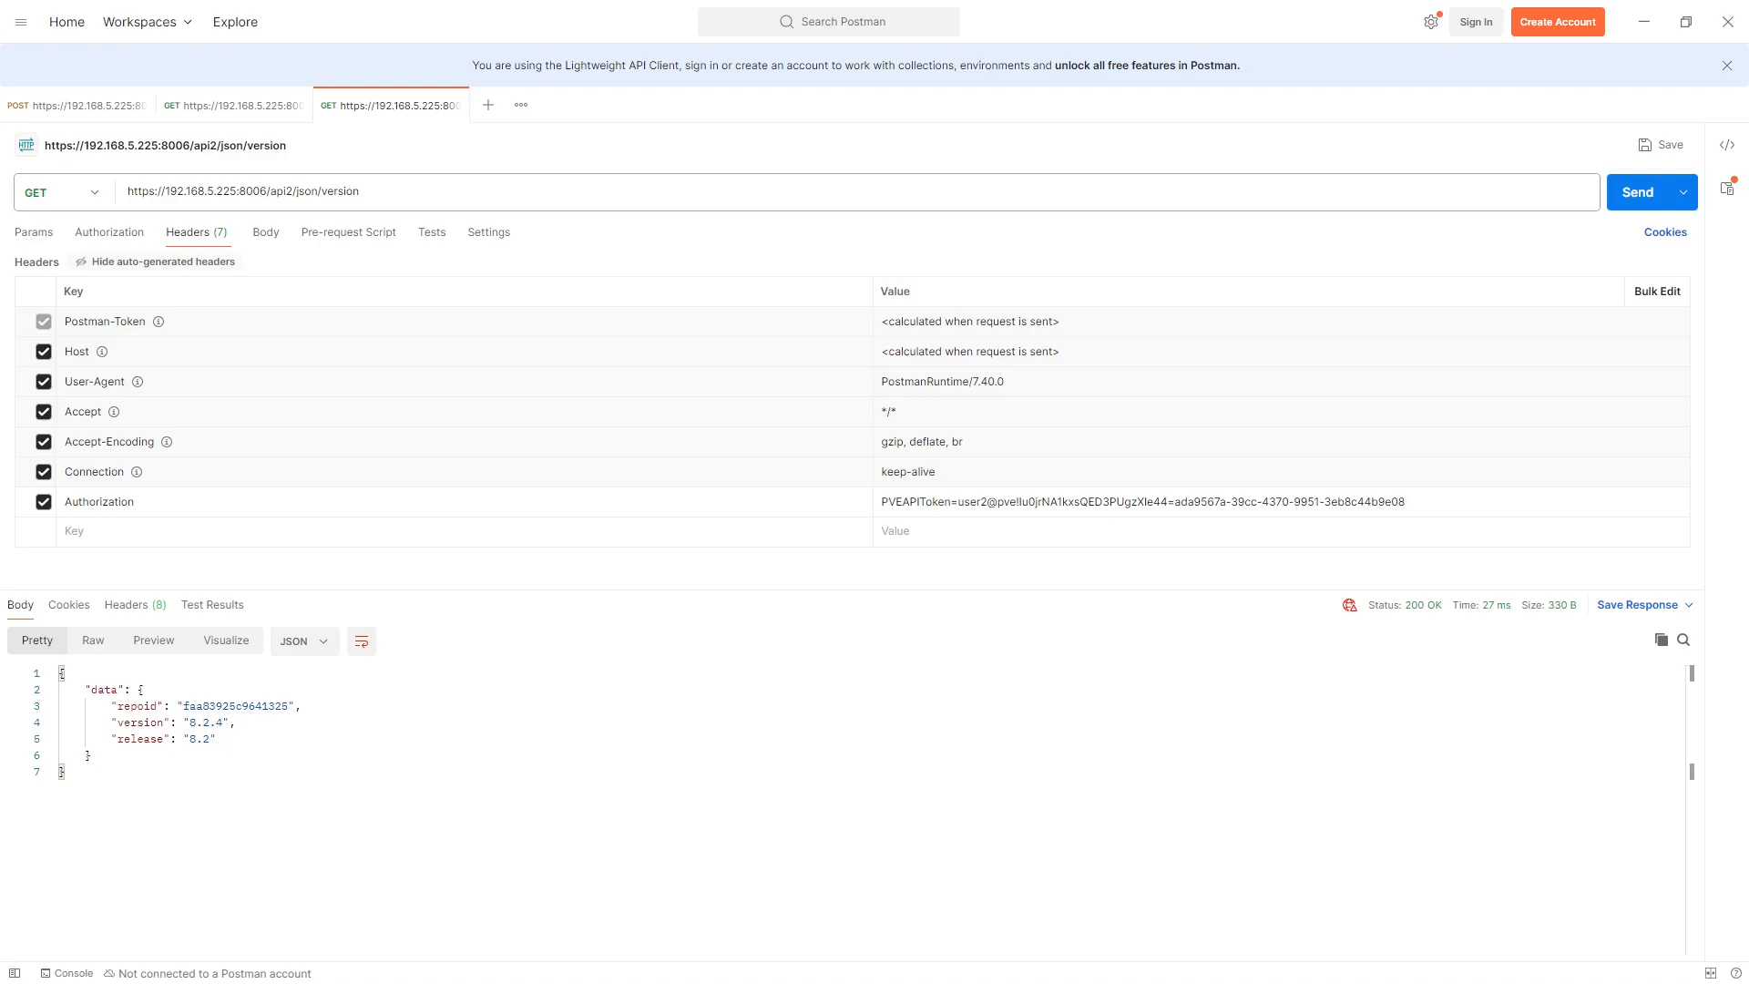
Send GET /nodes/pve1/qemu/100/status/current and get 403 Permission check failed.
left_click(403, 192)
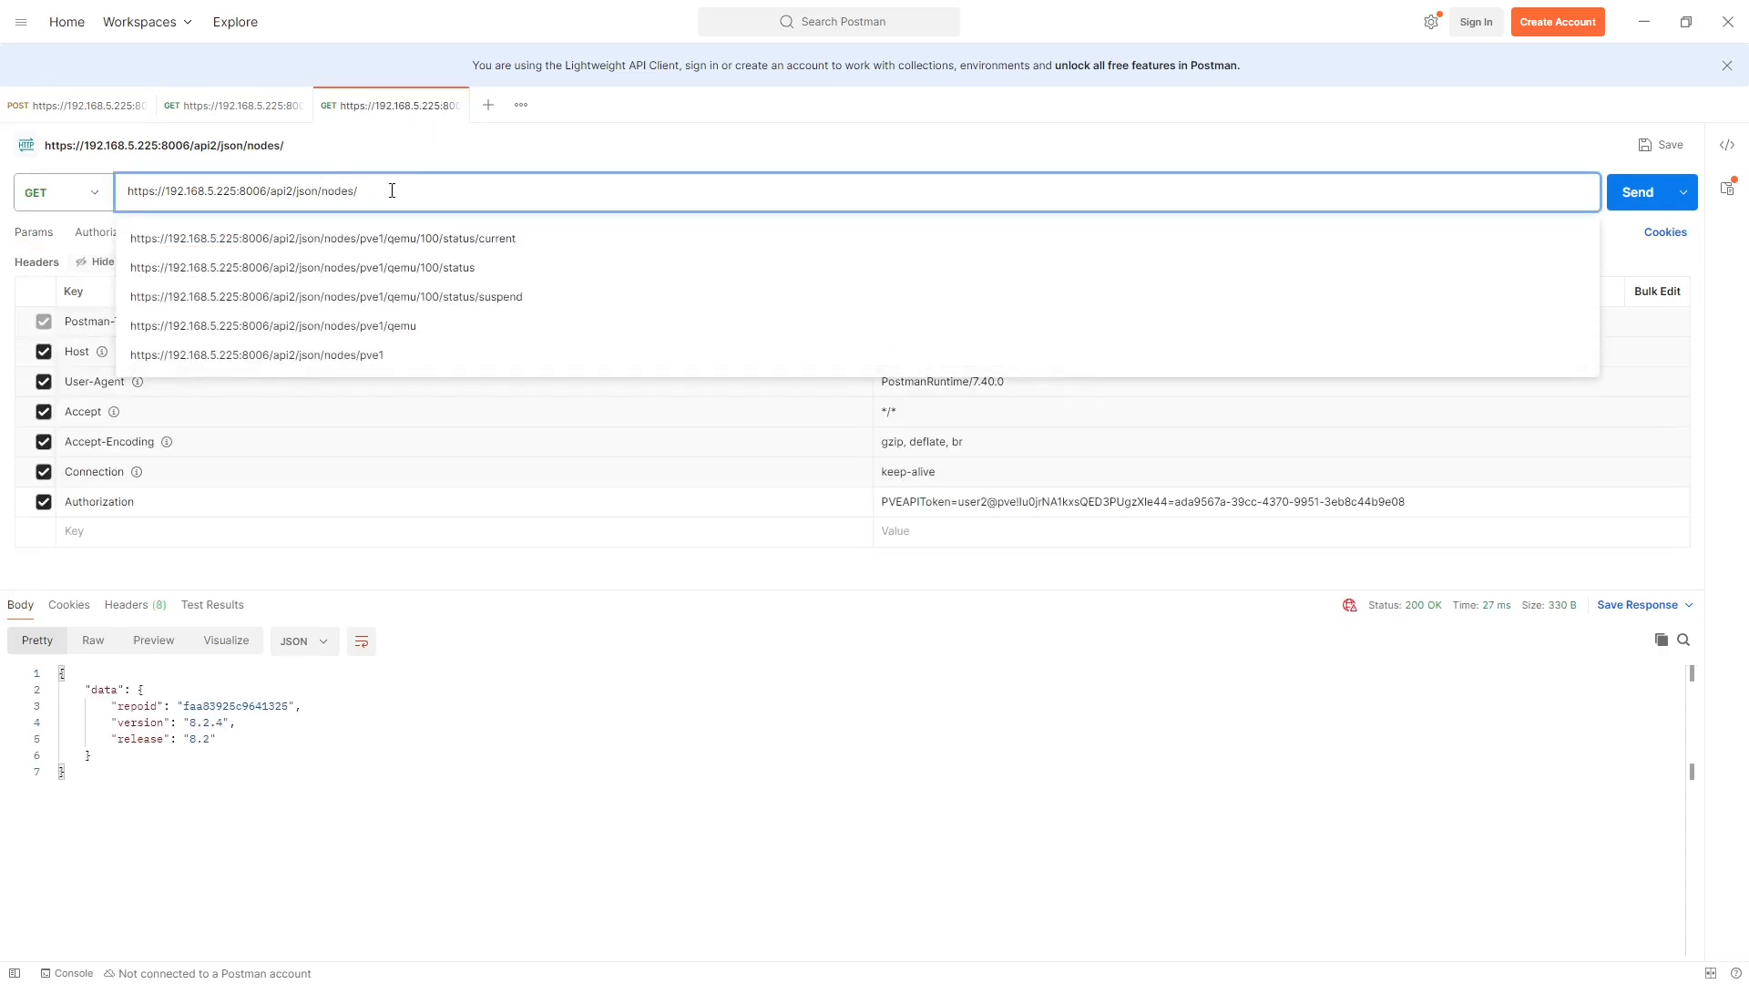
type("p")
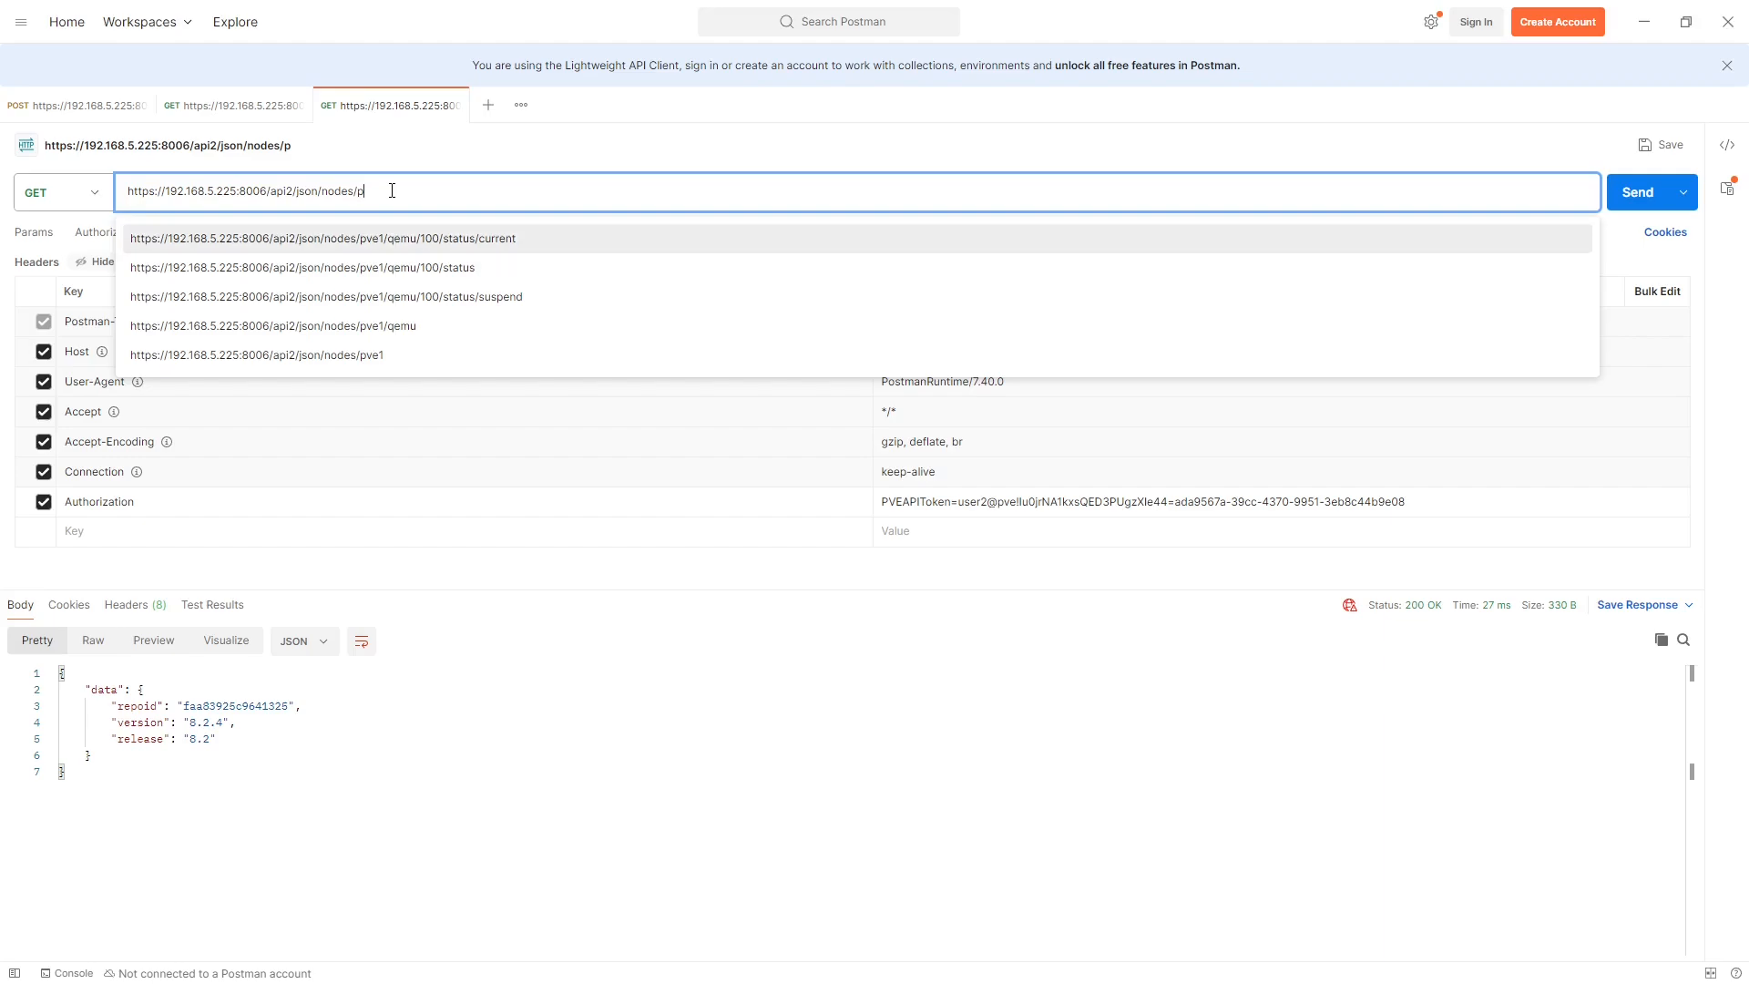
left_click(300, 239)
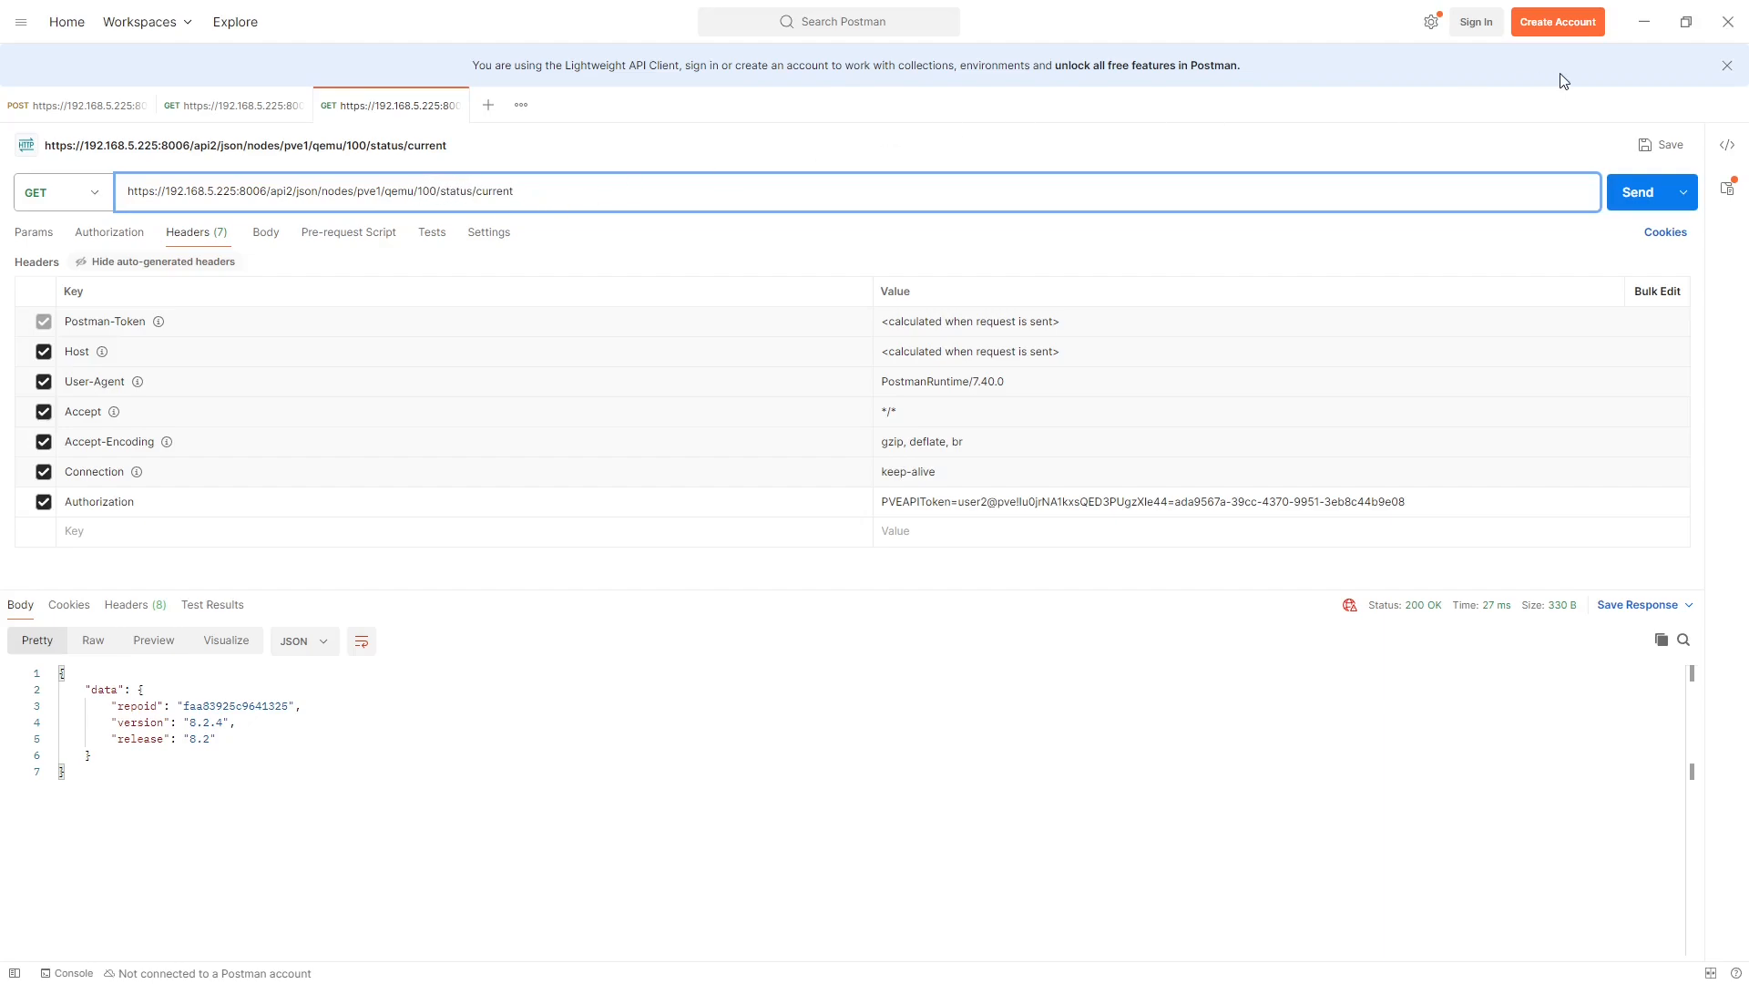
mouse_move(1040, 391)
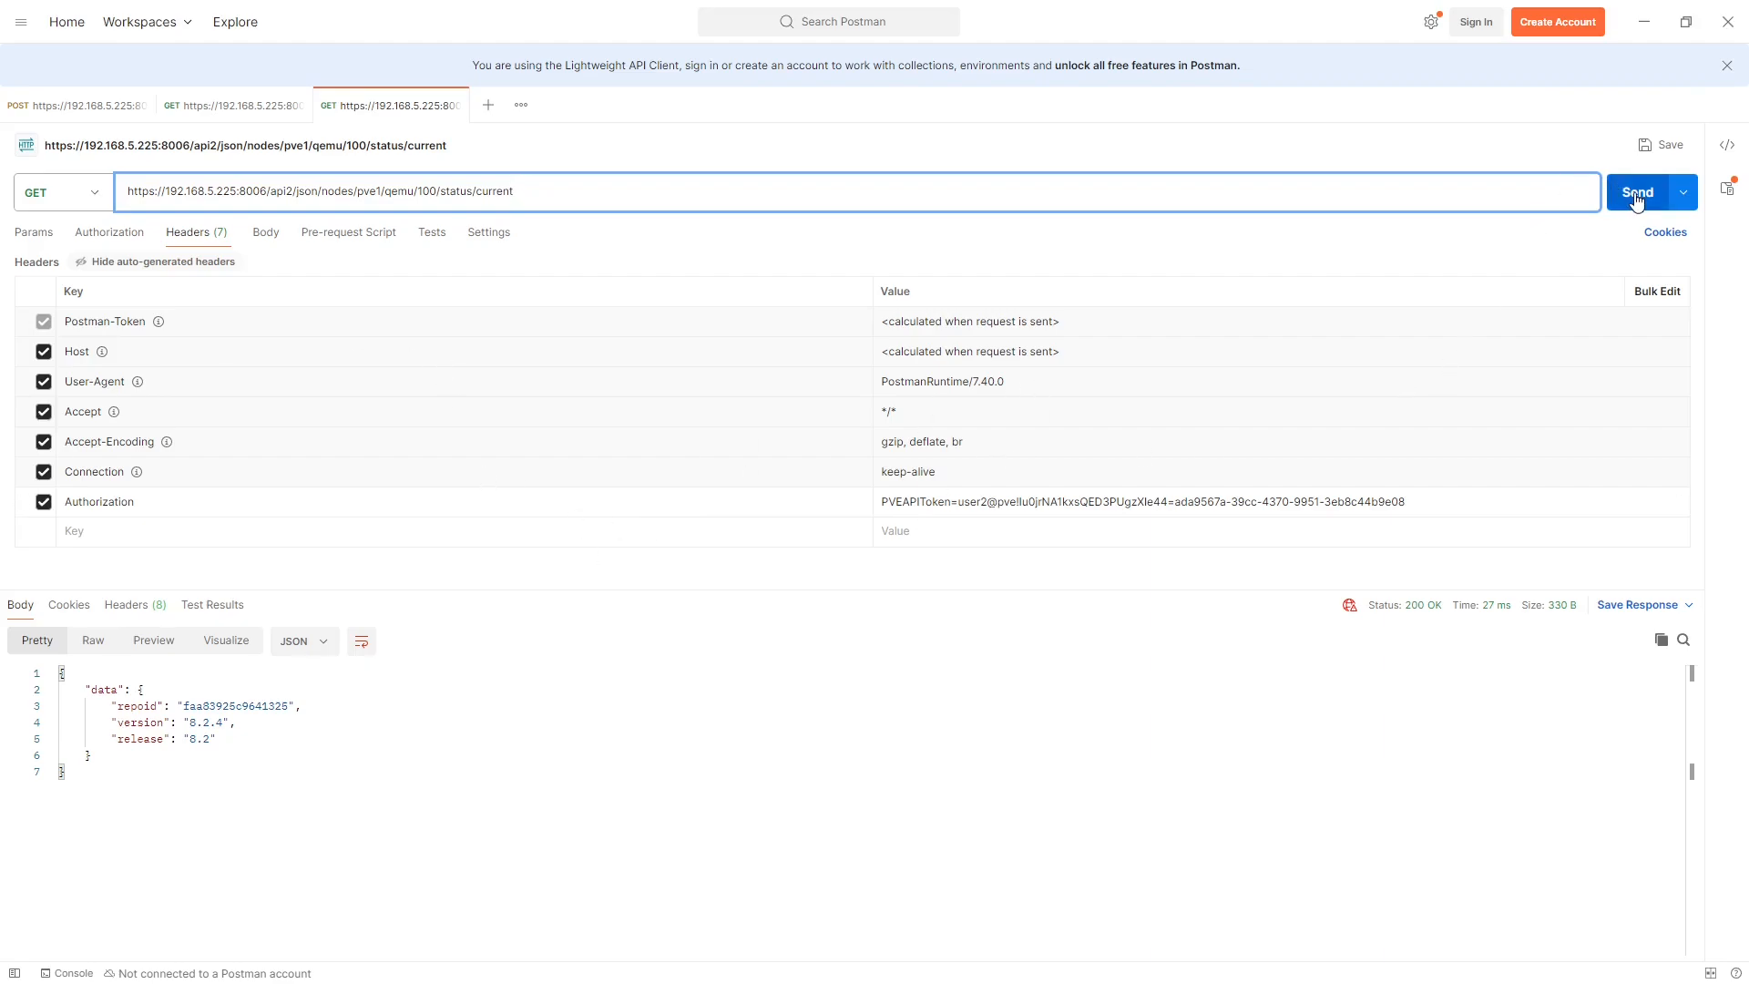
left_click(1637, 192)
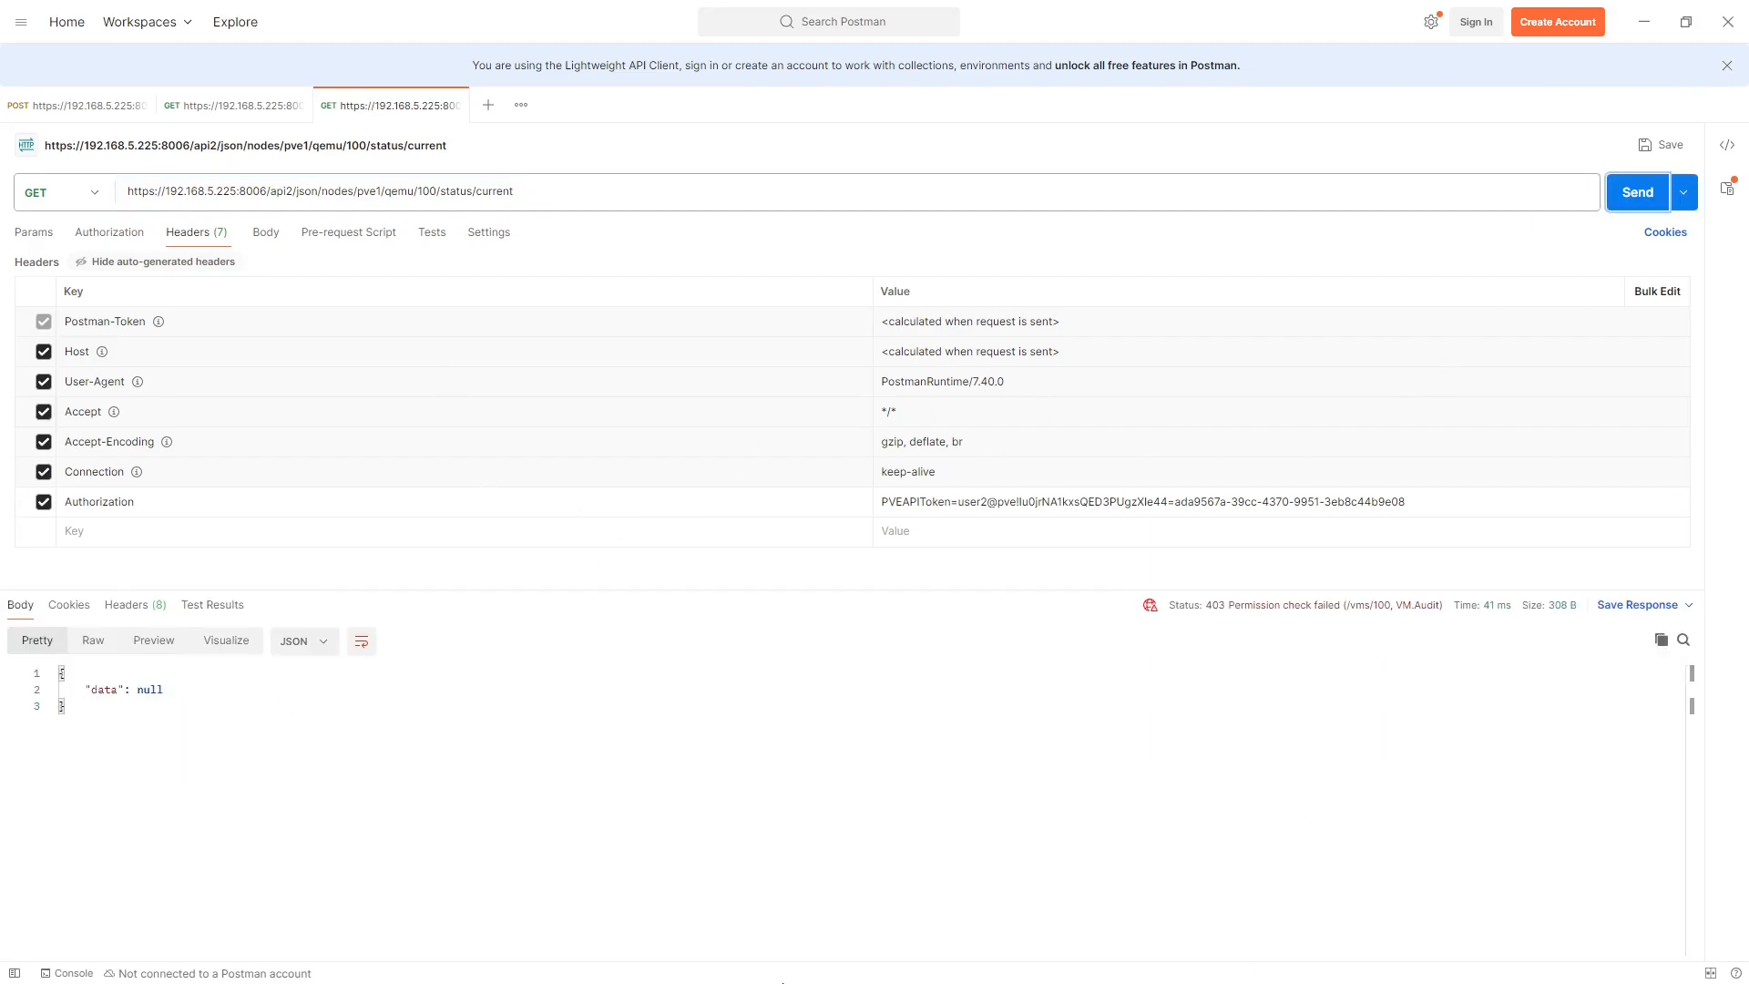
mouse_move(1345, 605)
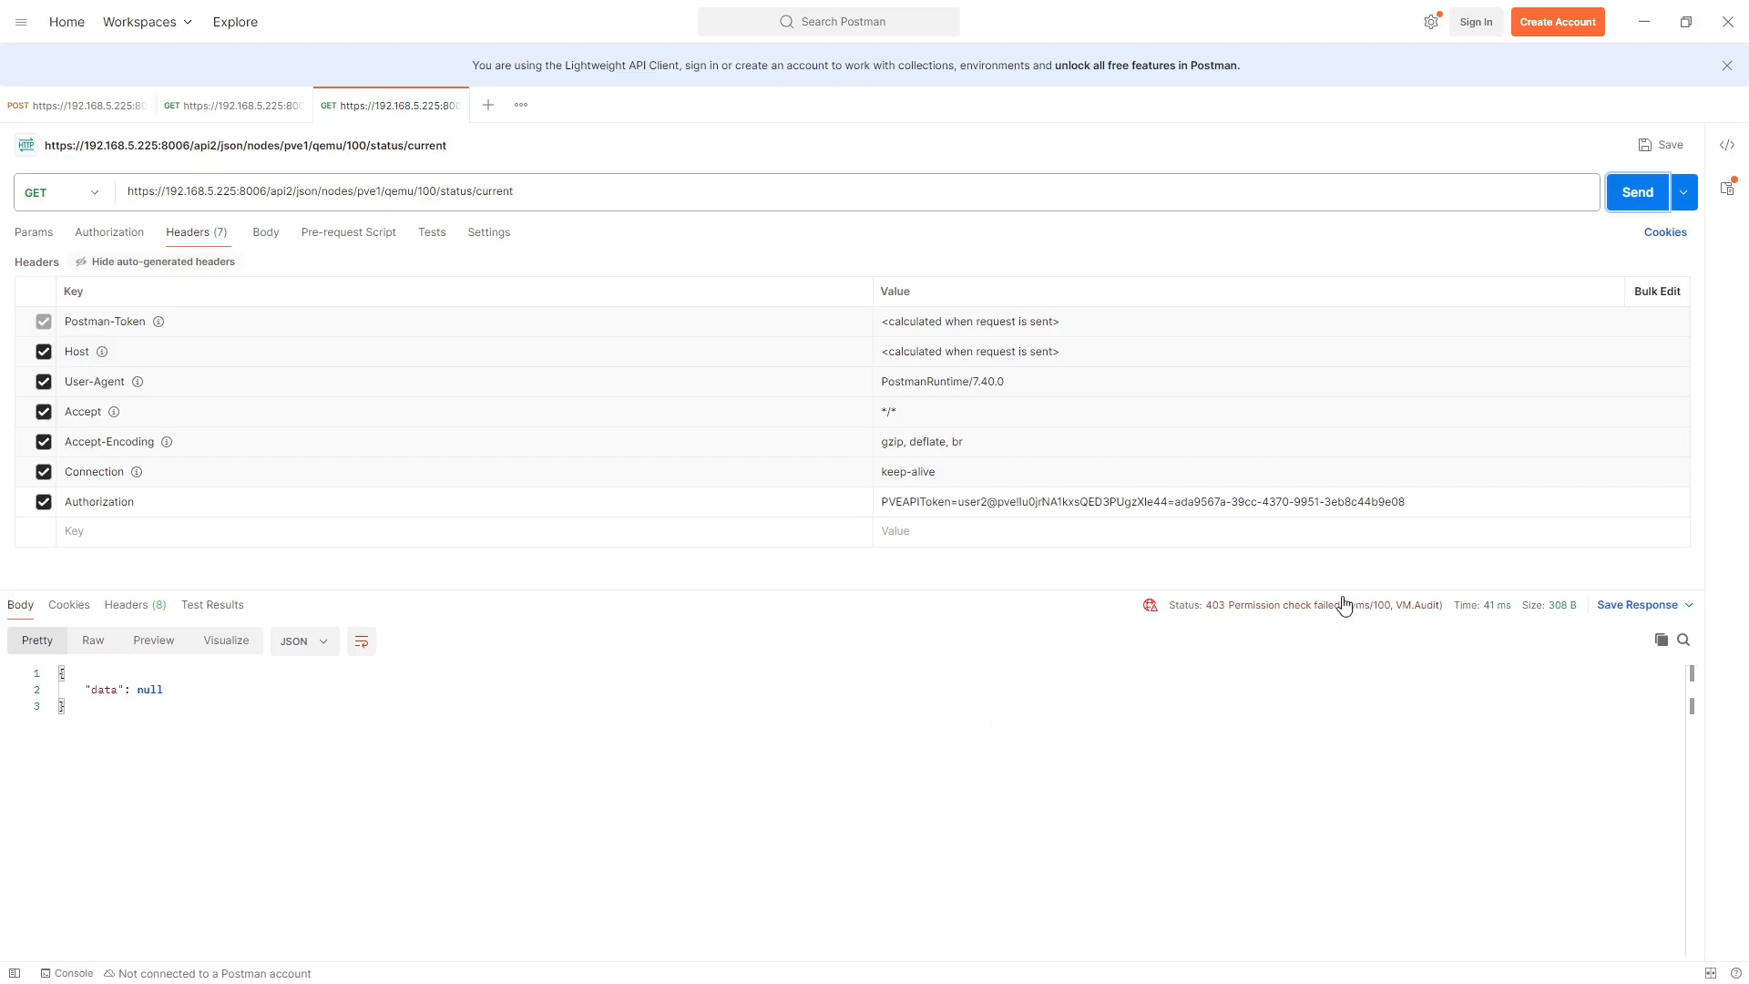
mouse_move(391, 239)
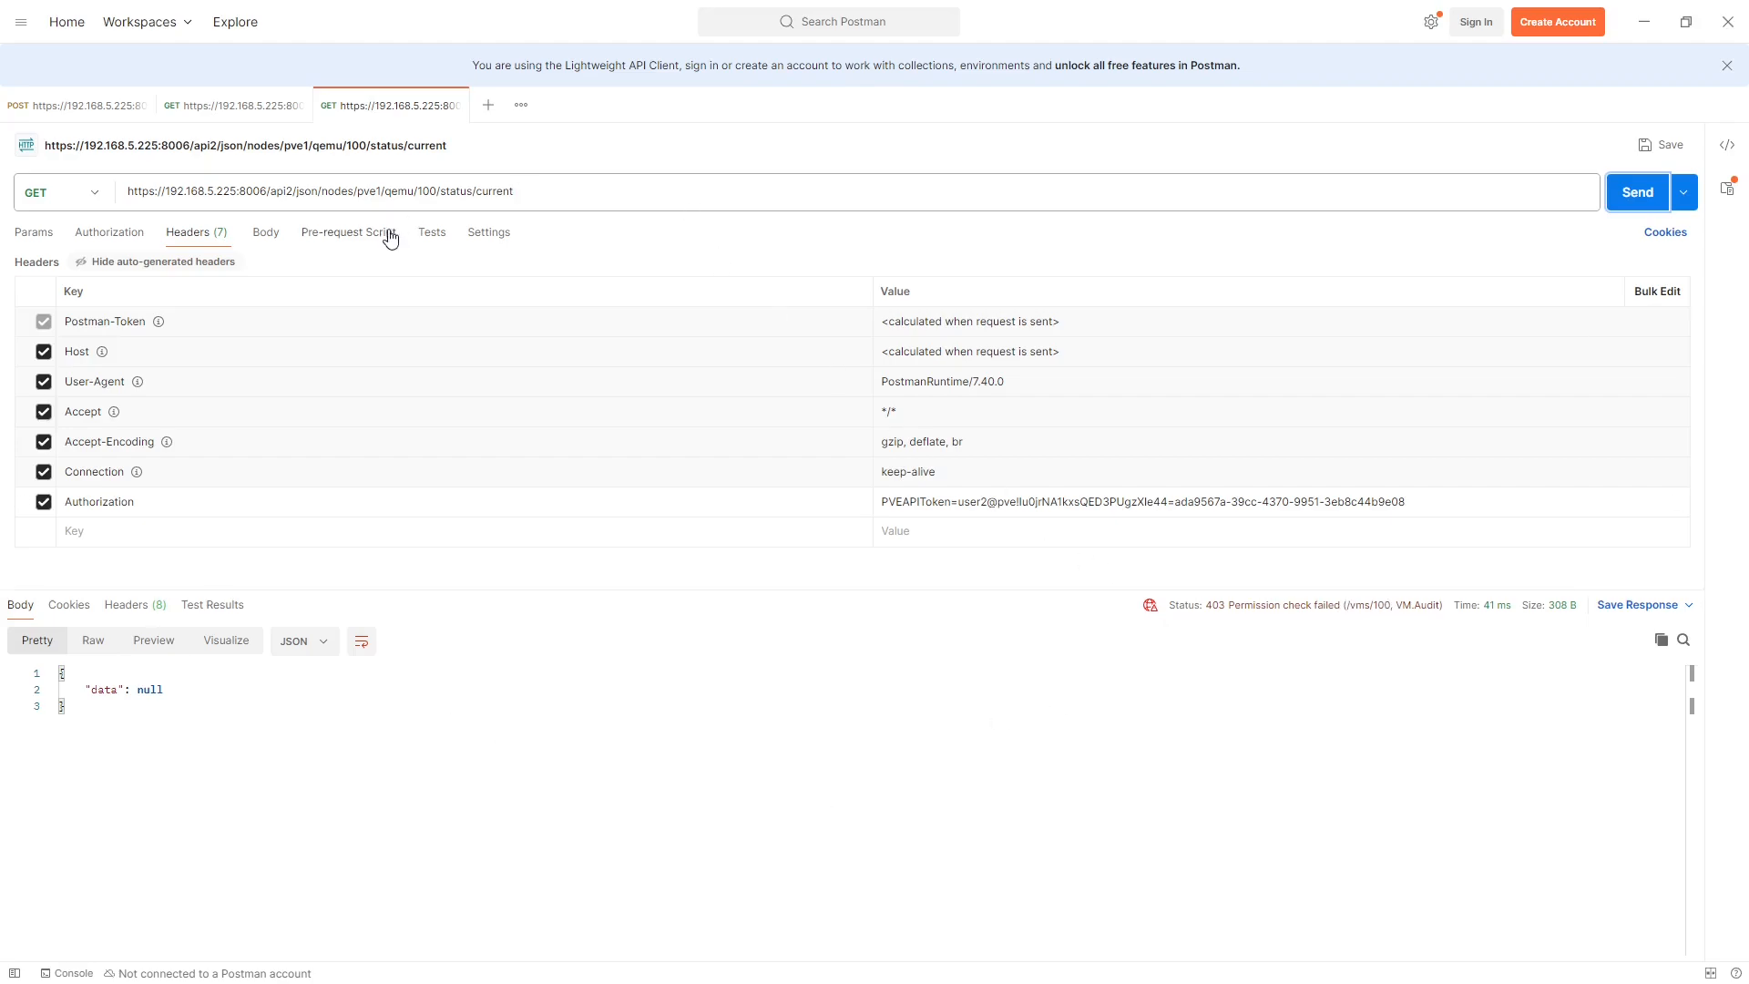
mouse_move(1402, 605)
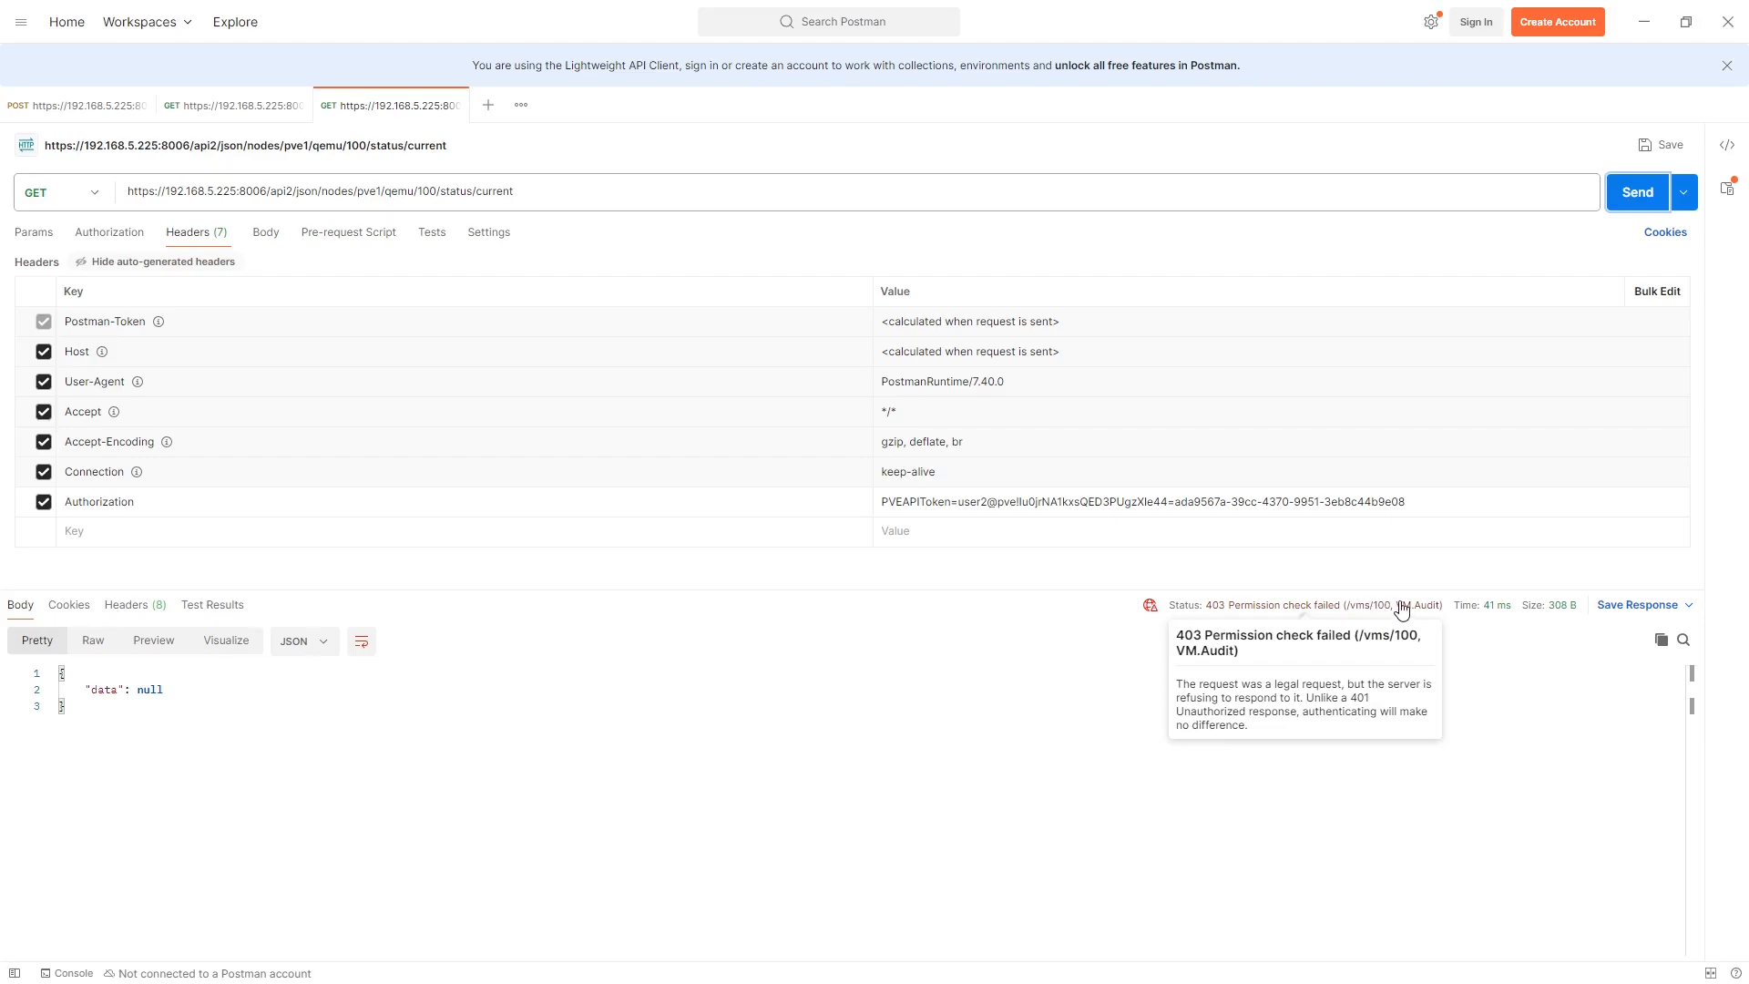
mouse_move(492, 854)
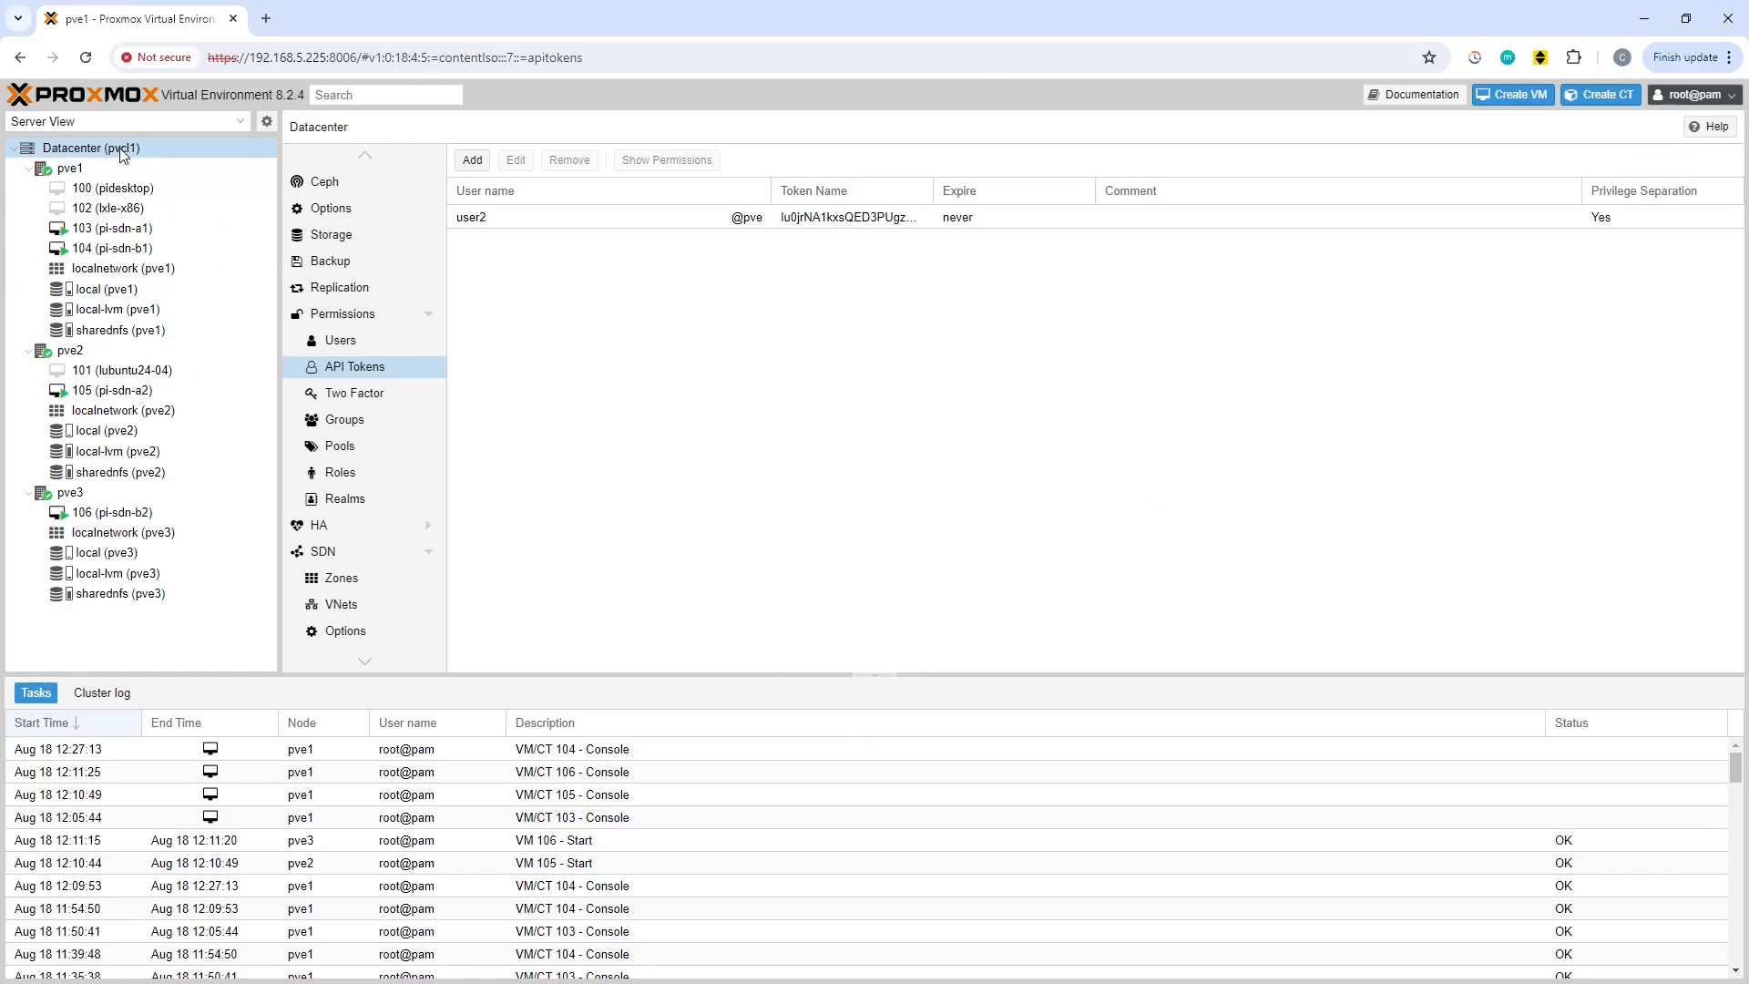
Uncheck Privilege Separation on user2's token under Datacenter > Permissions > API Tokens.
left_click(69, 168)
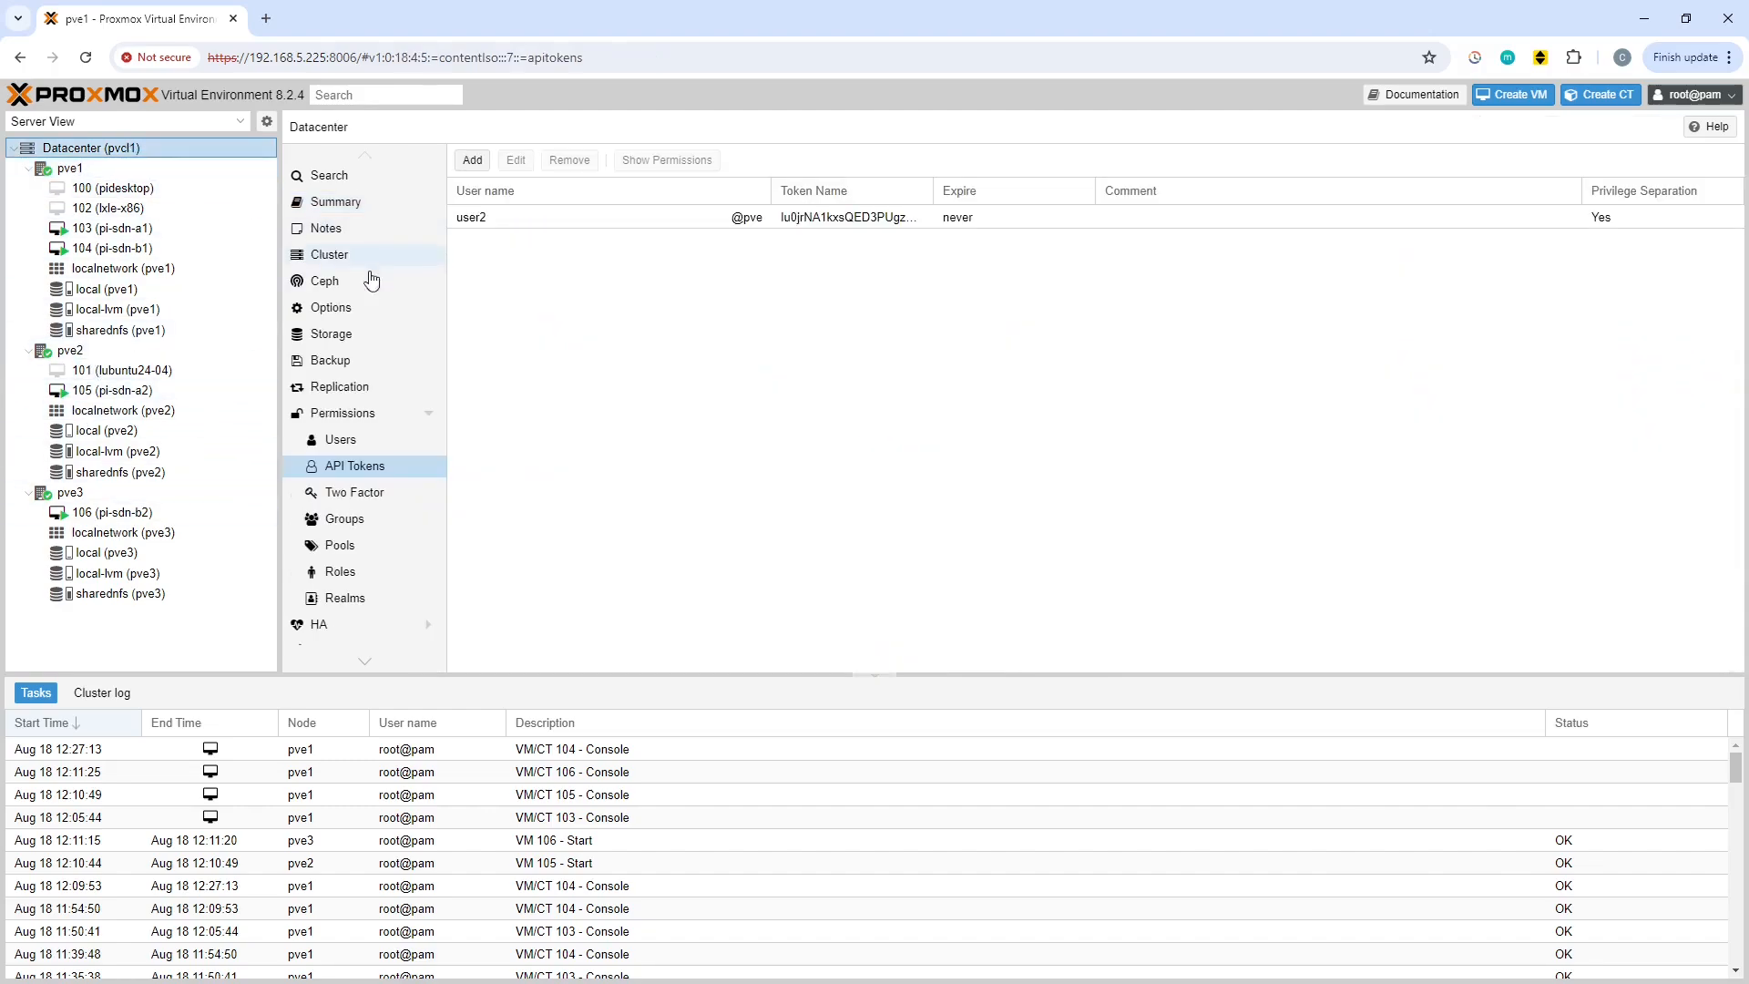
mouse_move(751, 194)
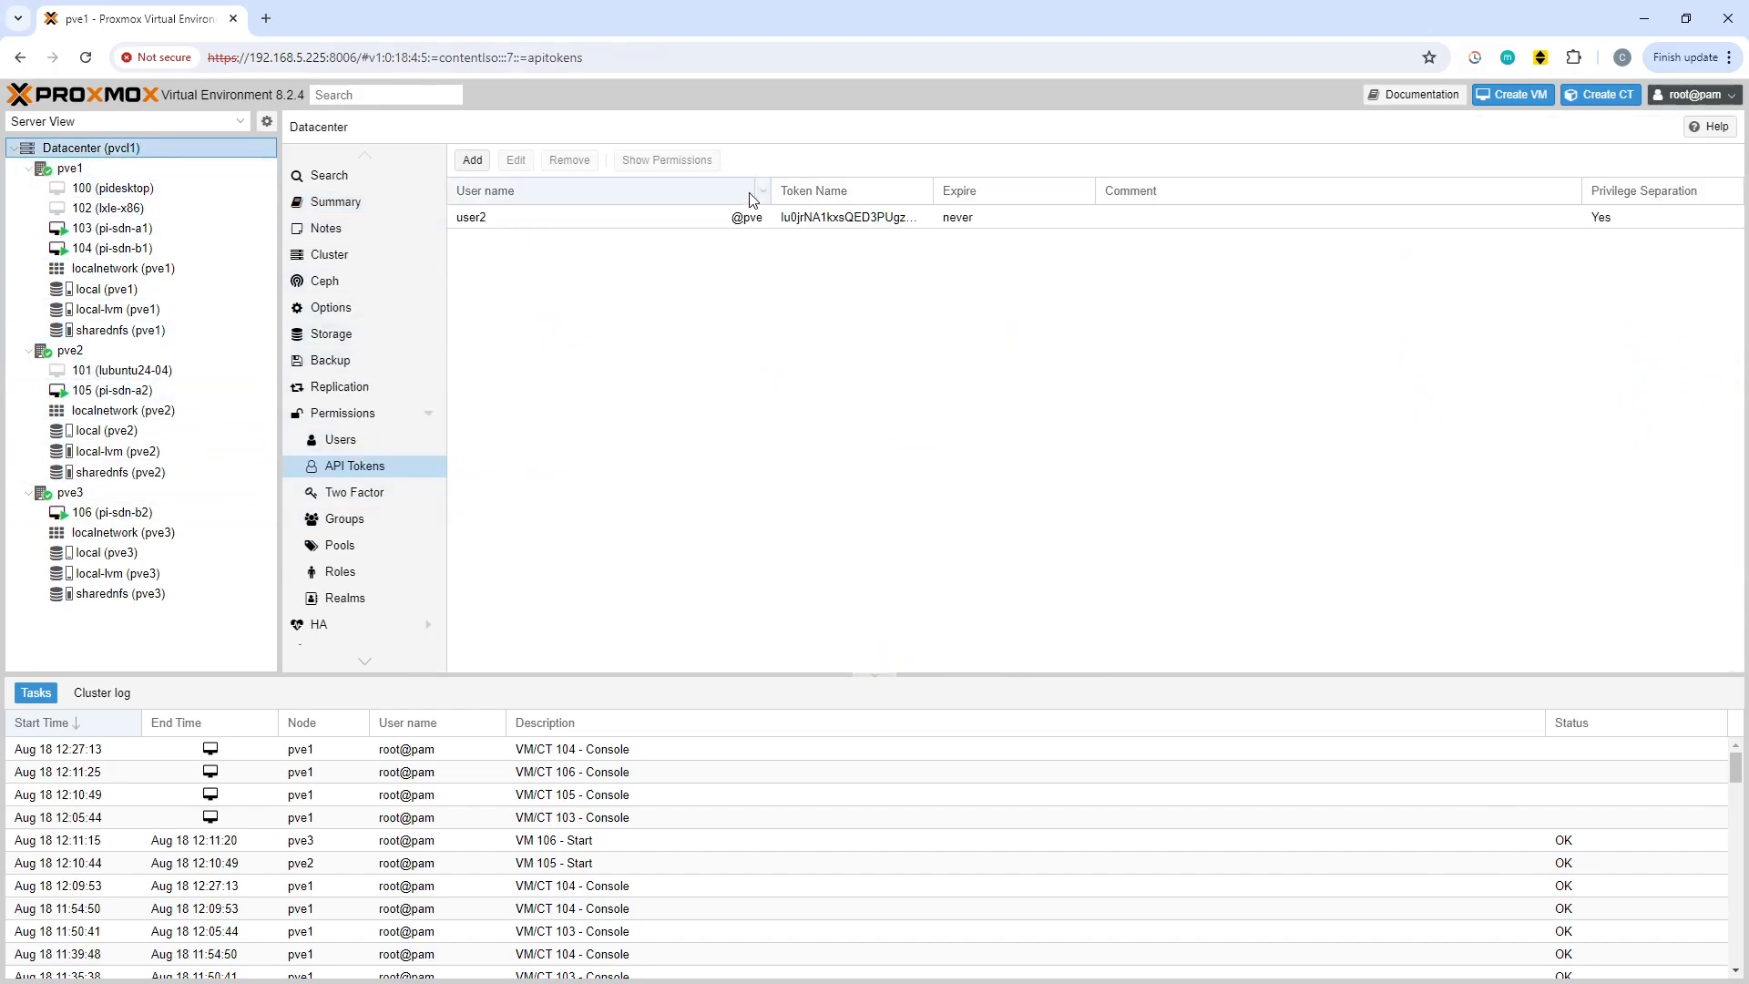
left_click(515, 161)
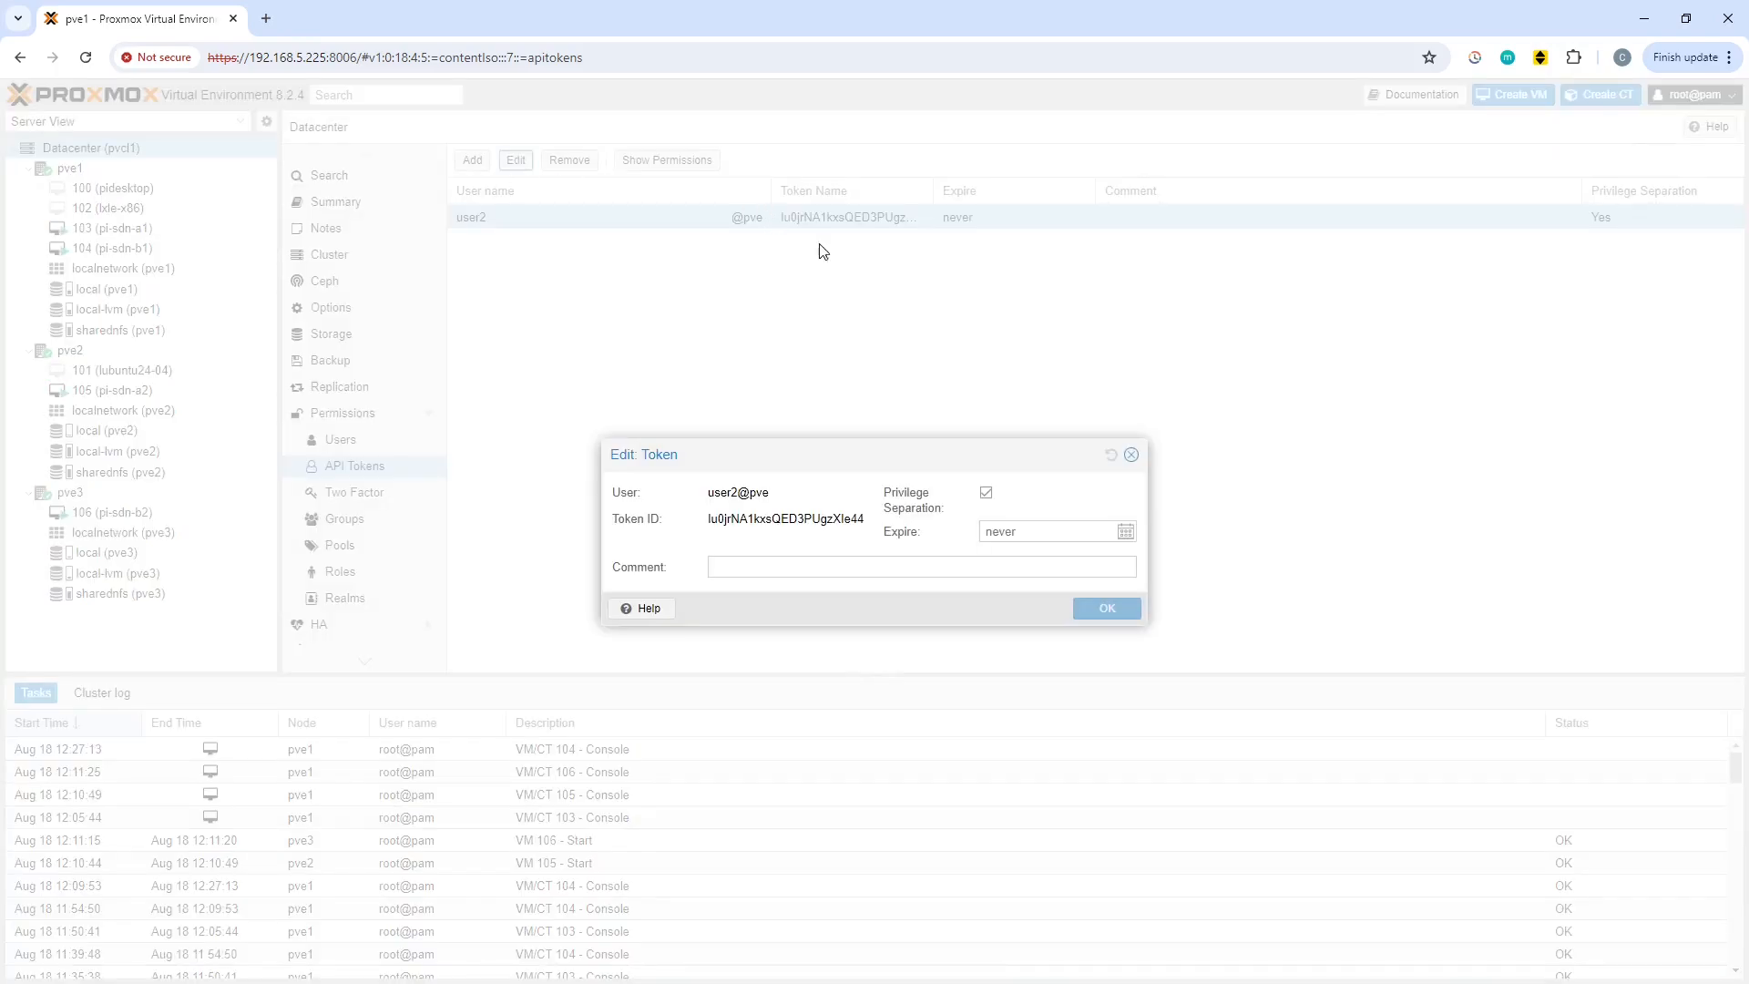
left_click(985, 492)
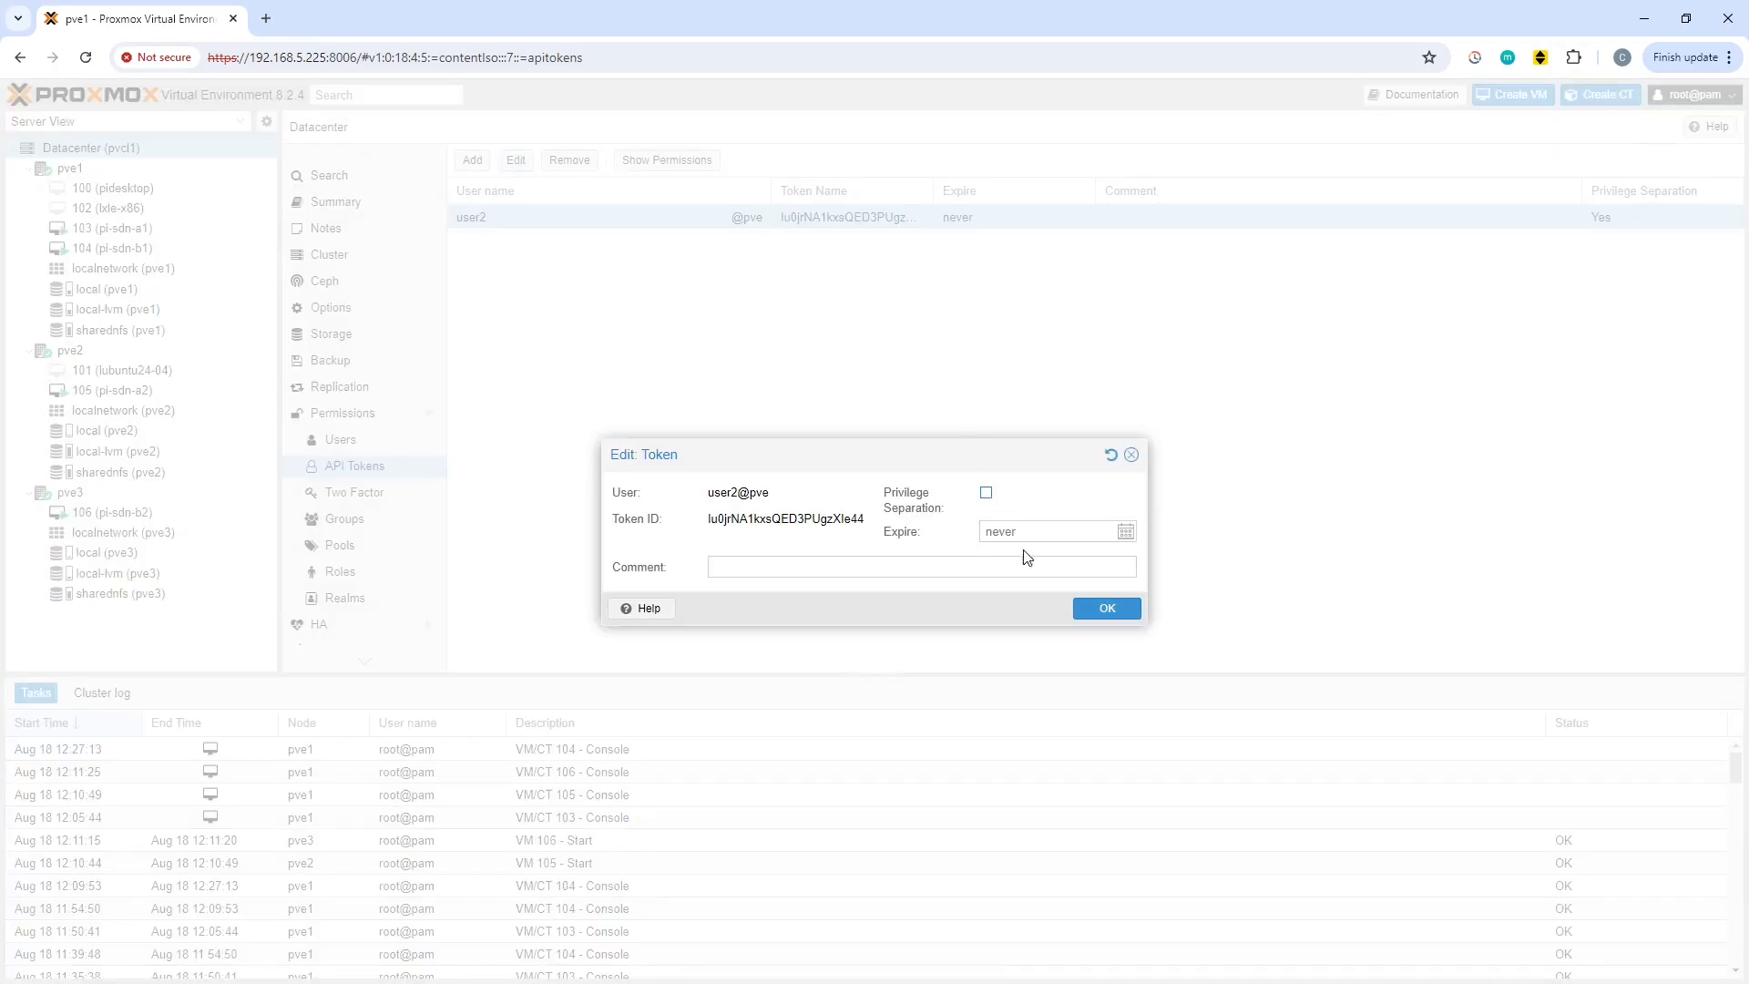
left_click(1107, 608)
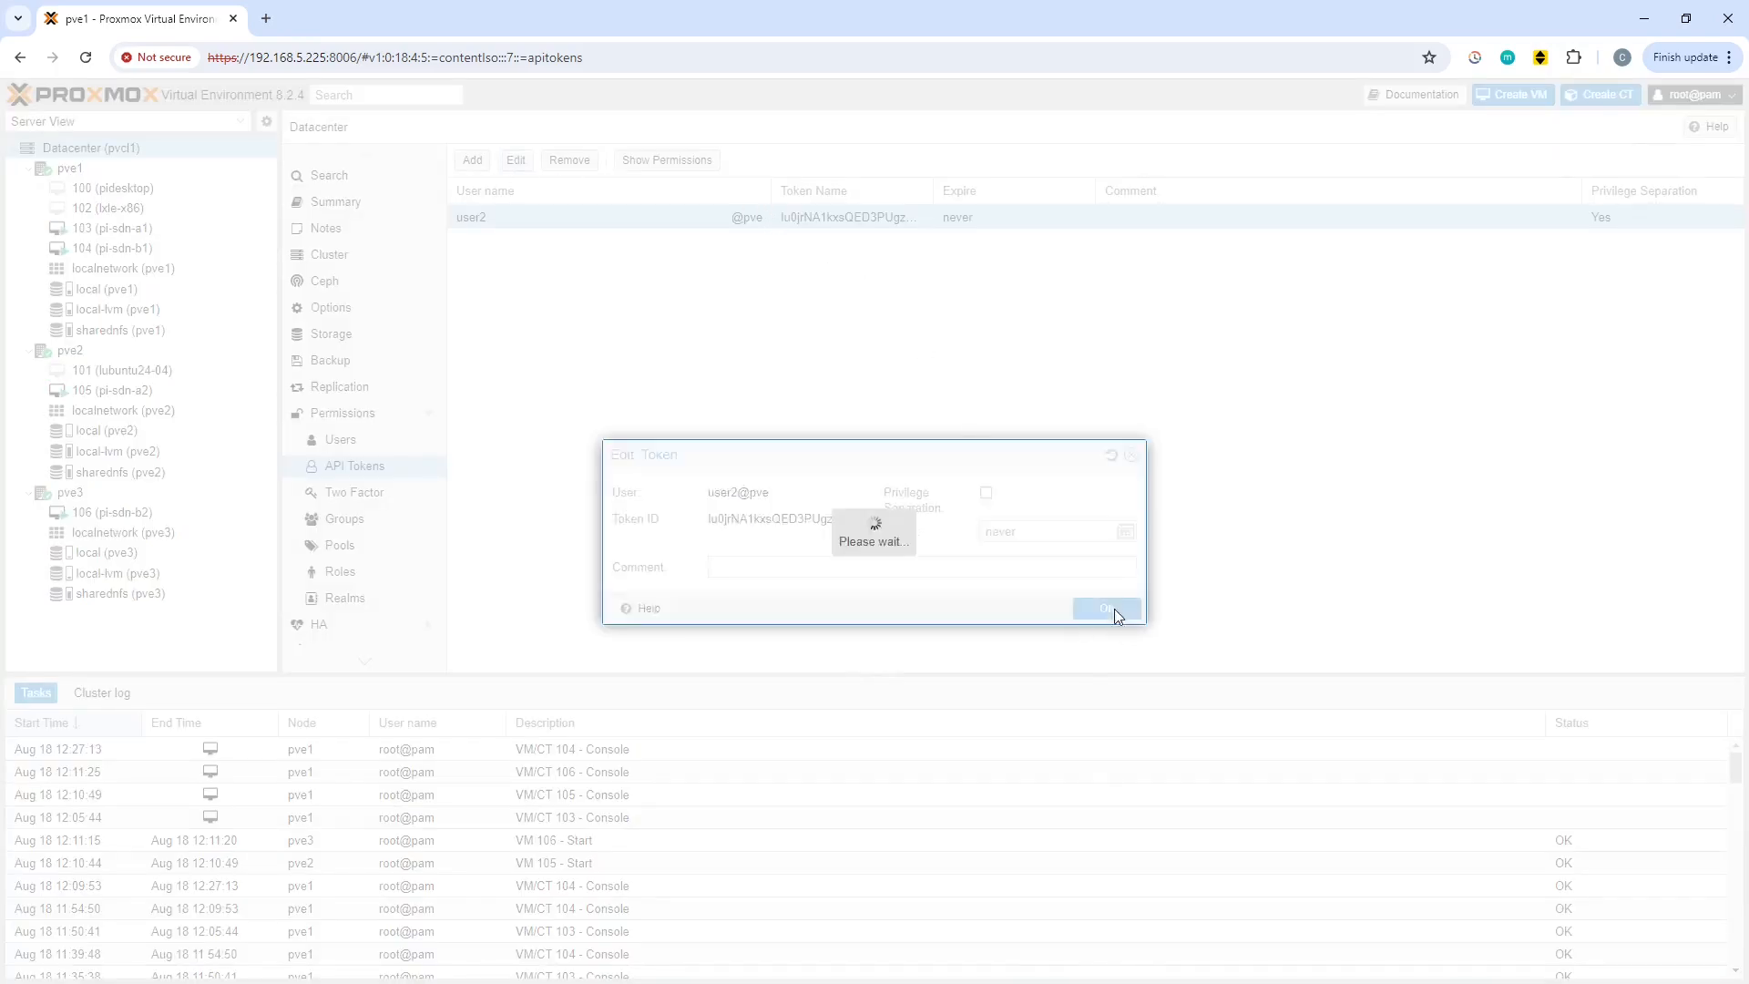
left_click(1106, 608)
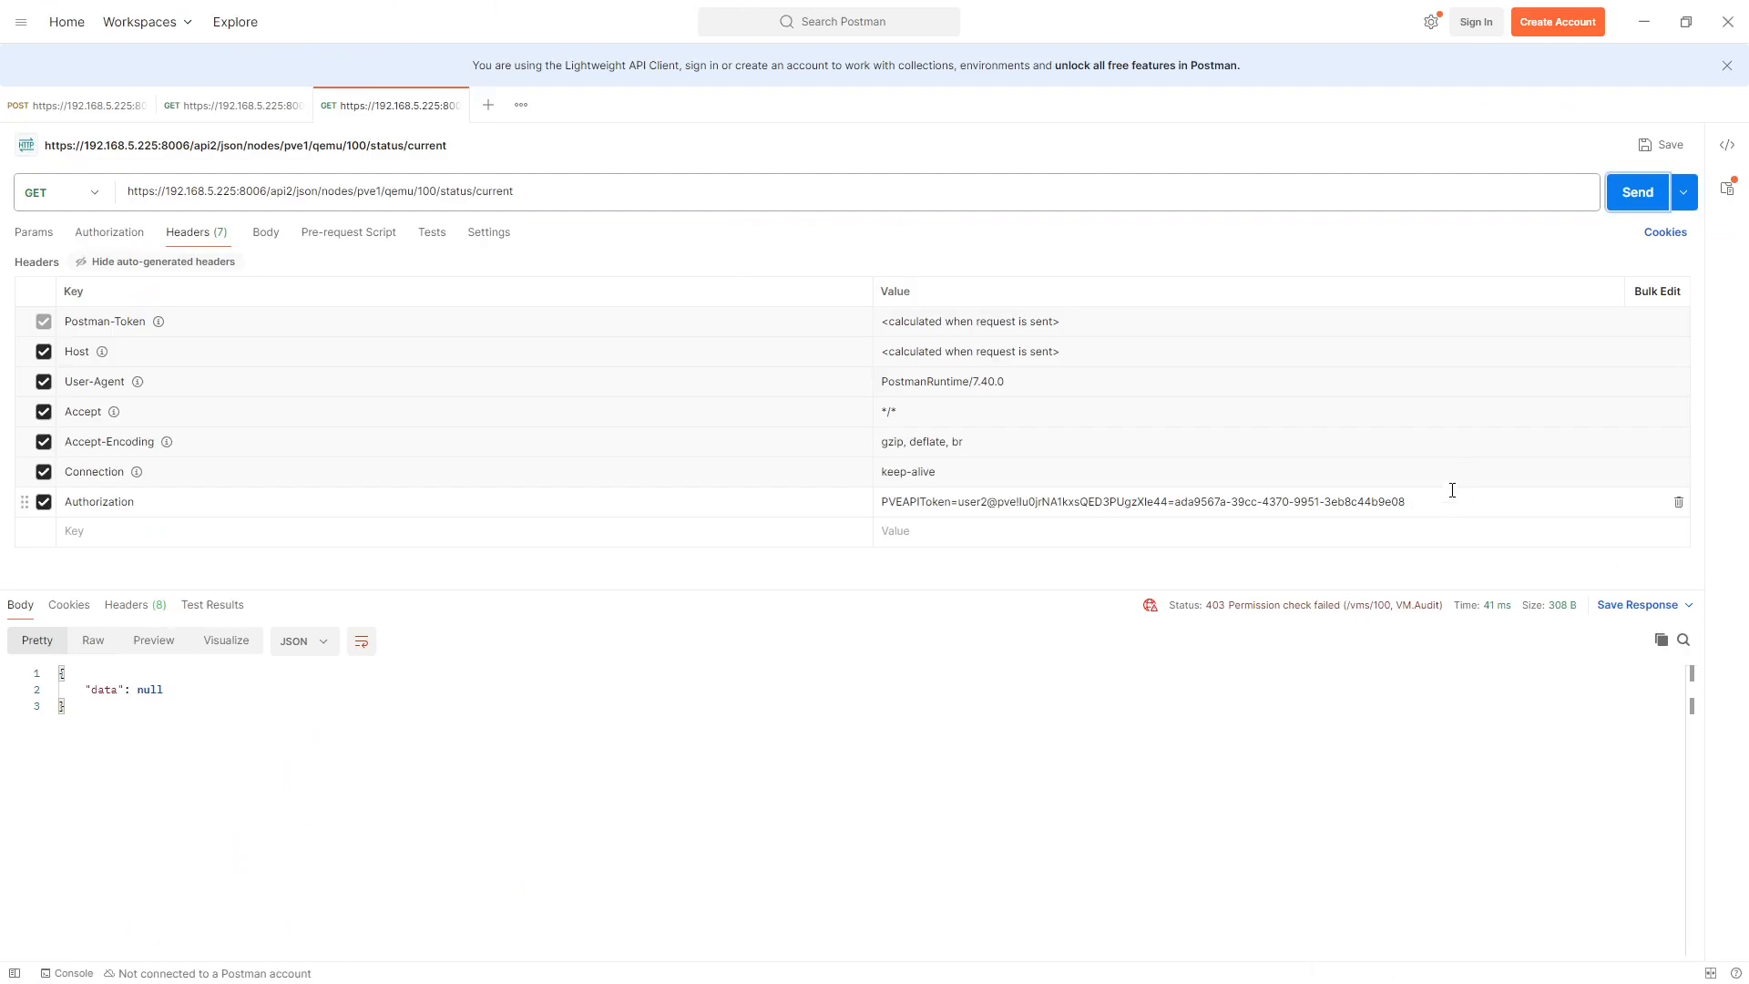
Resend the VM 100 status request and get 200 OK with pidesktop's stopped status.
left_click(1637, 193)
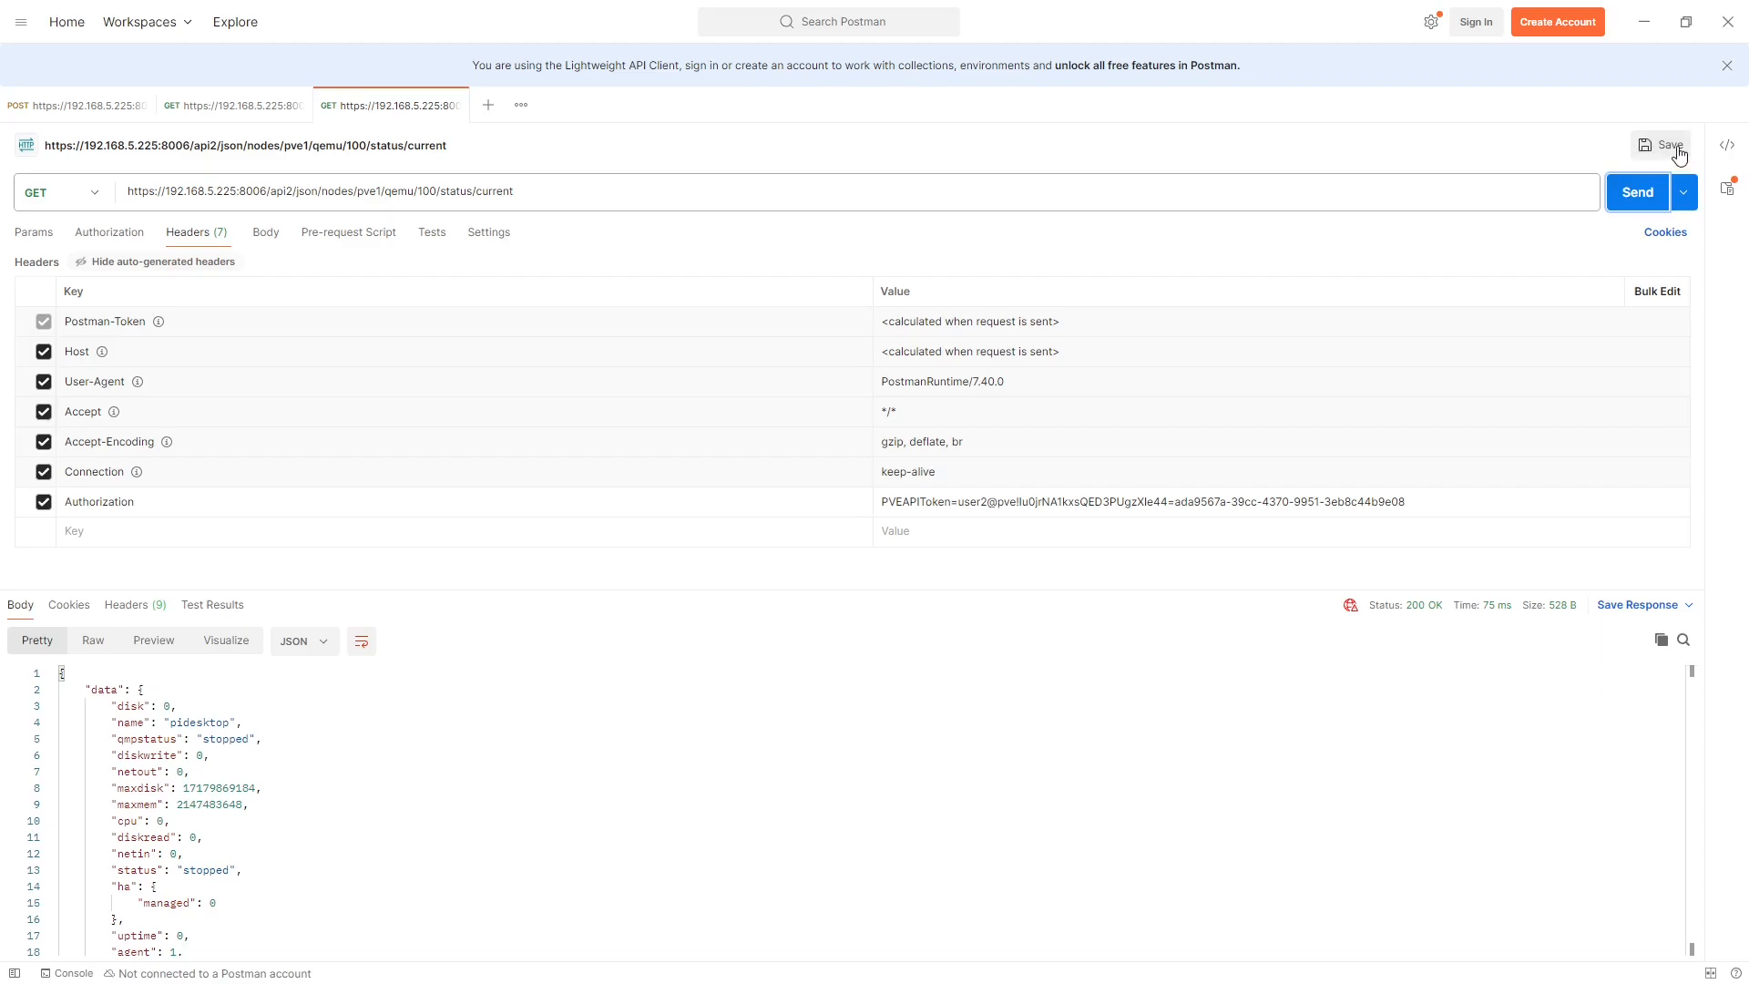
mouse_move(1647, 20)
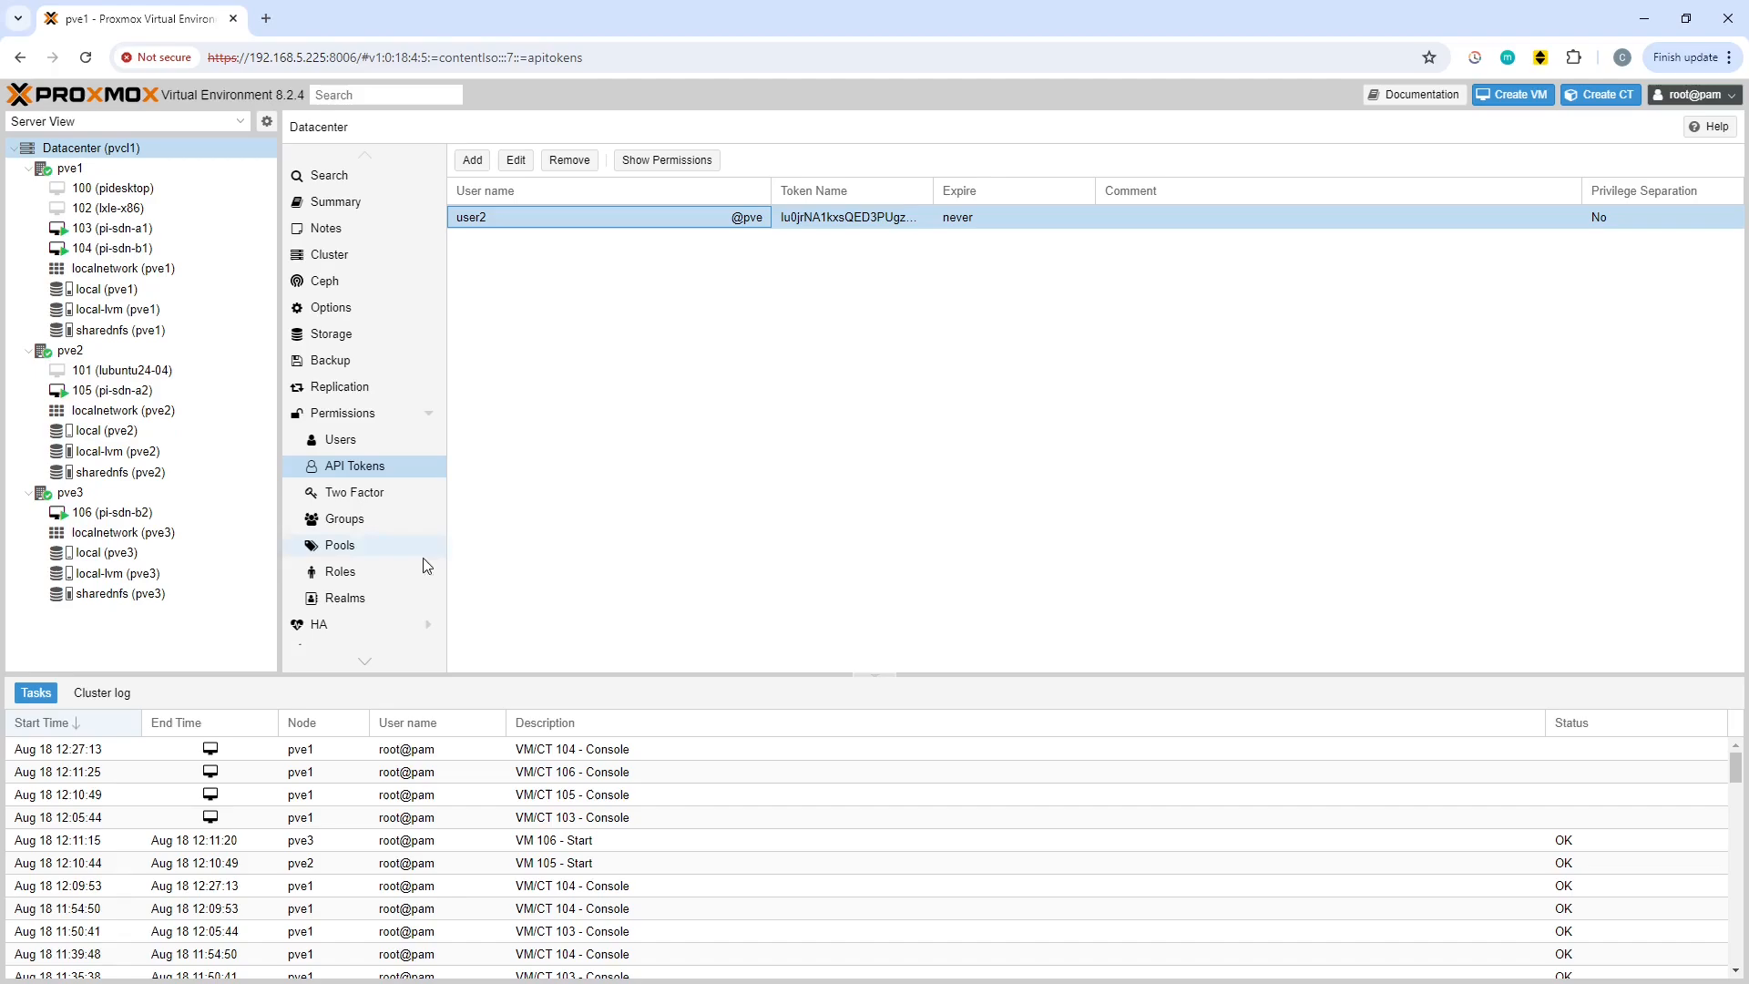
mouse_move(385, 472)
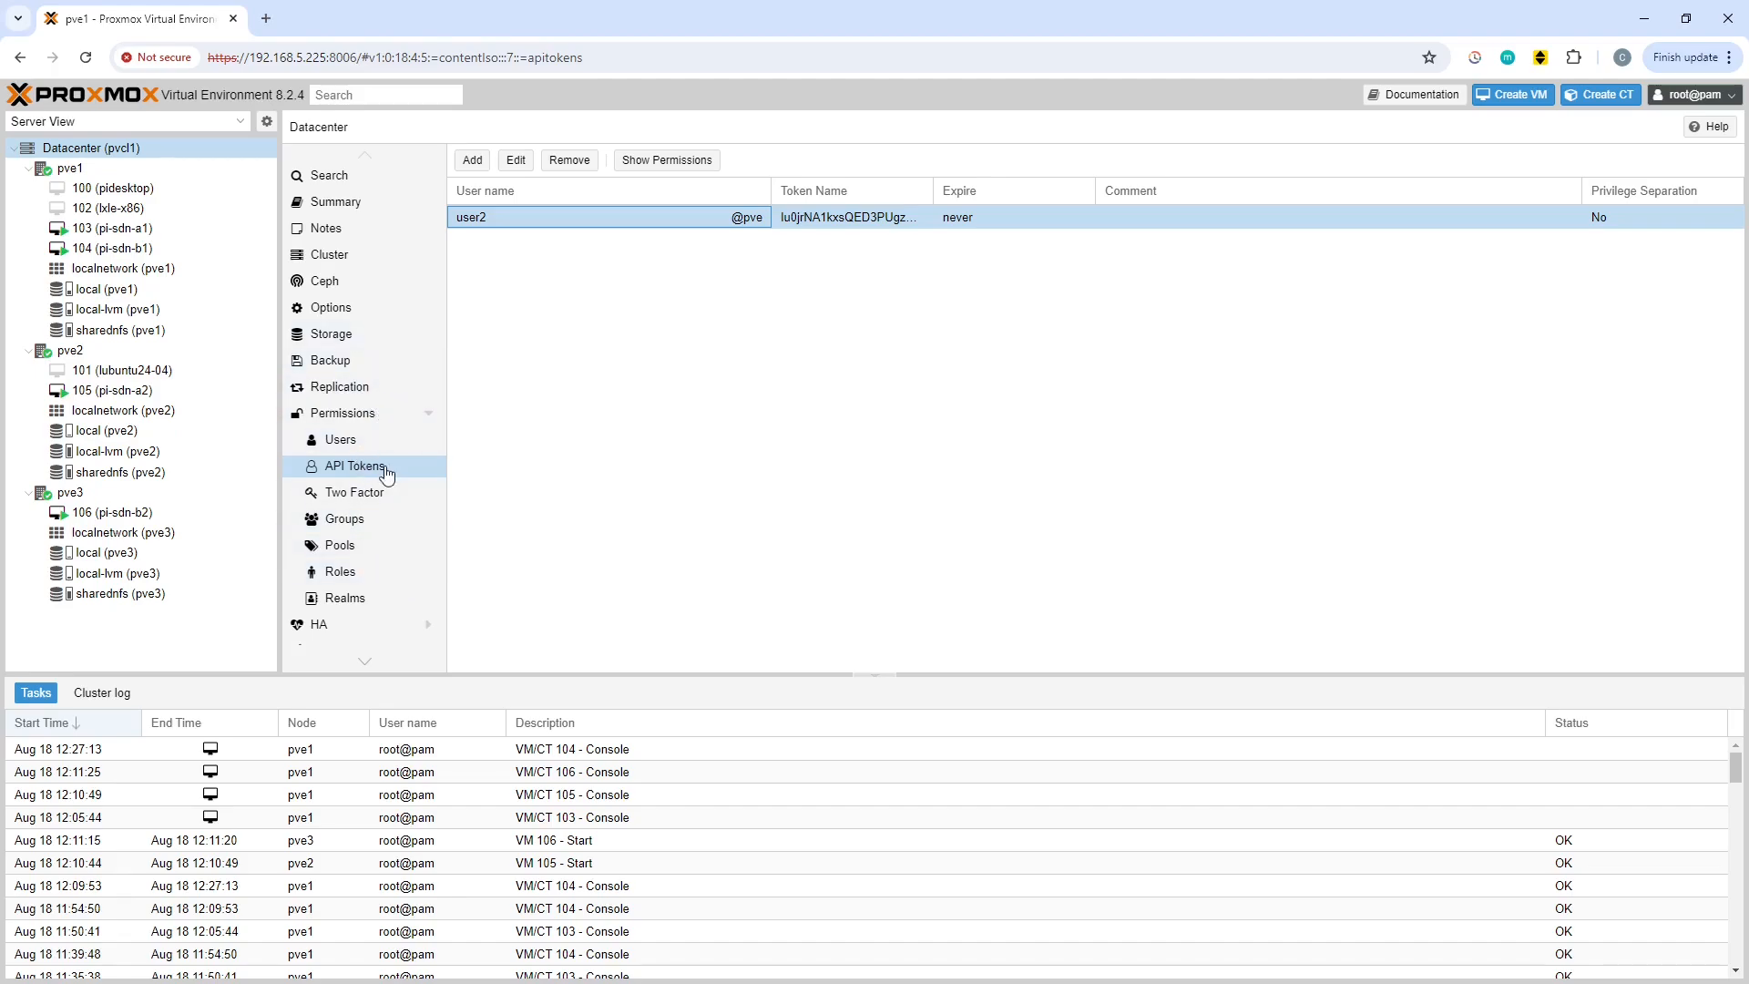
left_click(665, 160)
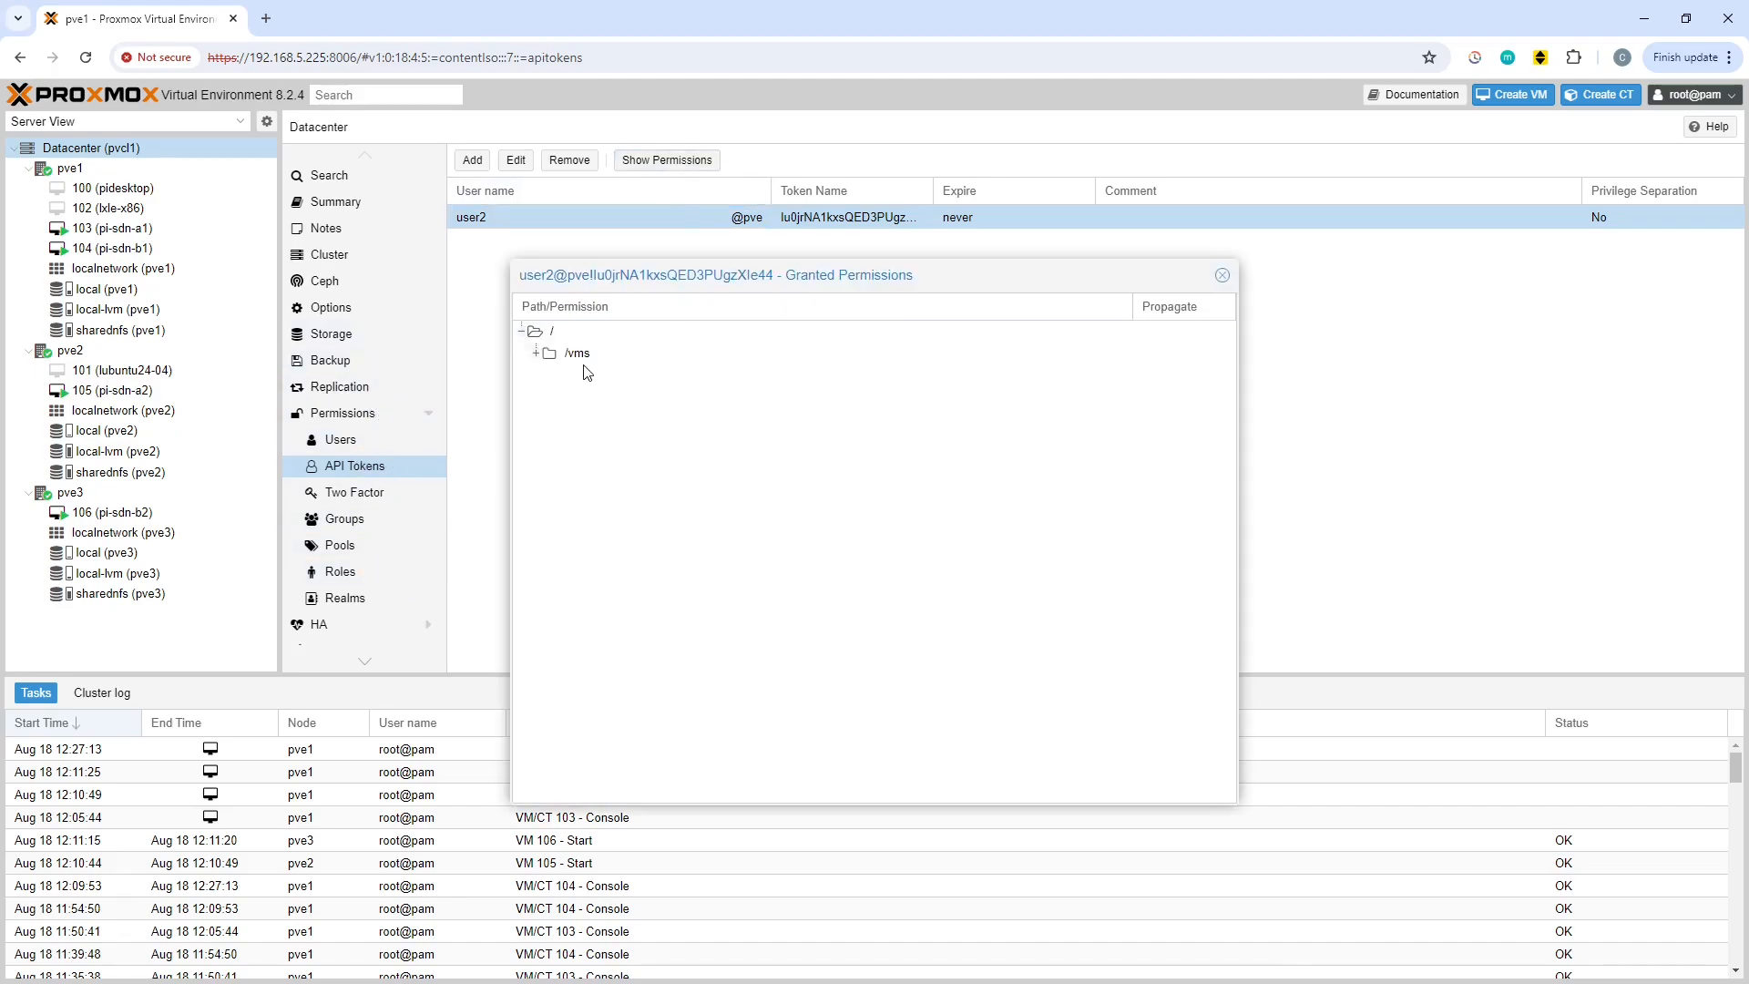
left_click(535, 353)
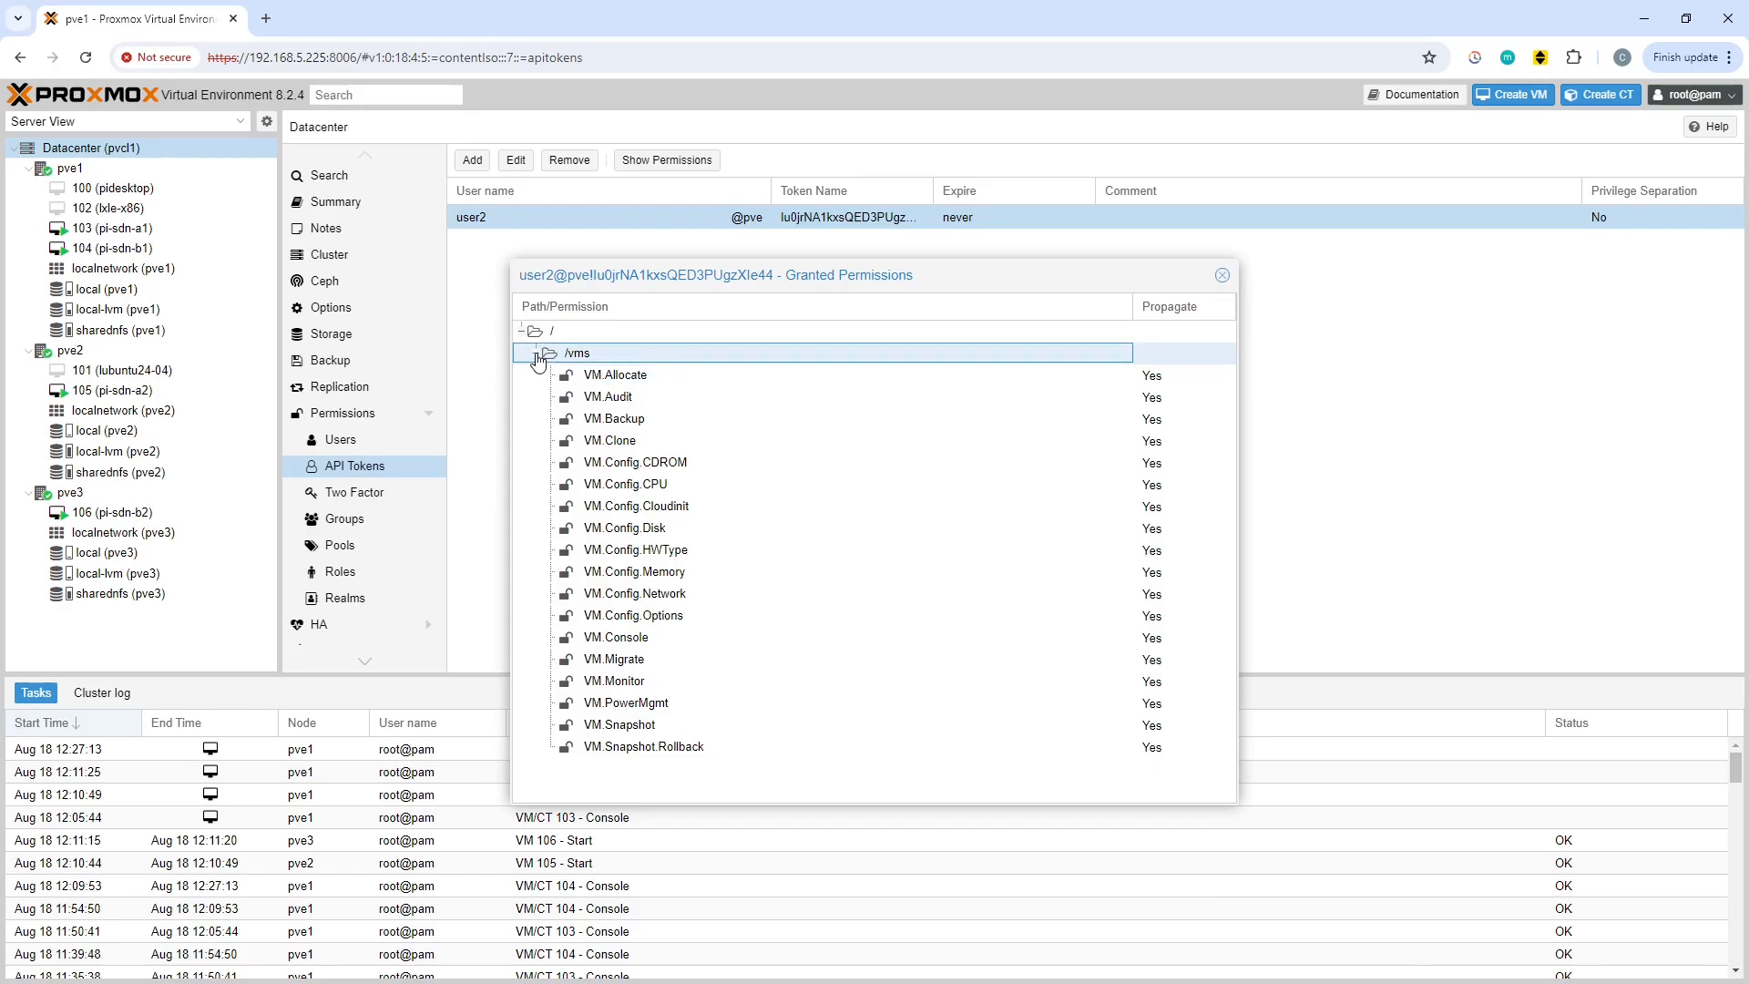
left_click(536, 352)
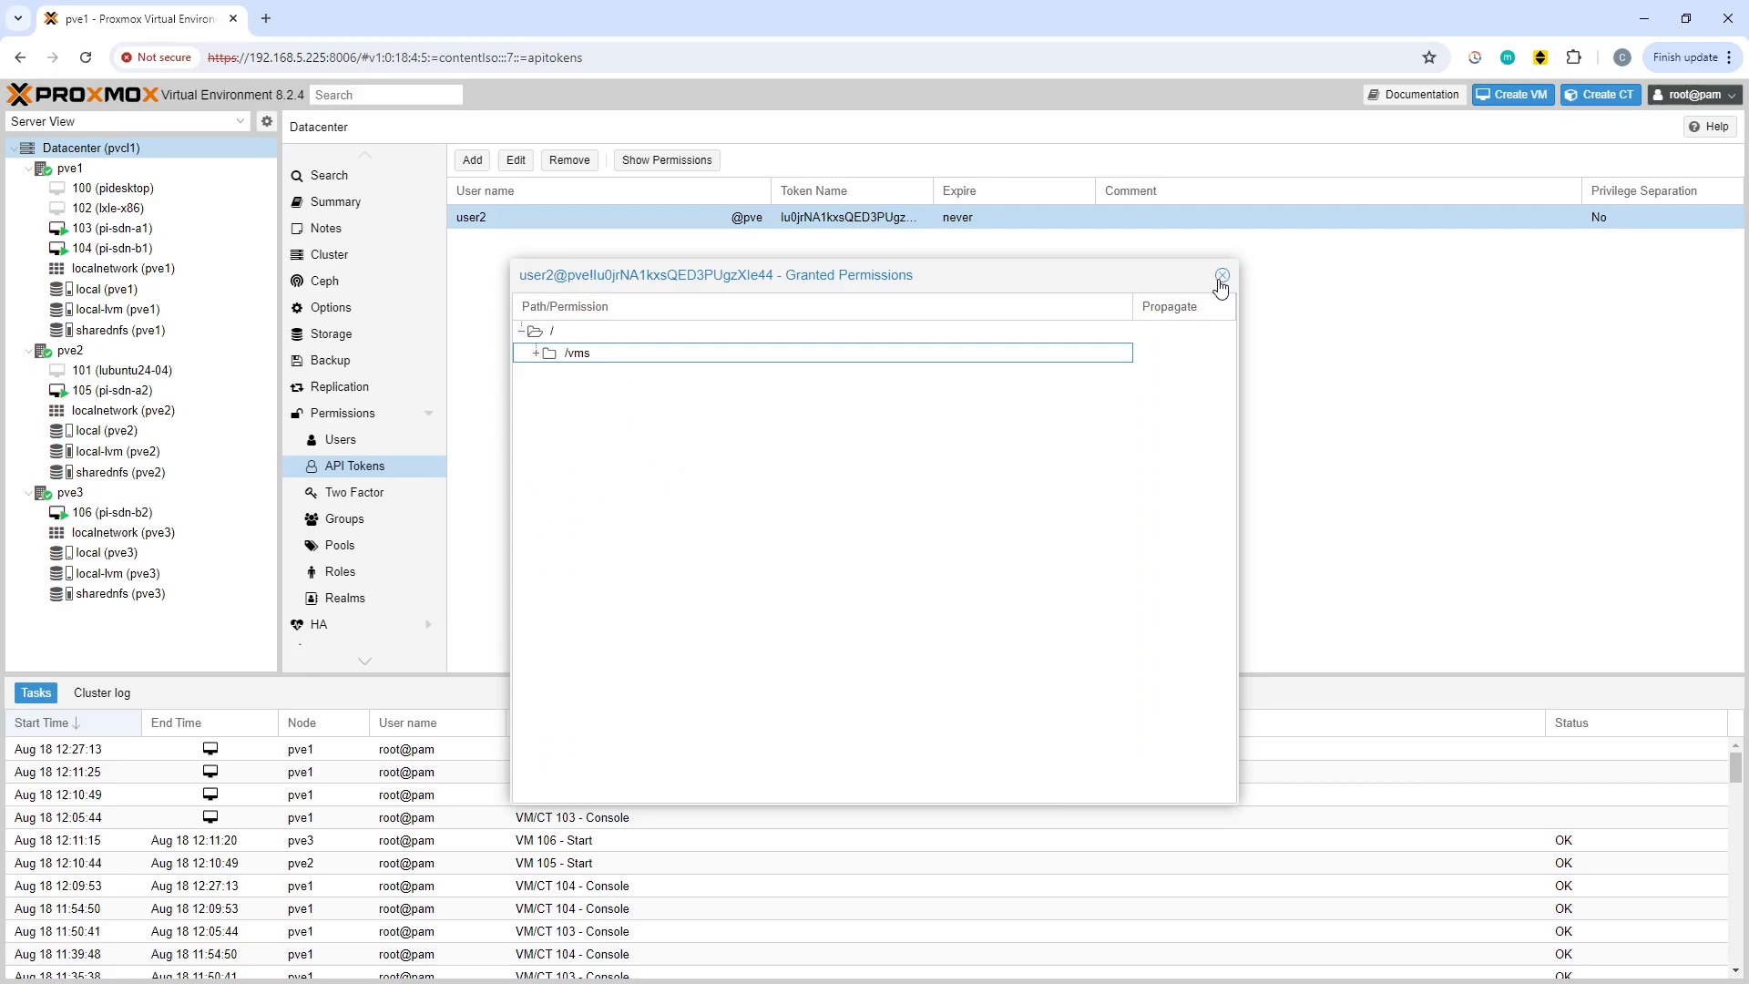
left_click(1222, 275)
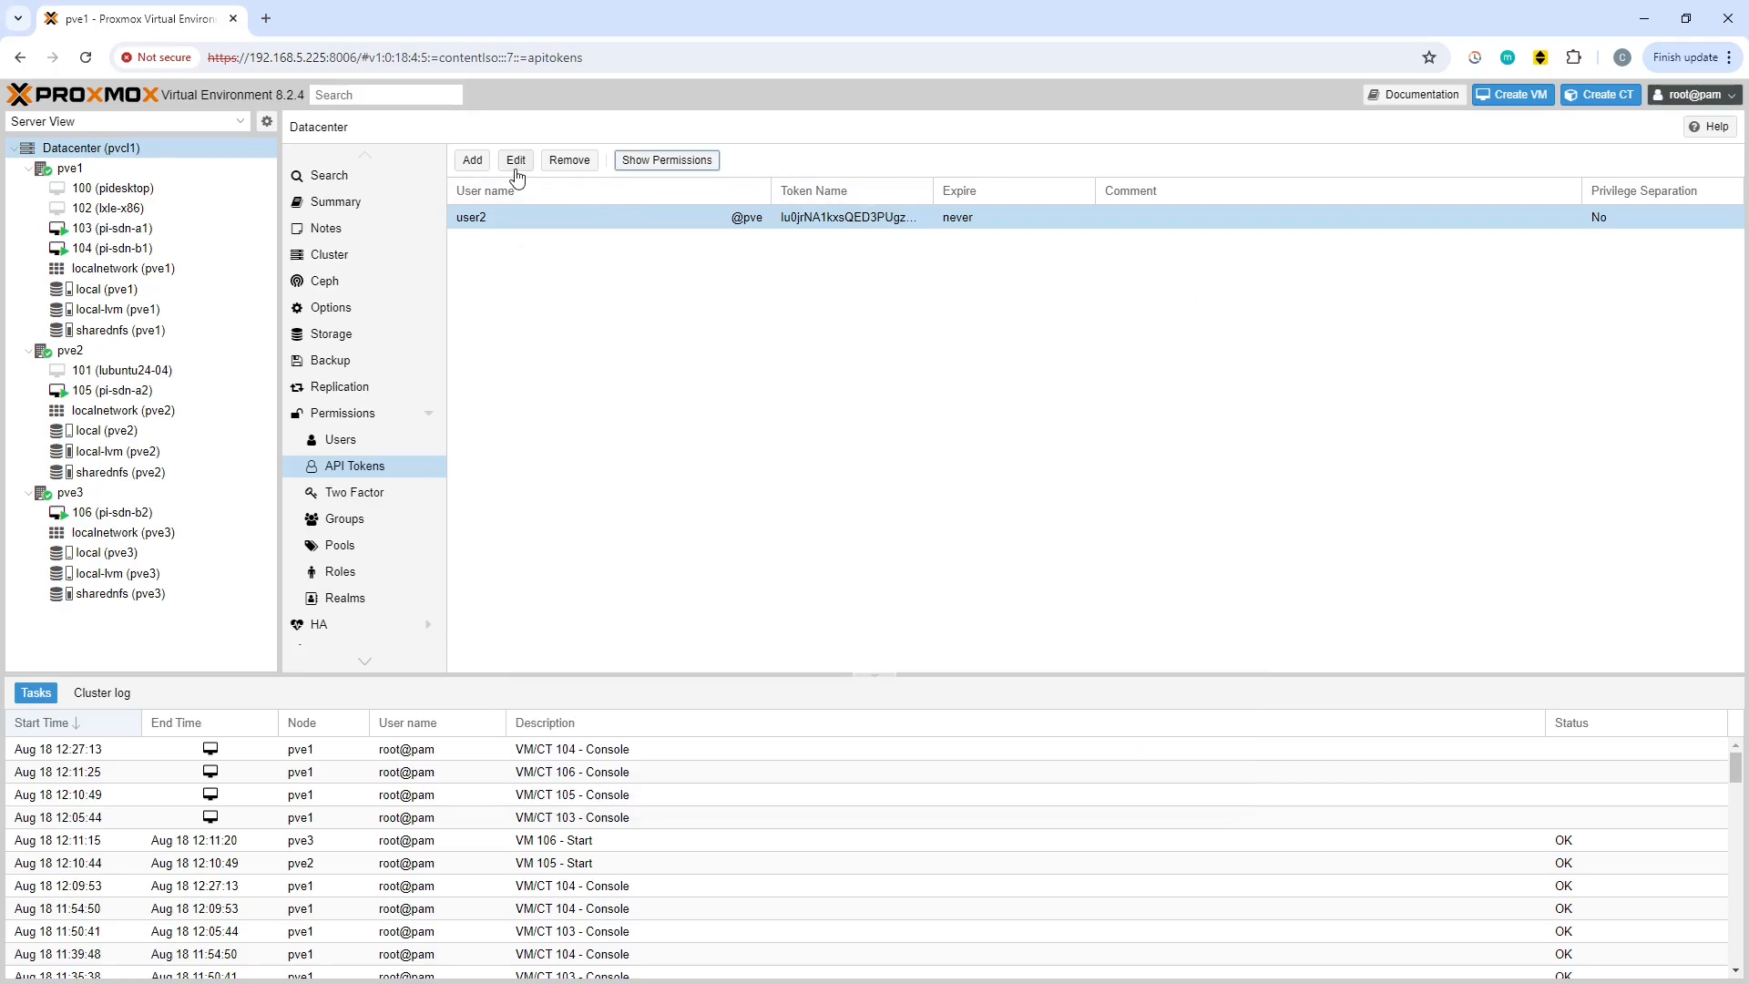
Re-check Privilege Separation on user2's token and confirm it lists as Yes.
left_click(516, 160)
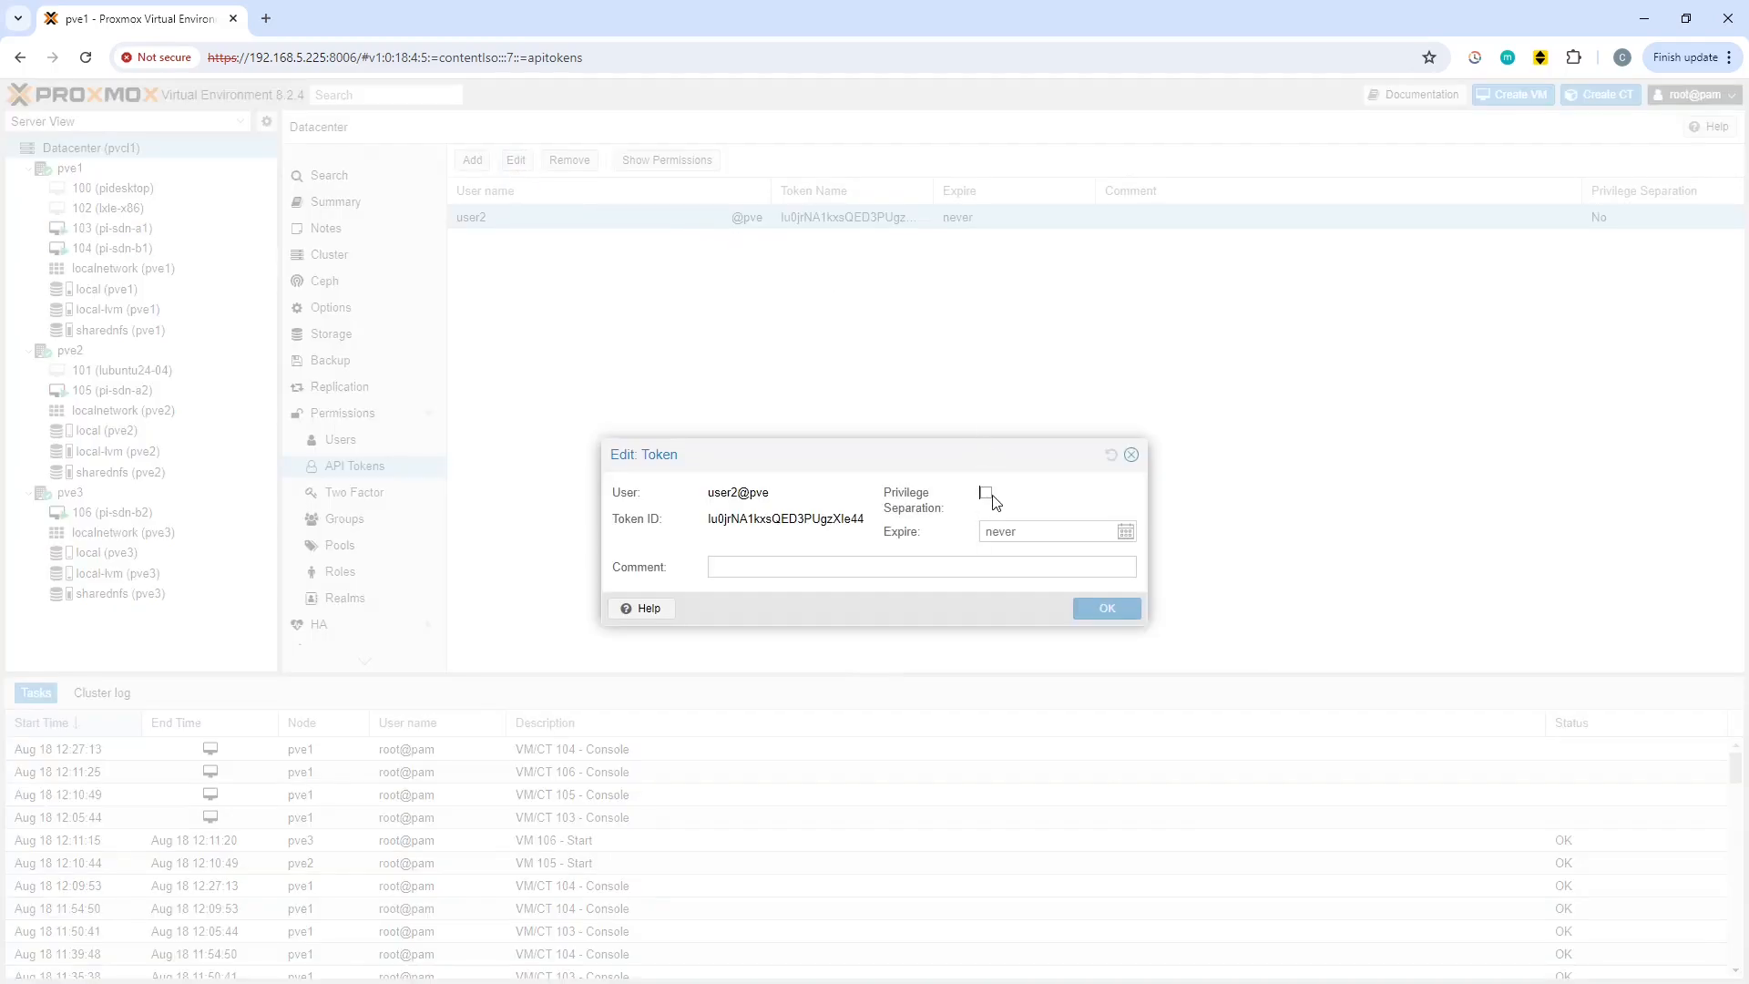
left_click(1106, 608)
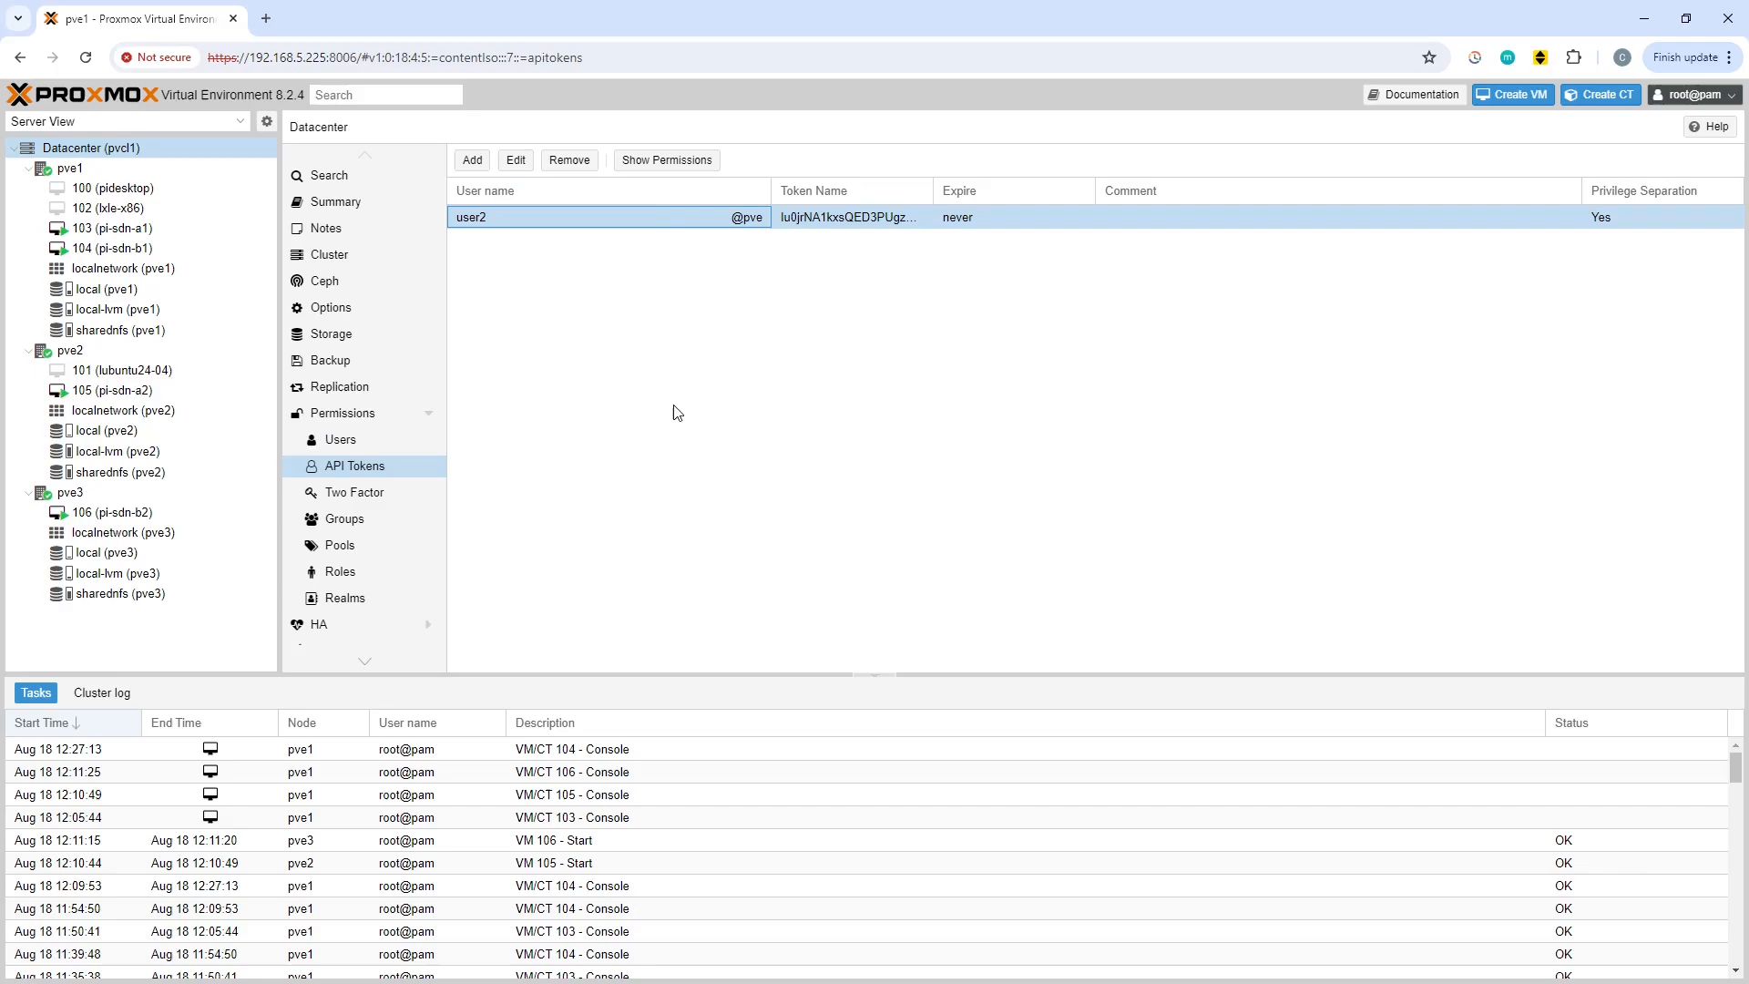
mouse_move(451, 248)
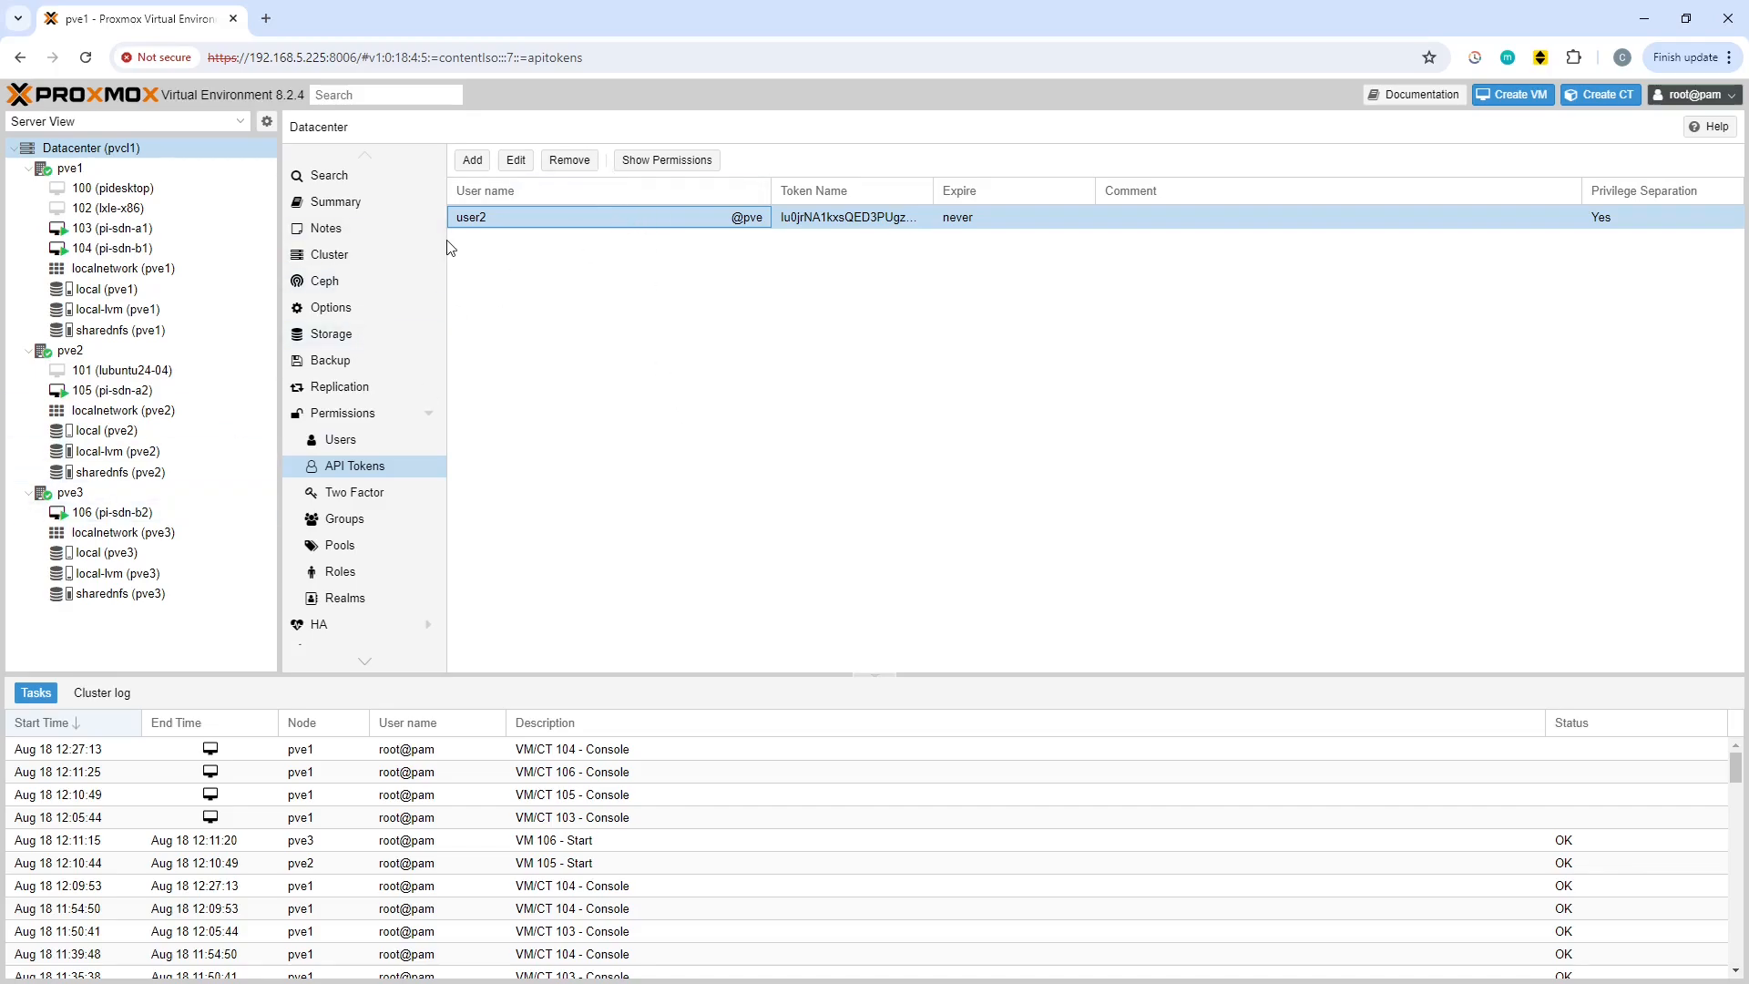
left_click(67, 168)
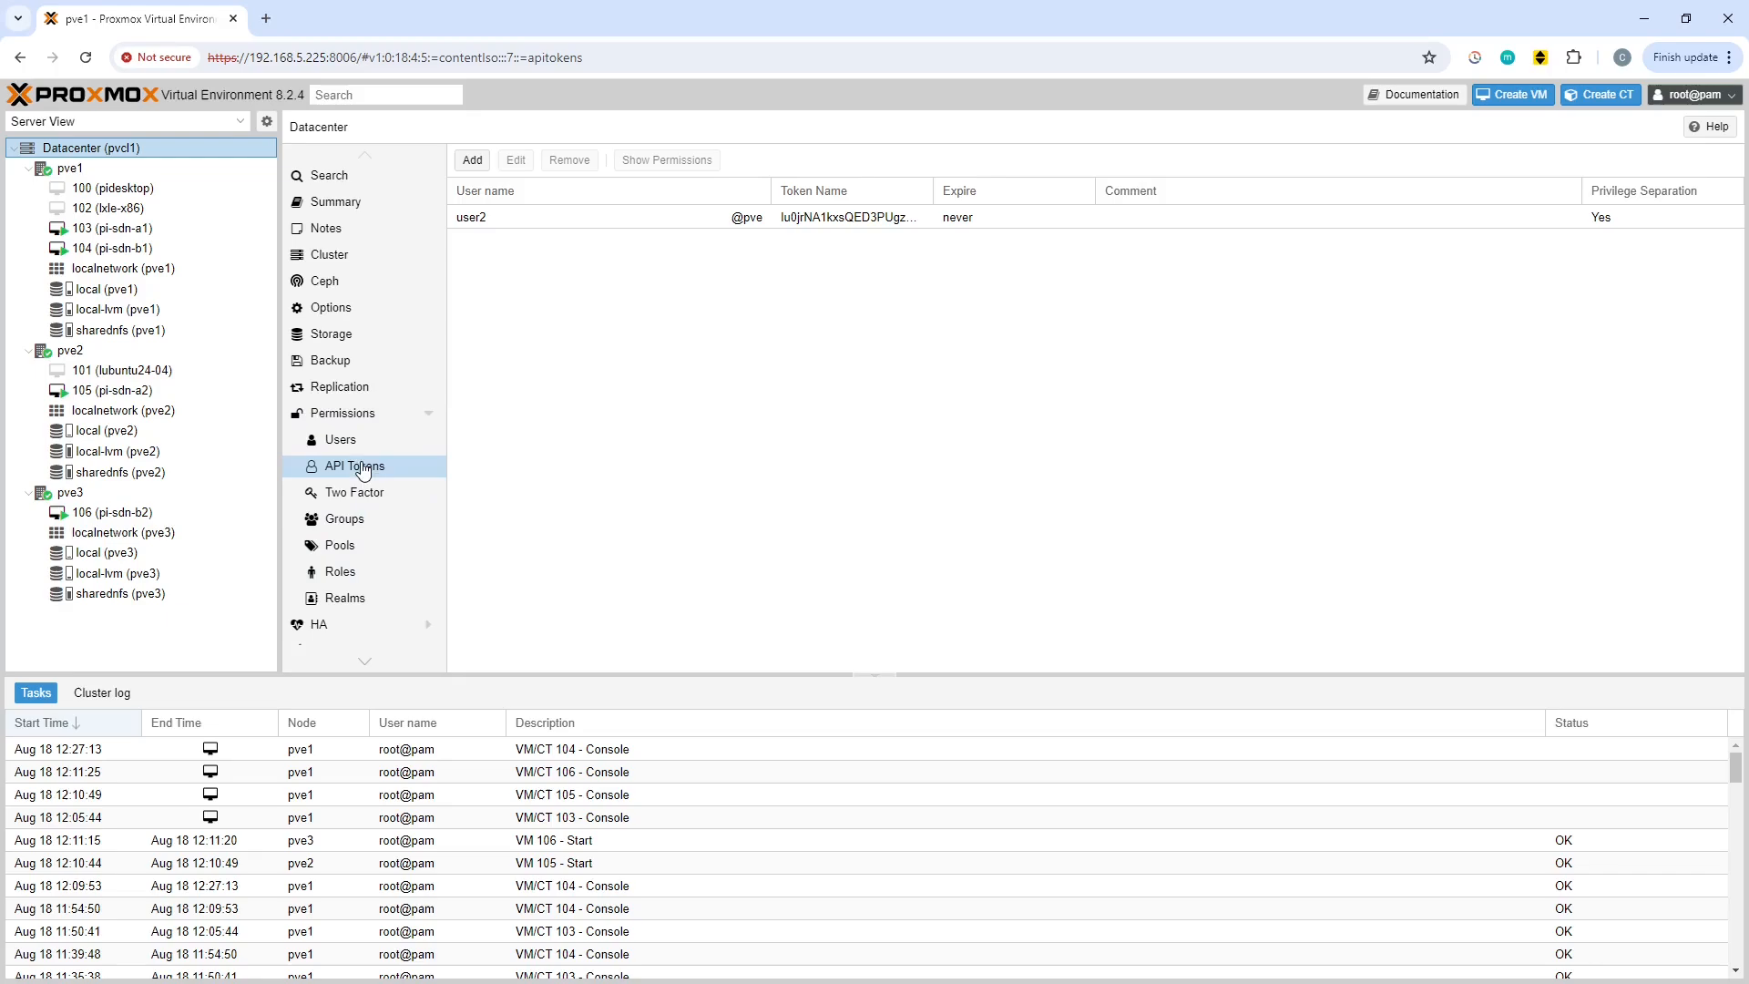
left_click(340, 439)
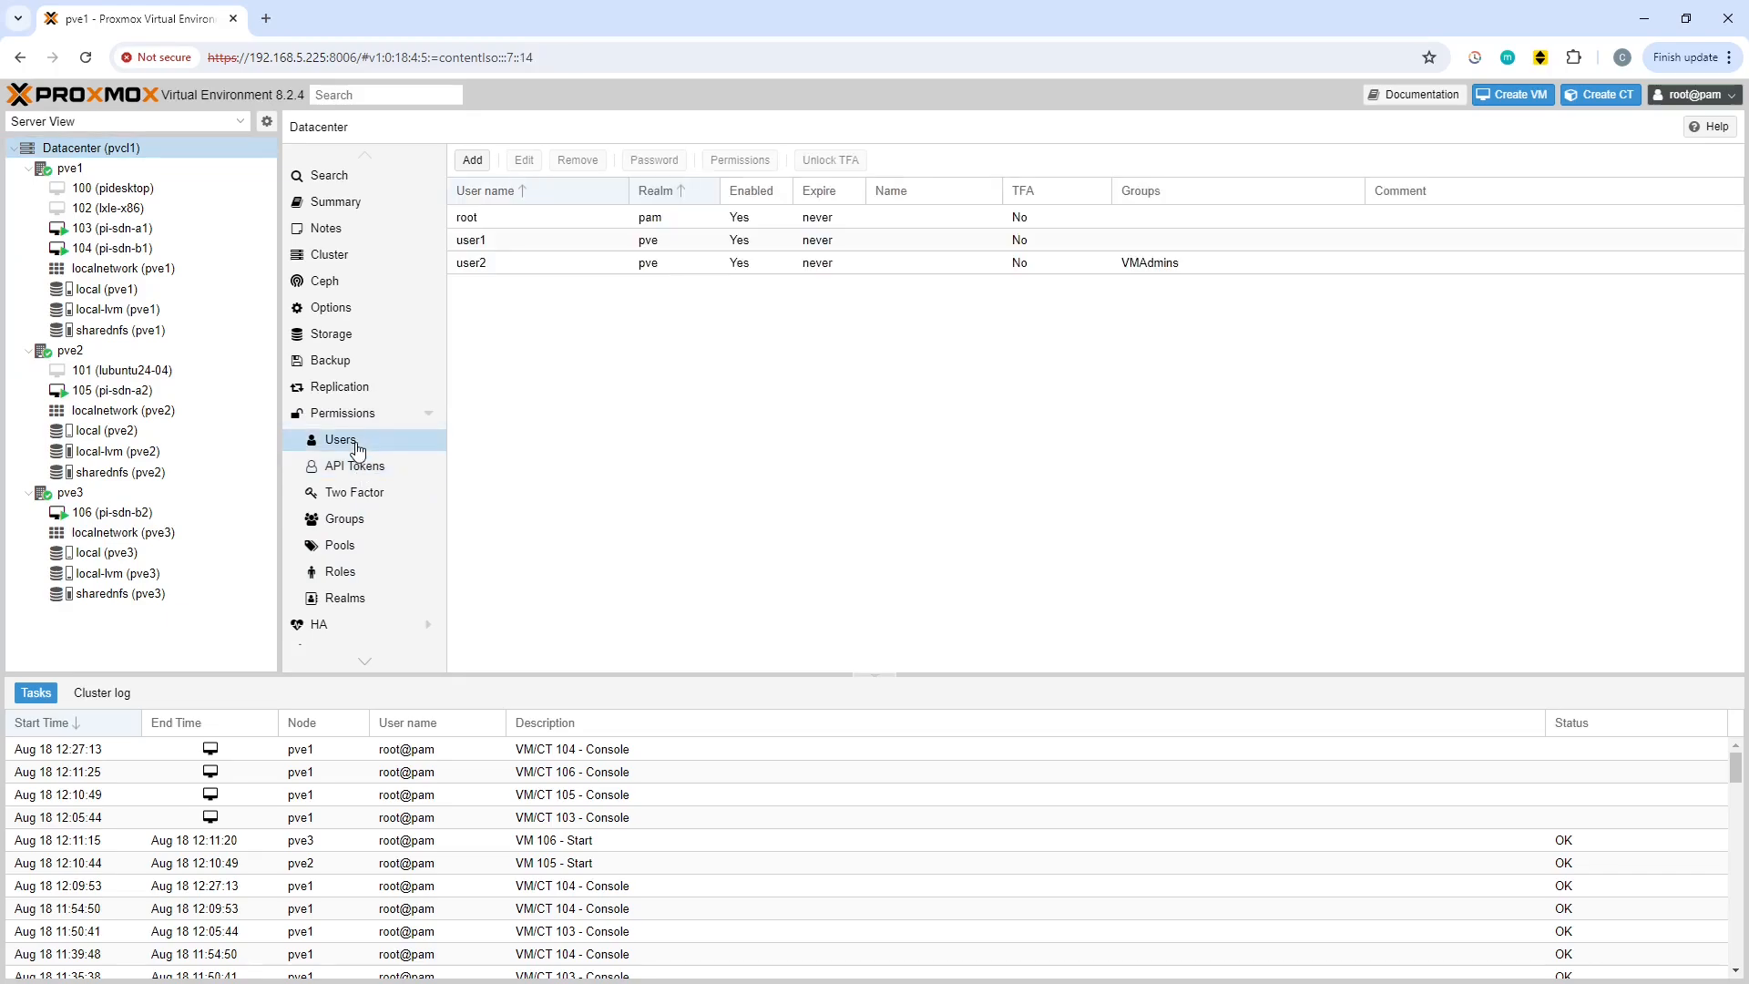
mouse_move(531, 311)
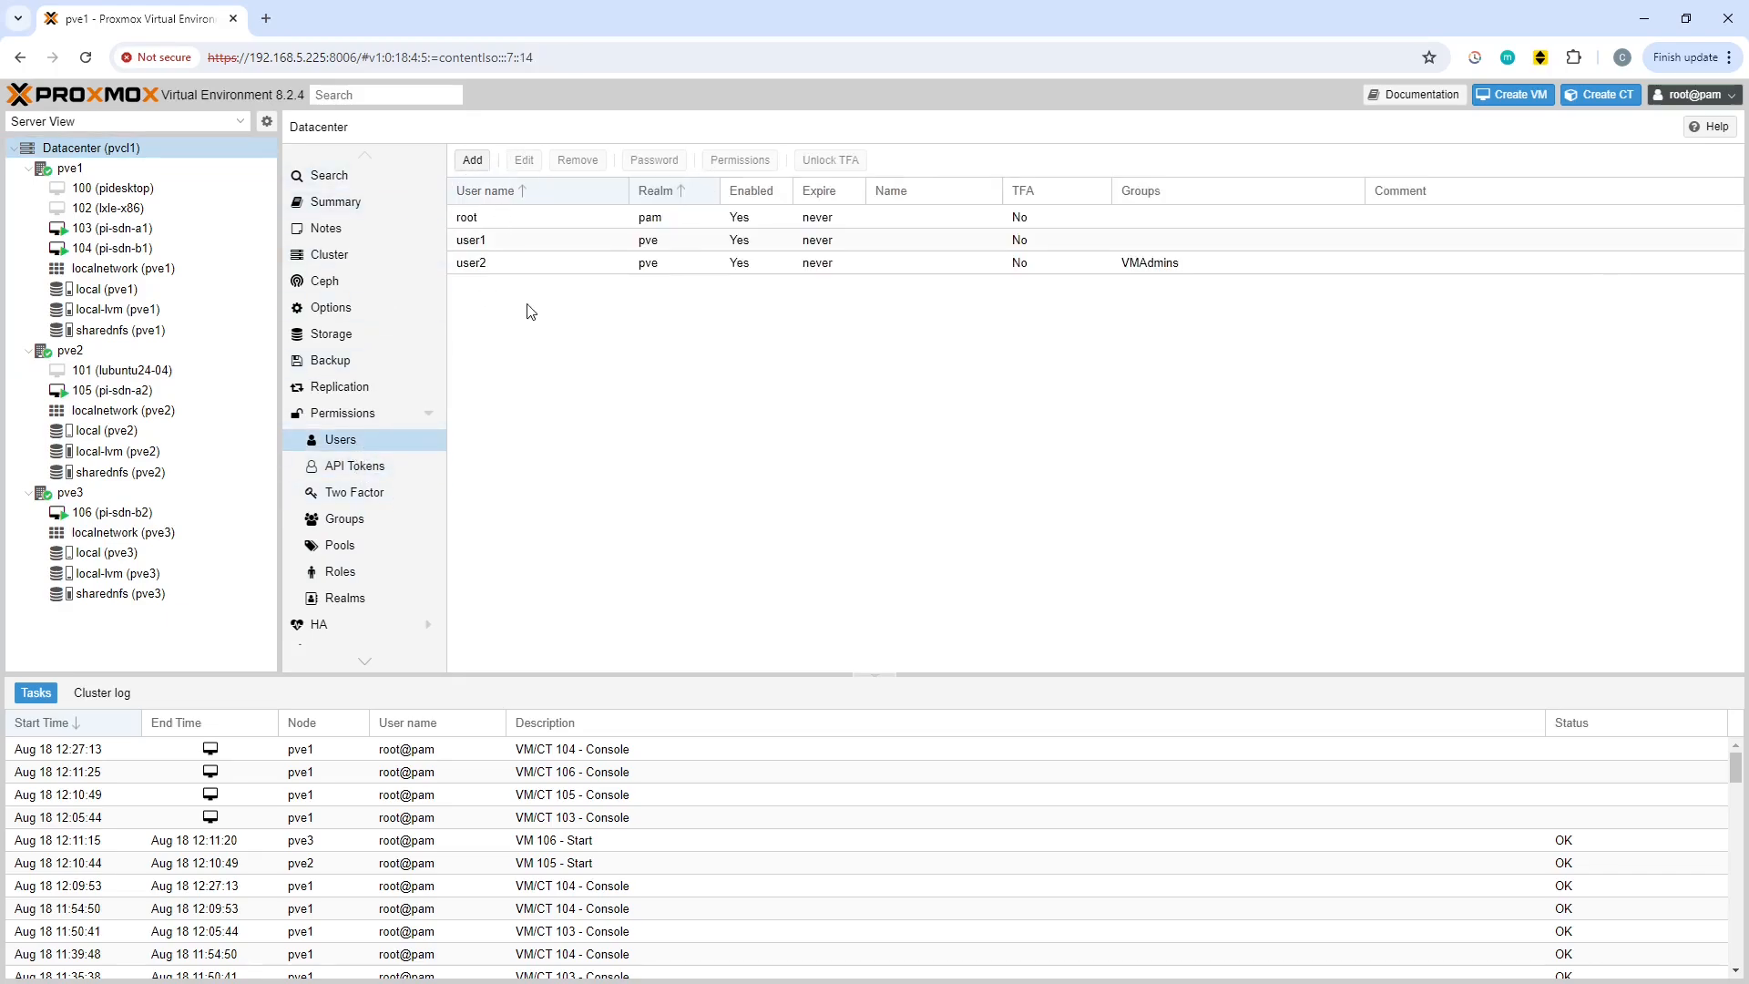
left_click(507, 263)
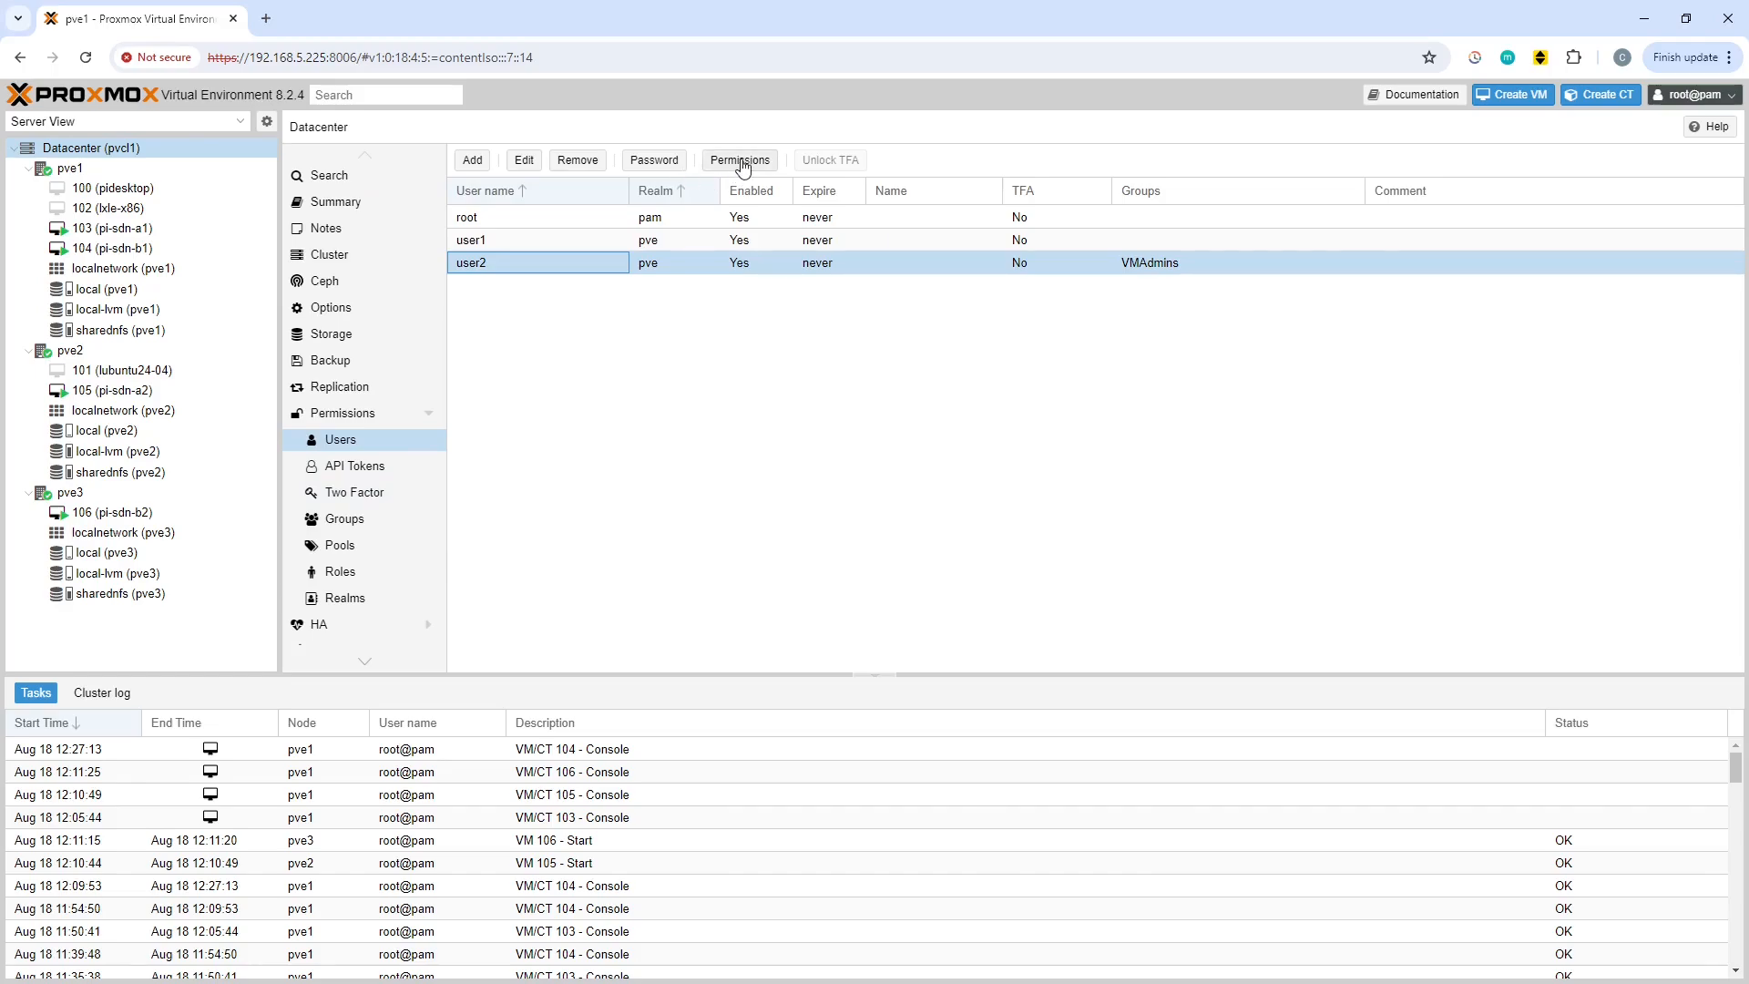
left_click(740, 160)
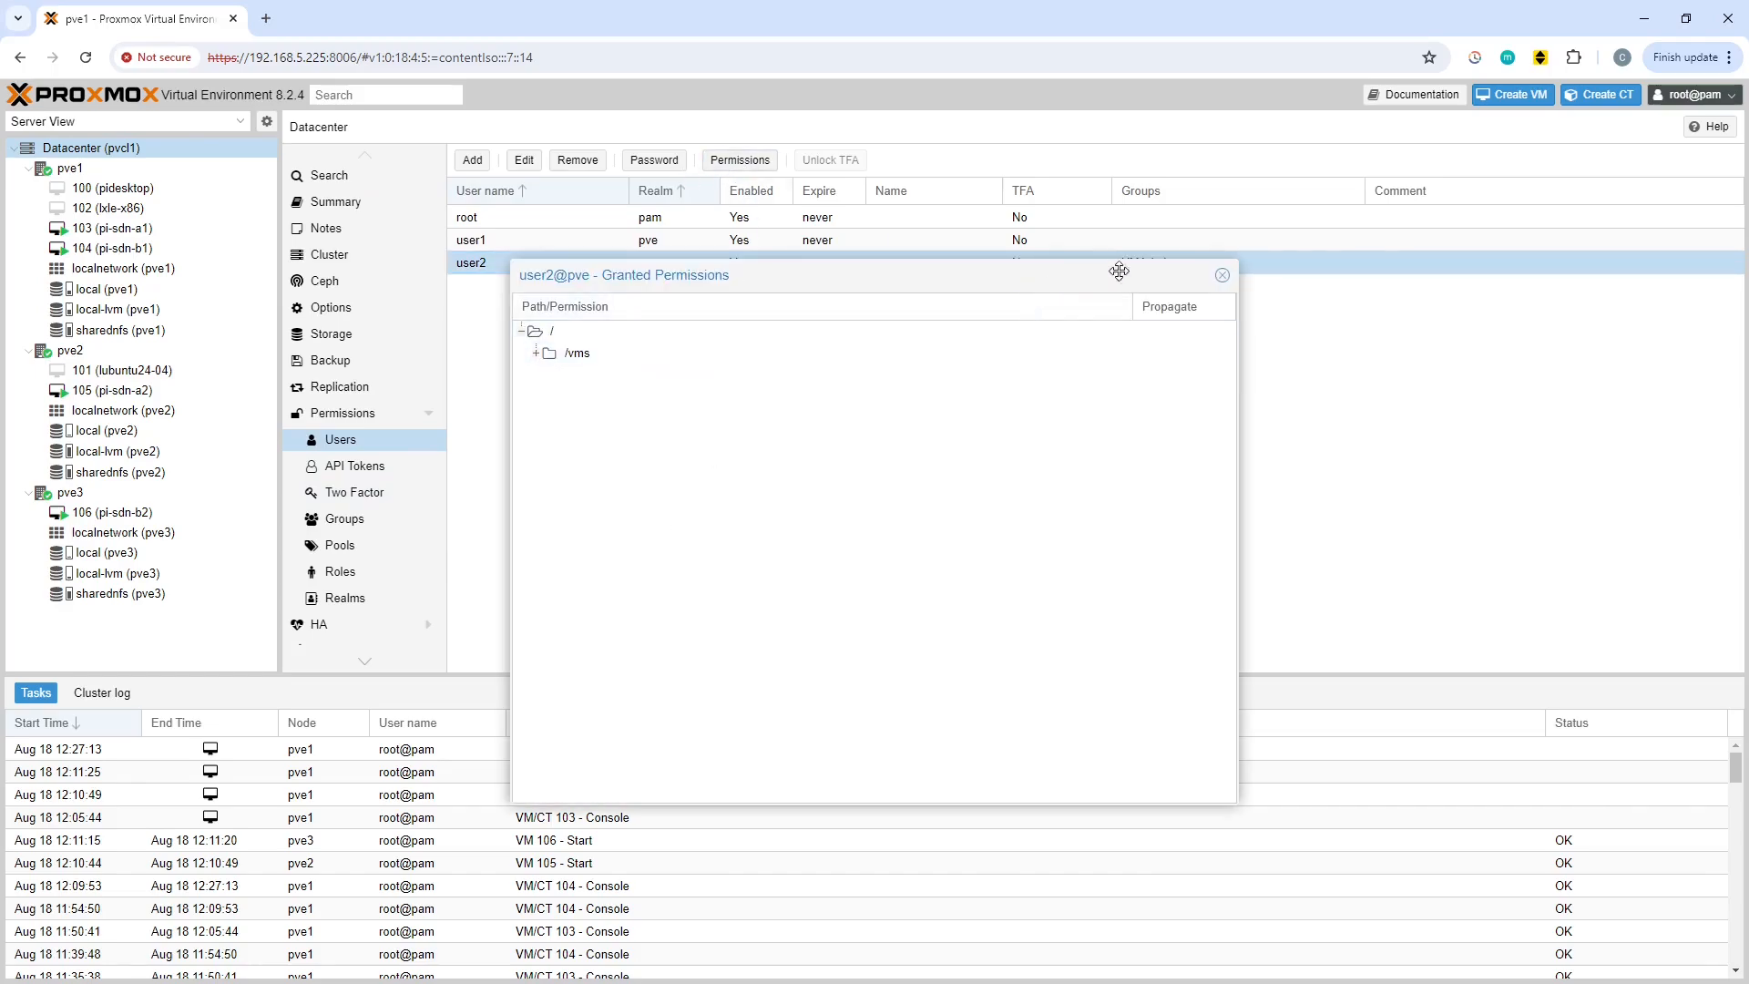
left_click(1222, 275)
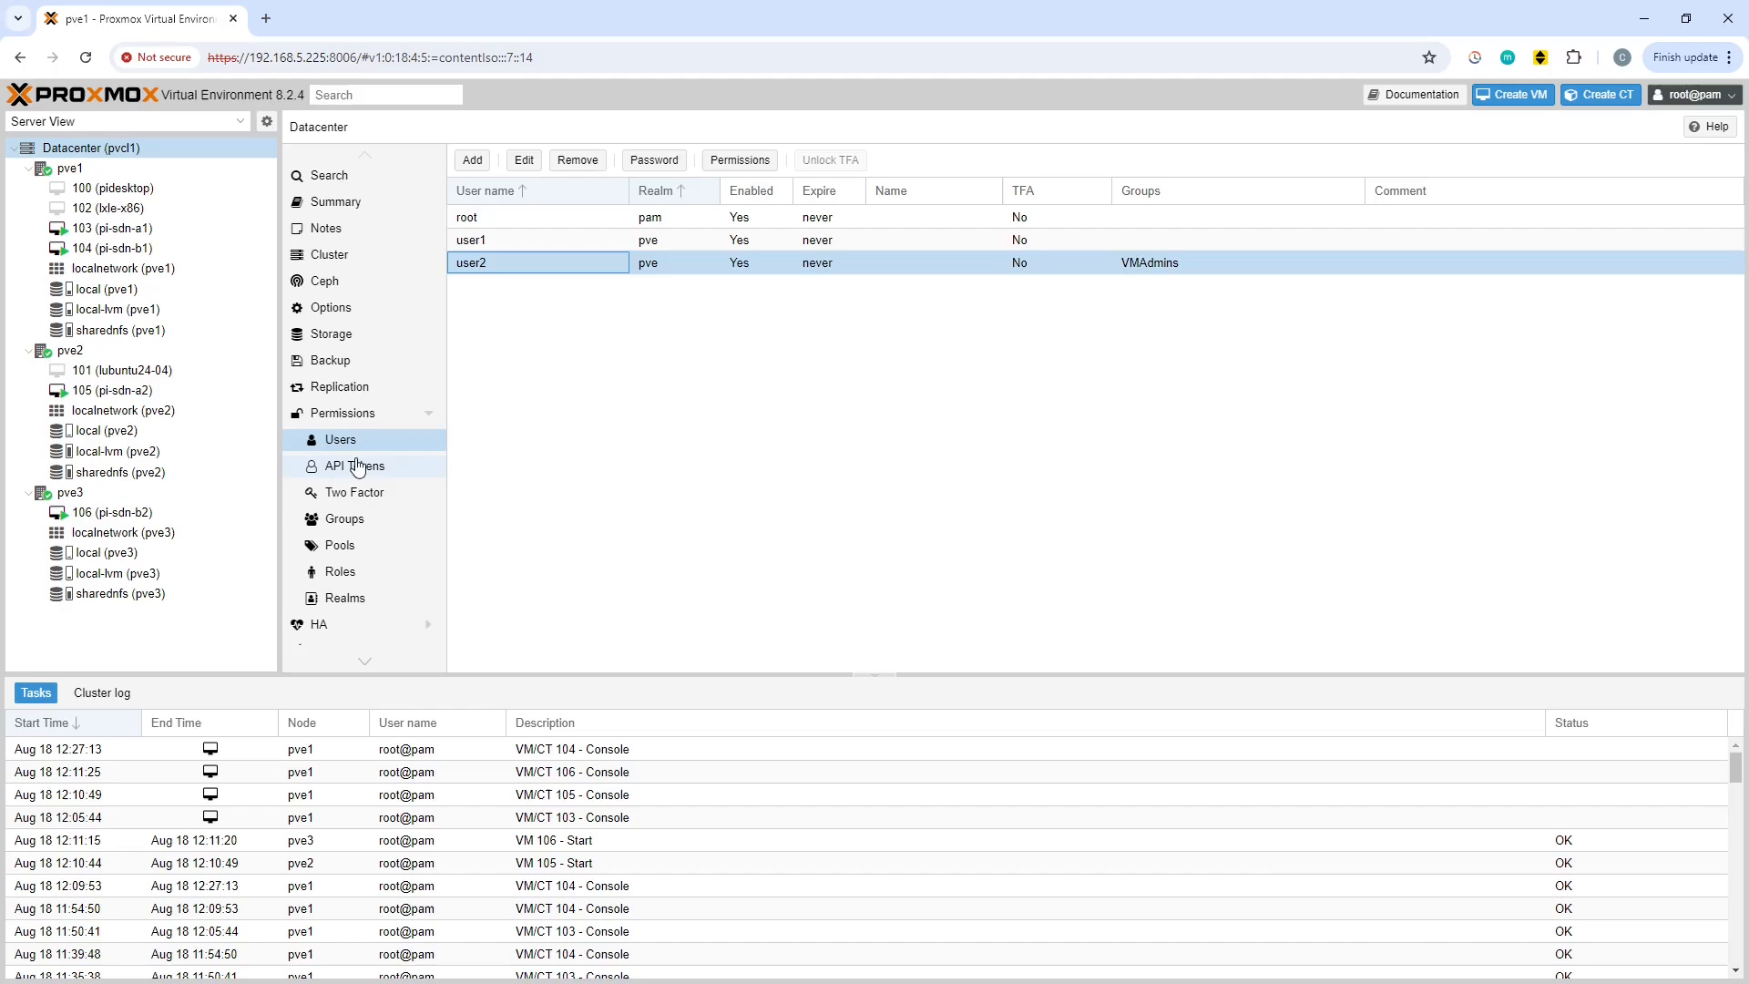
left_click(353, 465)
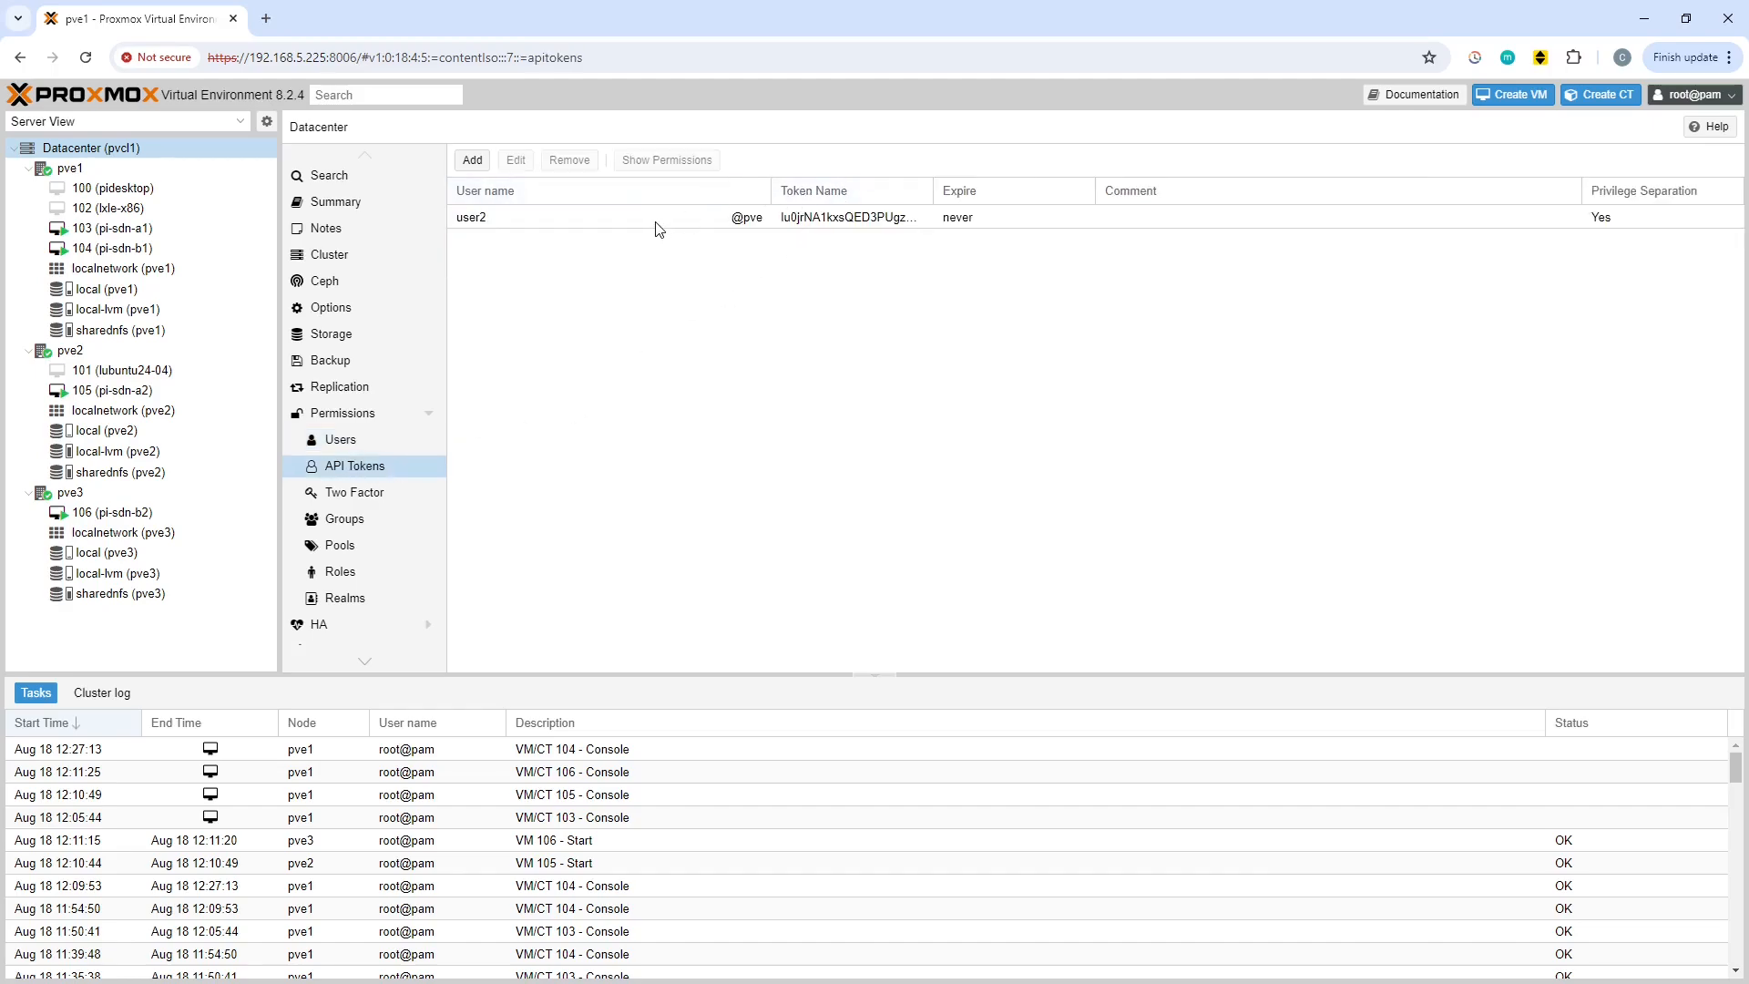
left_click(515, 160)
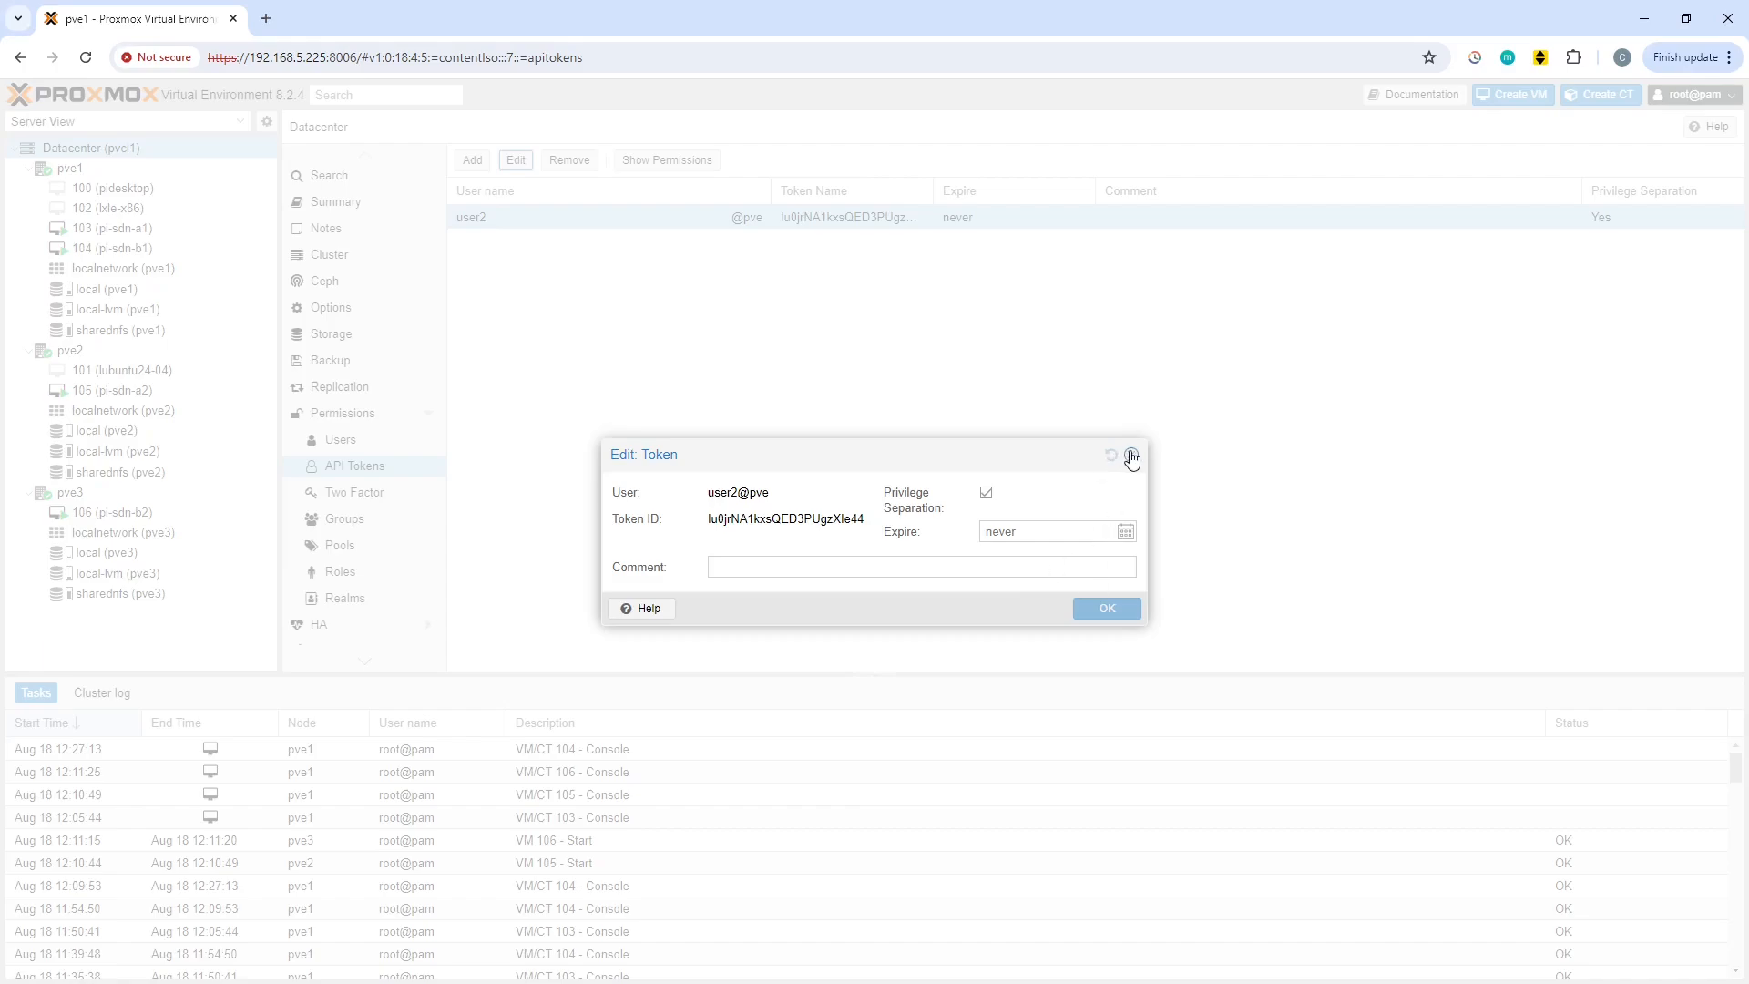
left_click(1132, 455)
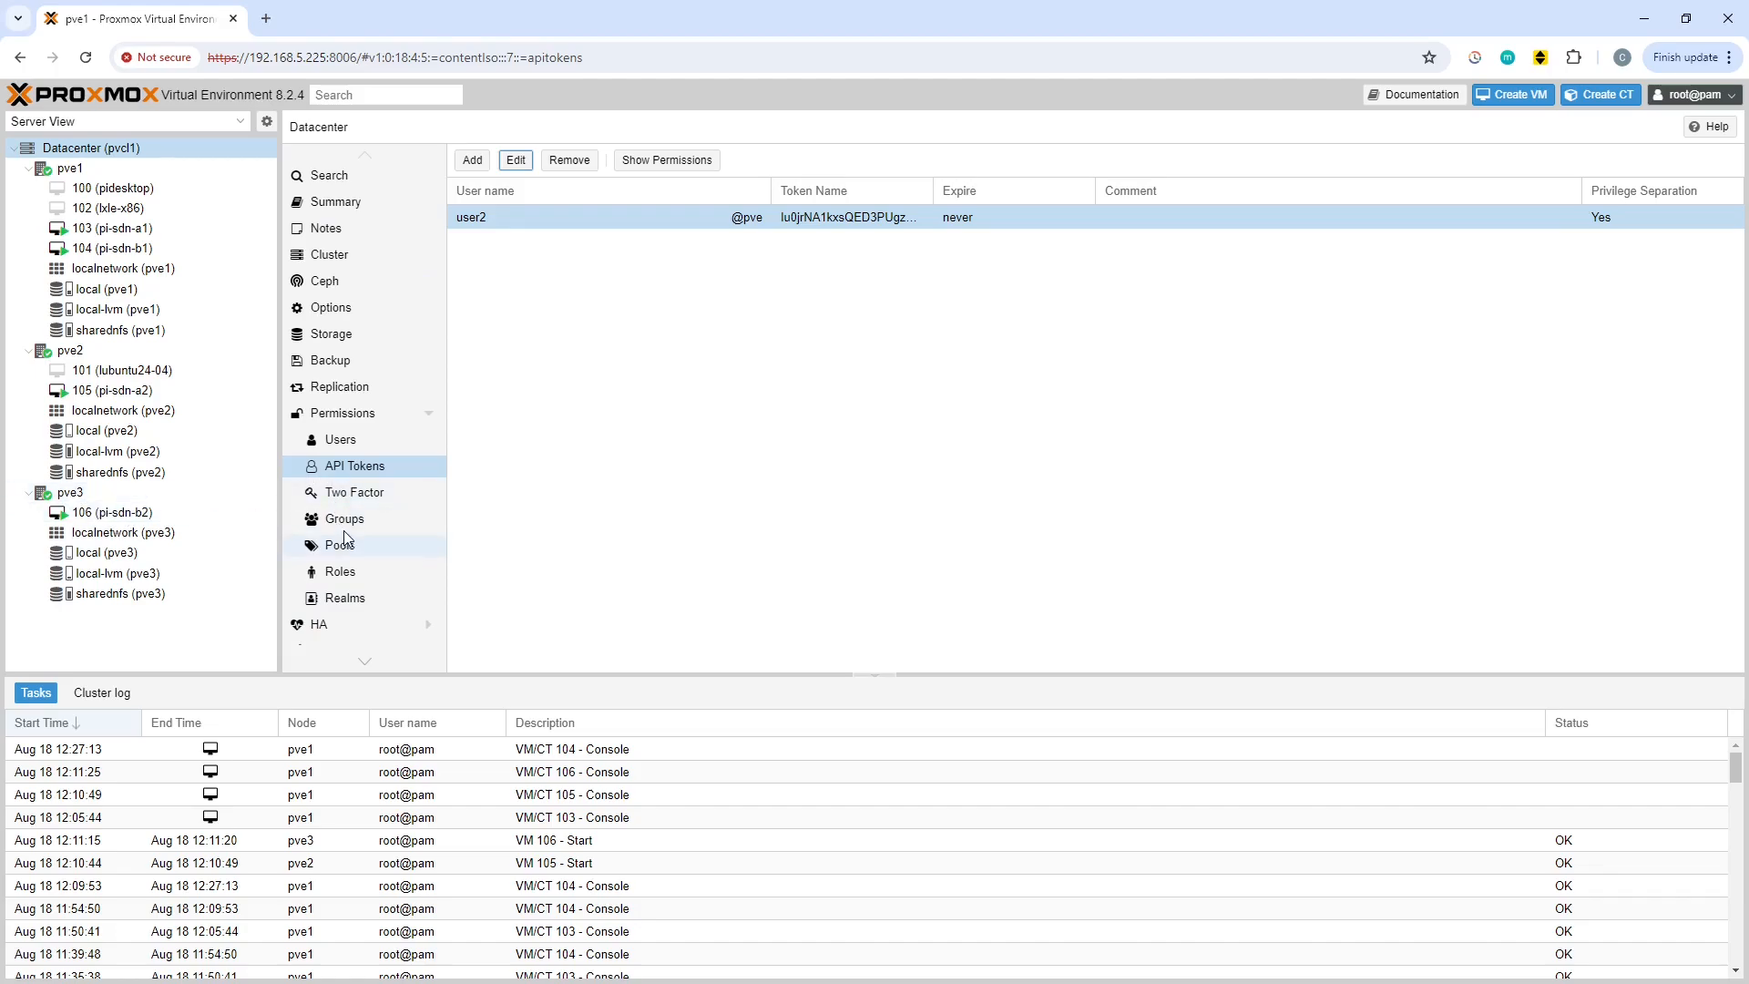
left_click(340, 545)
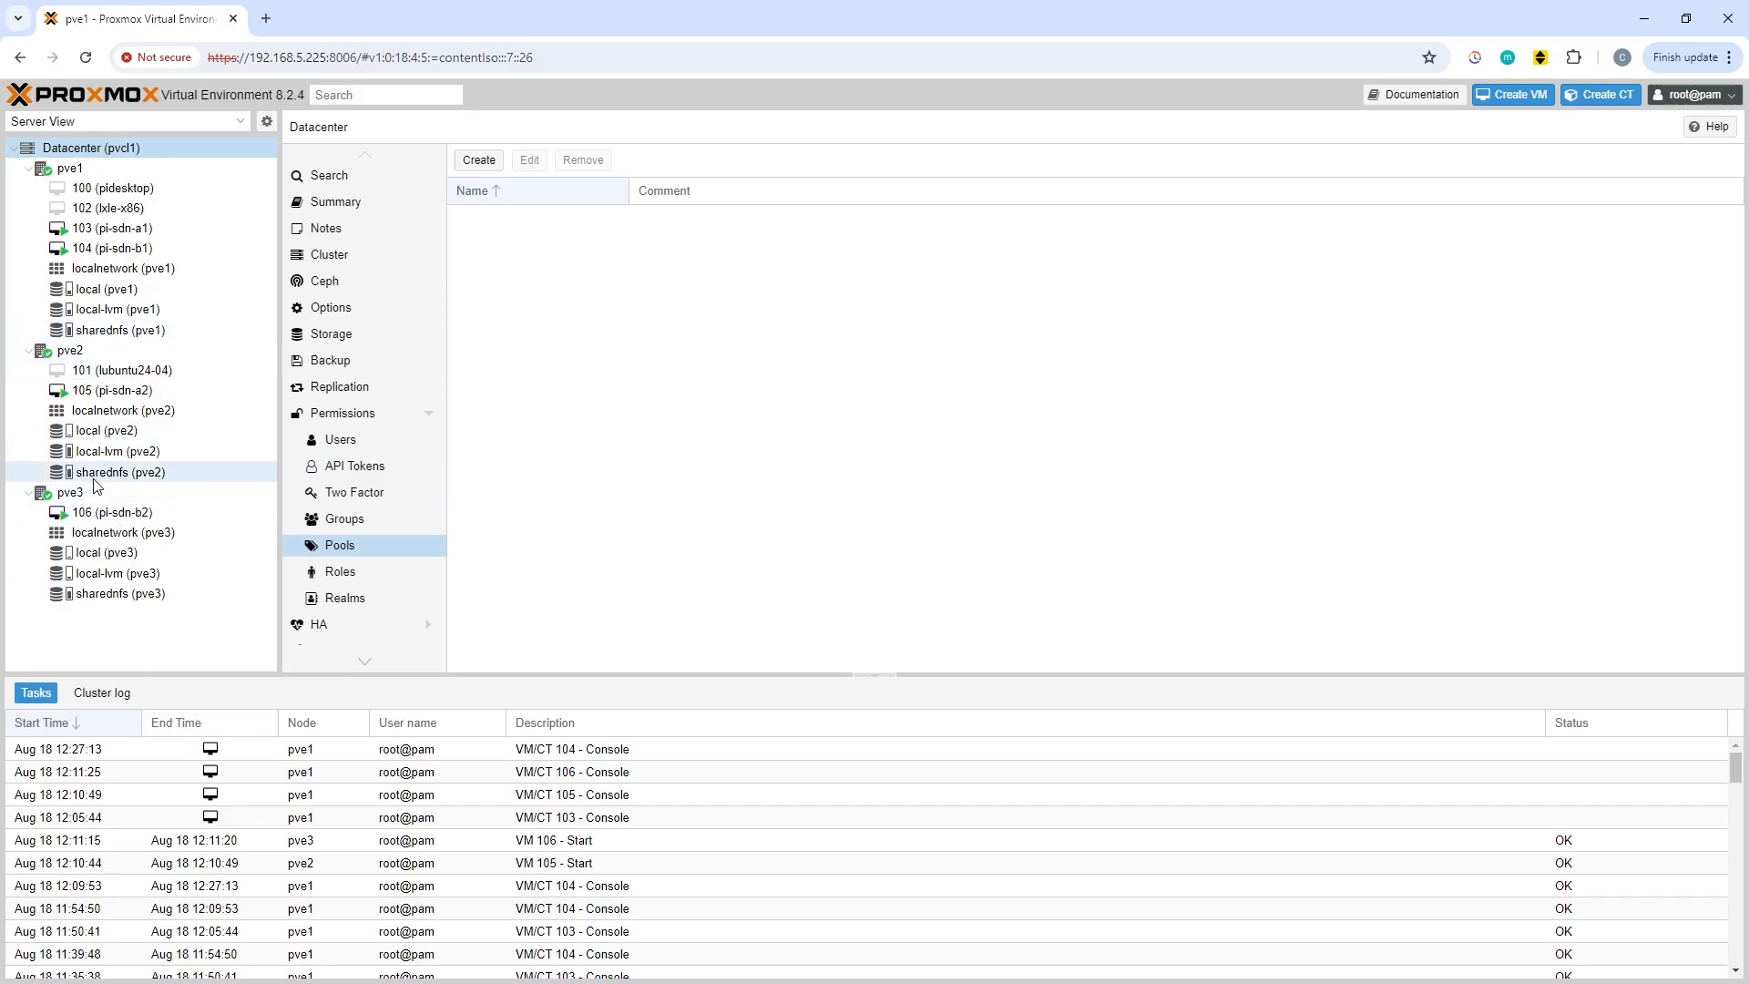
Select node pve1 to view its CPU, memory and load Summary.
left_click(68, 168)
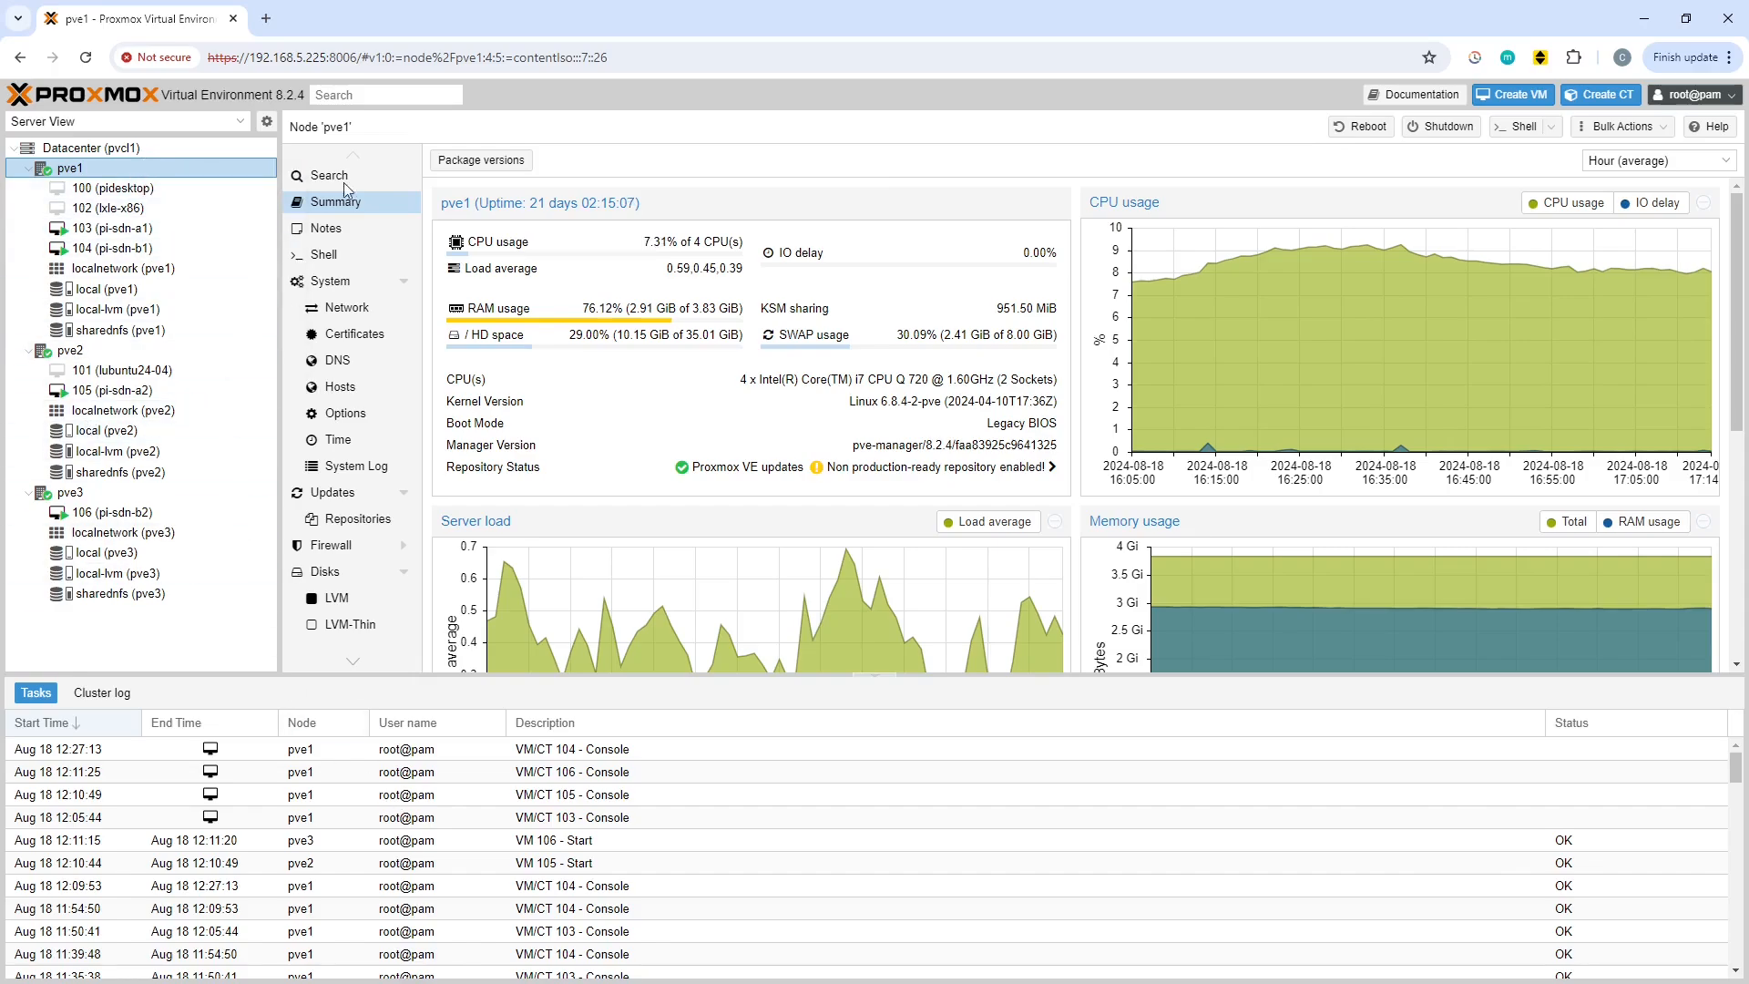
mouse_move(604, 597)
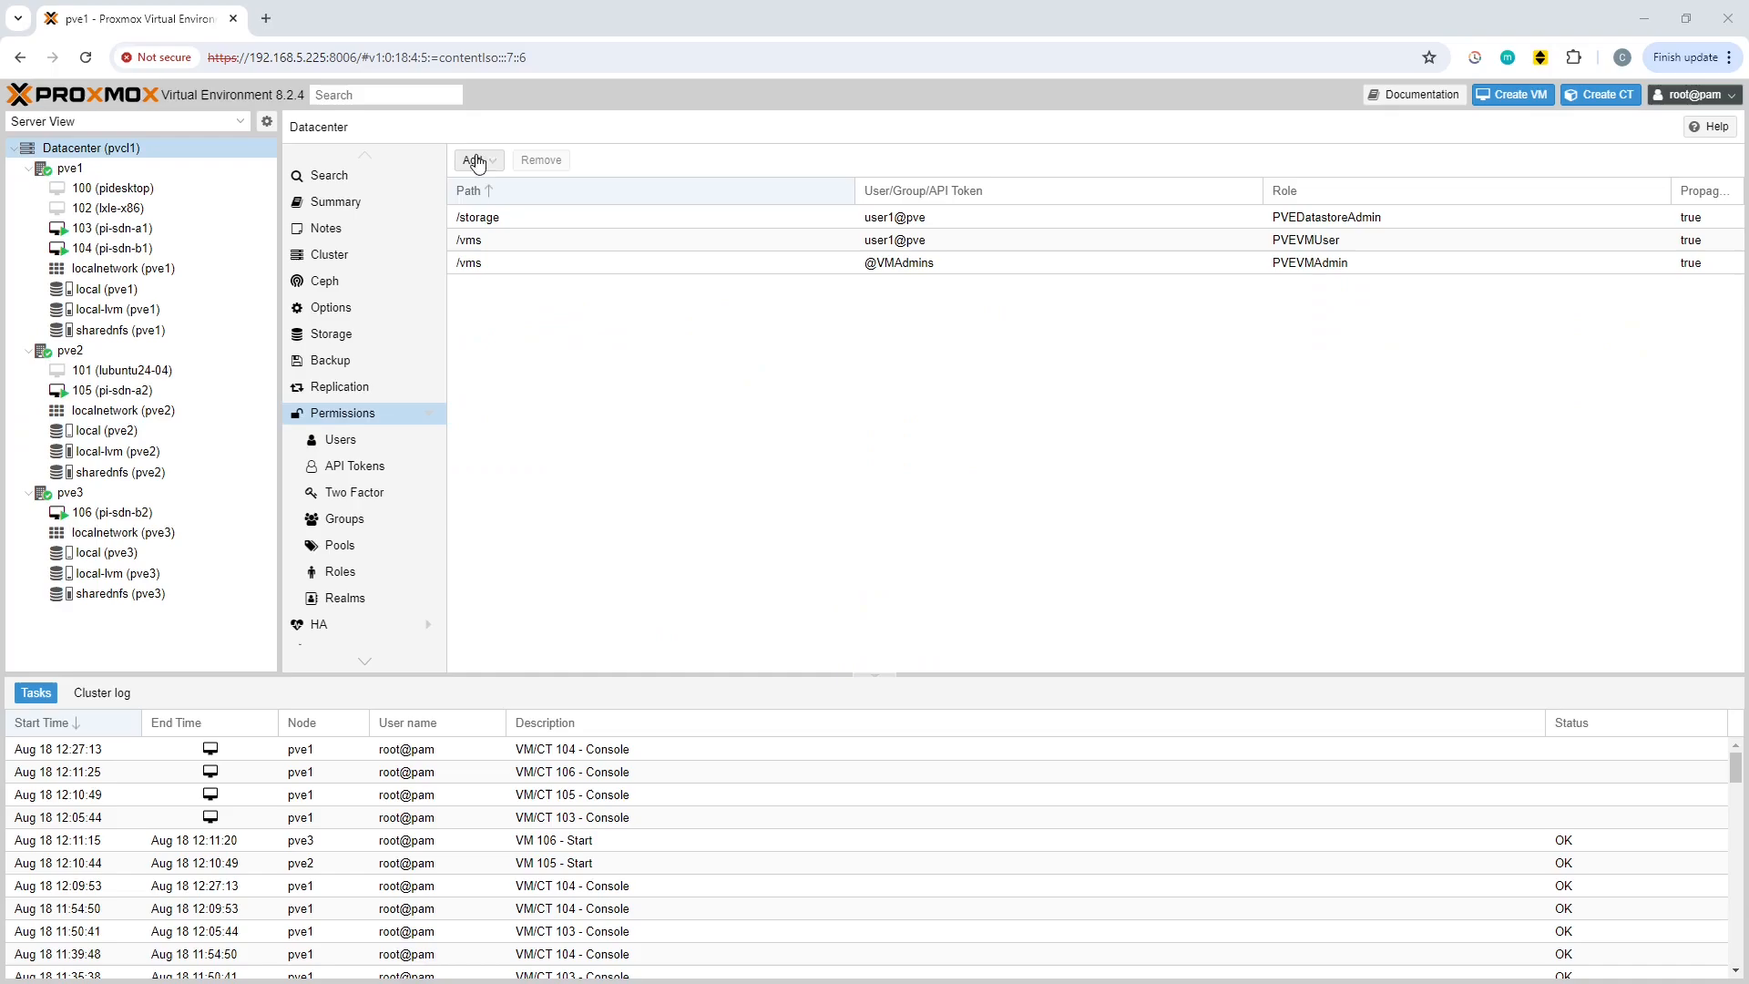
mouse_move(386, 412)
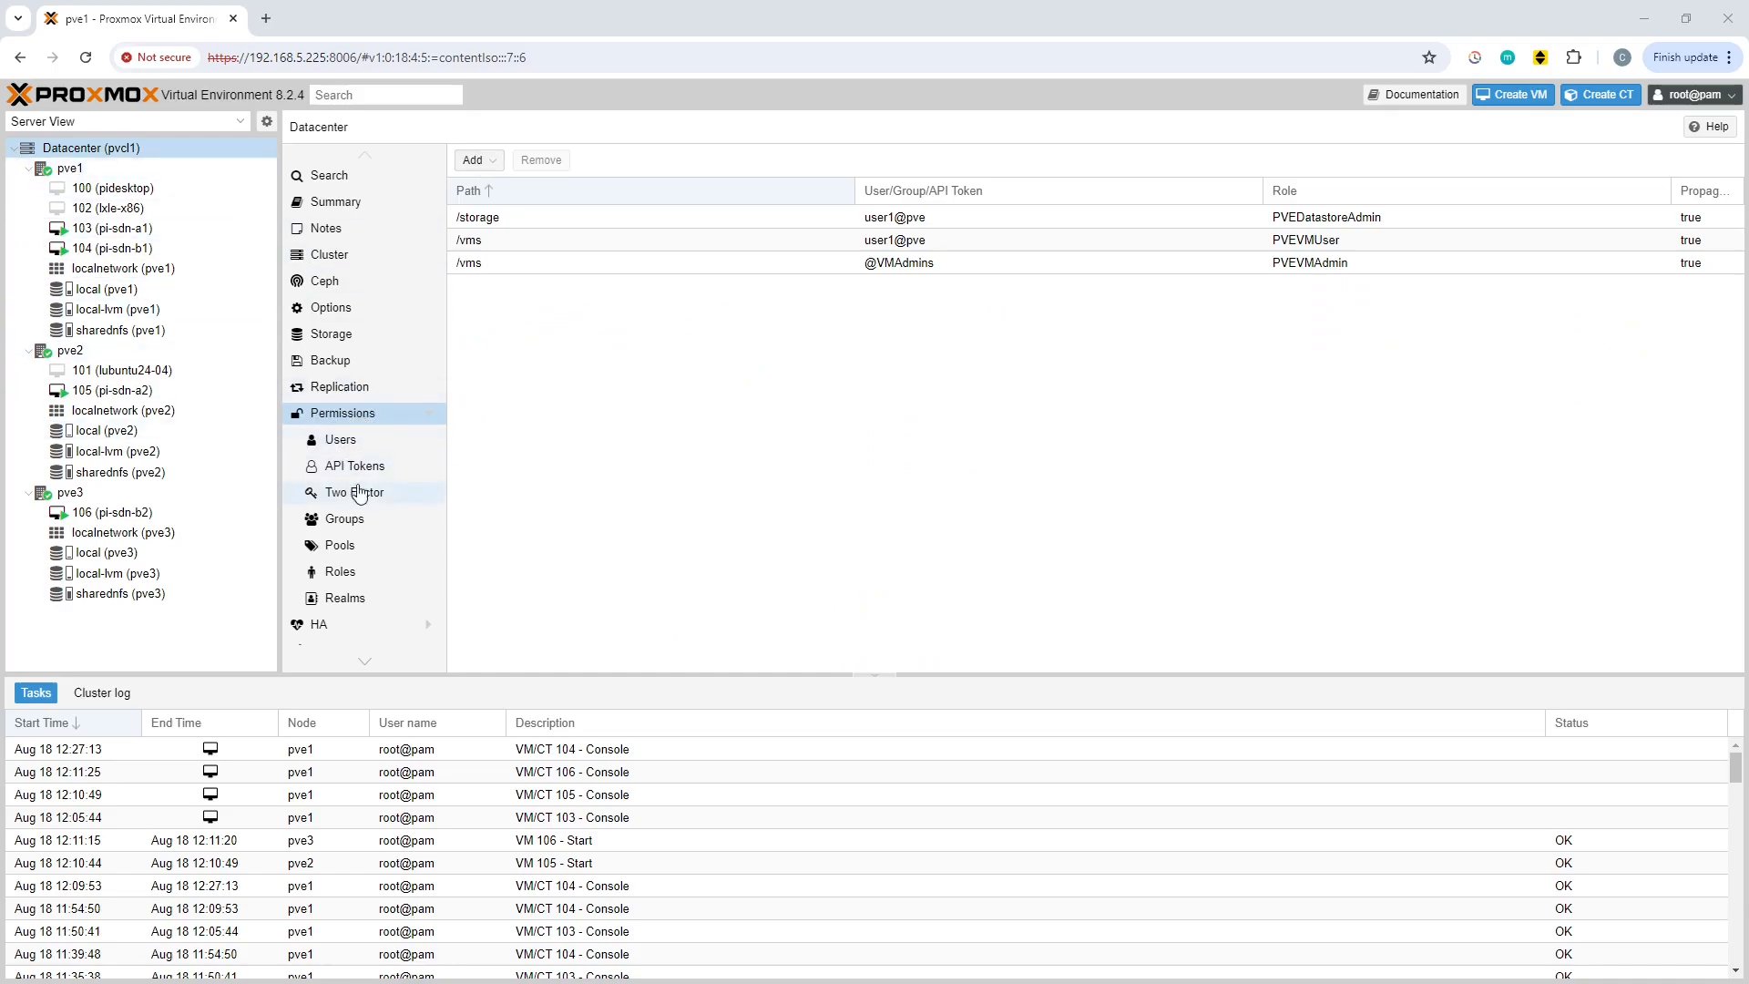
Add an API Token Permission: path /nodes, user2's token, role PVEVMAdmin, propagate on.
left_click(353, 465)
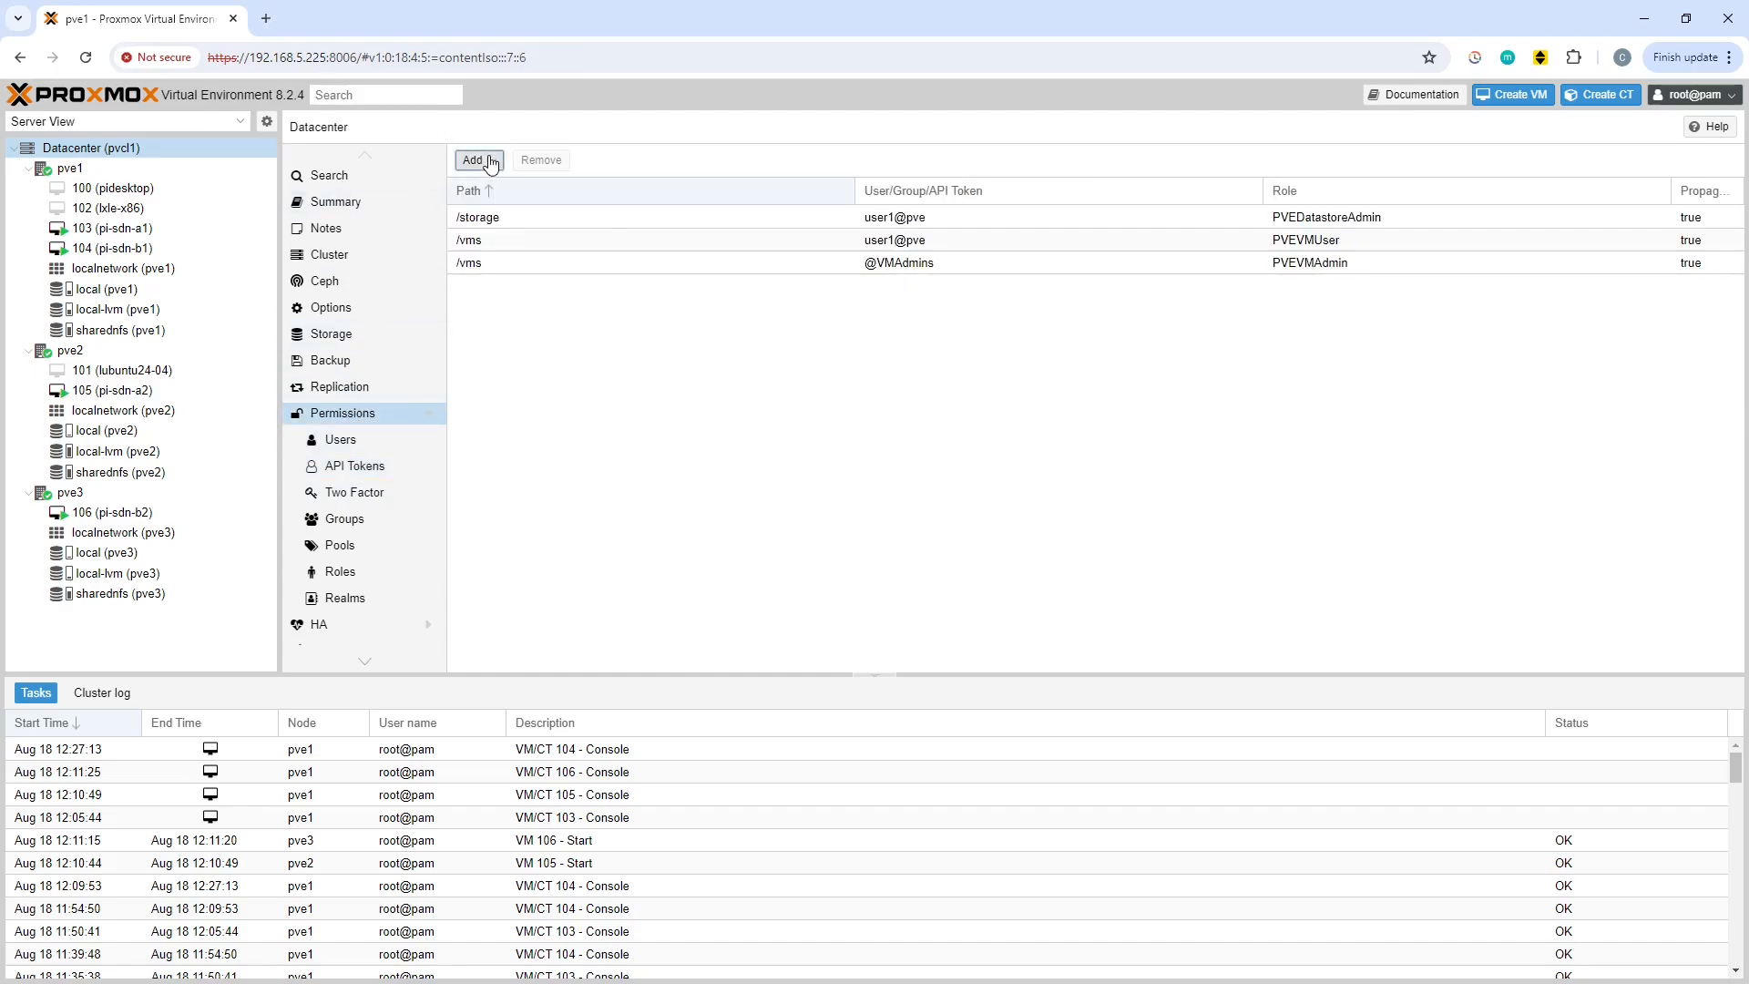
left_click(475, 159)
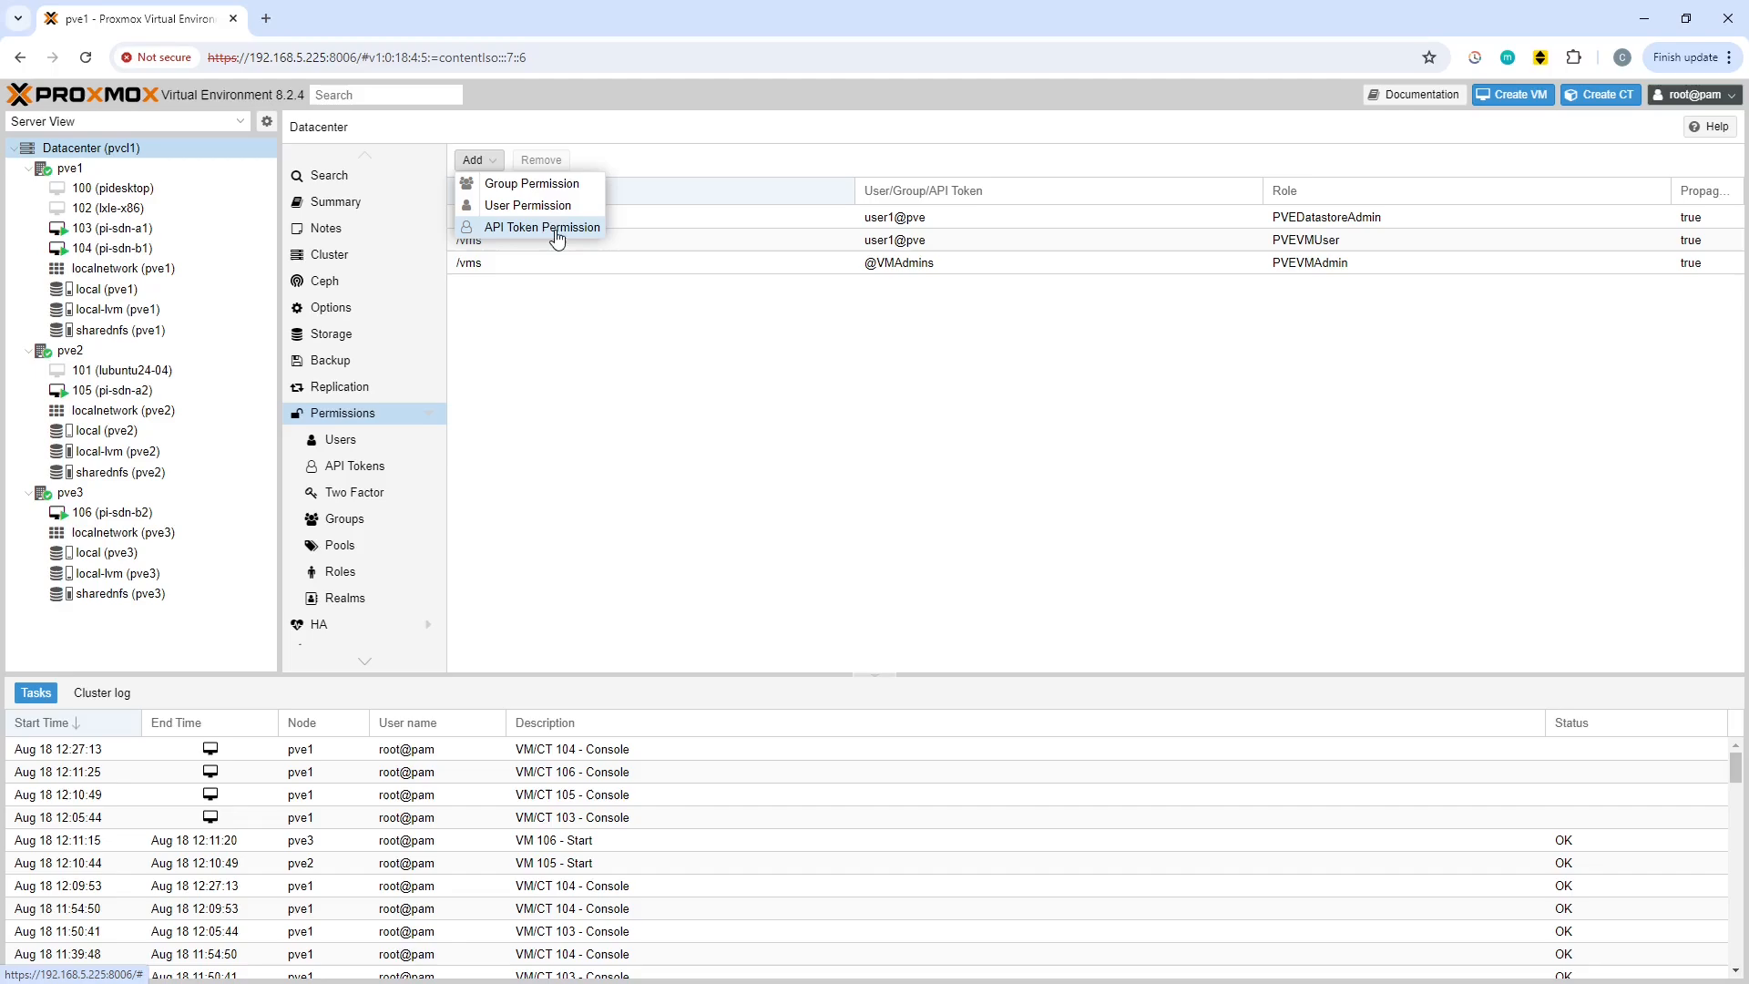
left_click(542, 227)
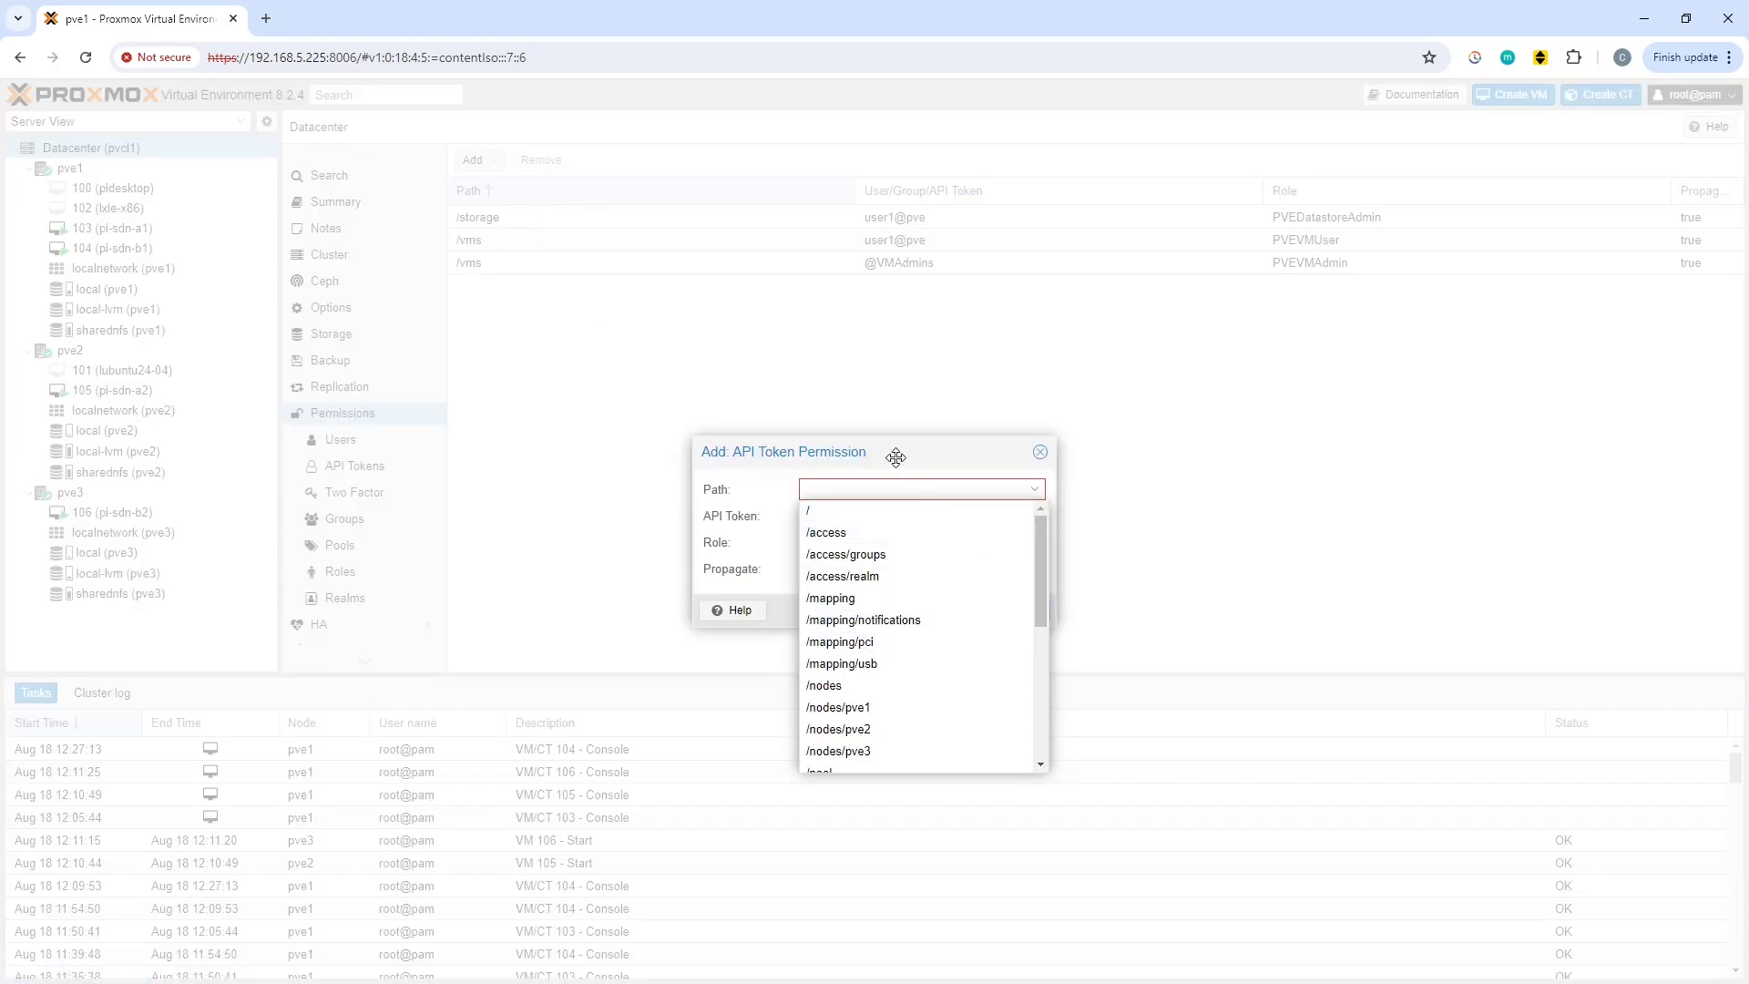
mouse_move(899, 708)
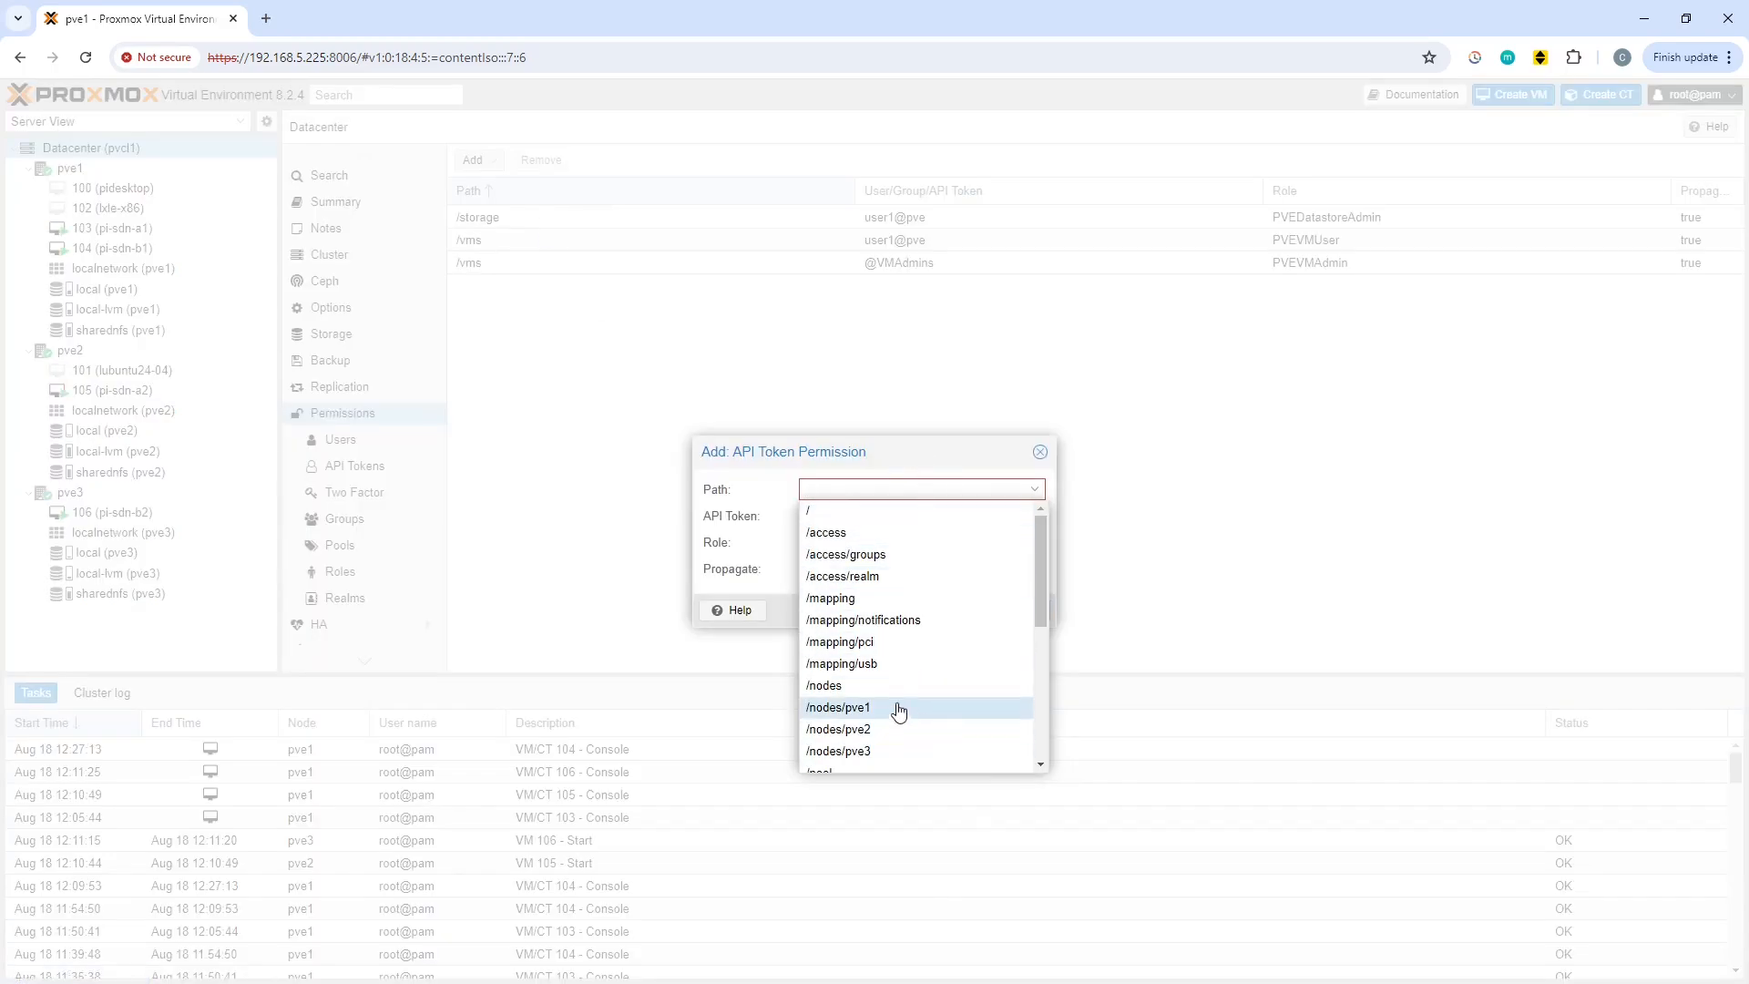
left_click(824, 685)
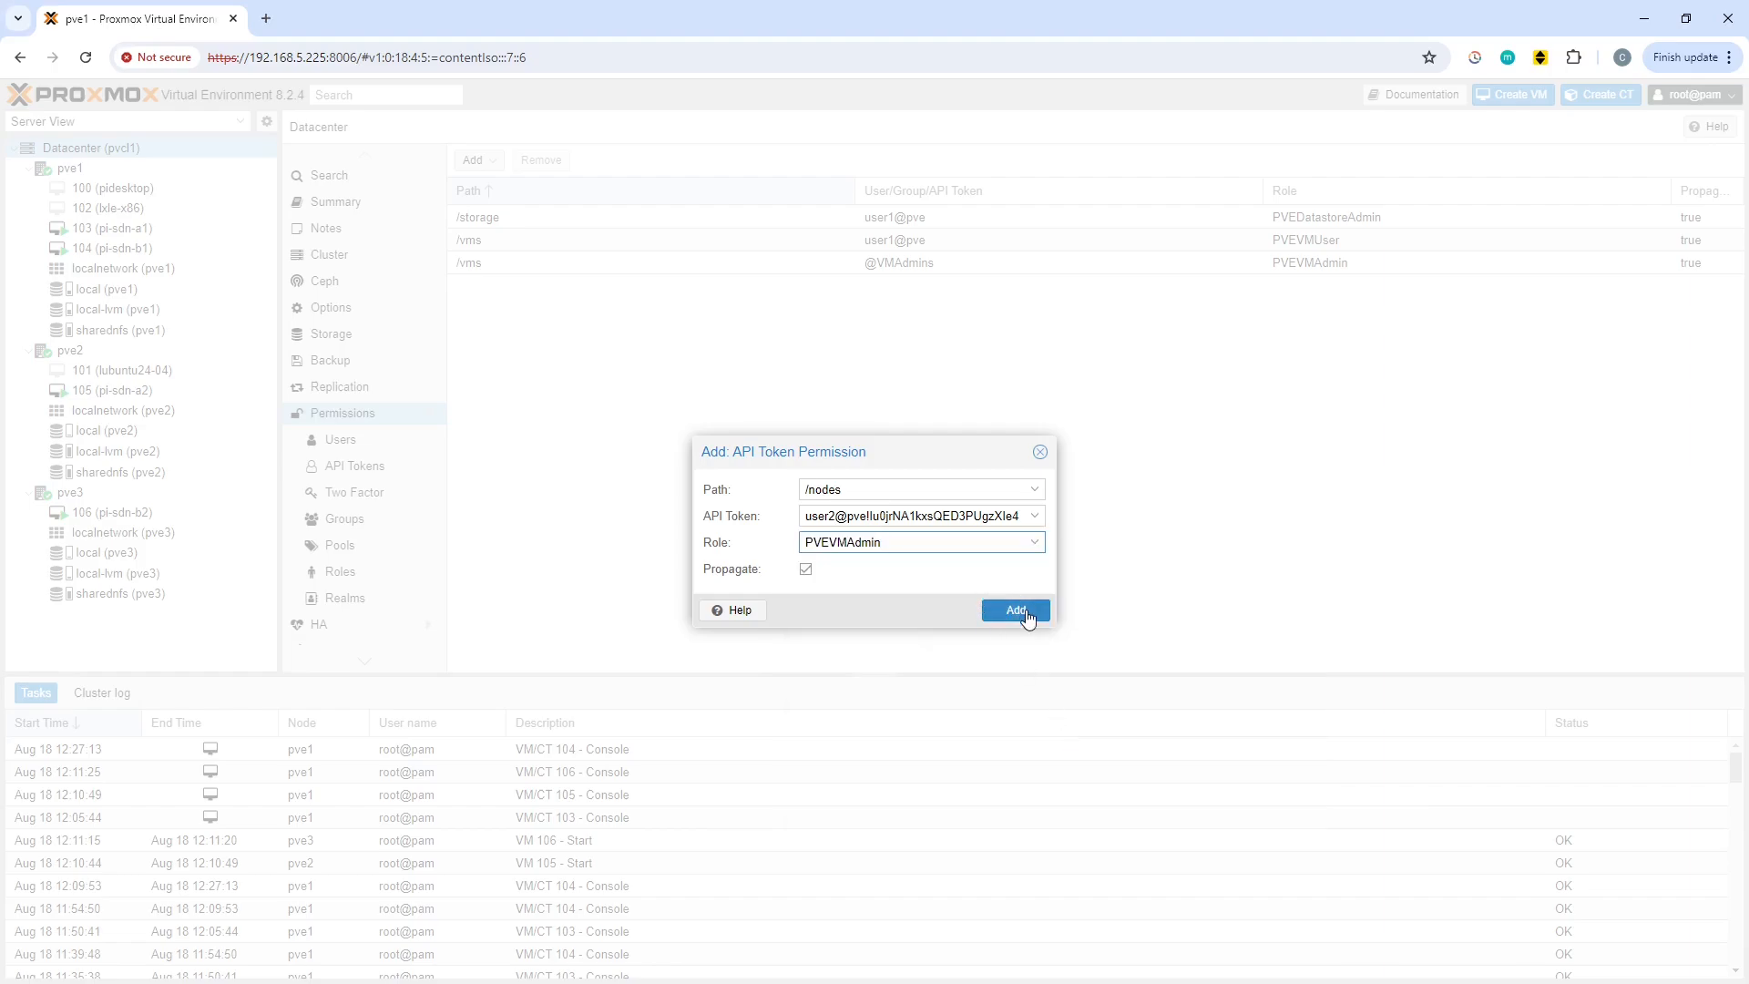
left_click(1014, 610)
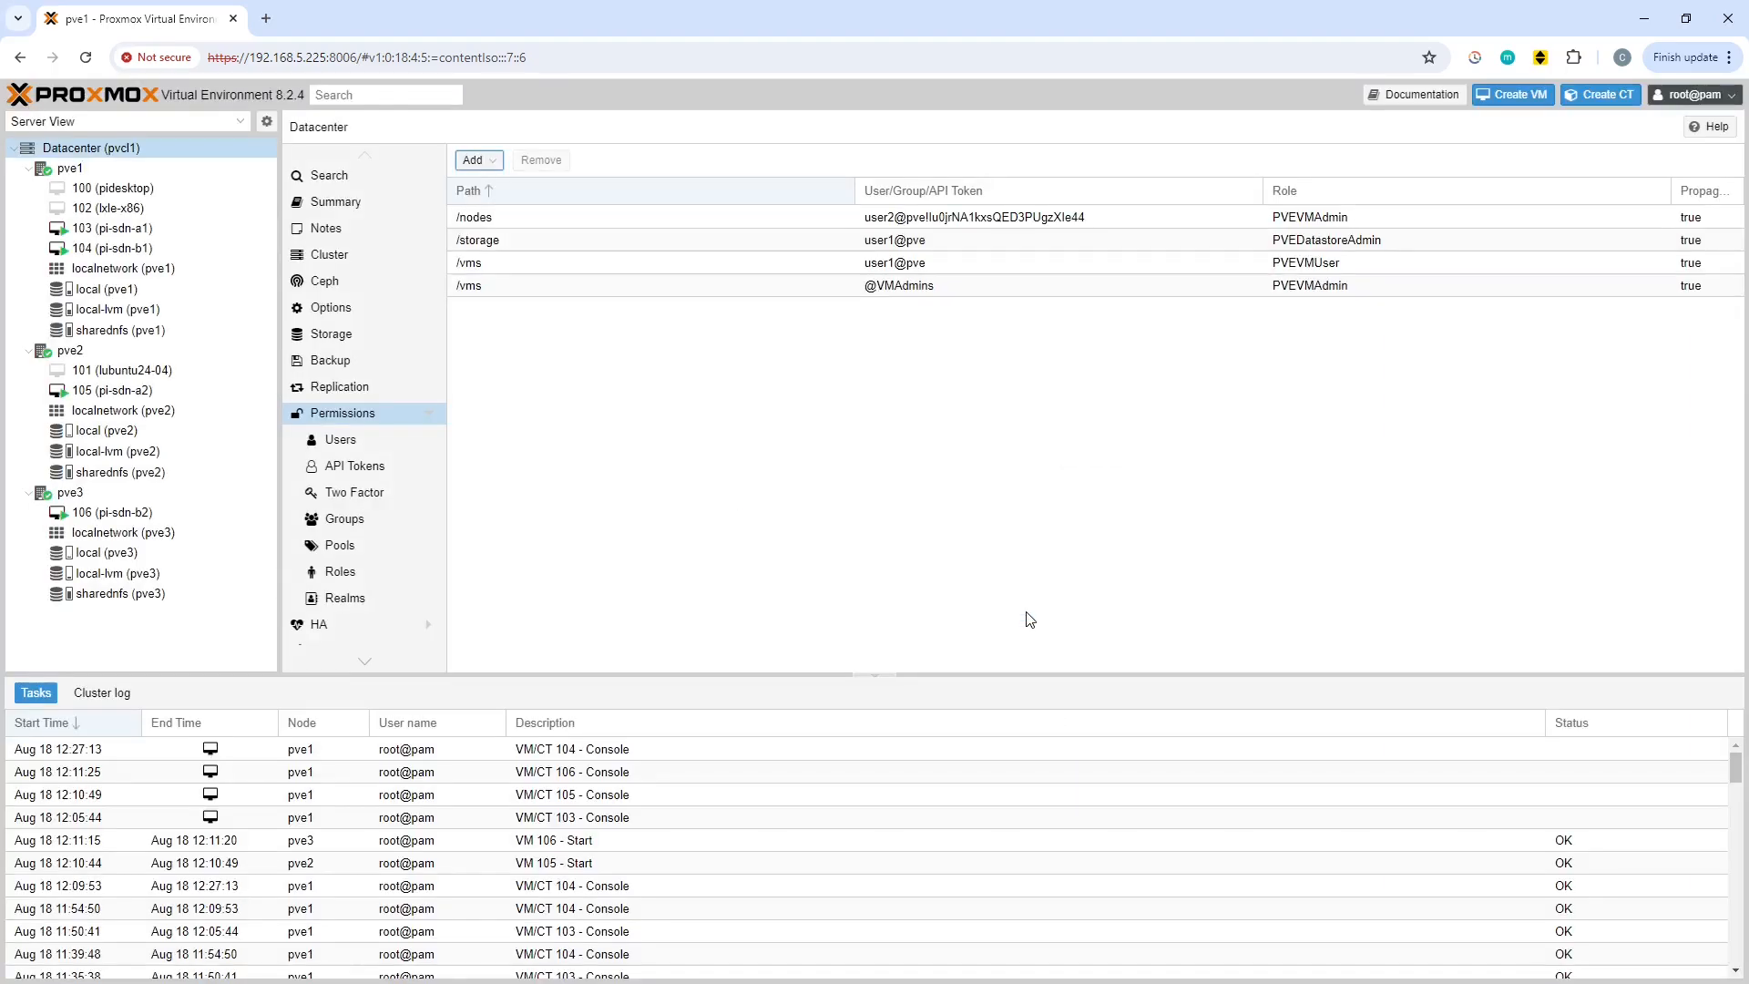
mouse_move(963, 267)
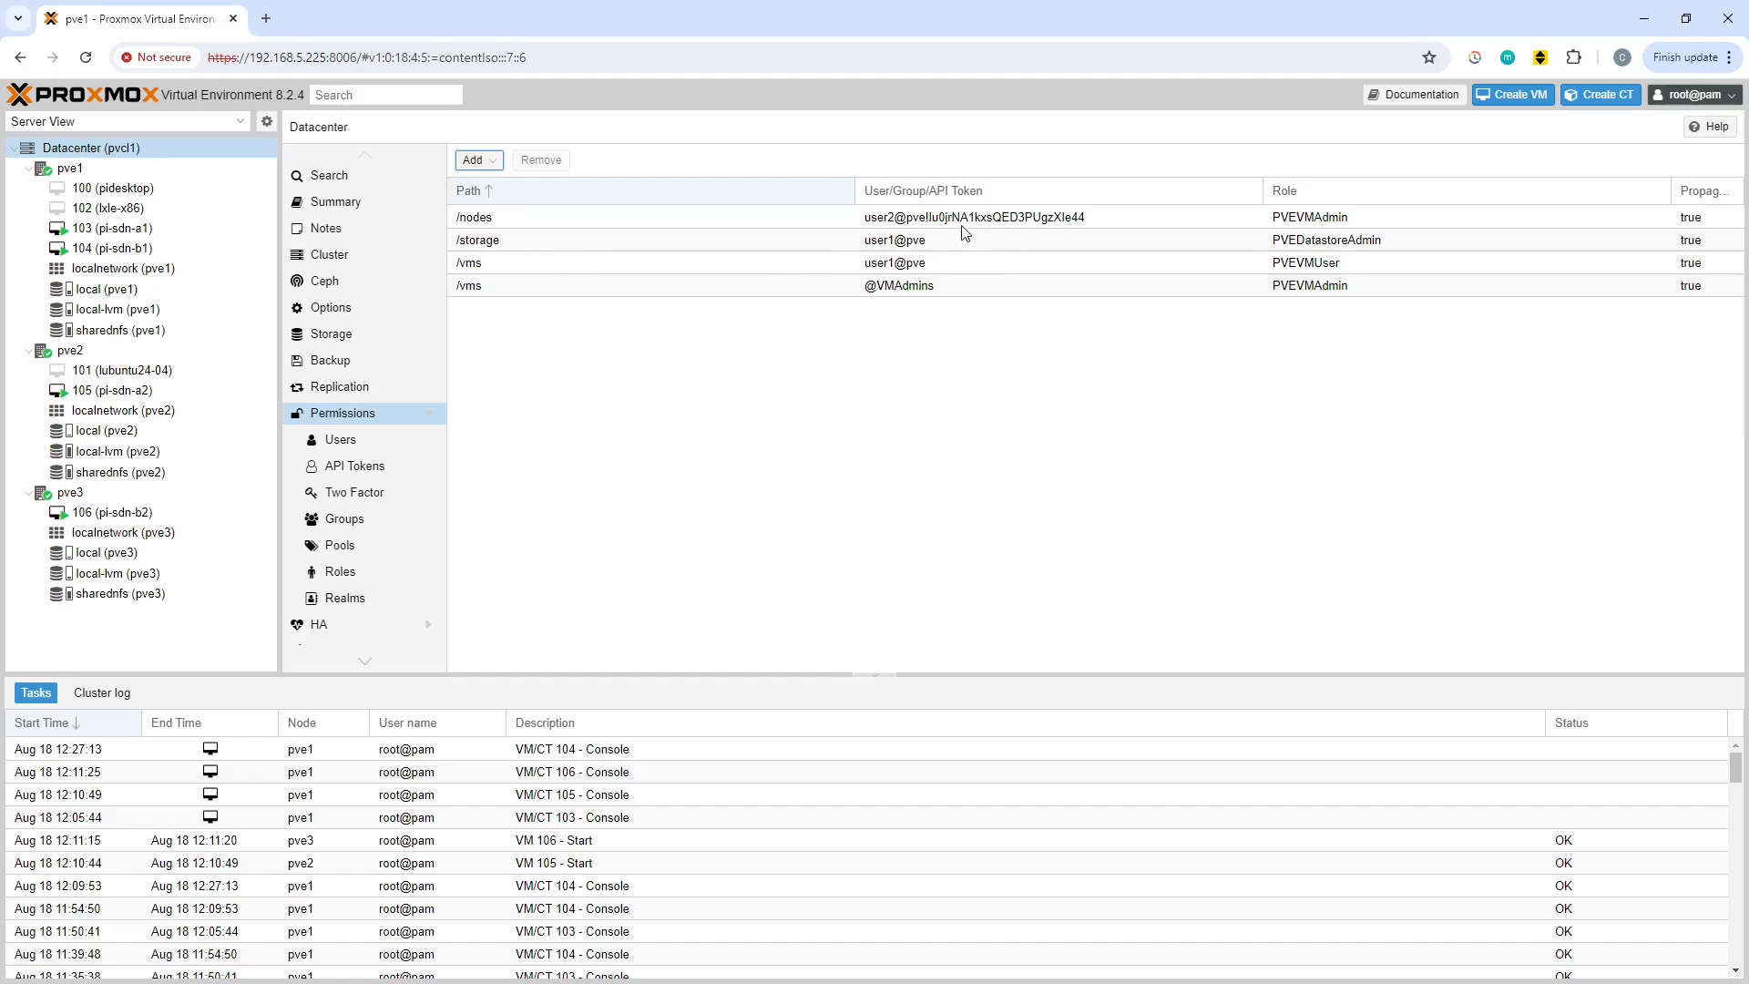
left_click(352, 465)
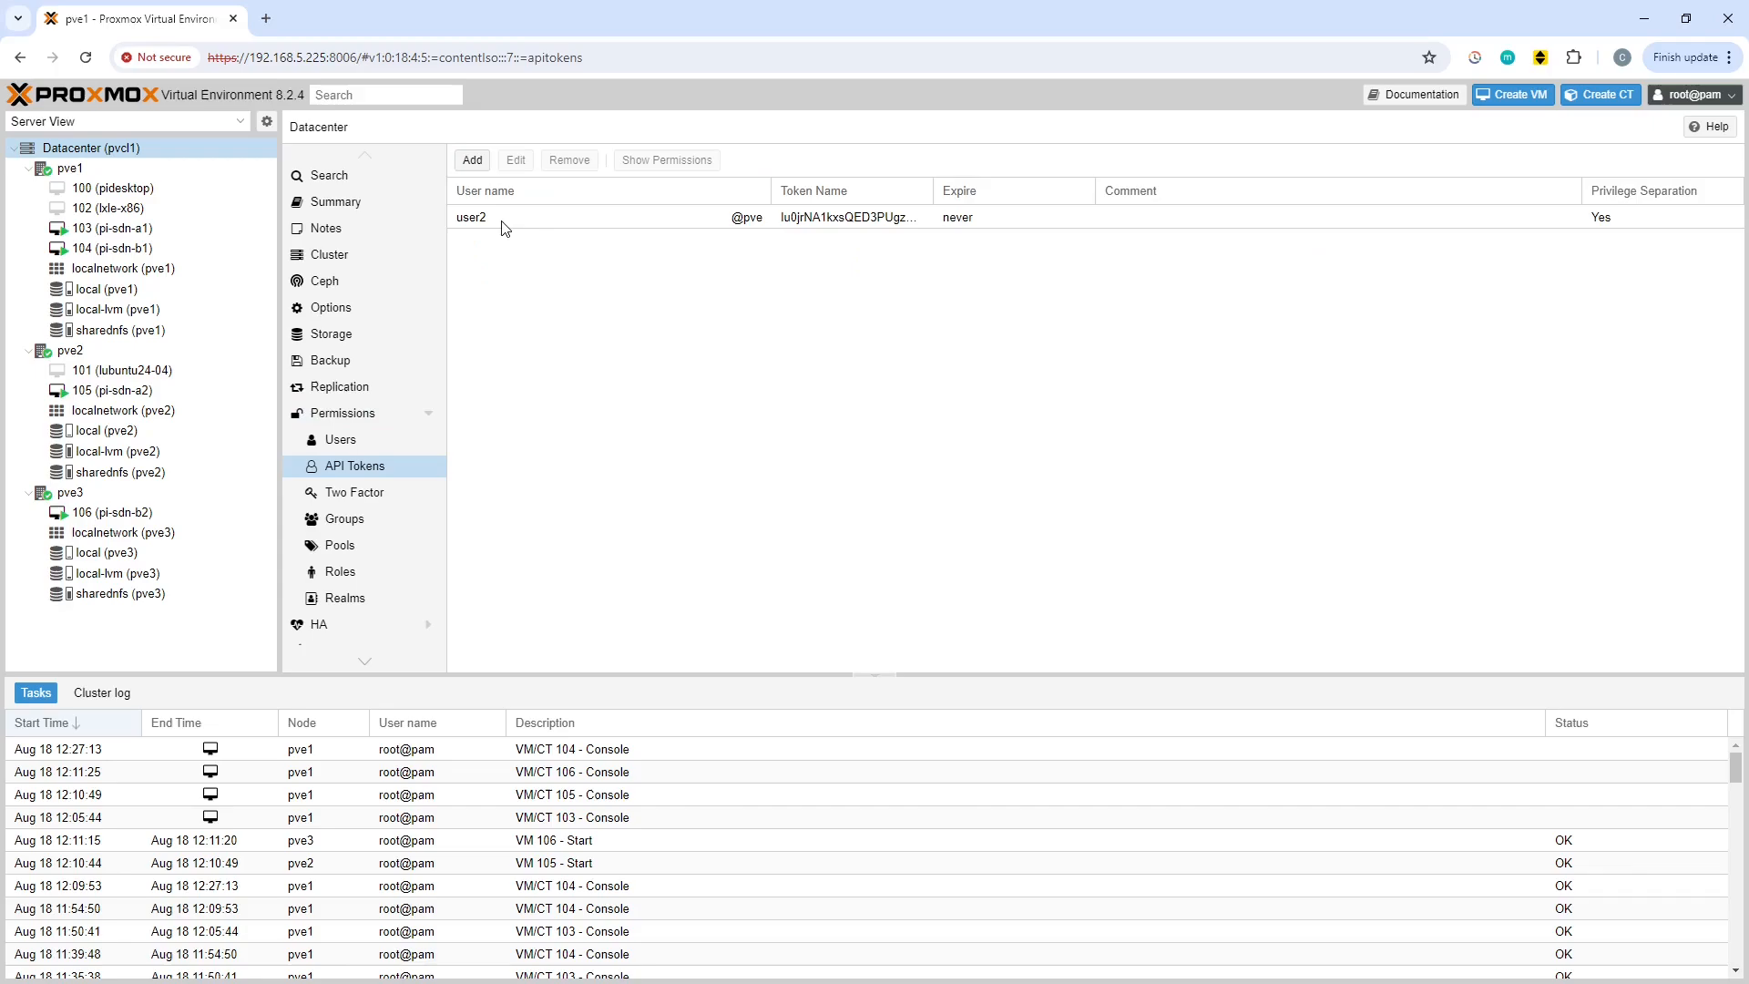
left_click(515, 160)
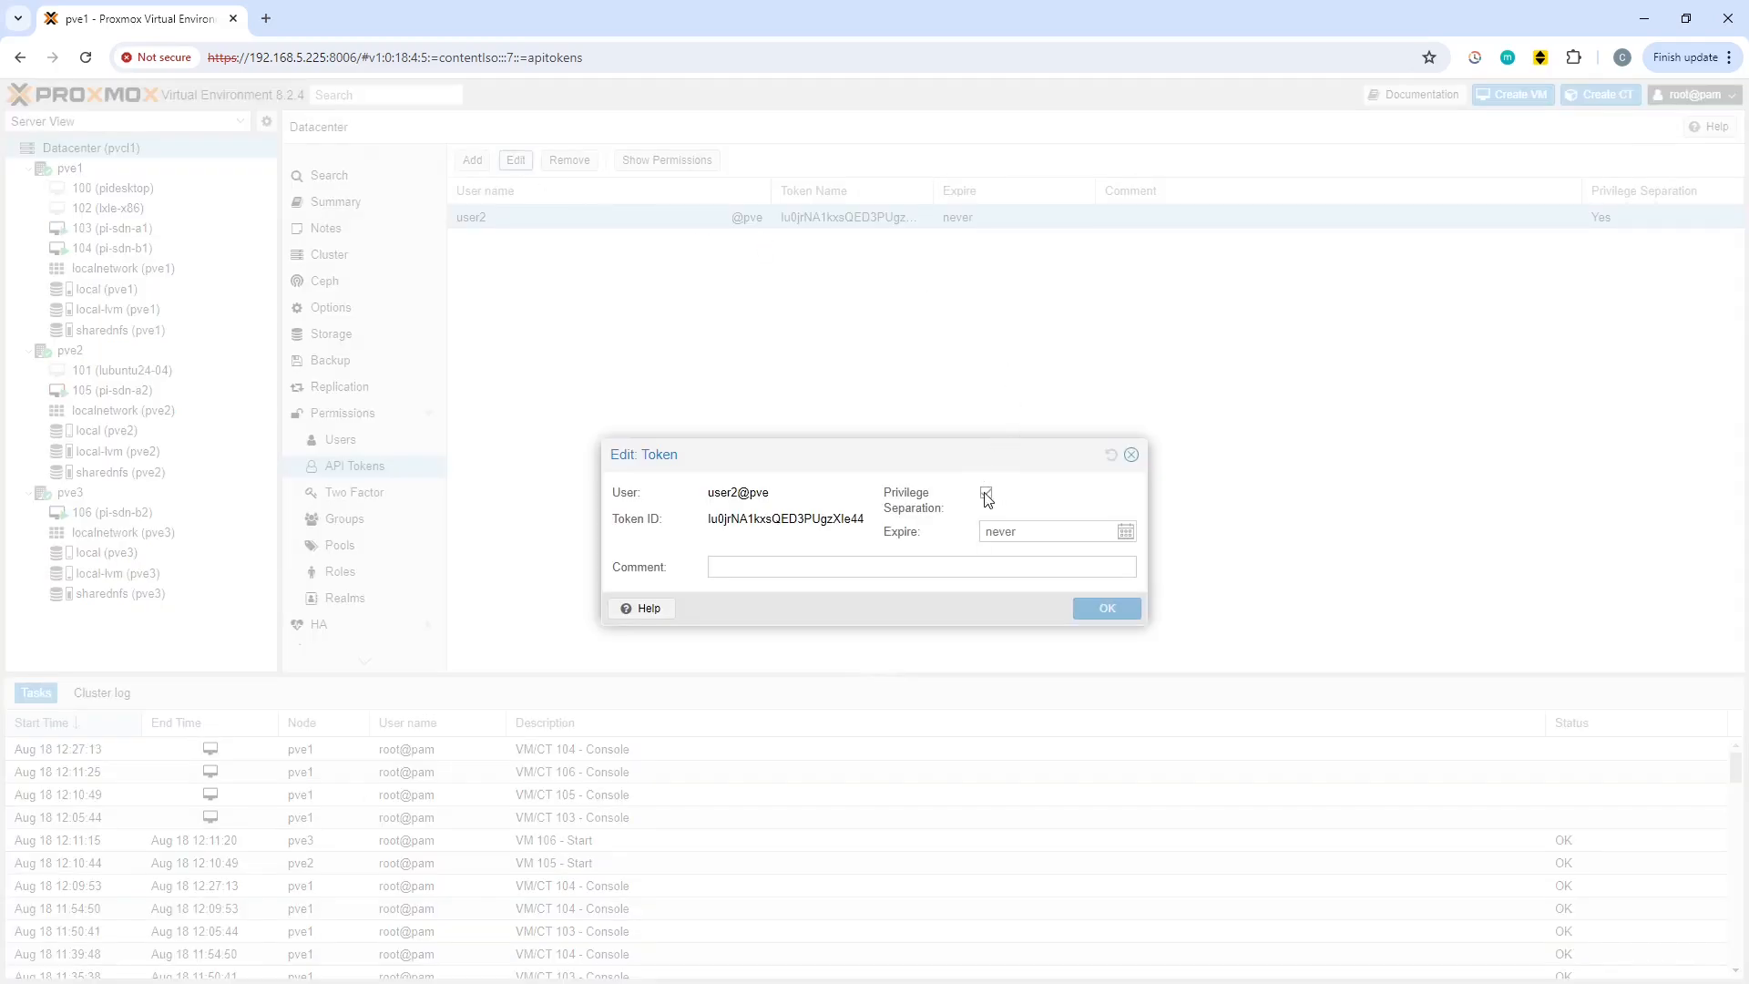
left_click(985, 493)
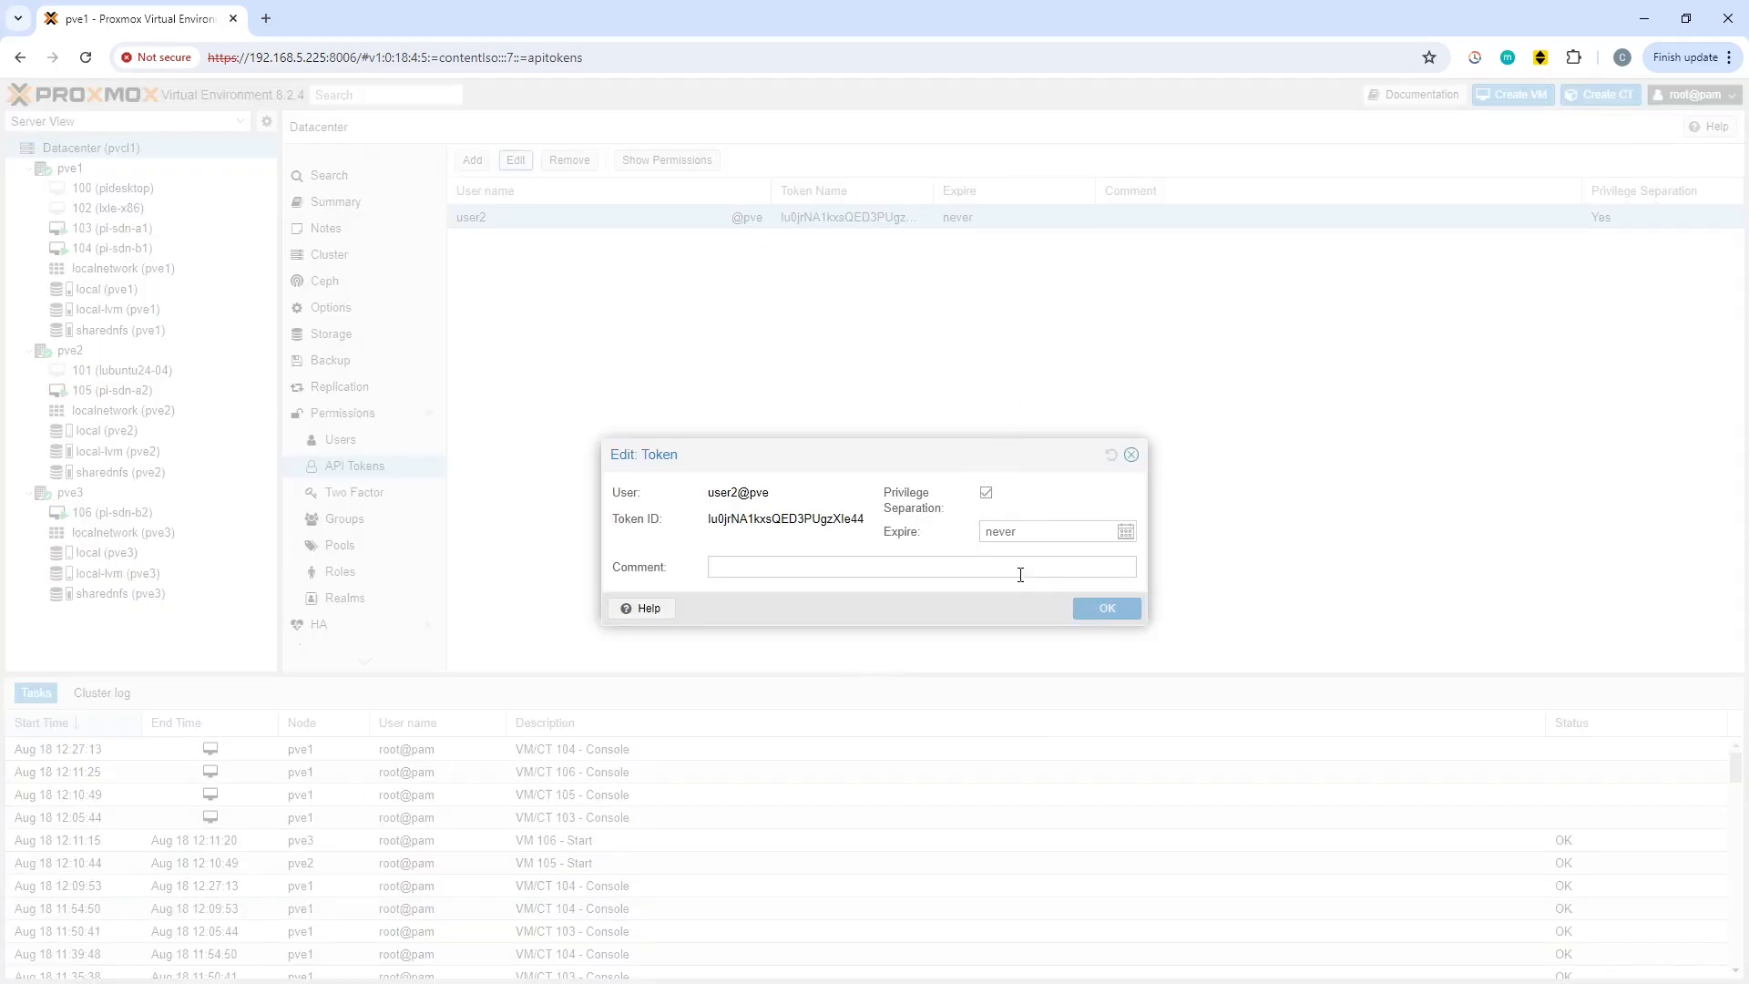
left_click(986, 492)
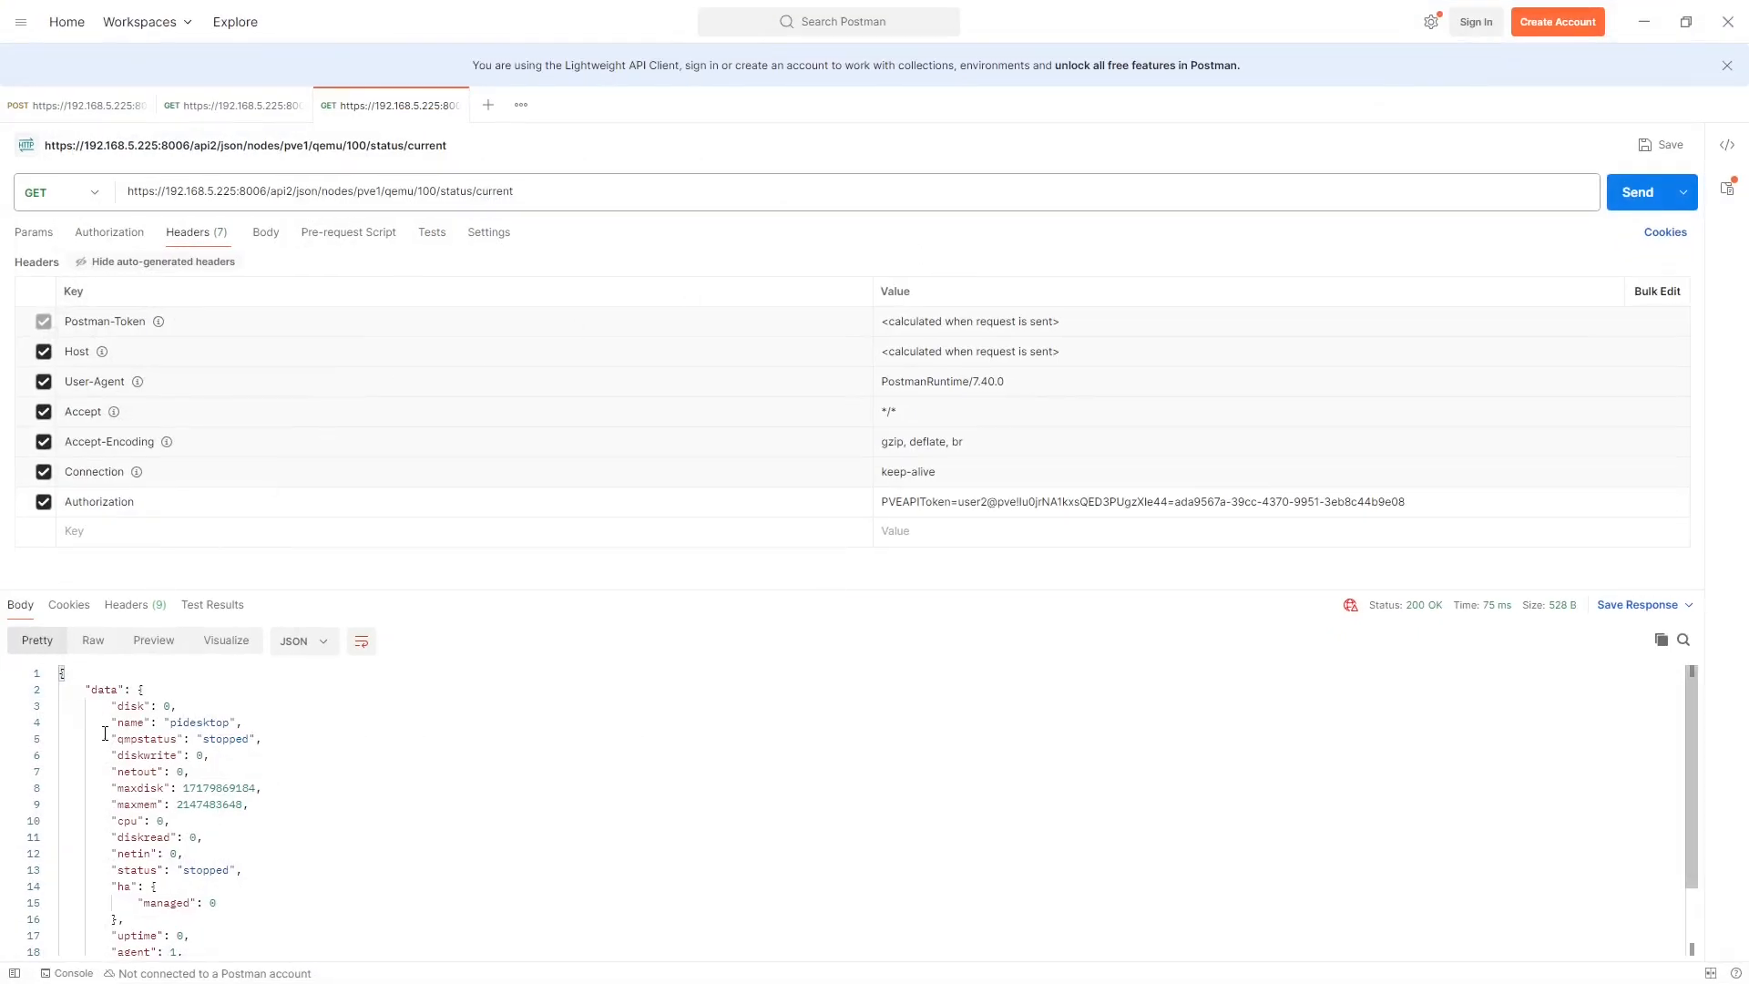
mouse_move(1309, 511)
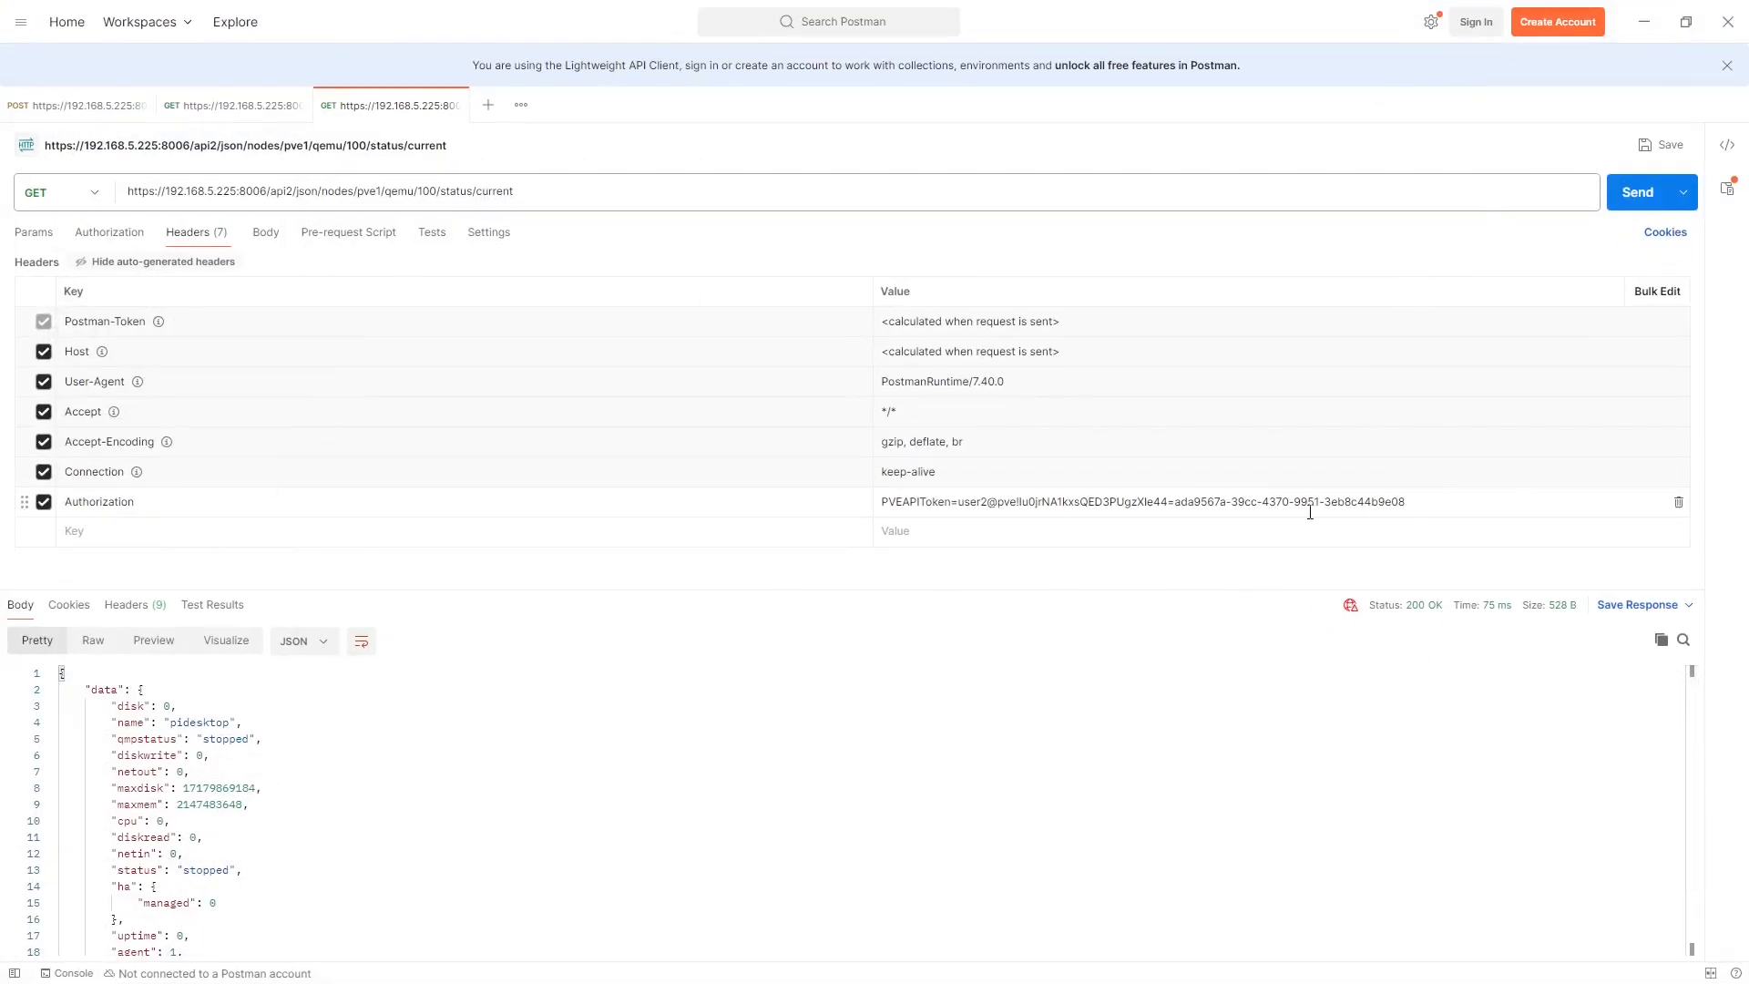
Resend the qemu/100/status/current request (403), then GET /api2/json/nodes/pve1 (200 OK).
scroll("down", 3)
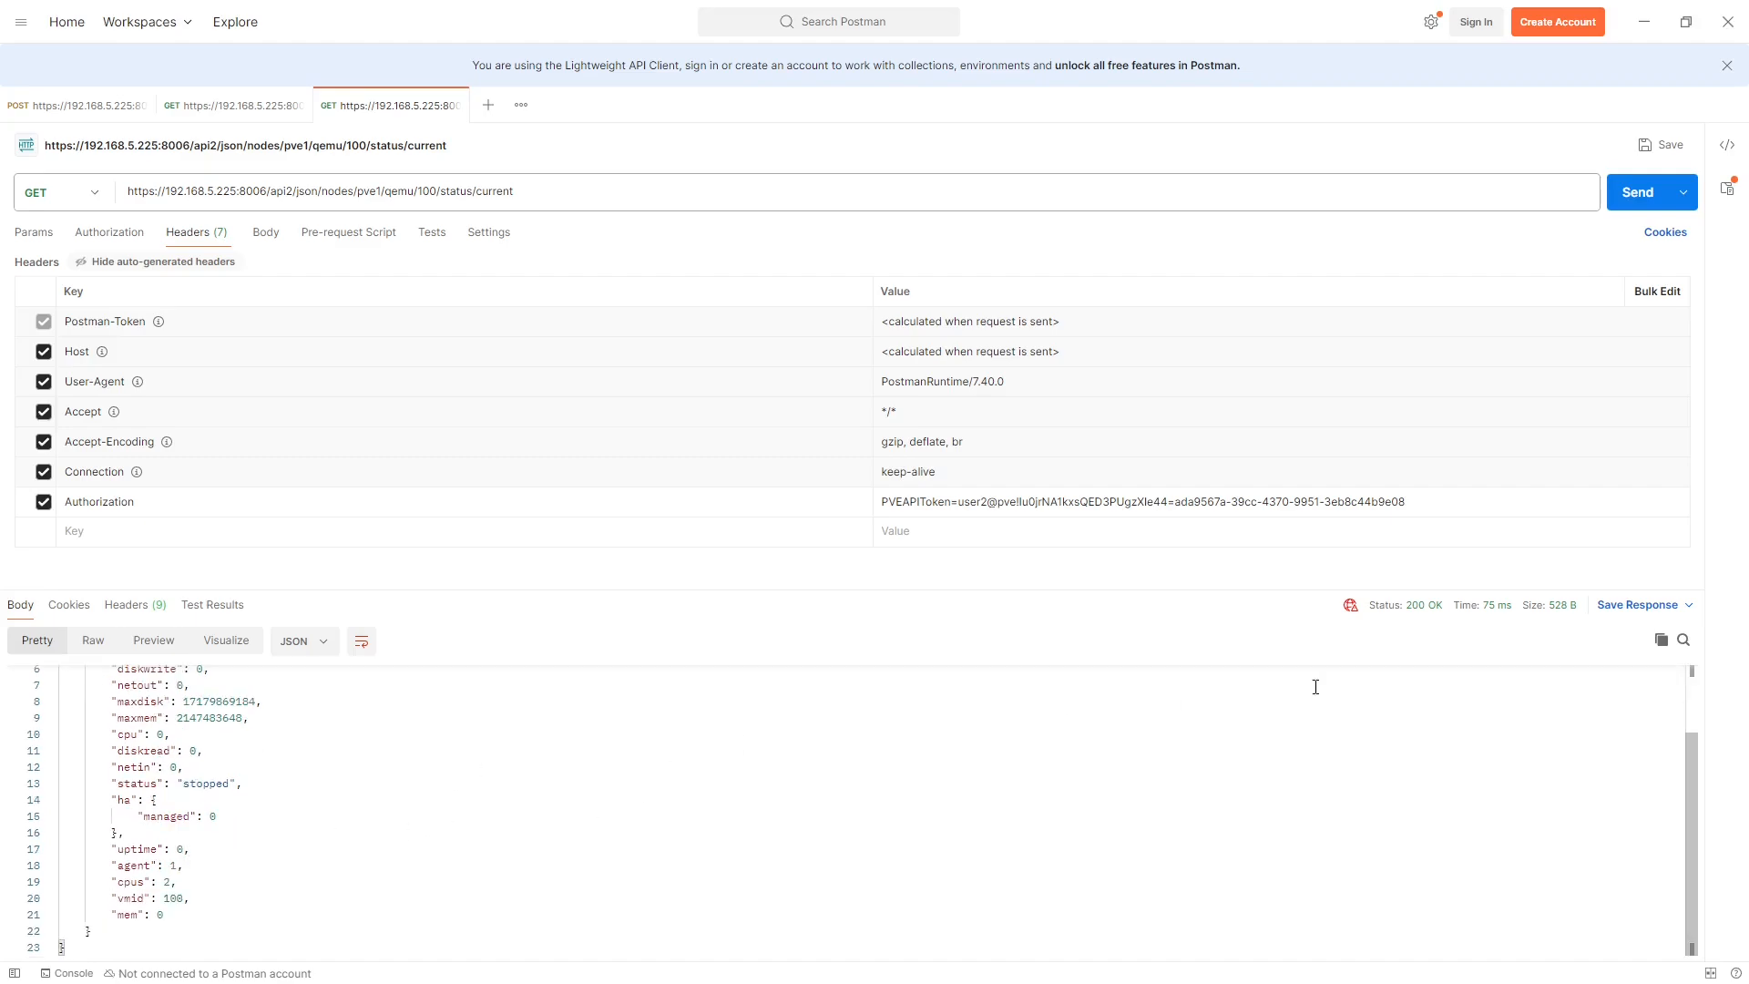
mouse_move(1639, 192)
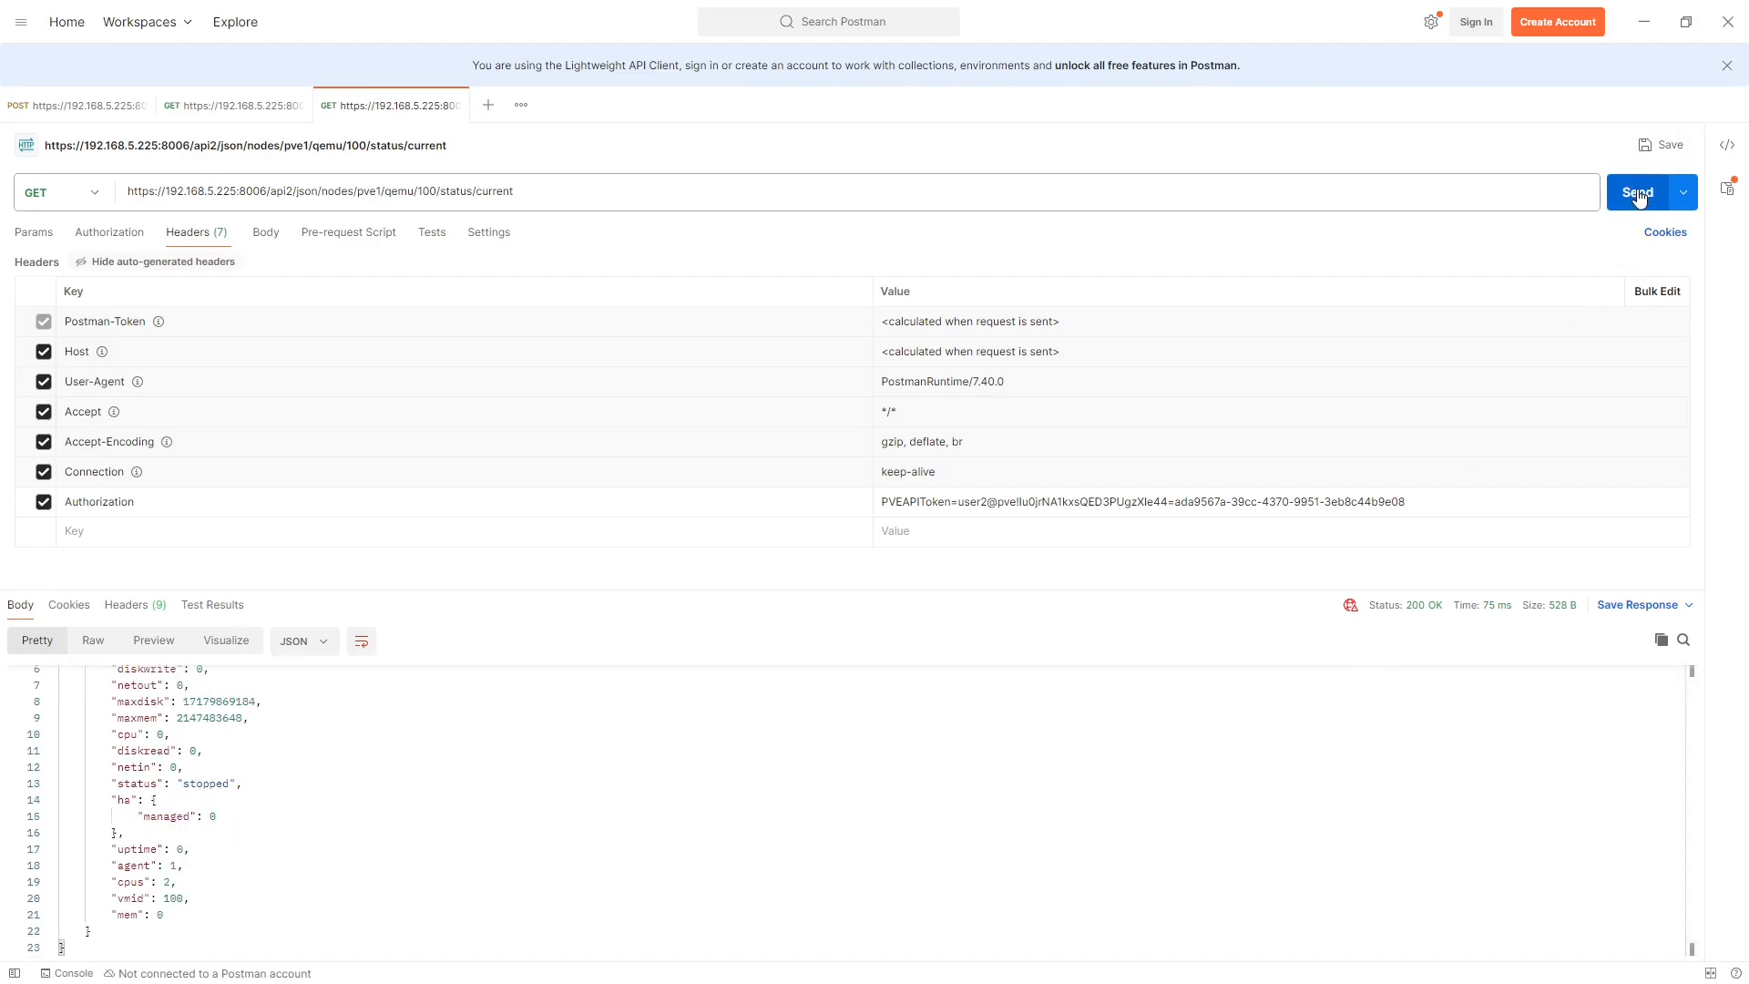
left_click(1638, 192)
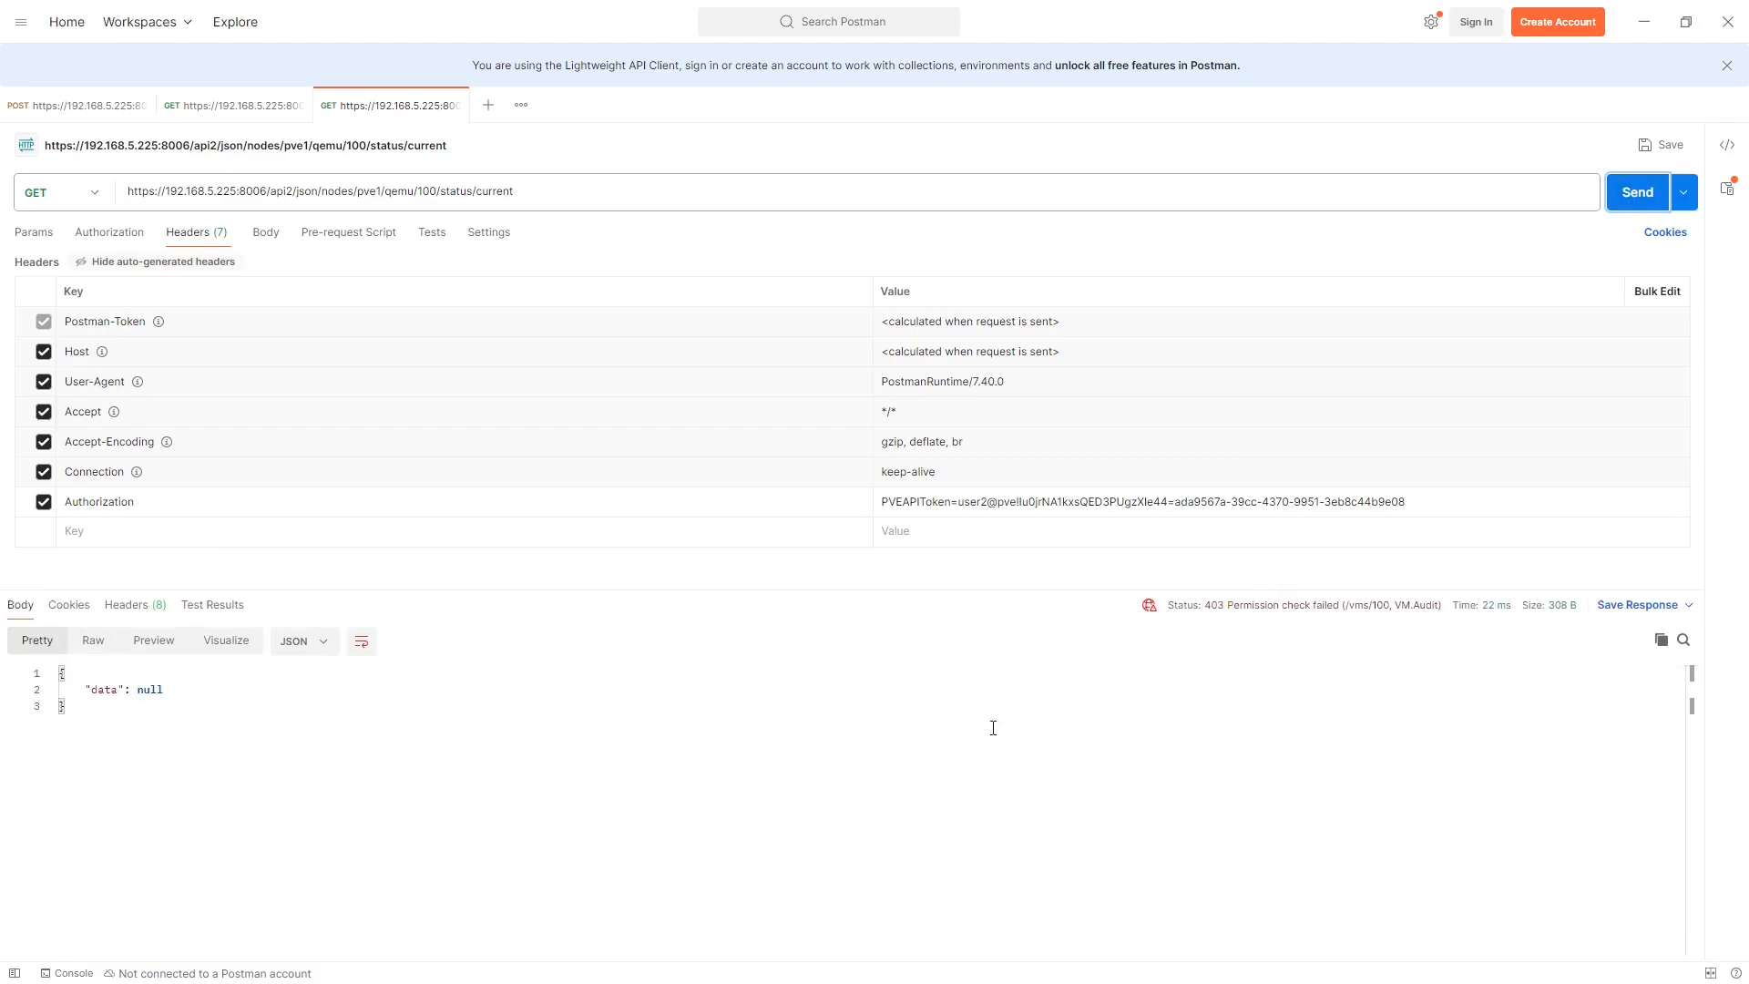
left_click(556, 191)
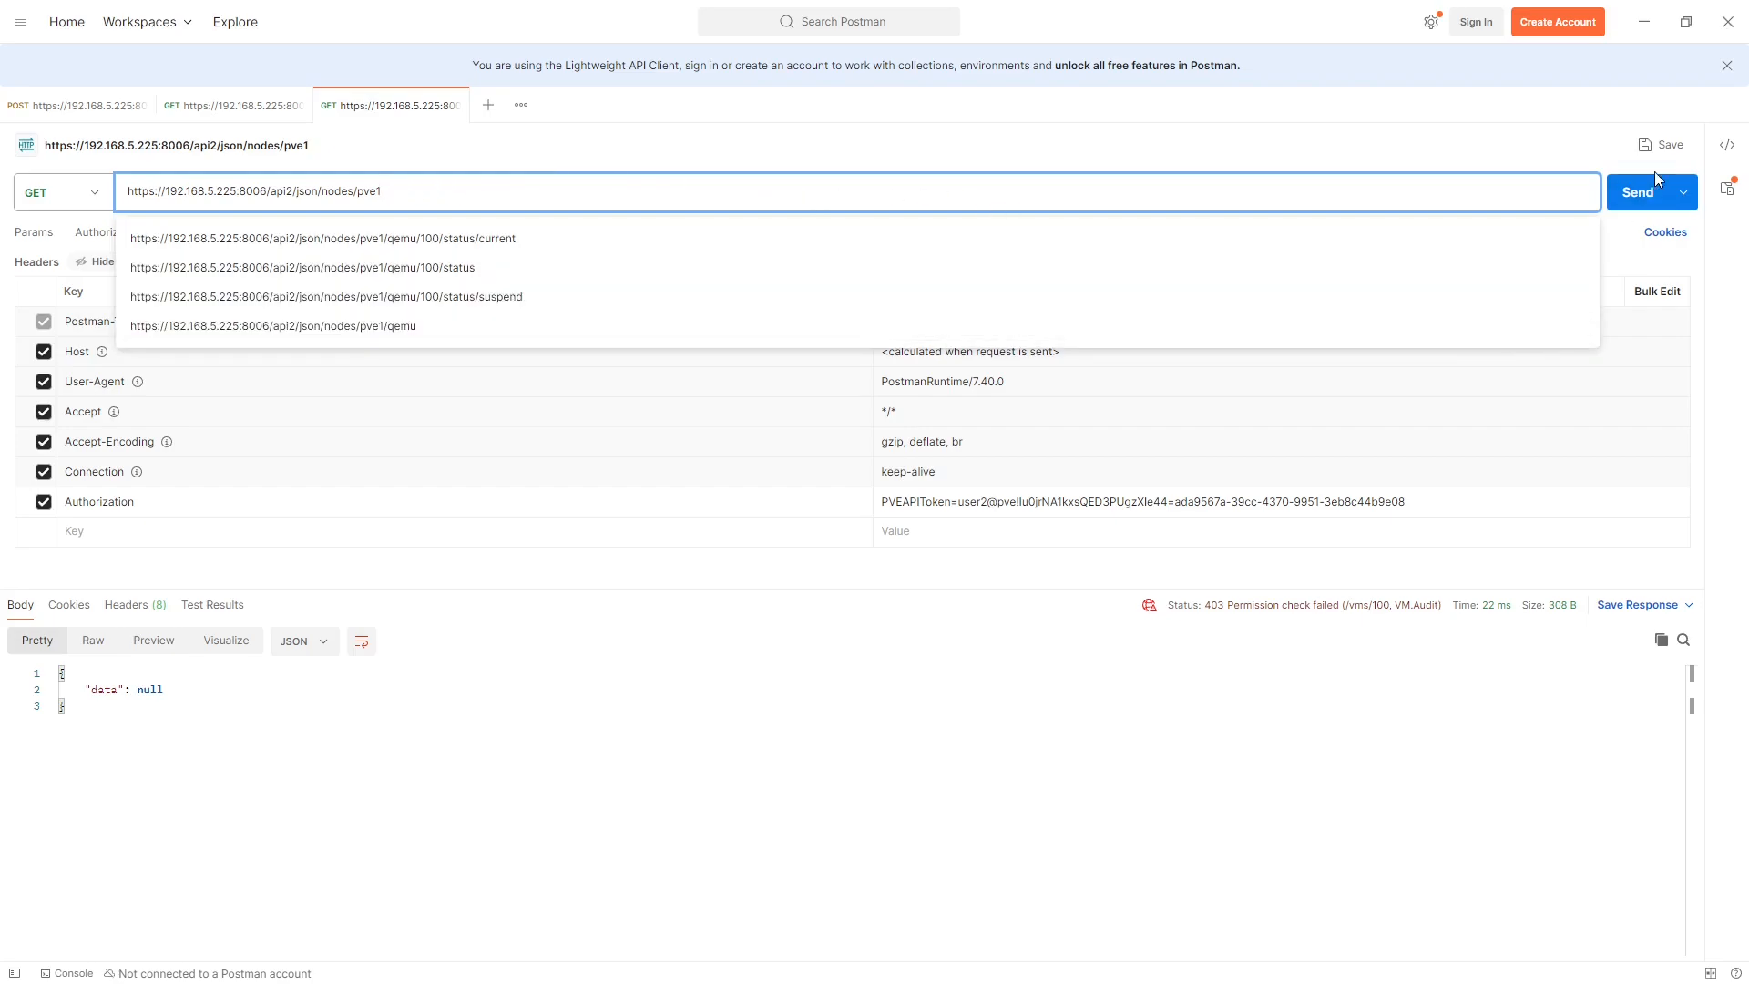
left_click(1638, 192)
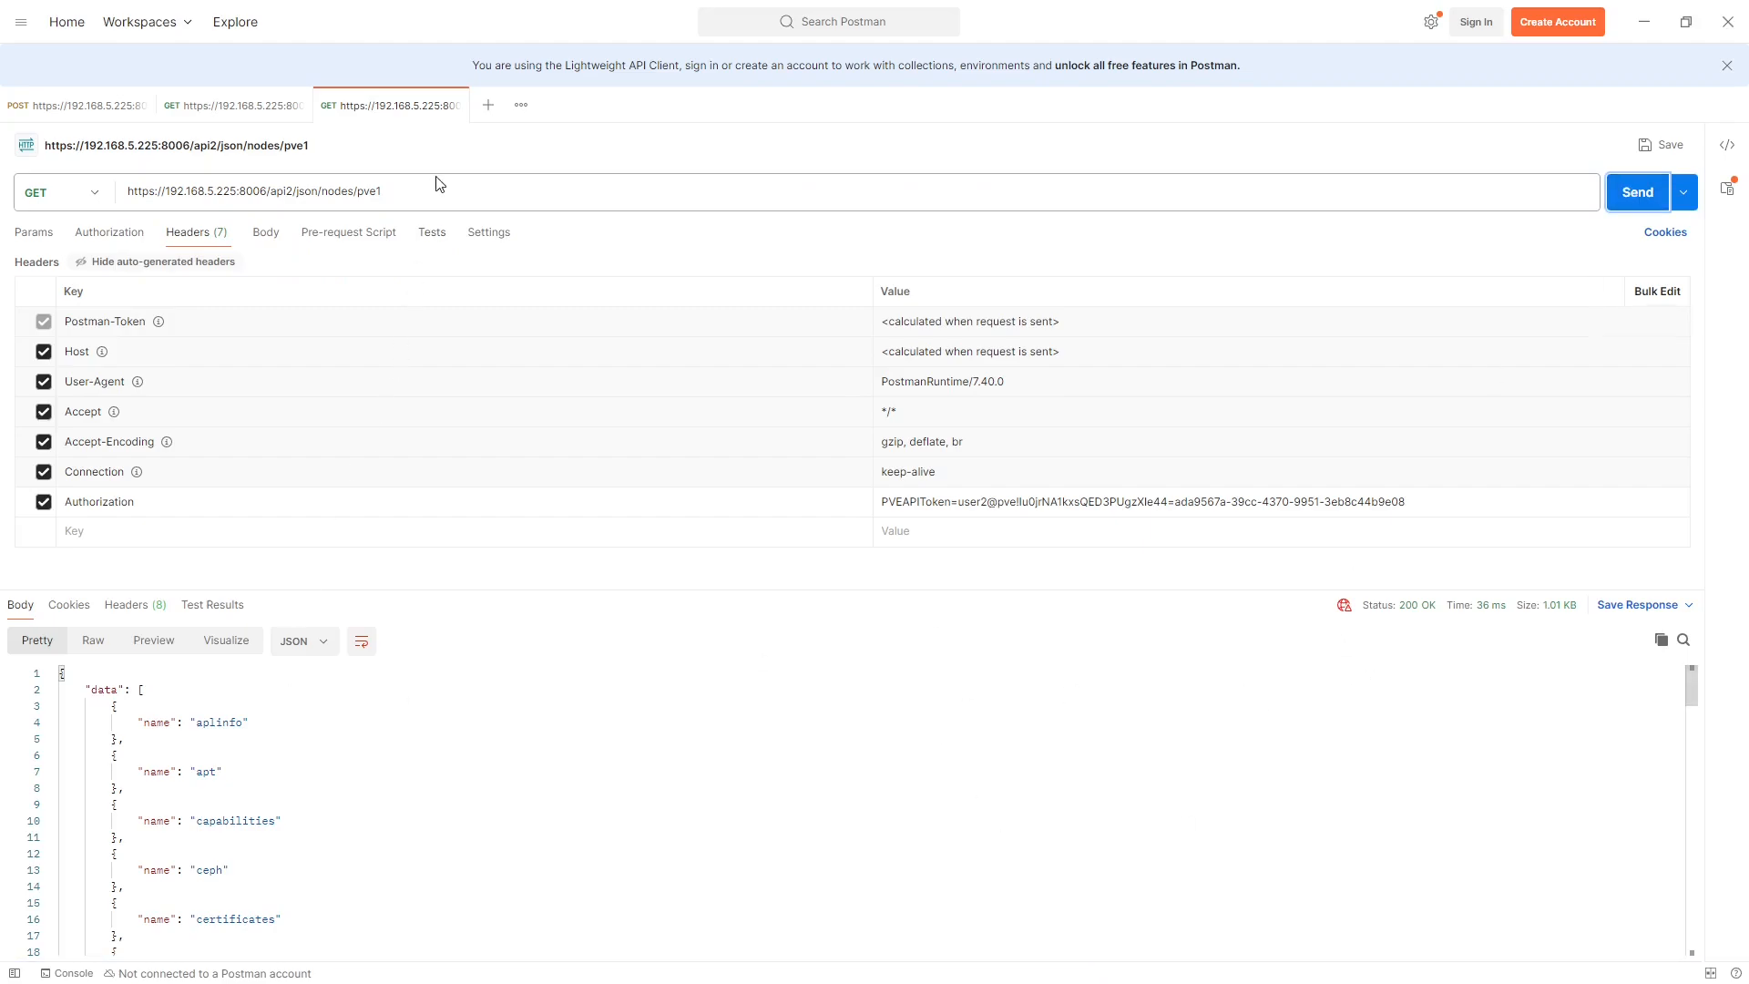
left_click(255, 191)
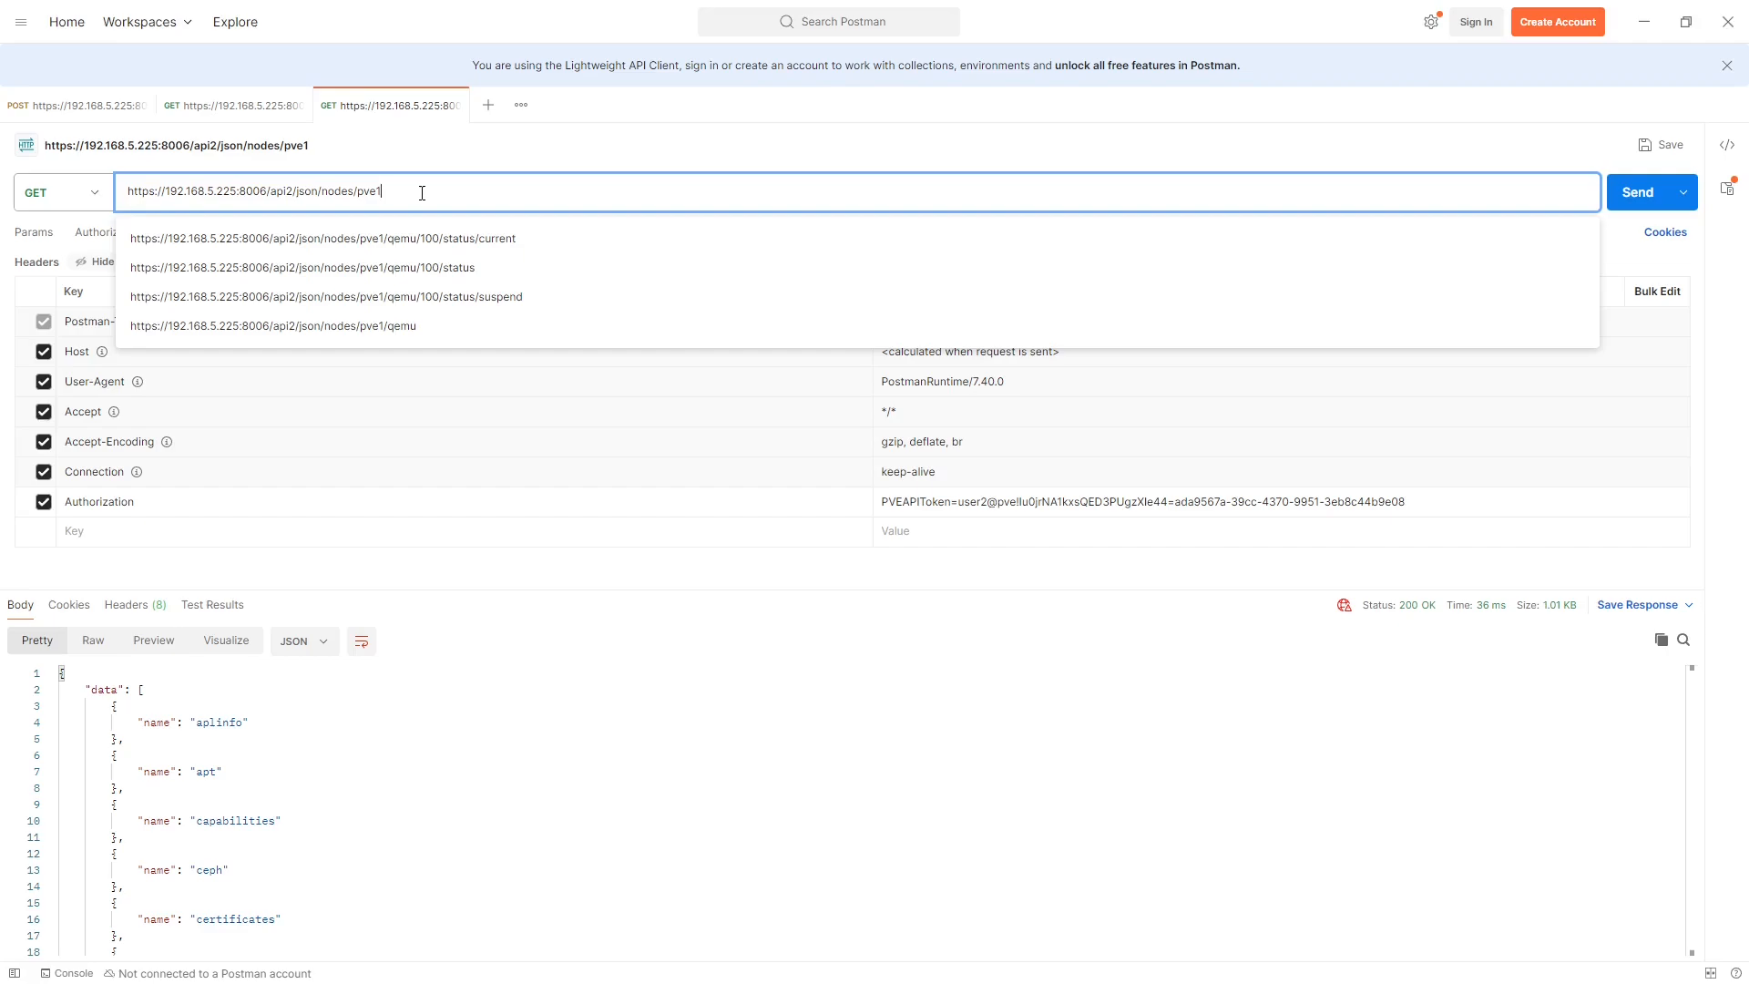
mouse_move(792, 575)
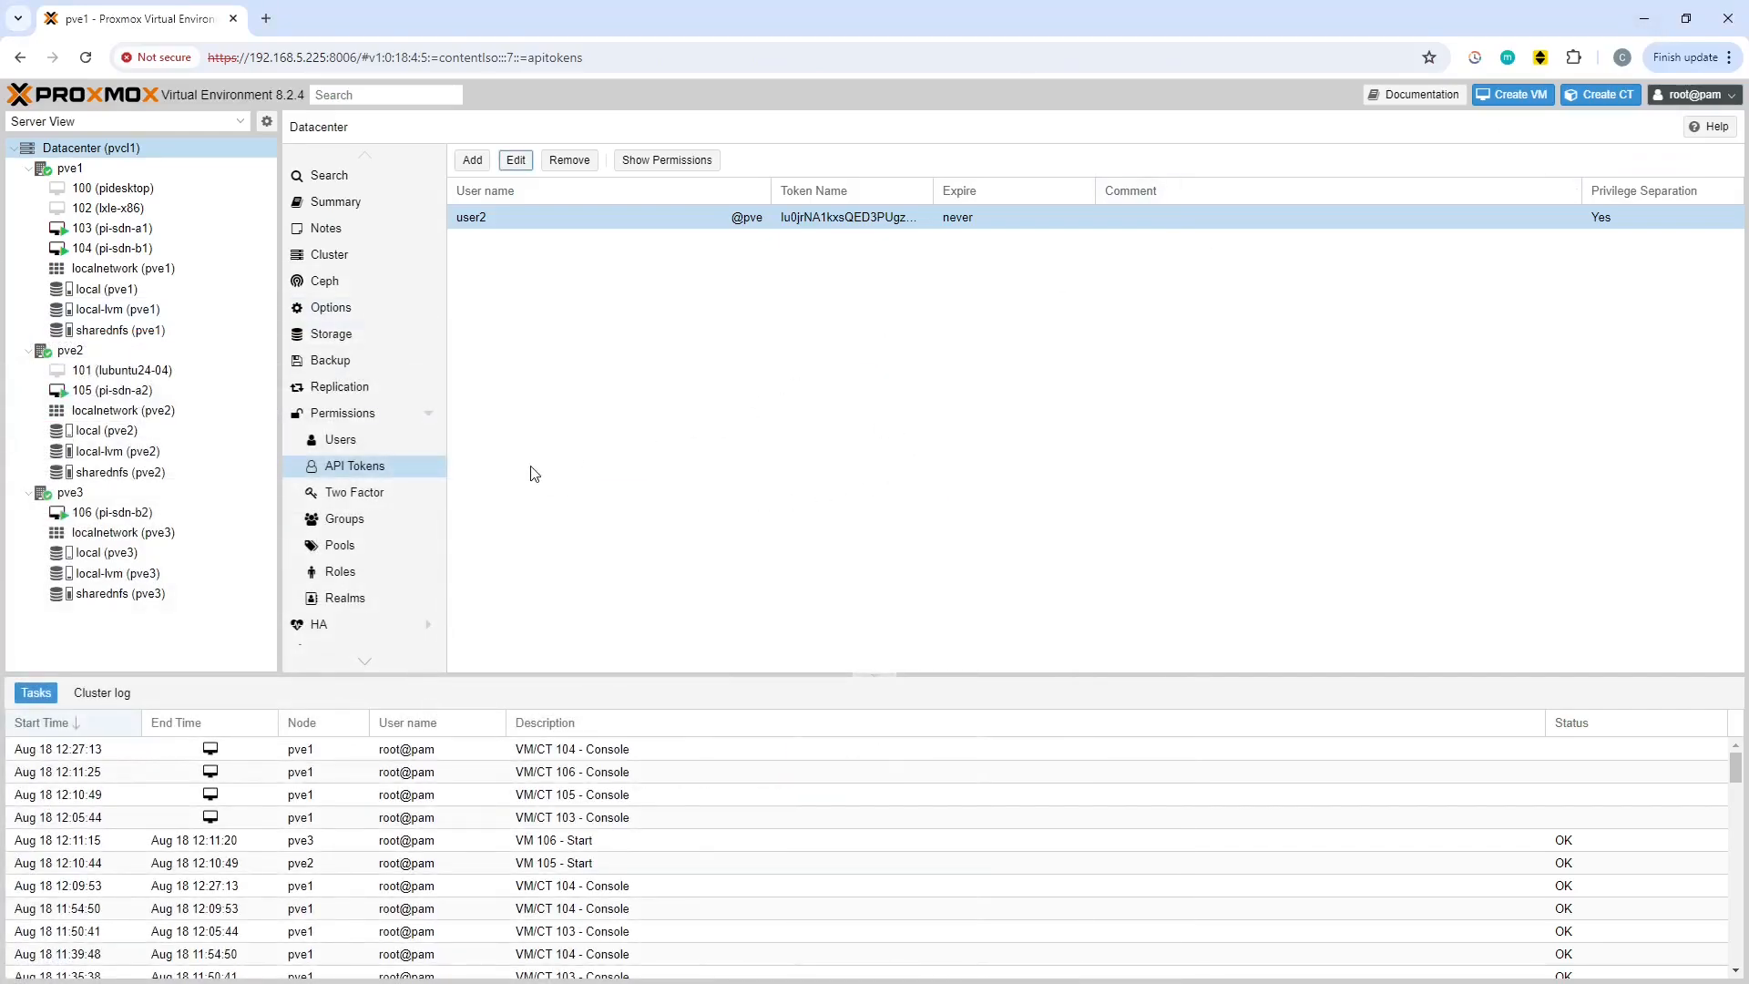
Show Datacenter > Permissions, listing user2's token with PVEVMAdmin on /nodes.
left_click(342, 413)
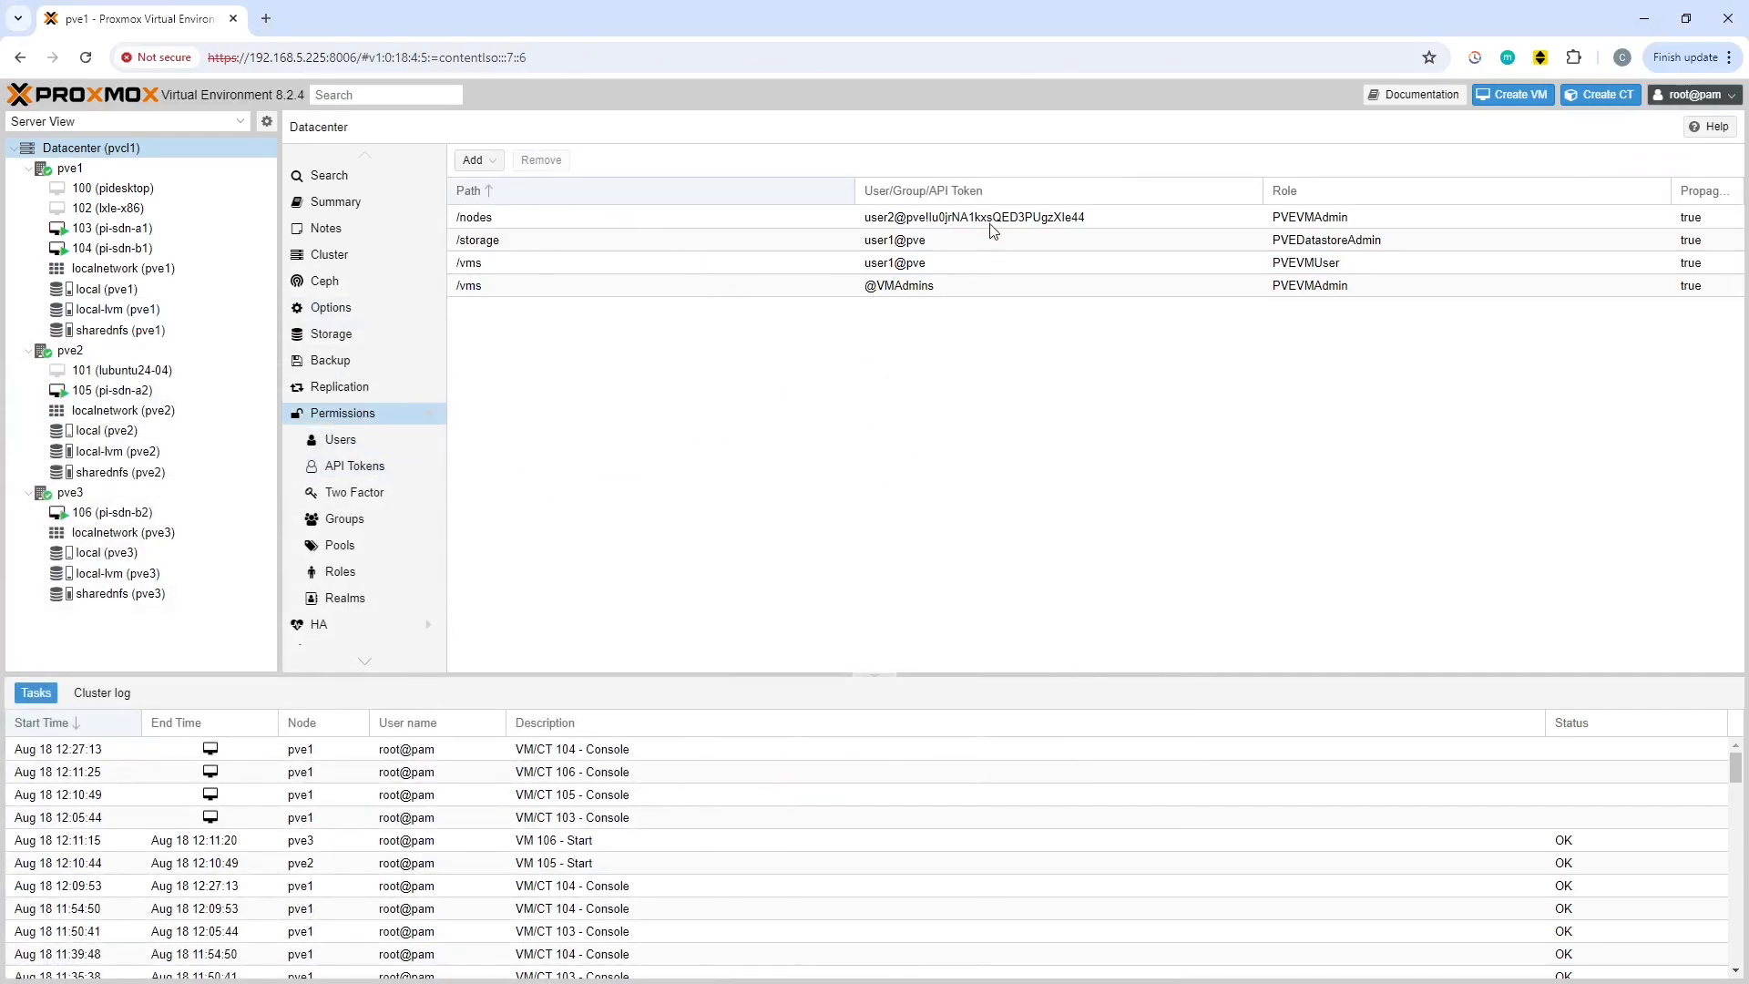
mouse_move(379, 402)
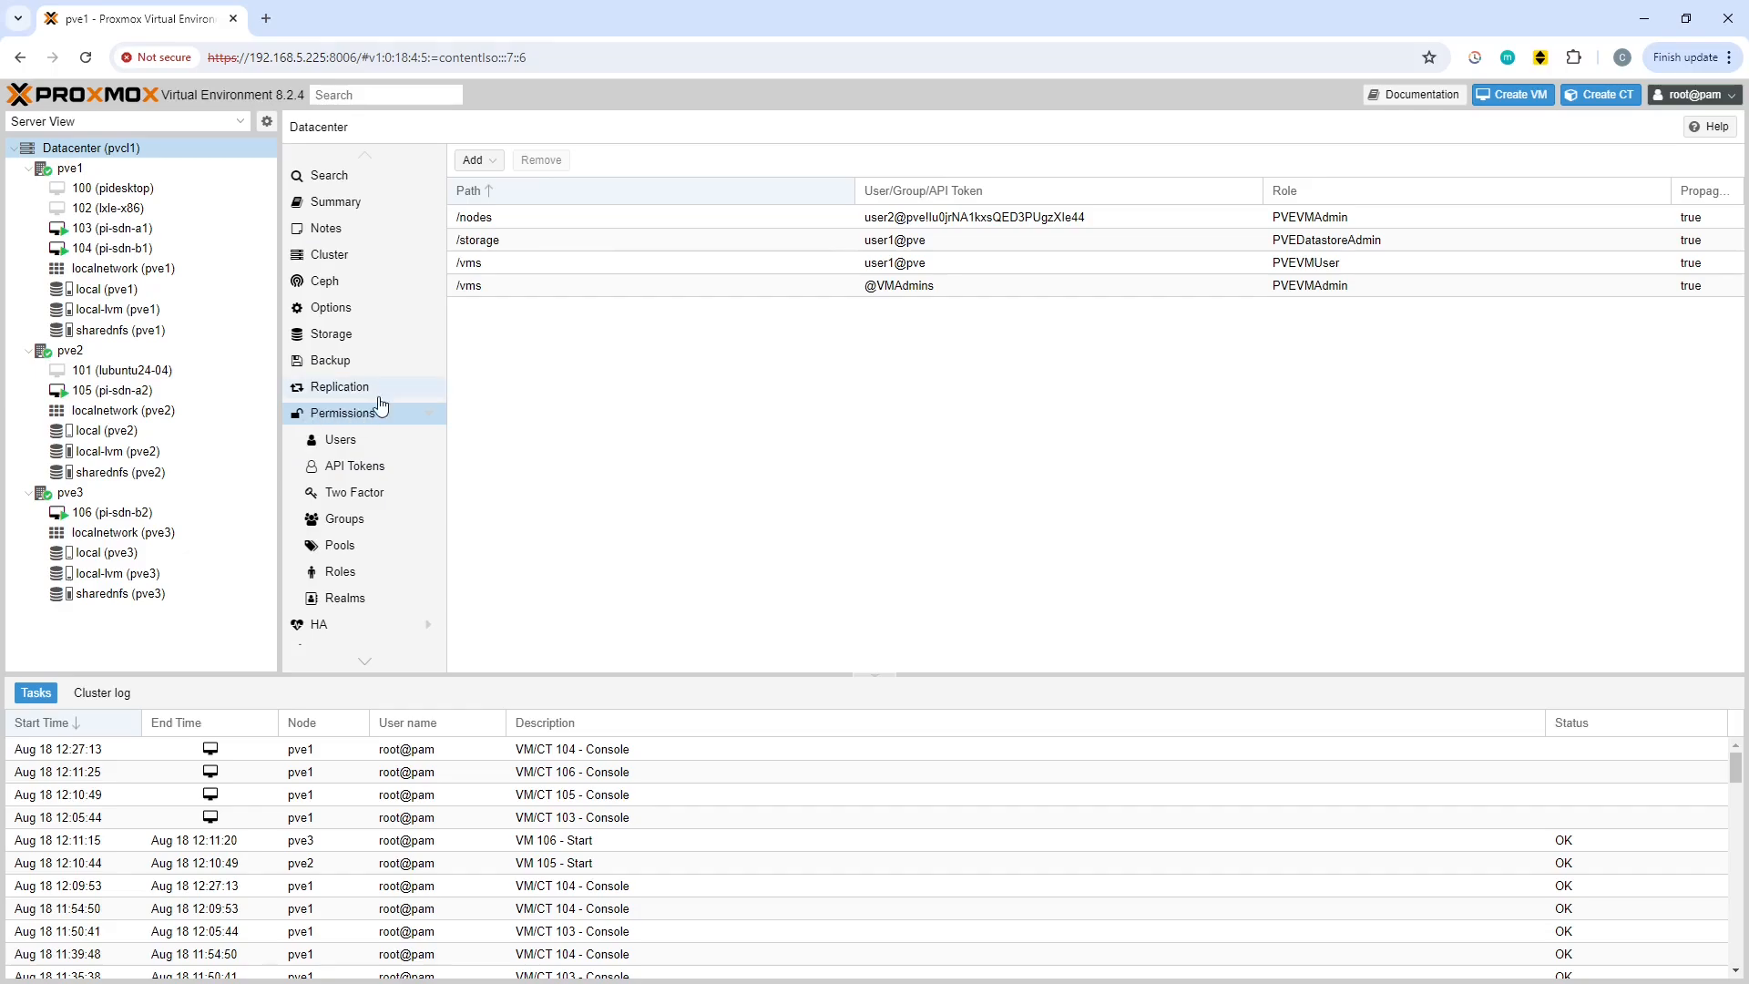